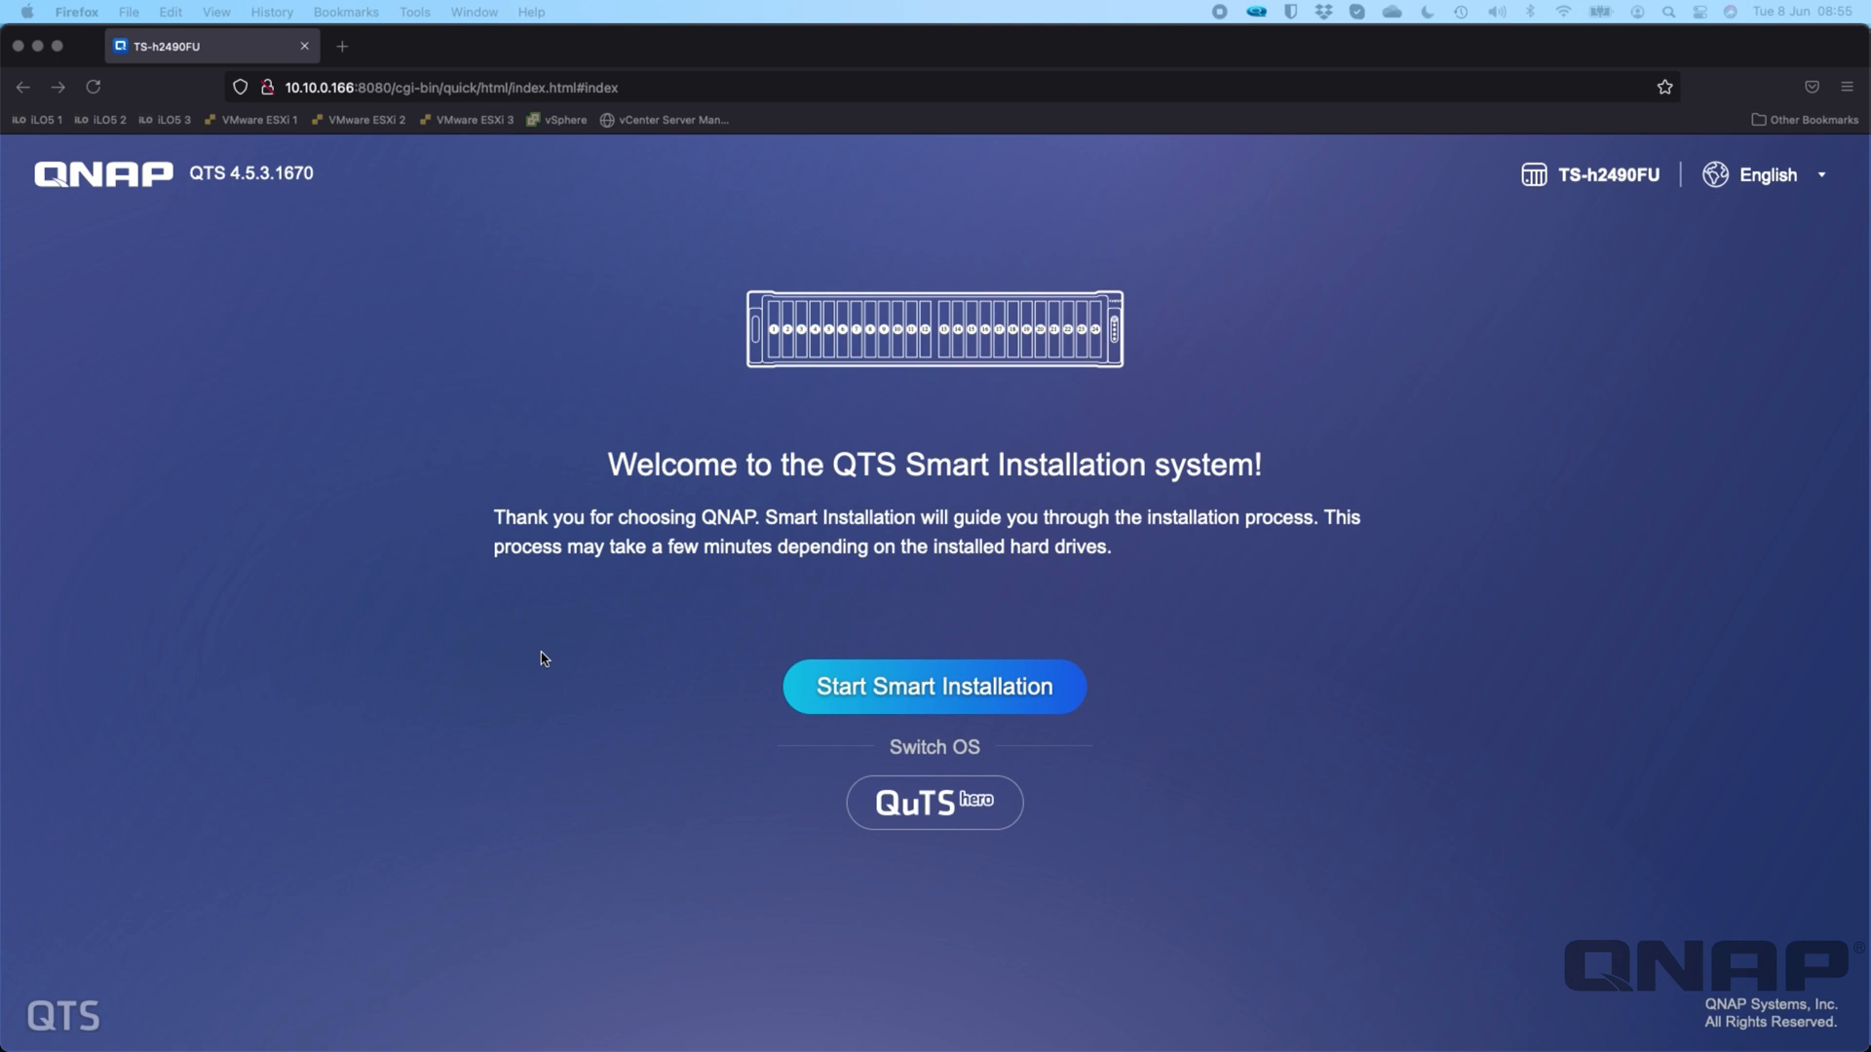
{"action": "mouse_move", "coordinate": [1575, 155]}
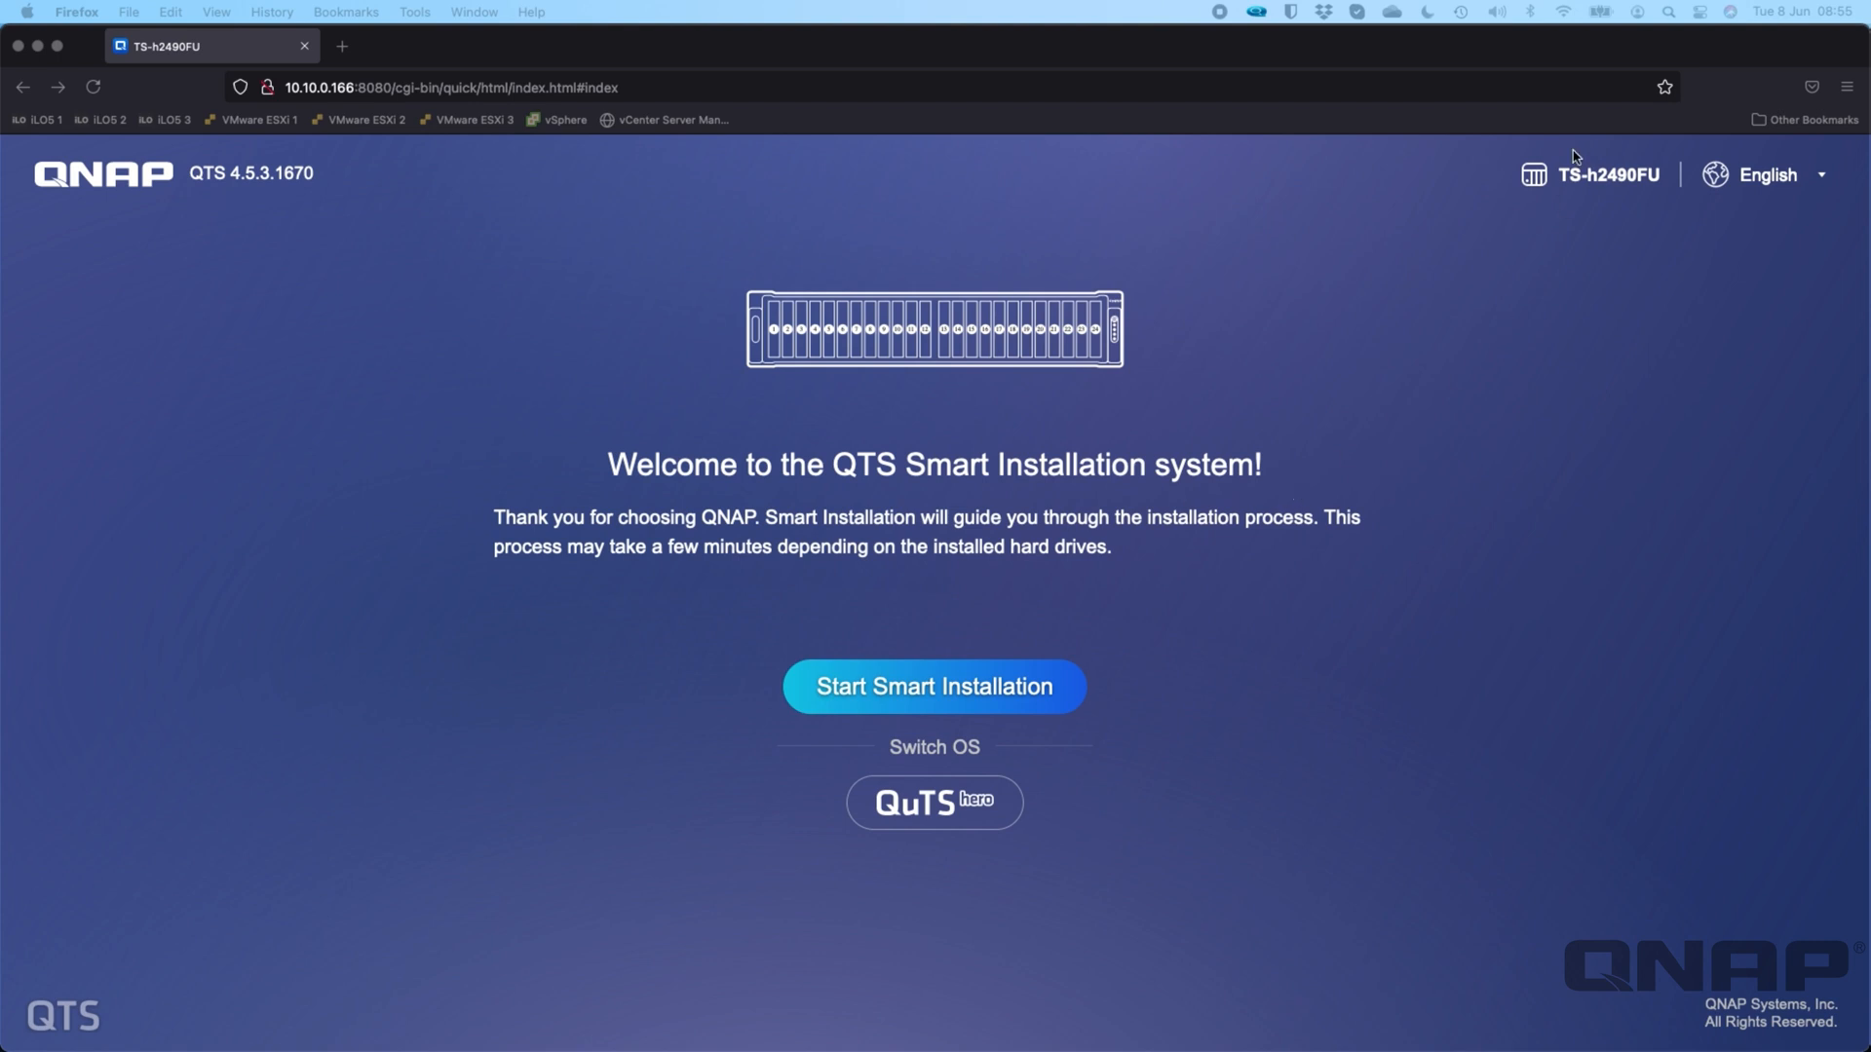
{"action": "mouse_move", "coordinate": [809, 661]}
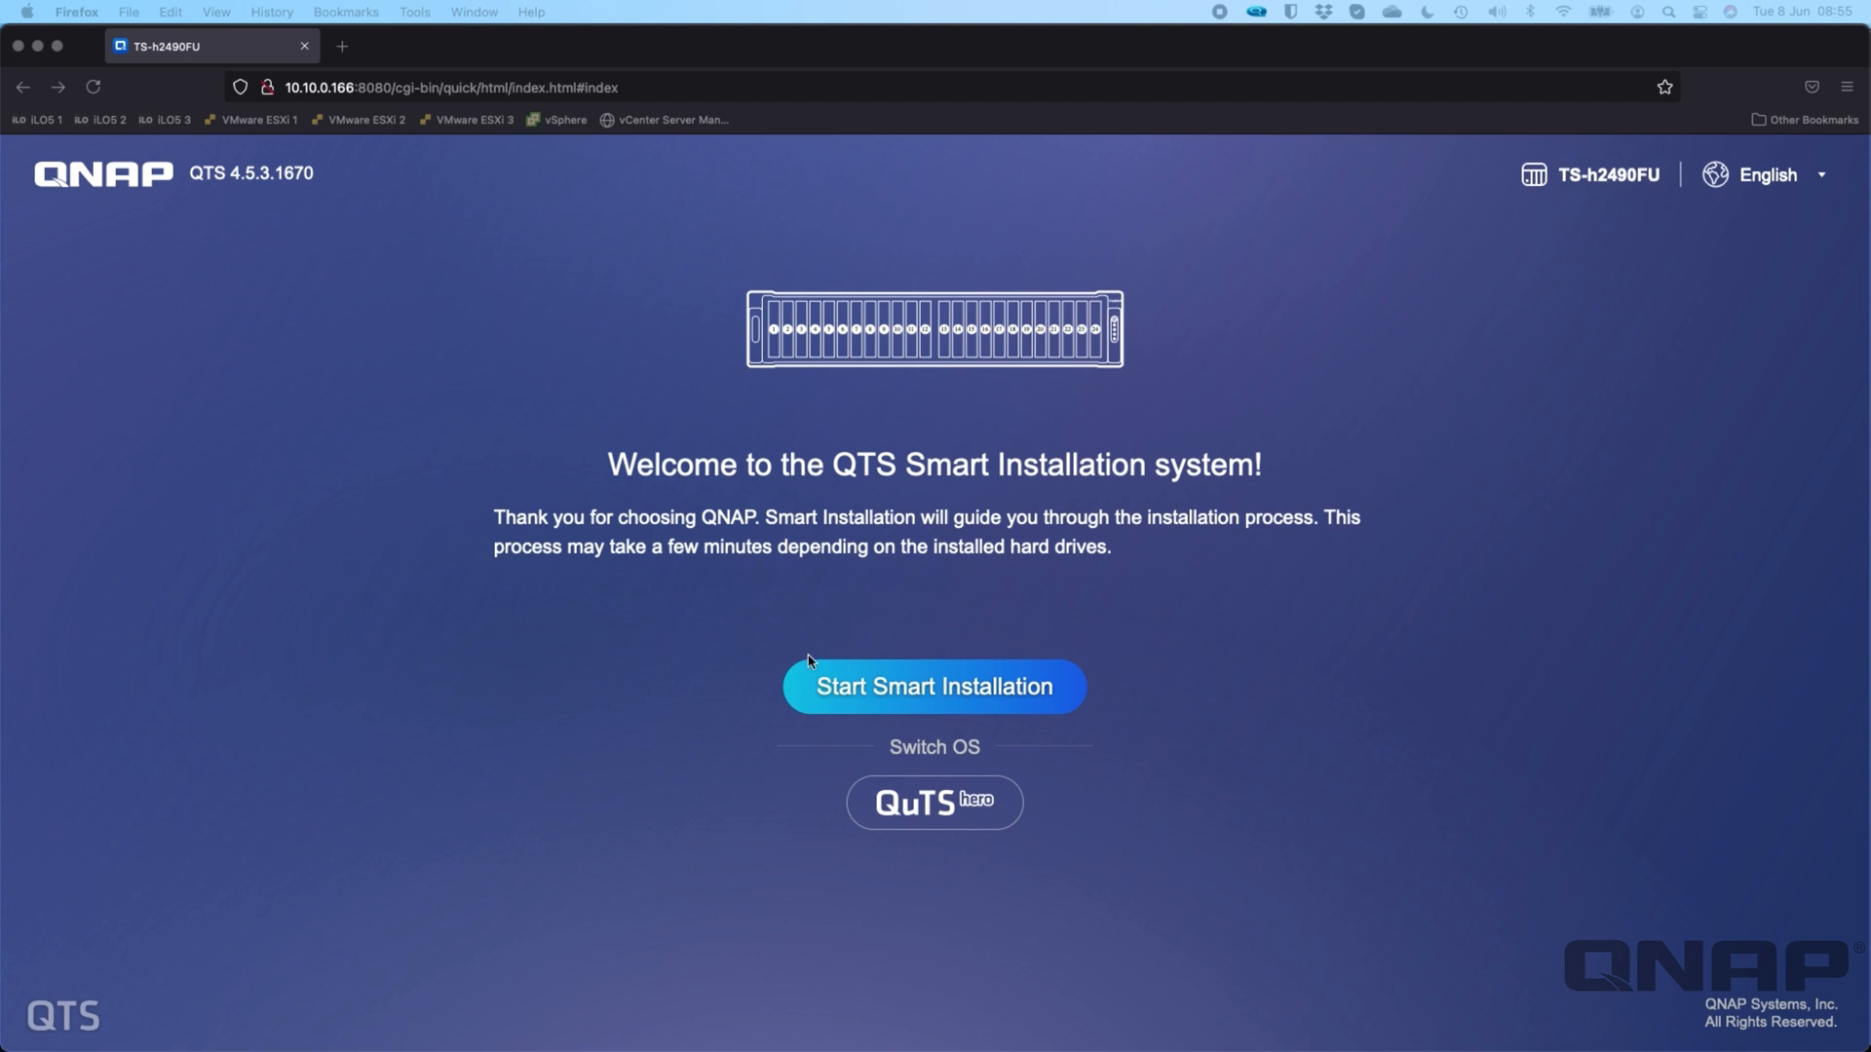
{"action": "mouse_move", "coordinate": [1215, 480]}
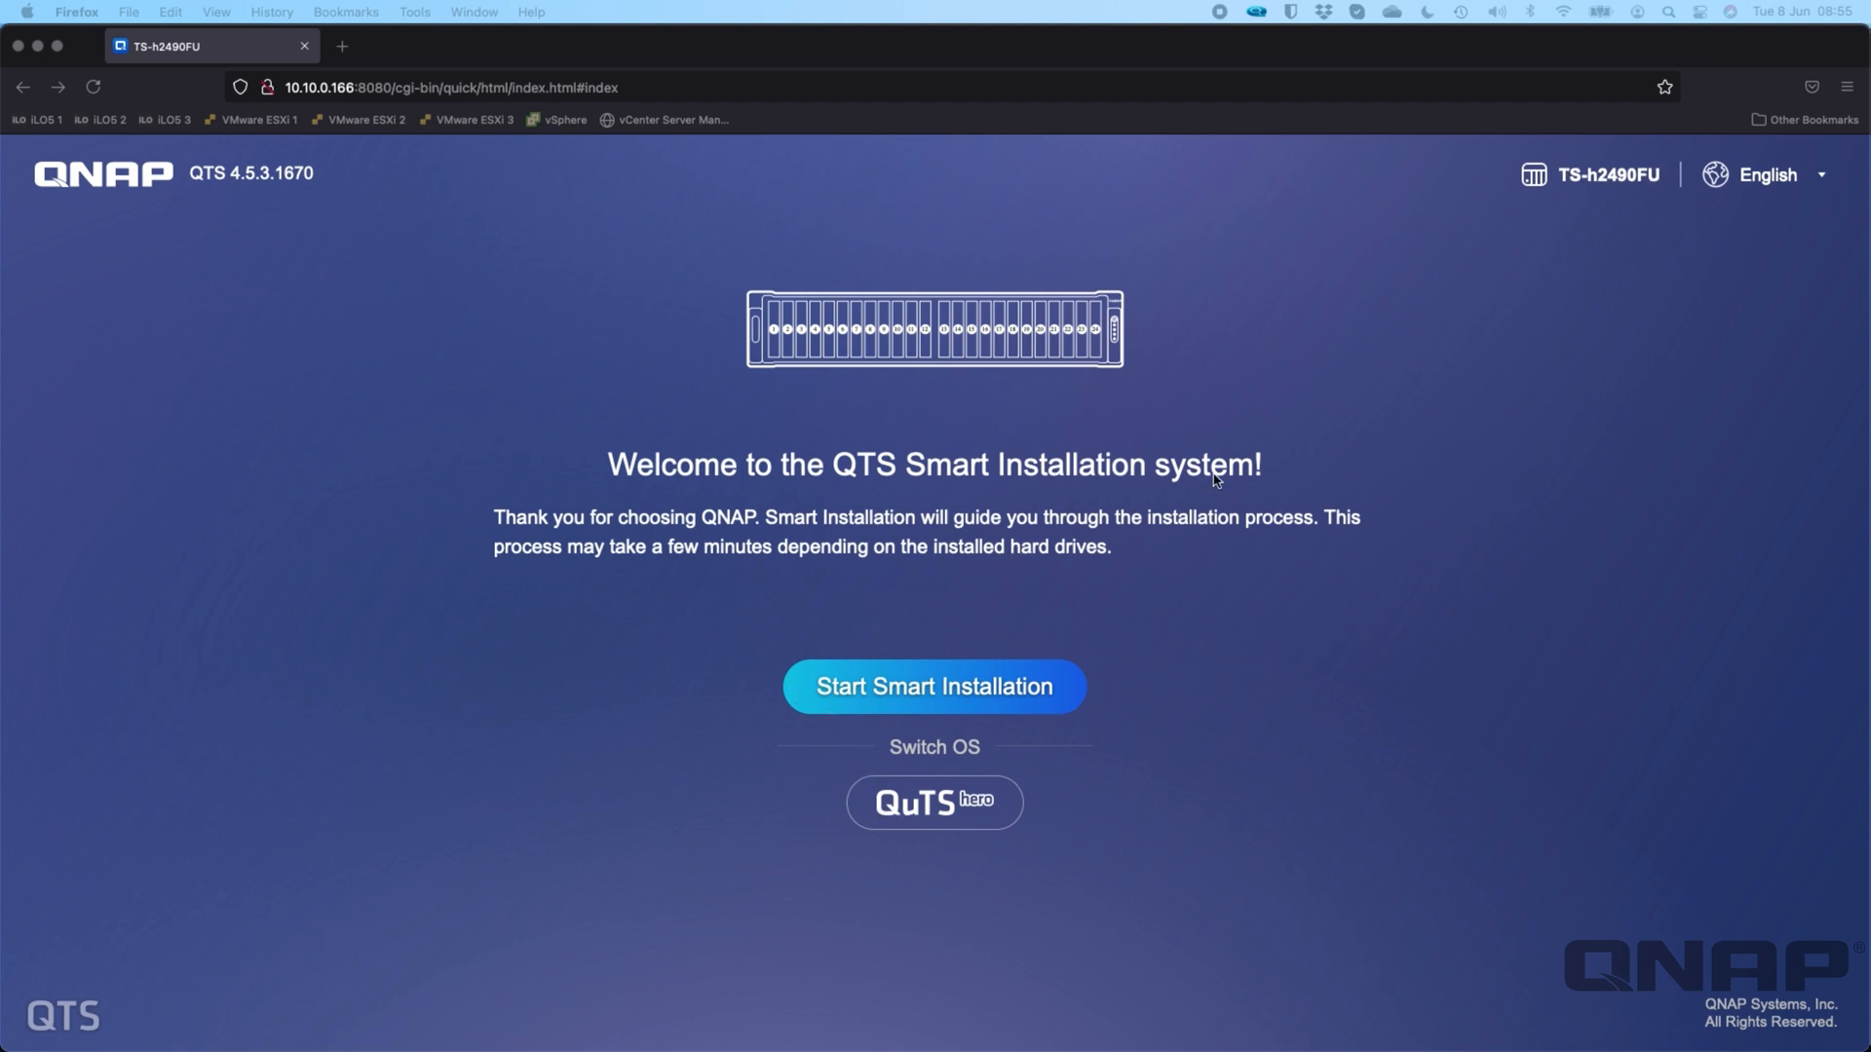
{"action": "mouse_move", "coordinate": [1287, 514]}
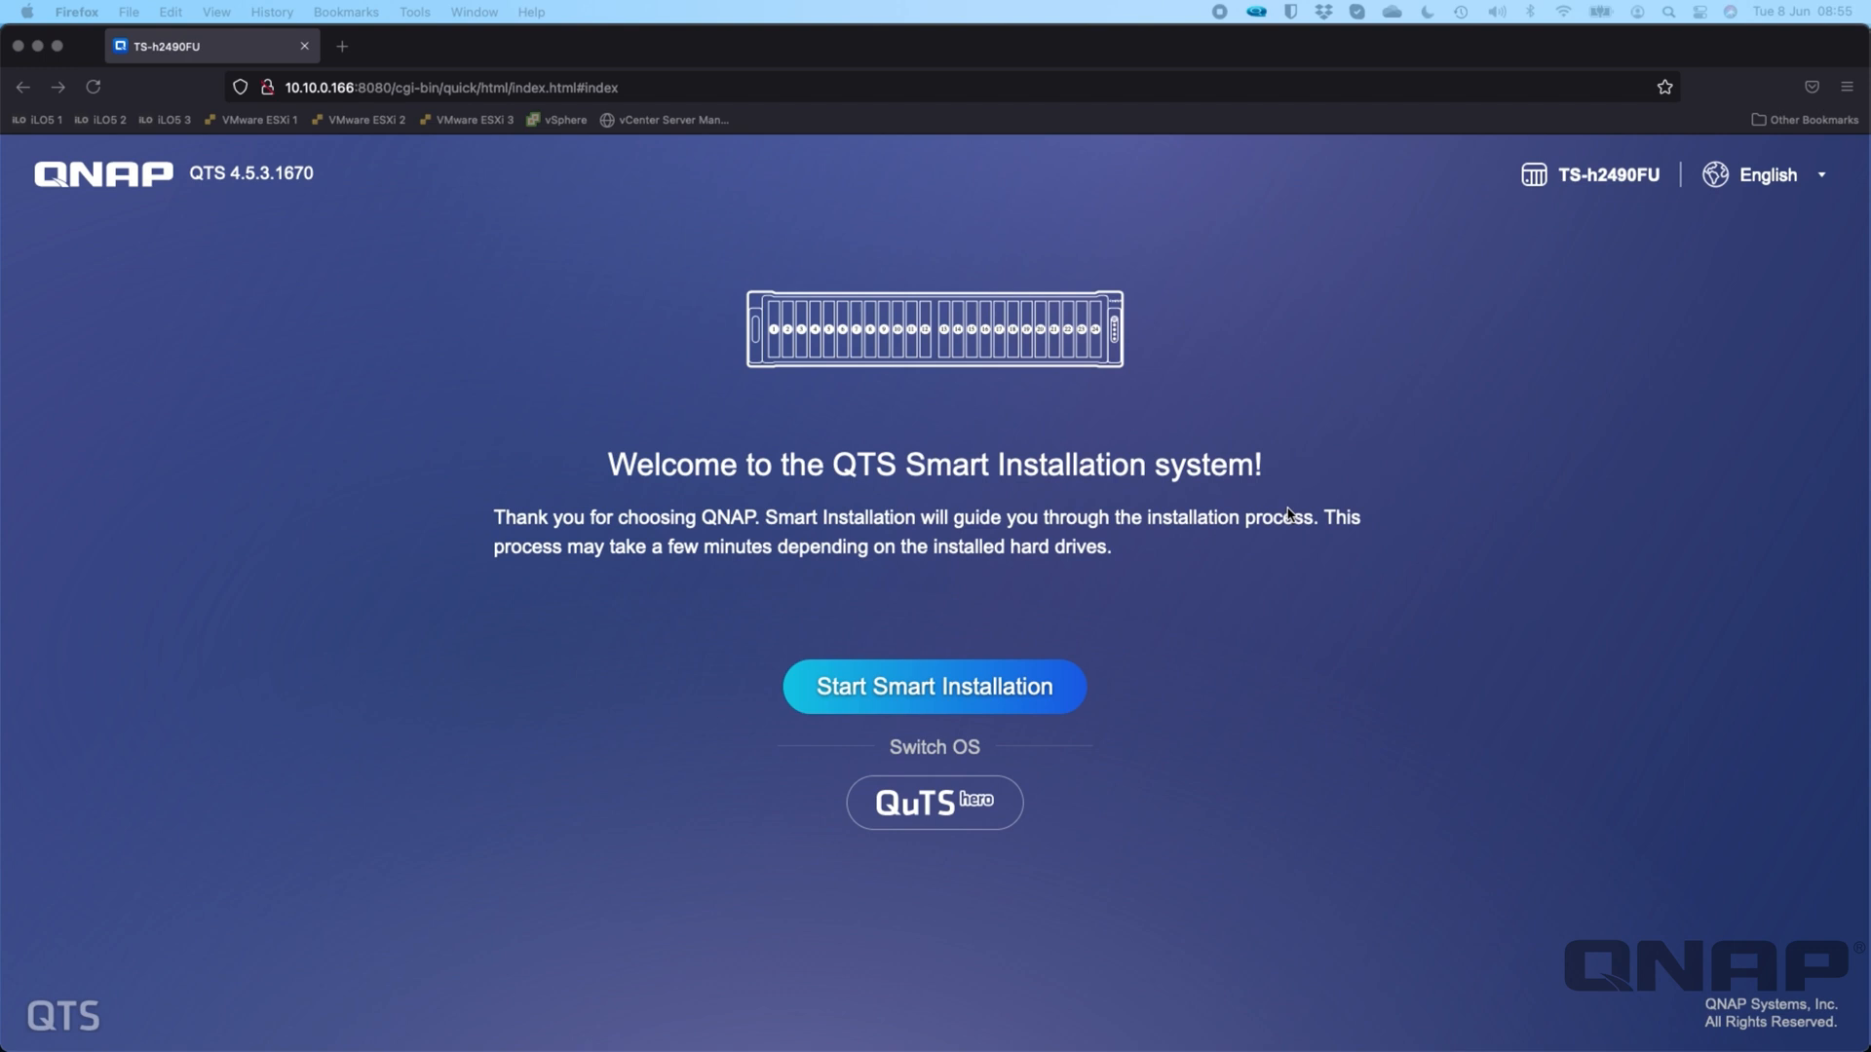
{"action": "mouse_move", "coordinate": [1327, 494]}
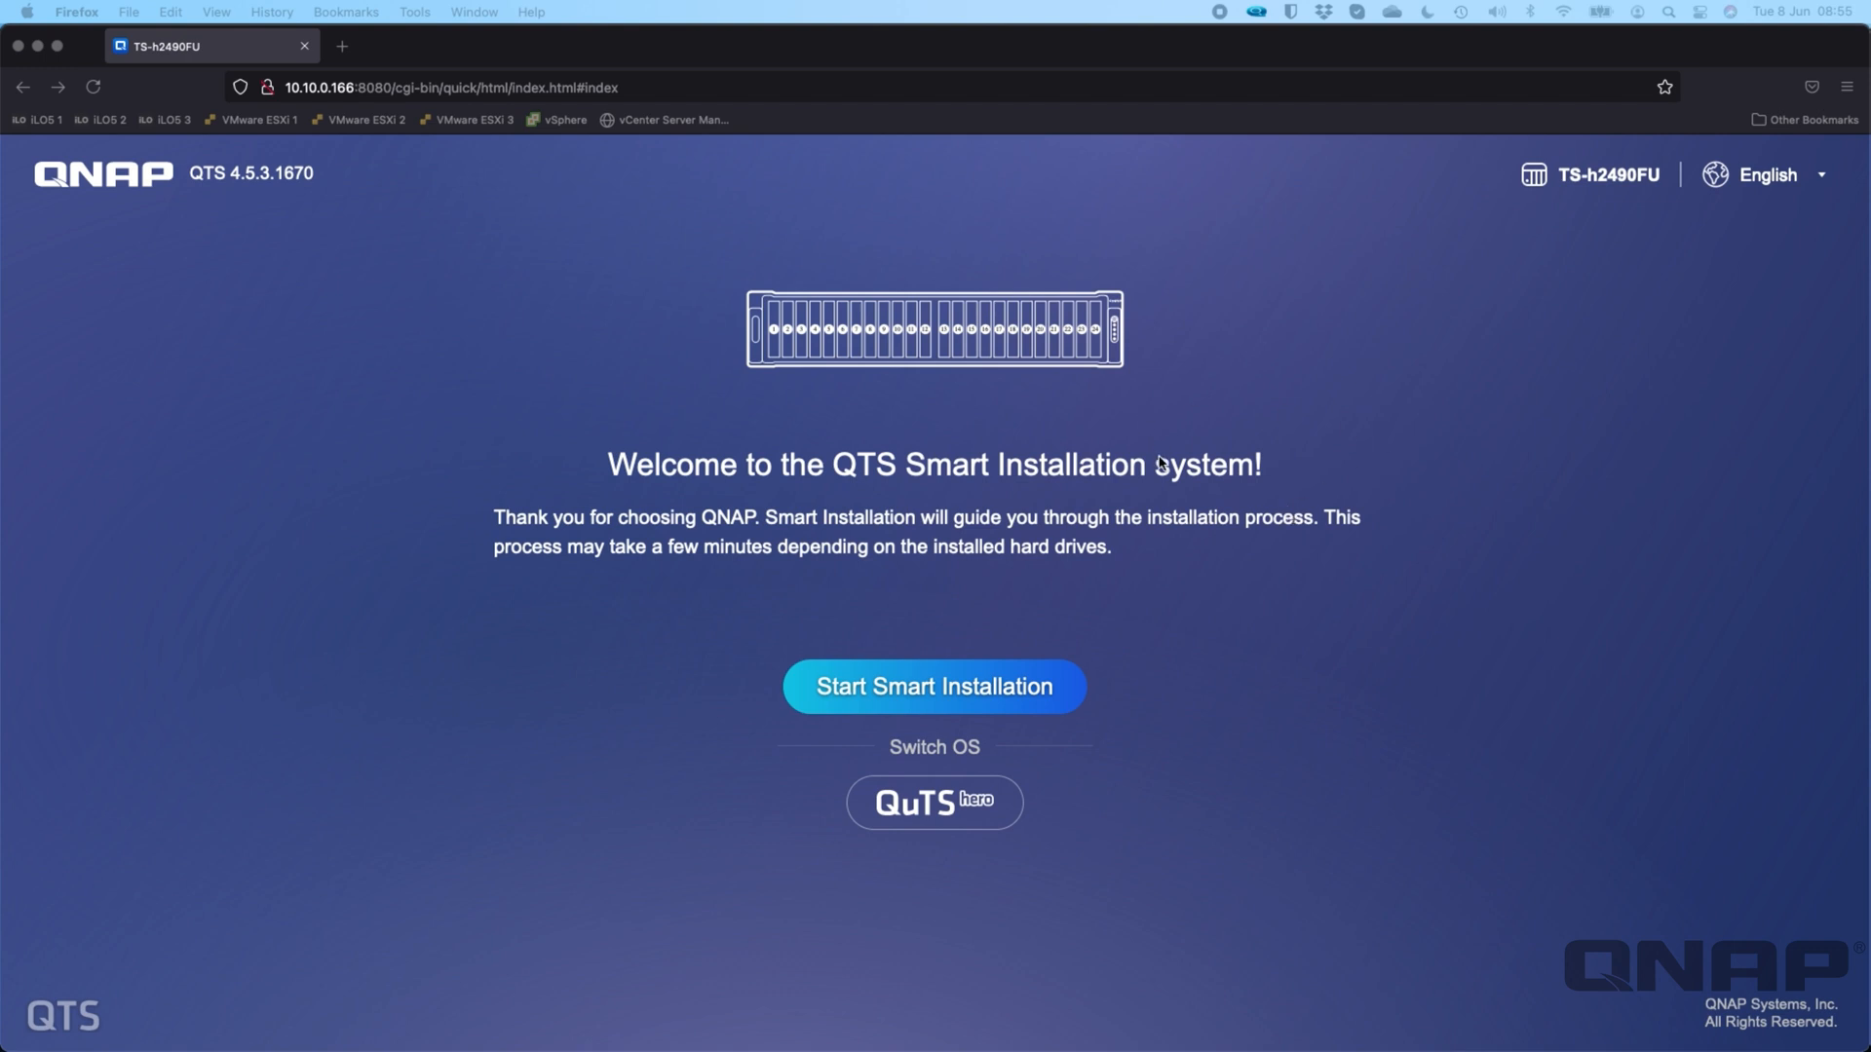
{"action": "mouse_move", "coordinate": [1590, 191]}
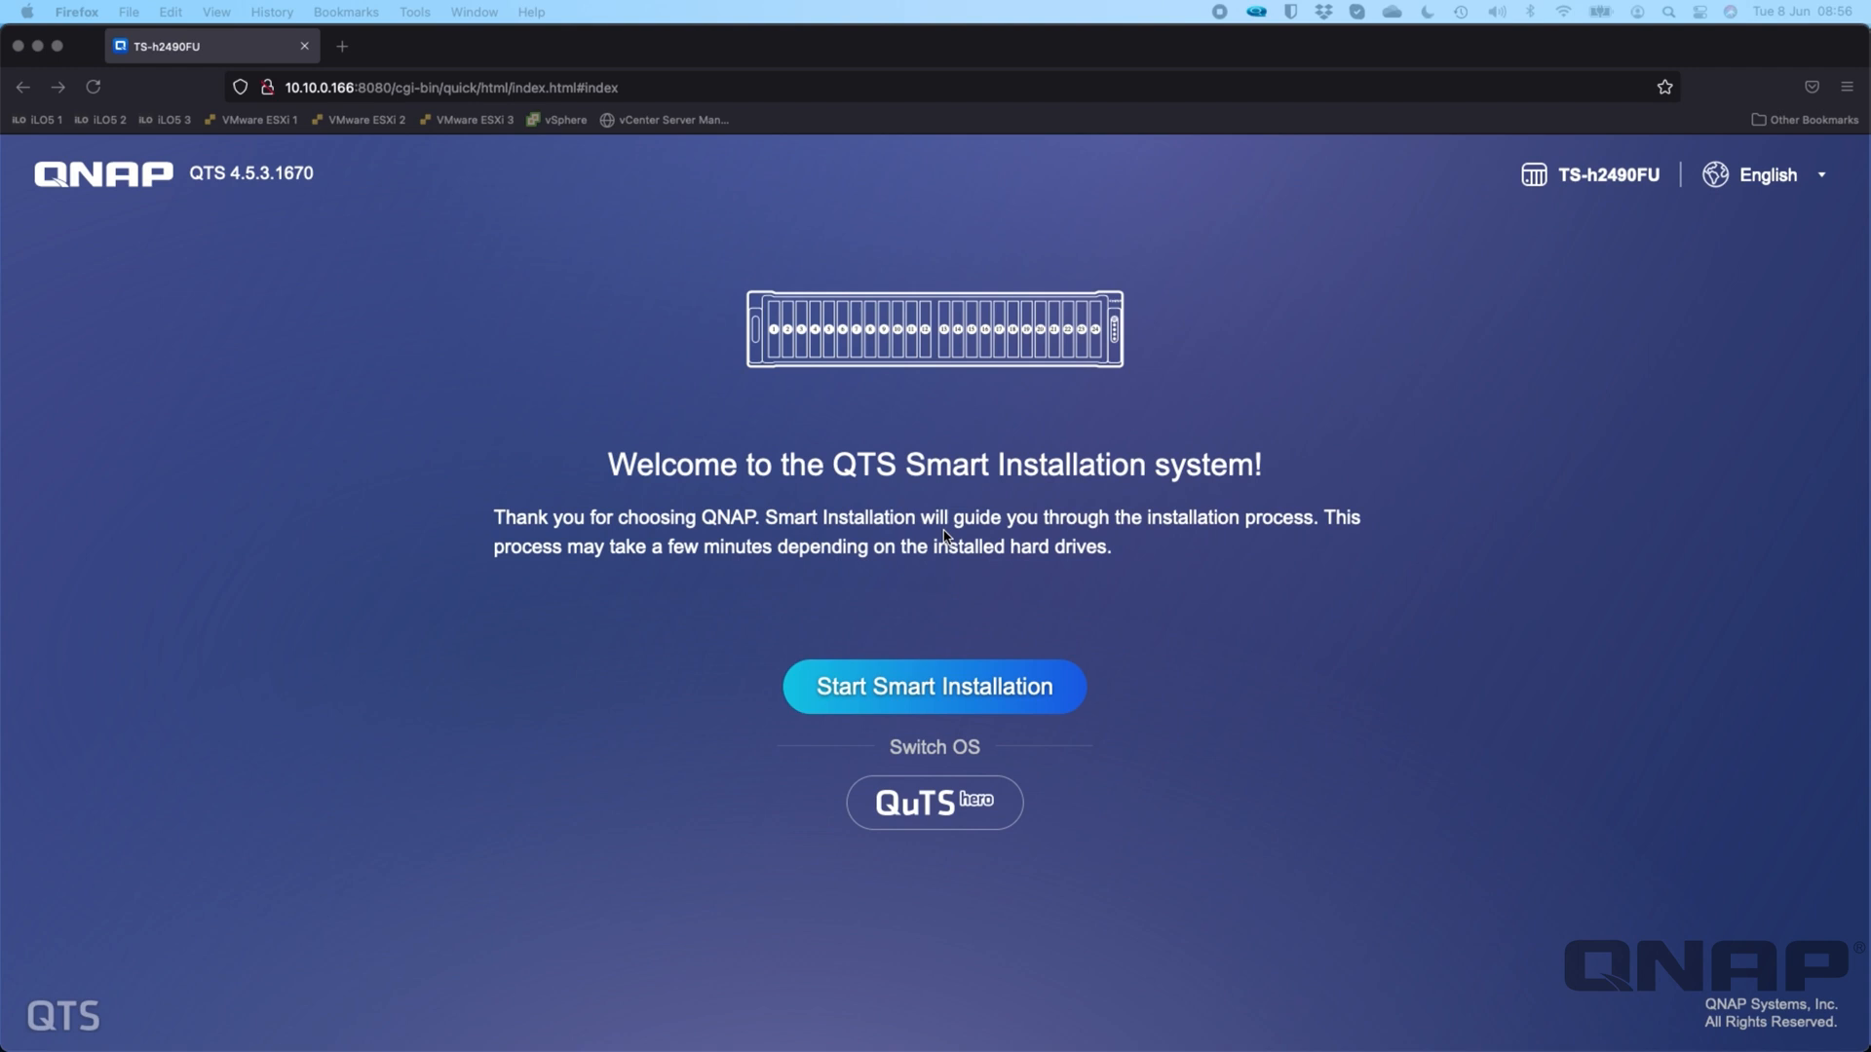
{"action": "mouse_move", "coordinate": [1392, 561]}
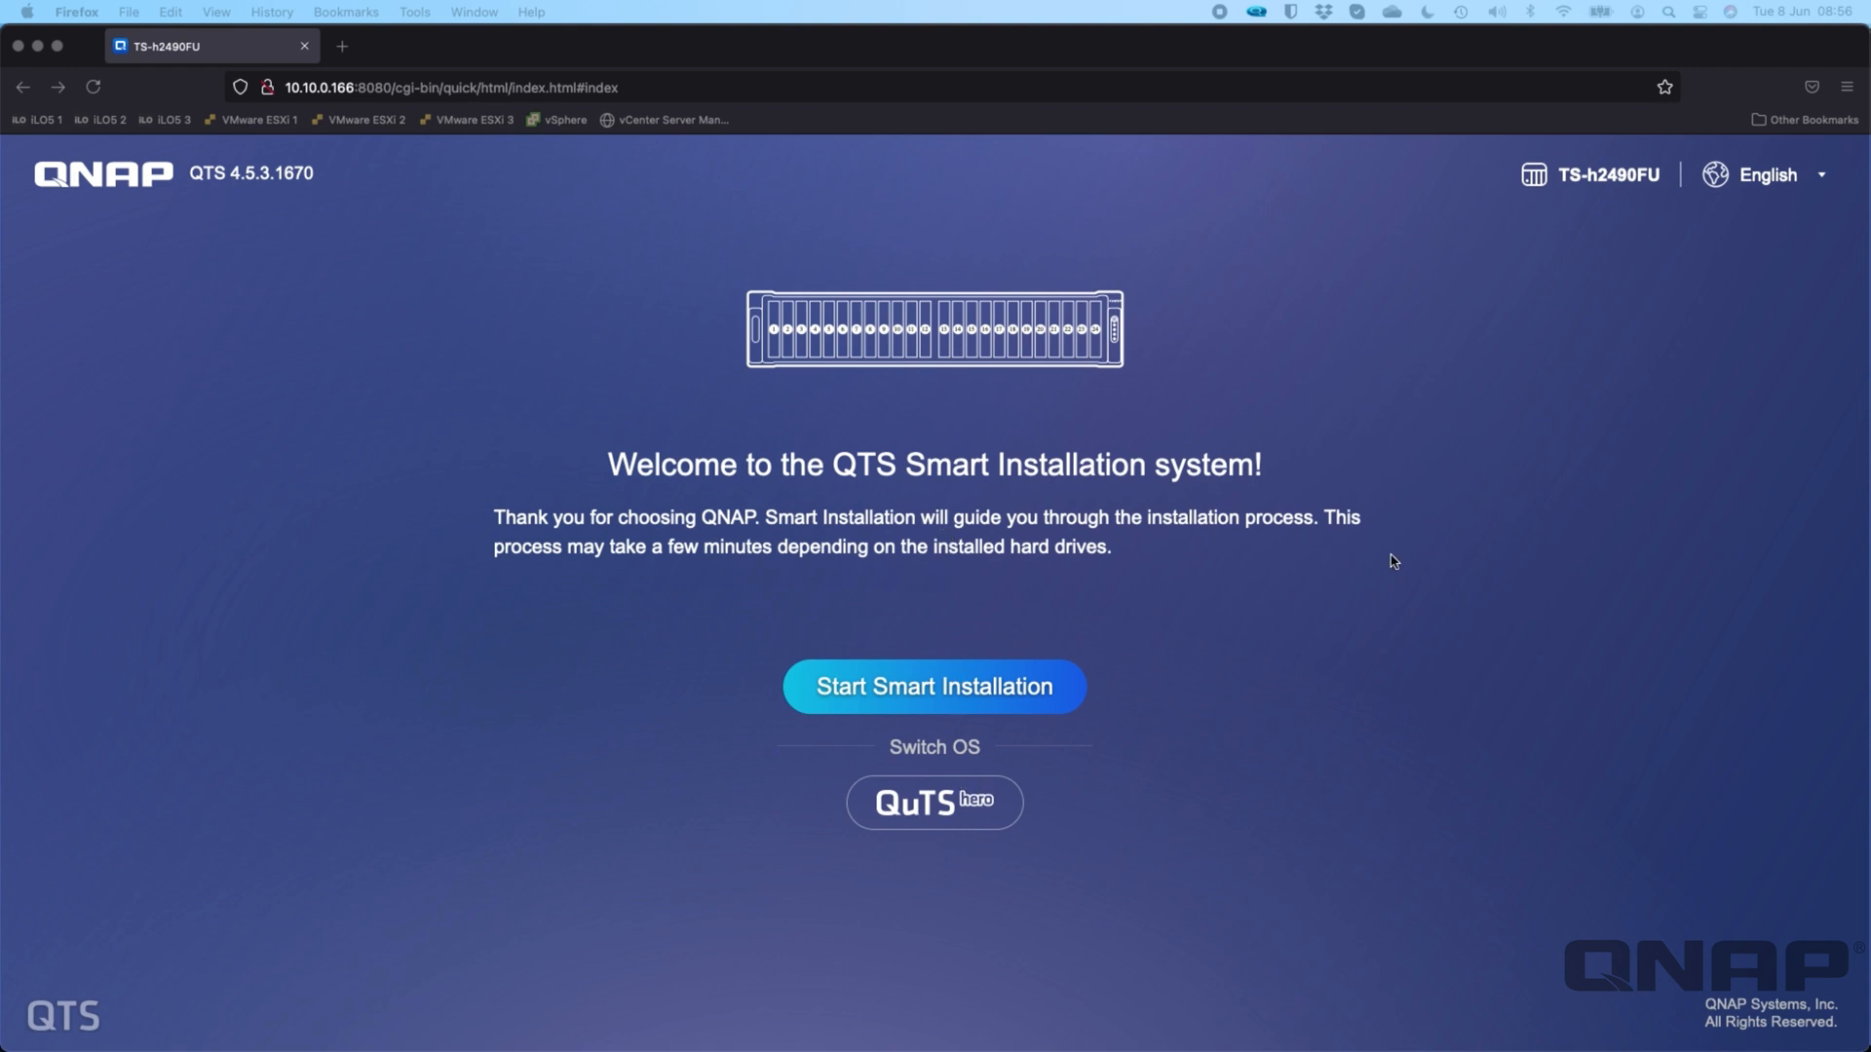
{"action": "mouse_move", "coordinate": [986, 797]}
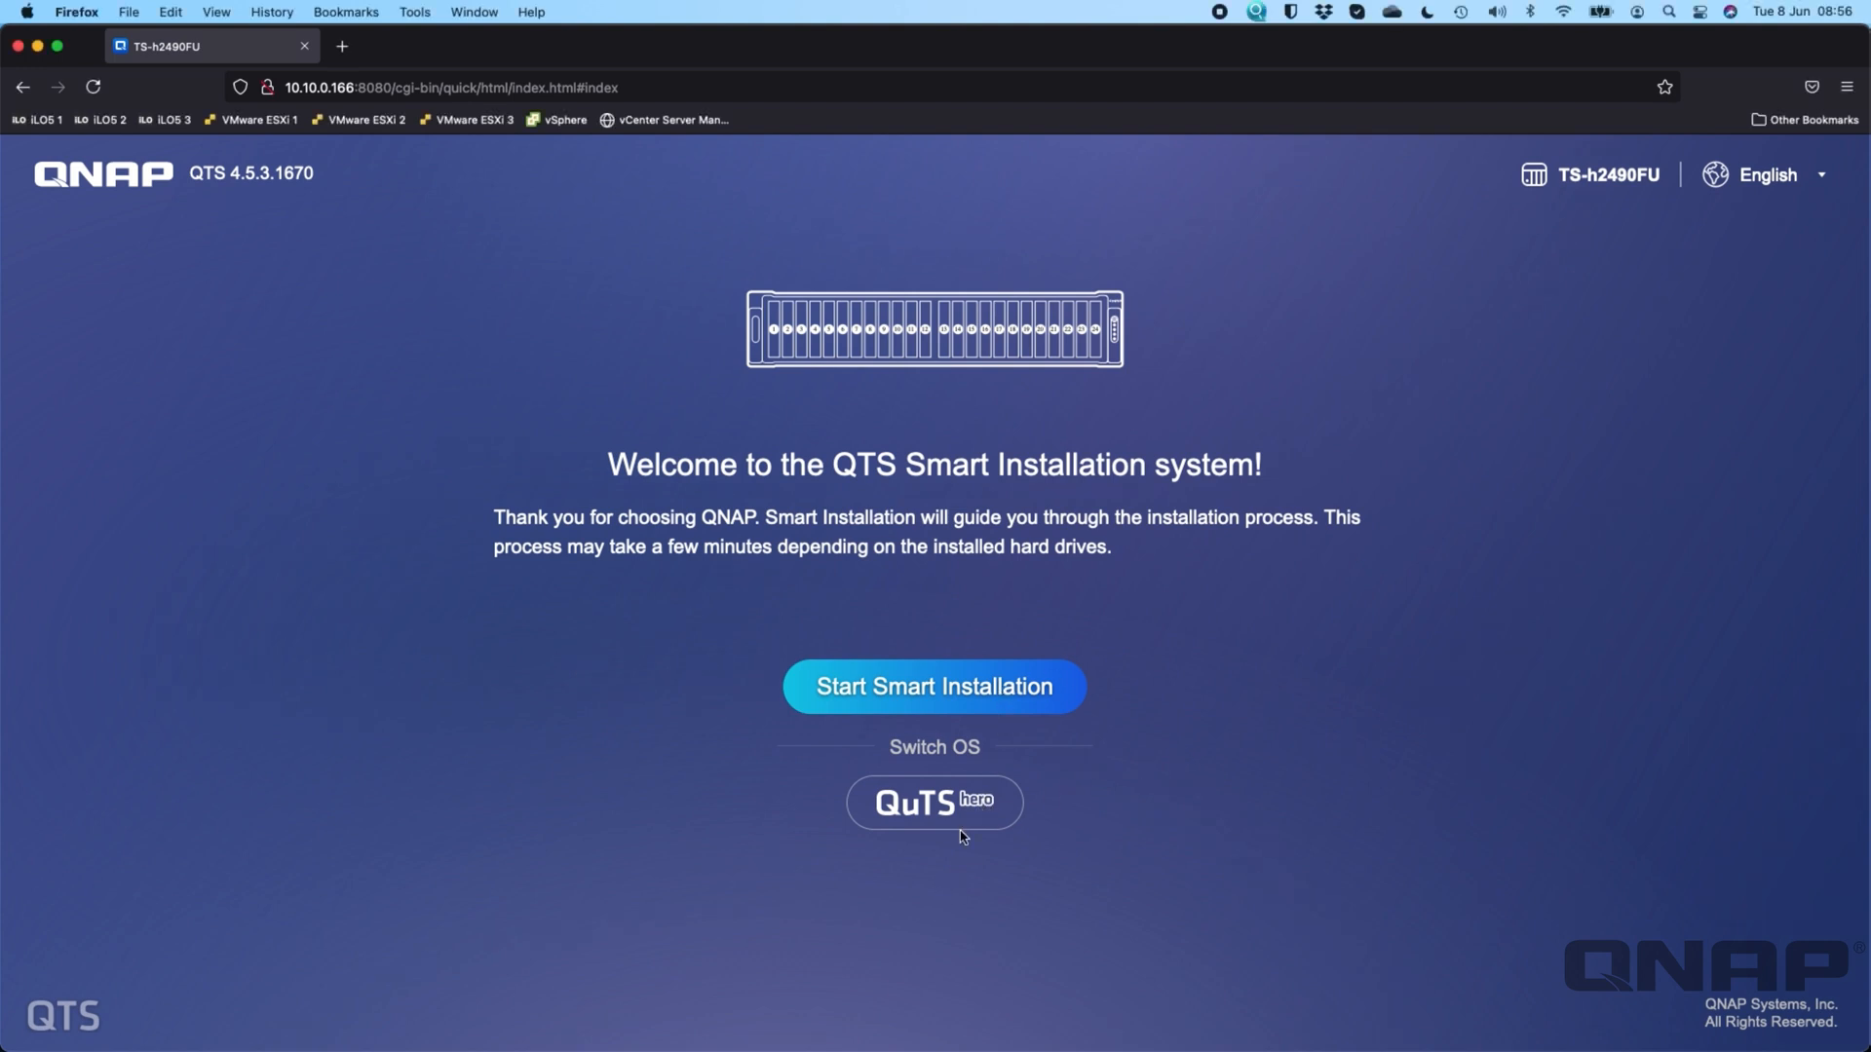
{"action": "mouse_move", "coordinate": [1182, 808]}
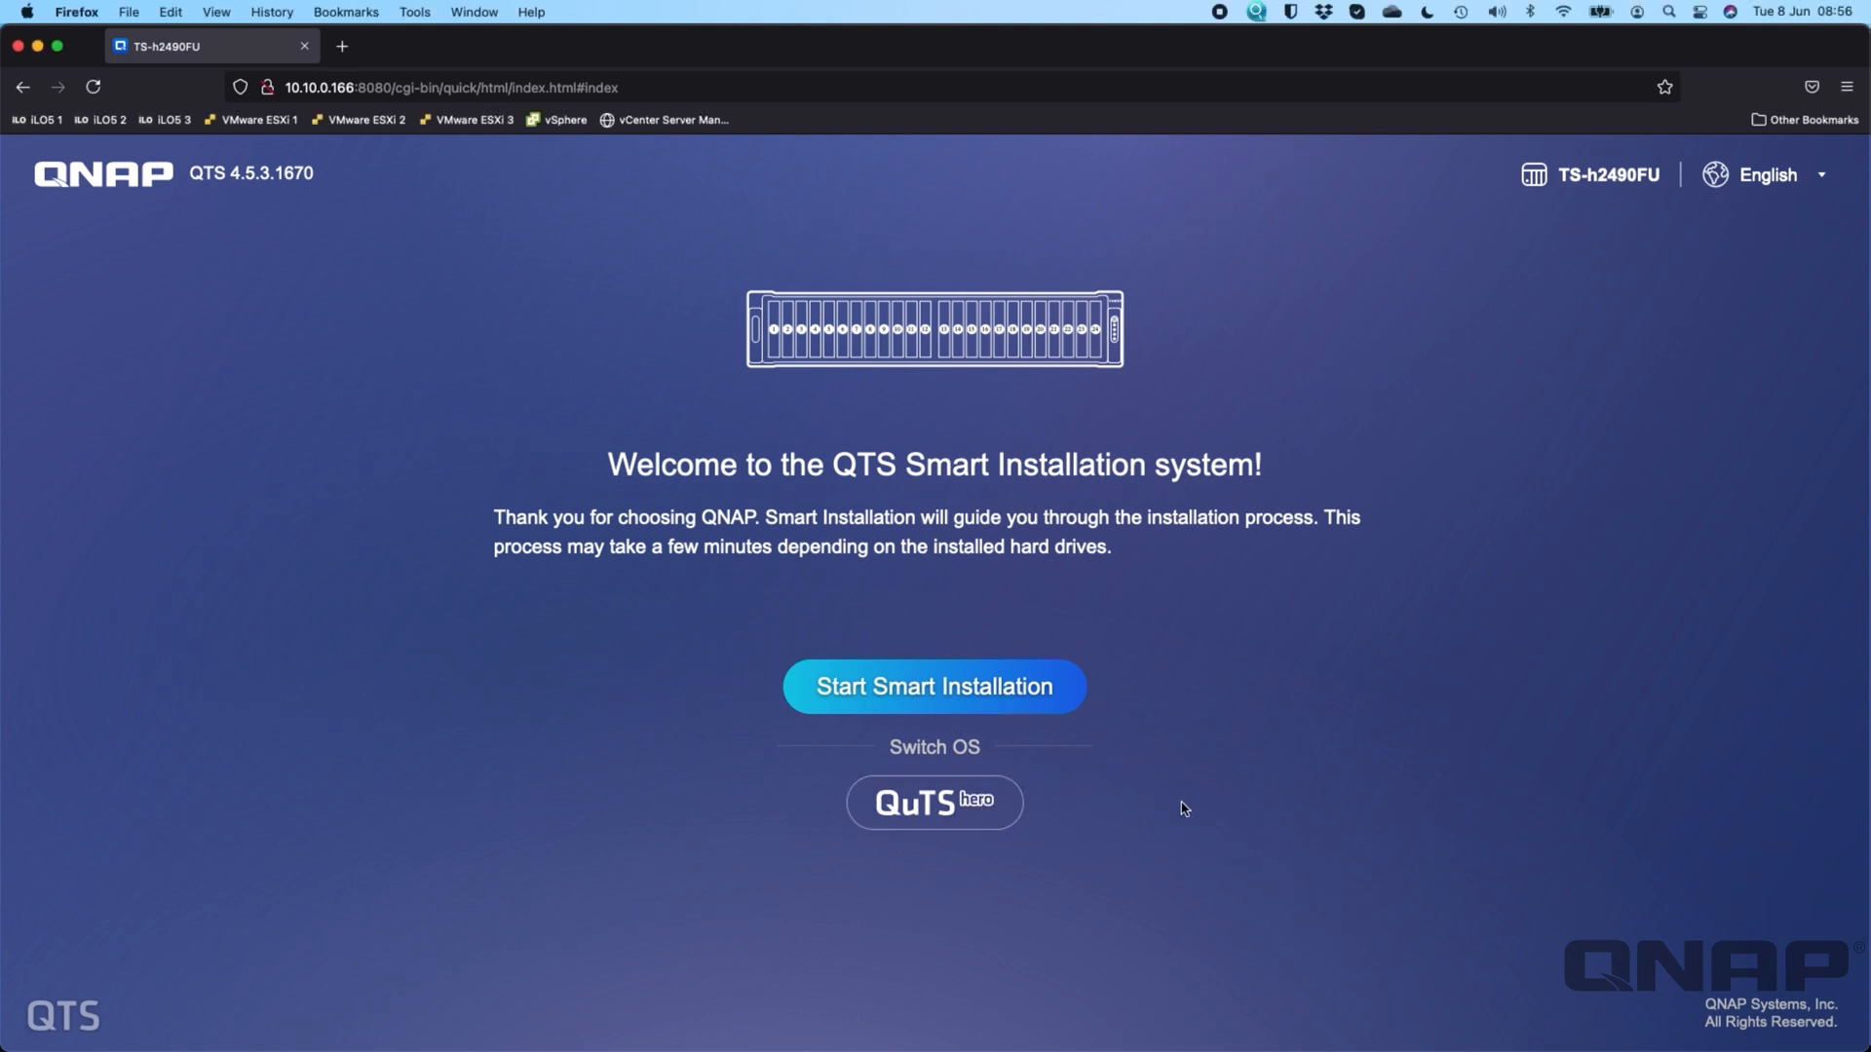
{"action": "mouse_move", "coordinate": [969, 775]}
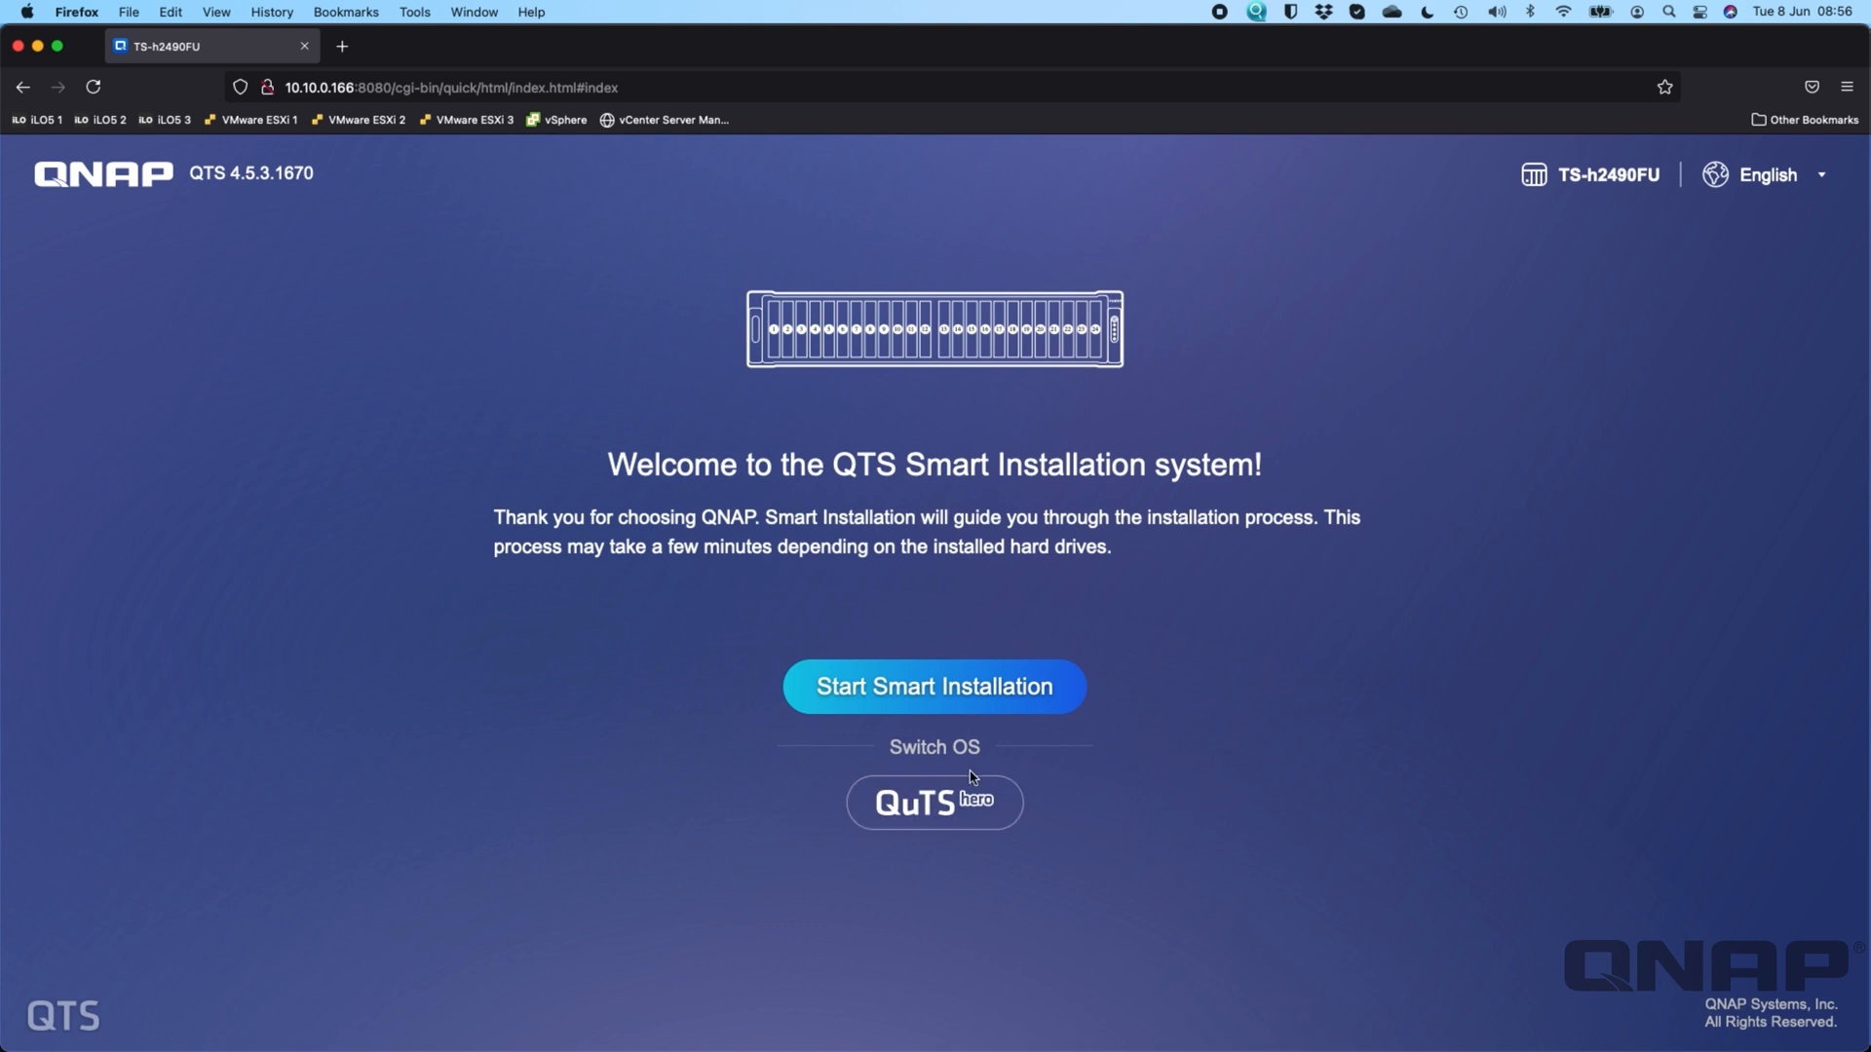
{"action": "mouse_move", "coordinate": [1355, 822]}
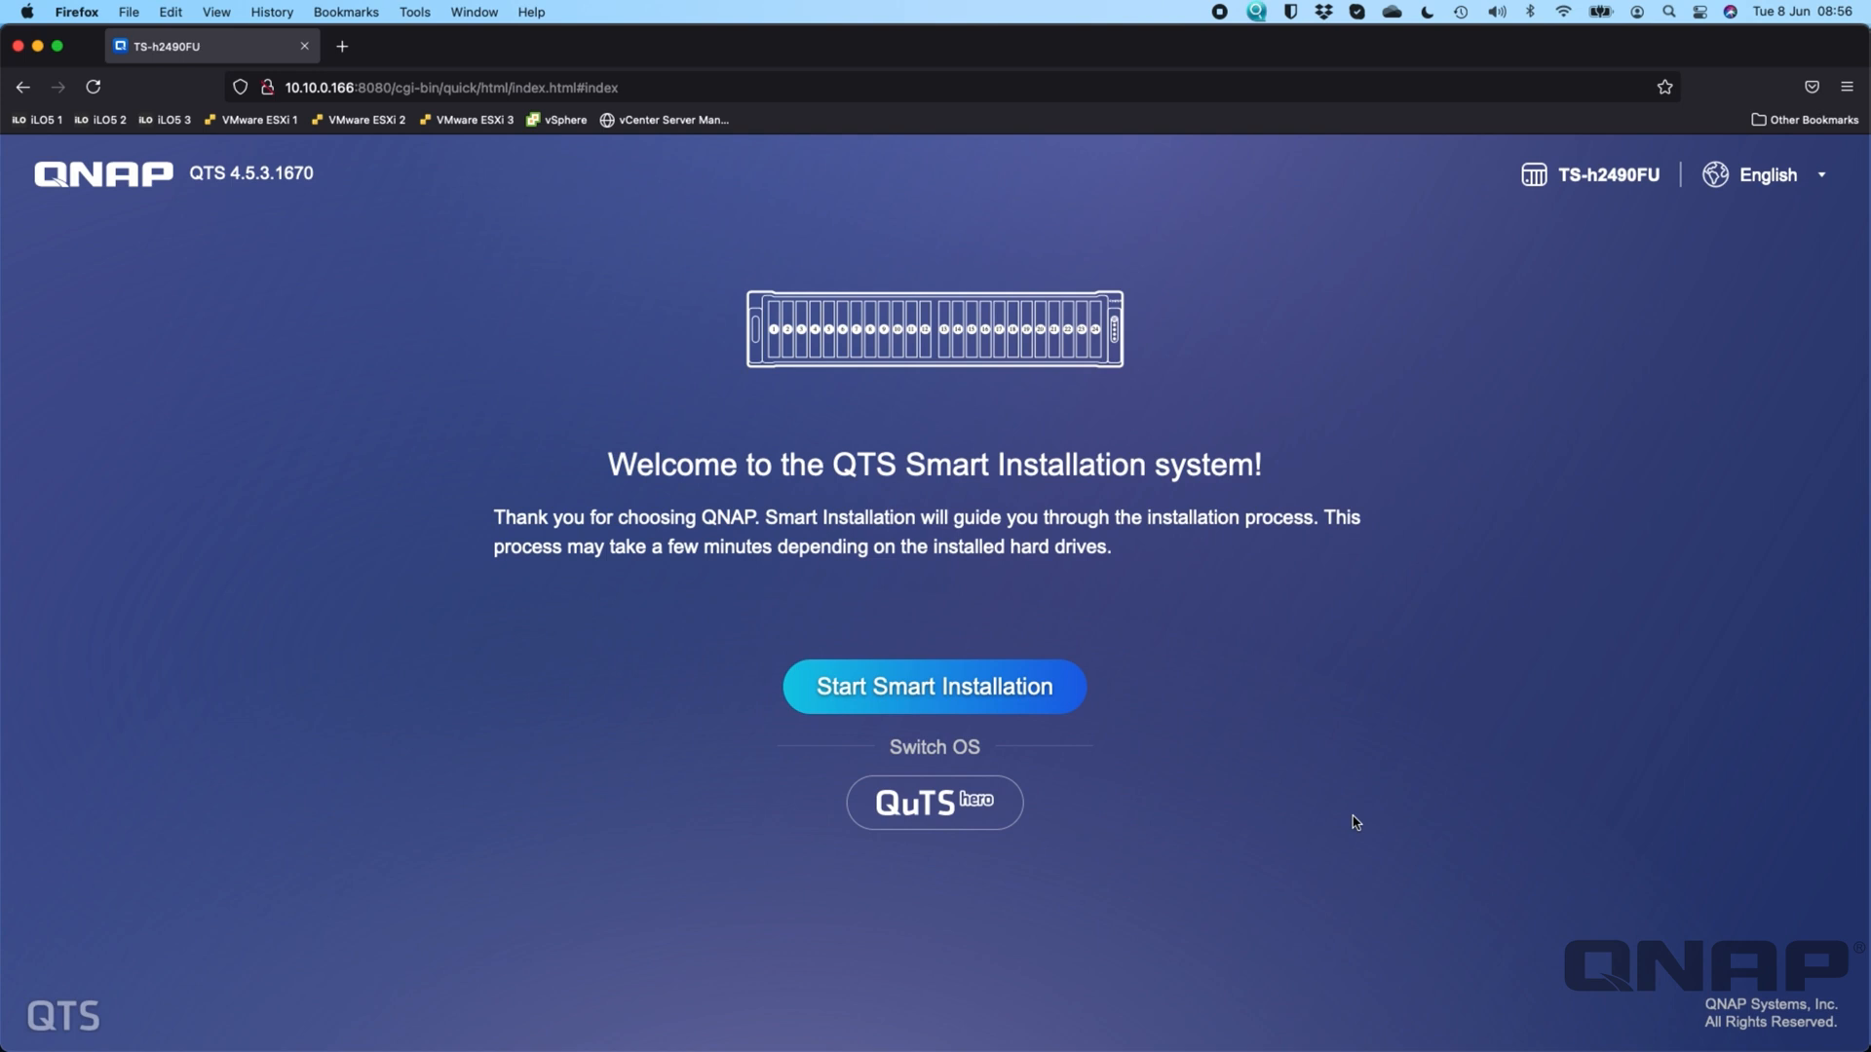
{"action": "mouse_move", "coordinate": [1101, 725]}
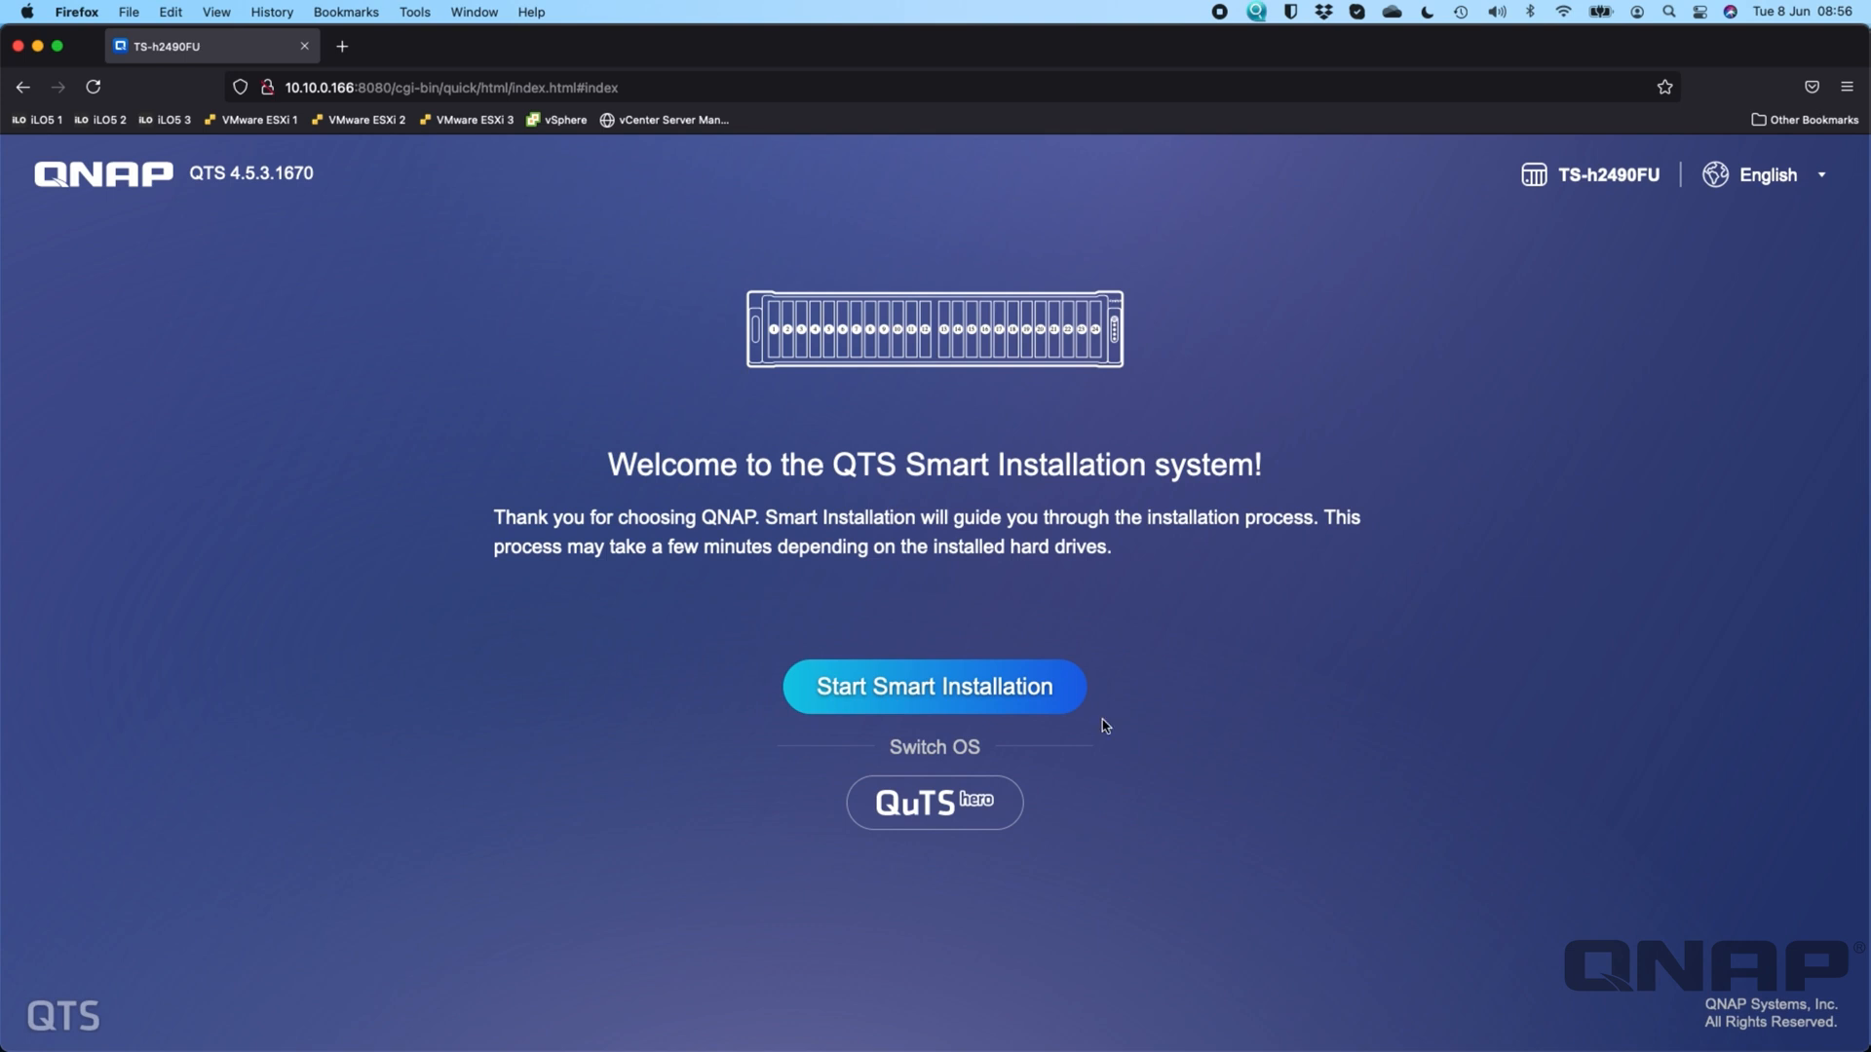
{"action": "mouse_move", "coordinate": [787, 875]}
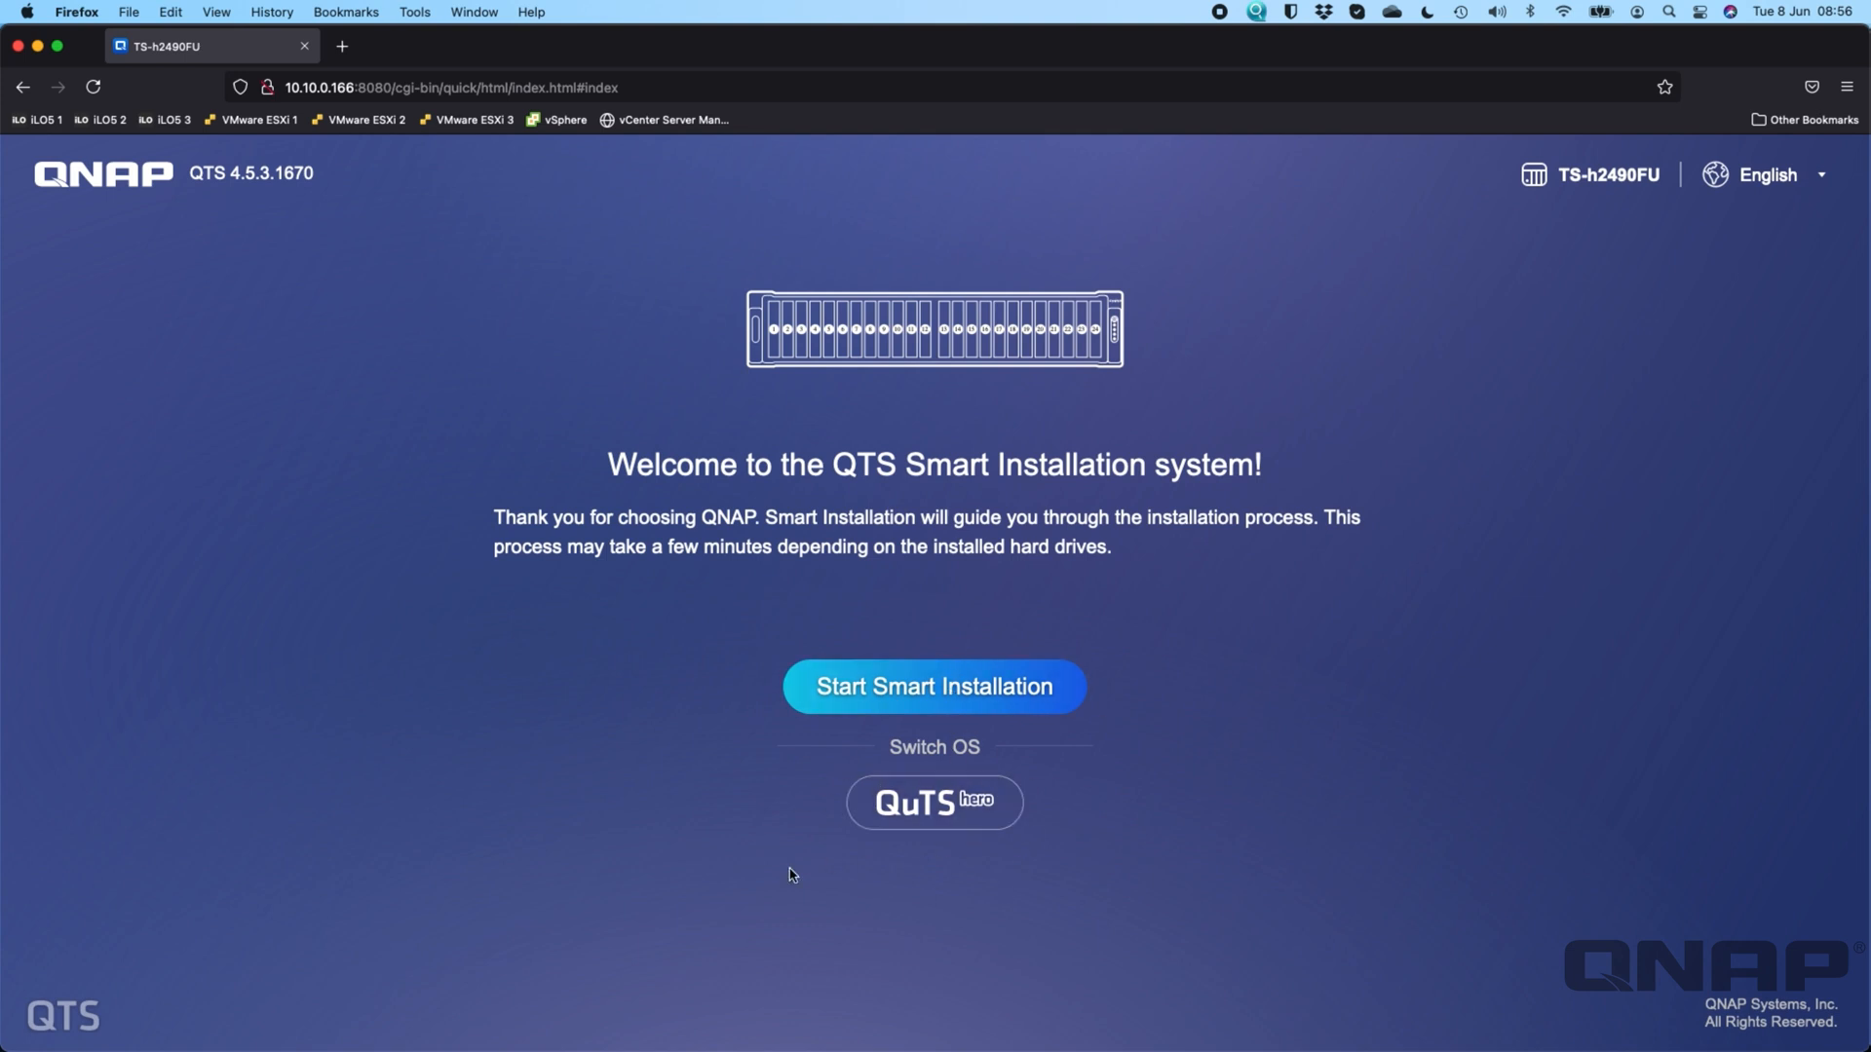
{"action": "mouse_move", "coordinate": [1094, 846]}
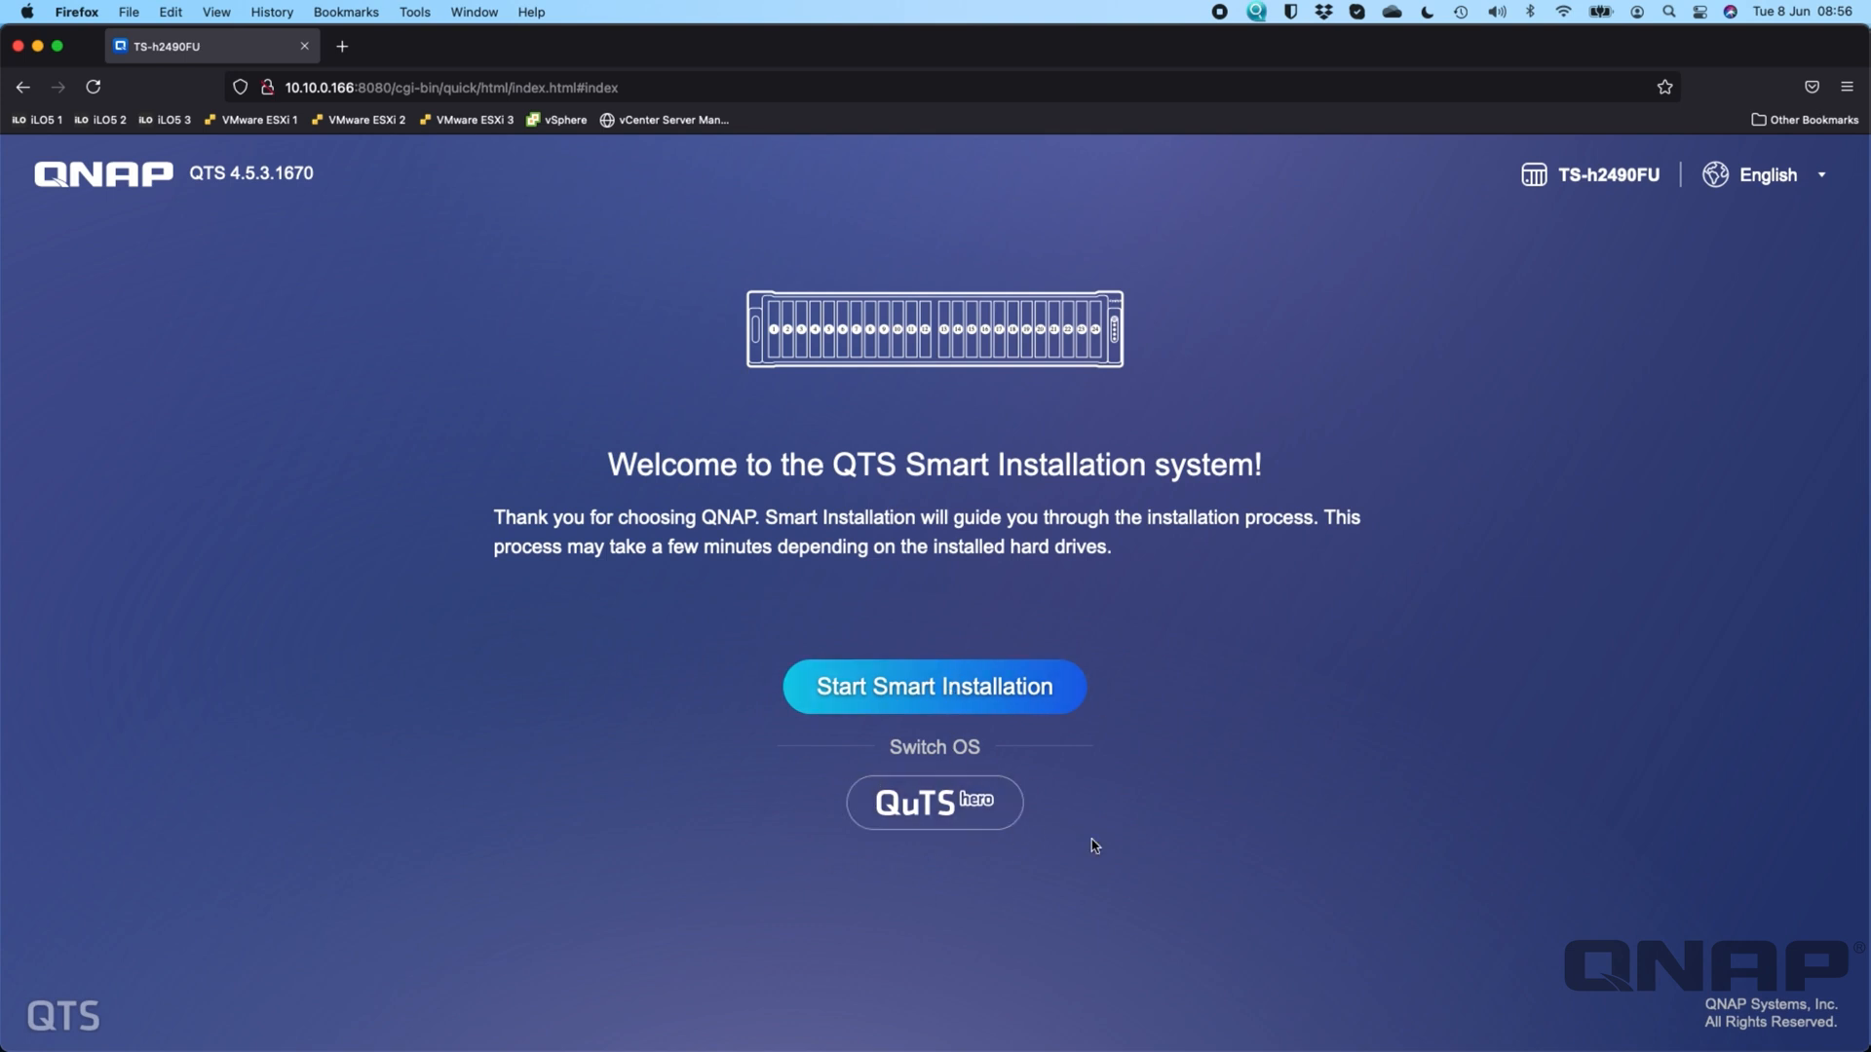
{"action": "mouse_move", "coordinate": [1142, 697]}
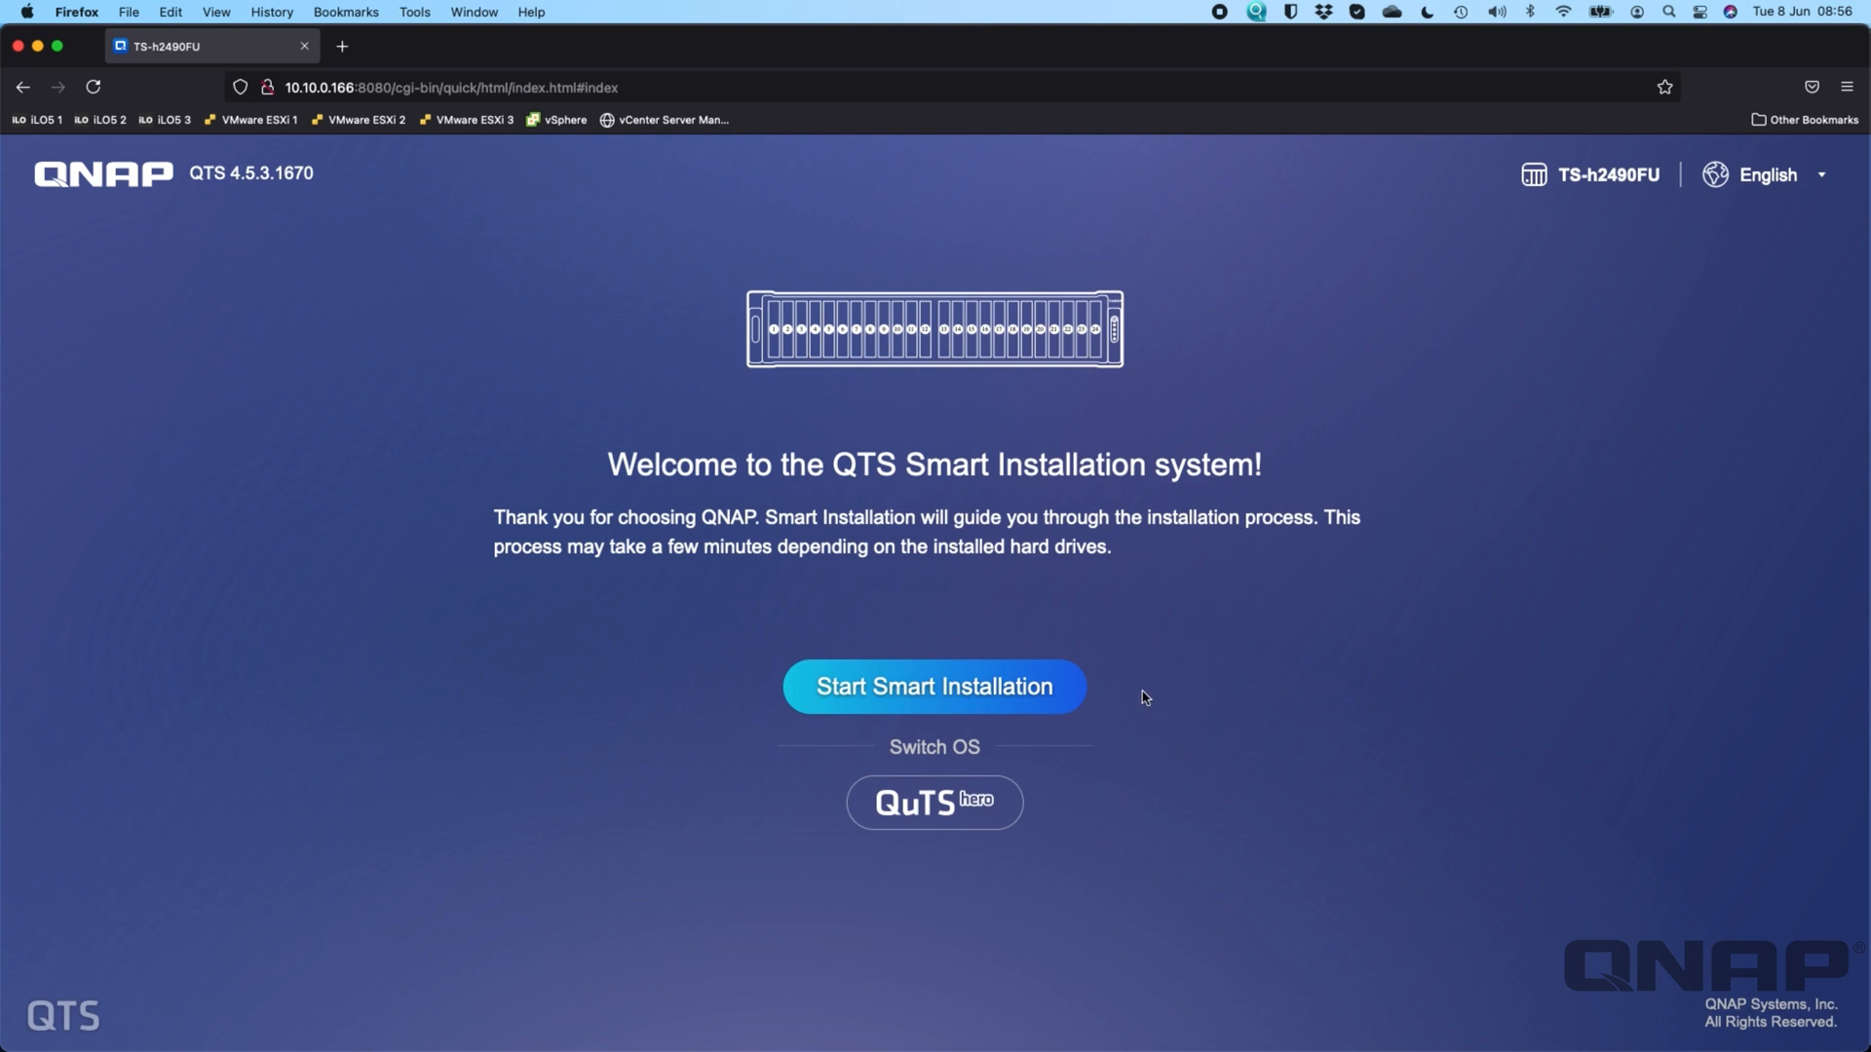
{"action": "mouse_move", "coordinate": [172, 185]}
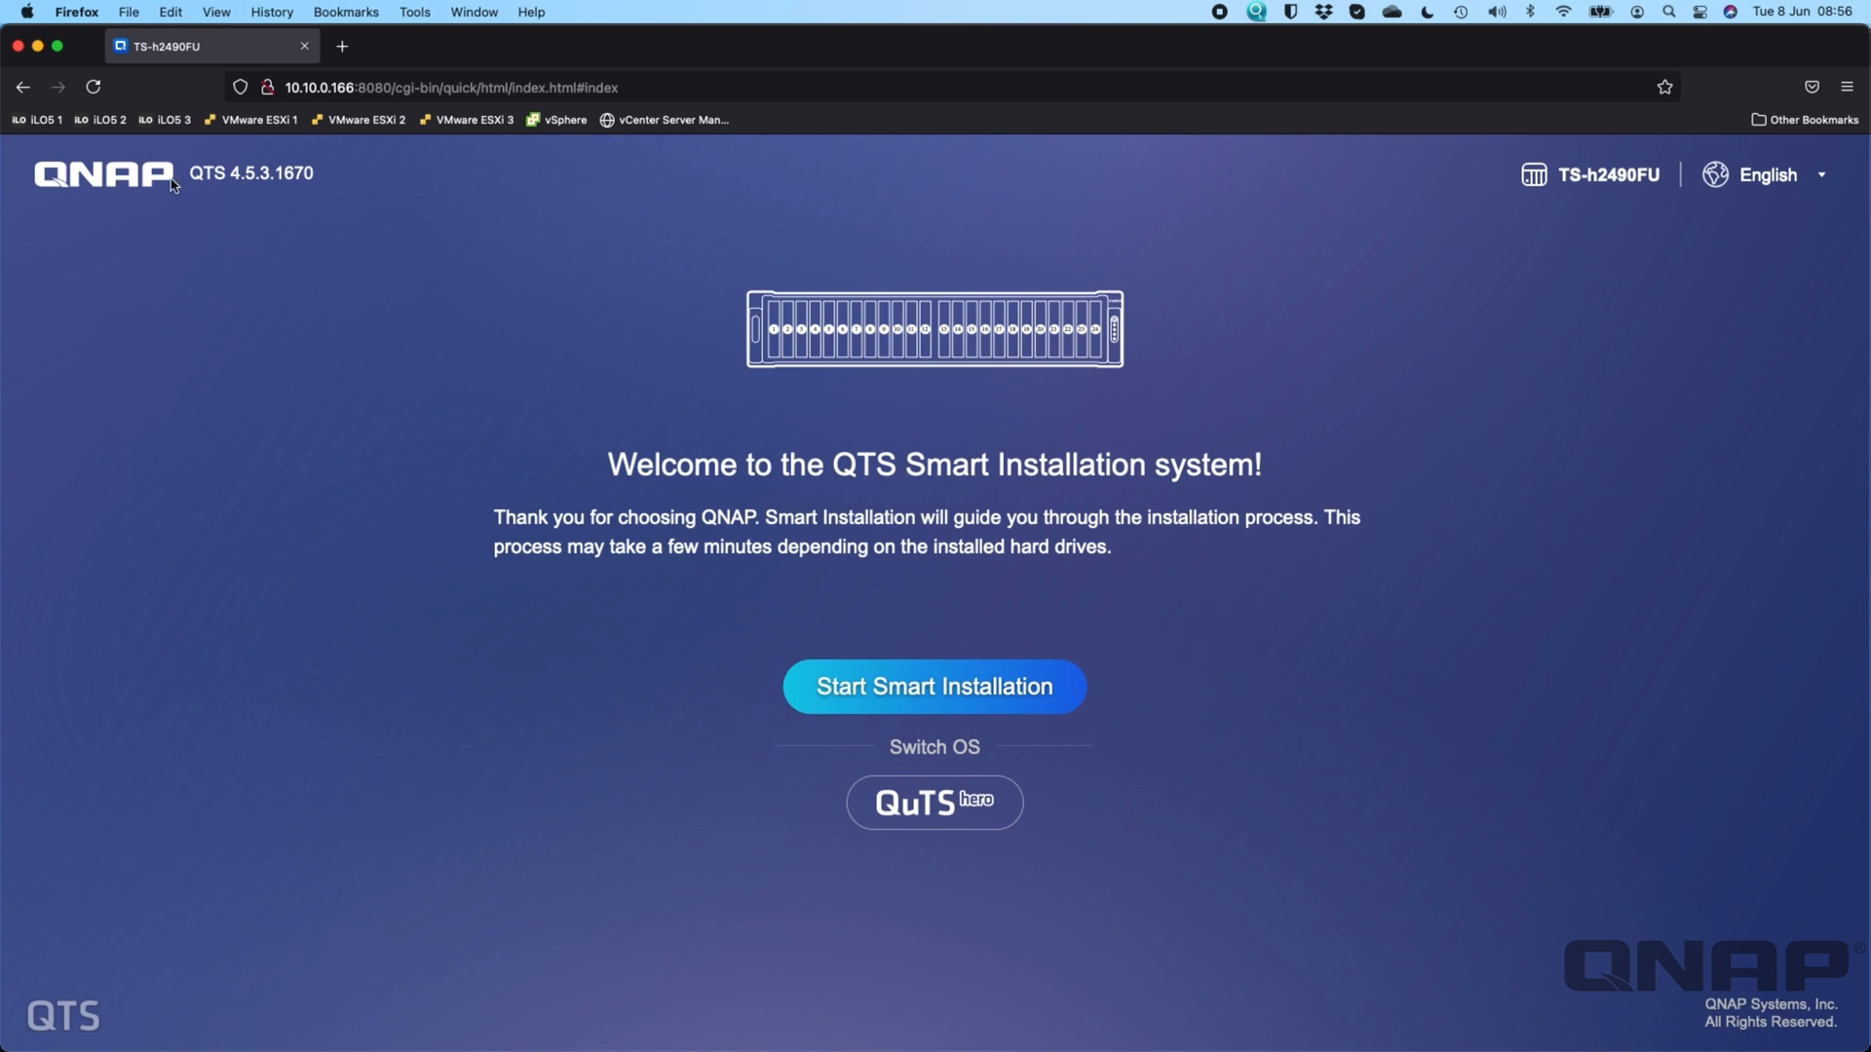
{"action": "mouse_move", "coordinate": [935, 686]}
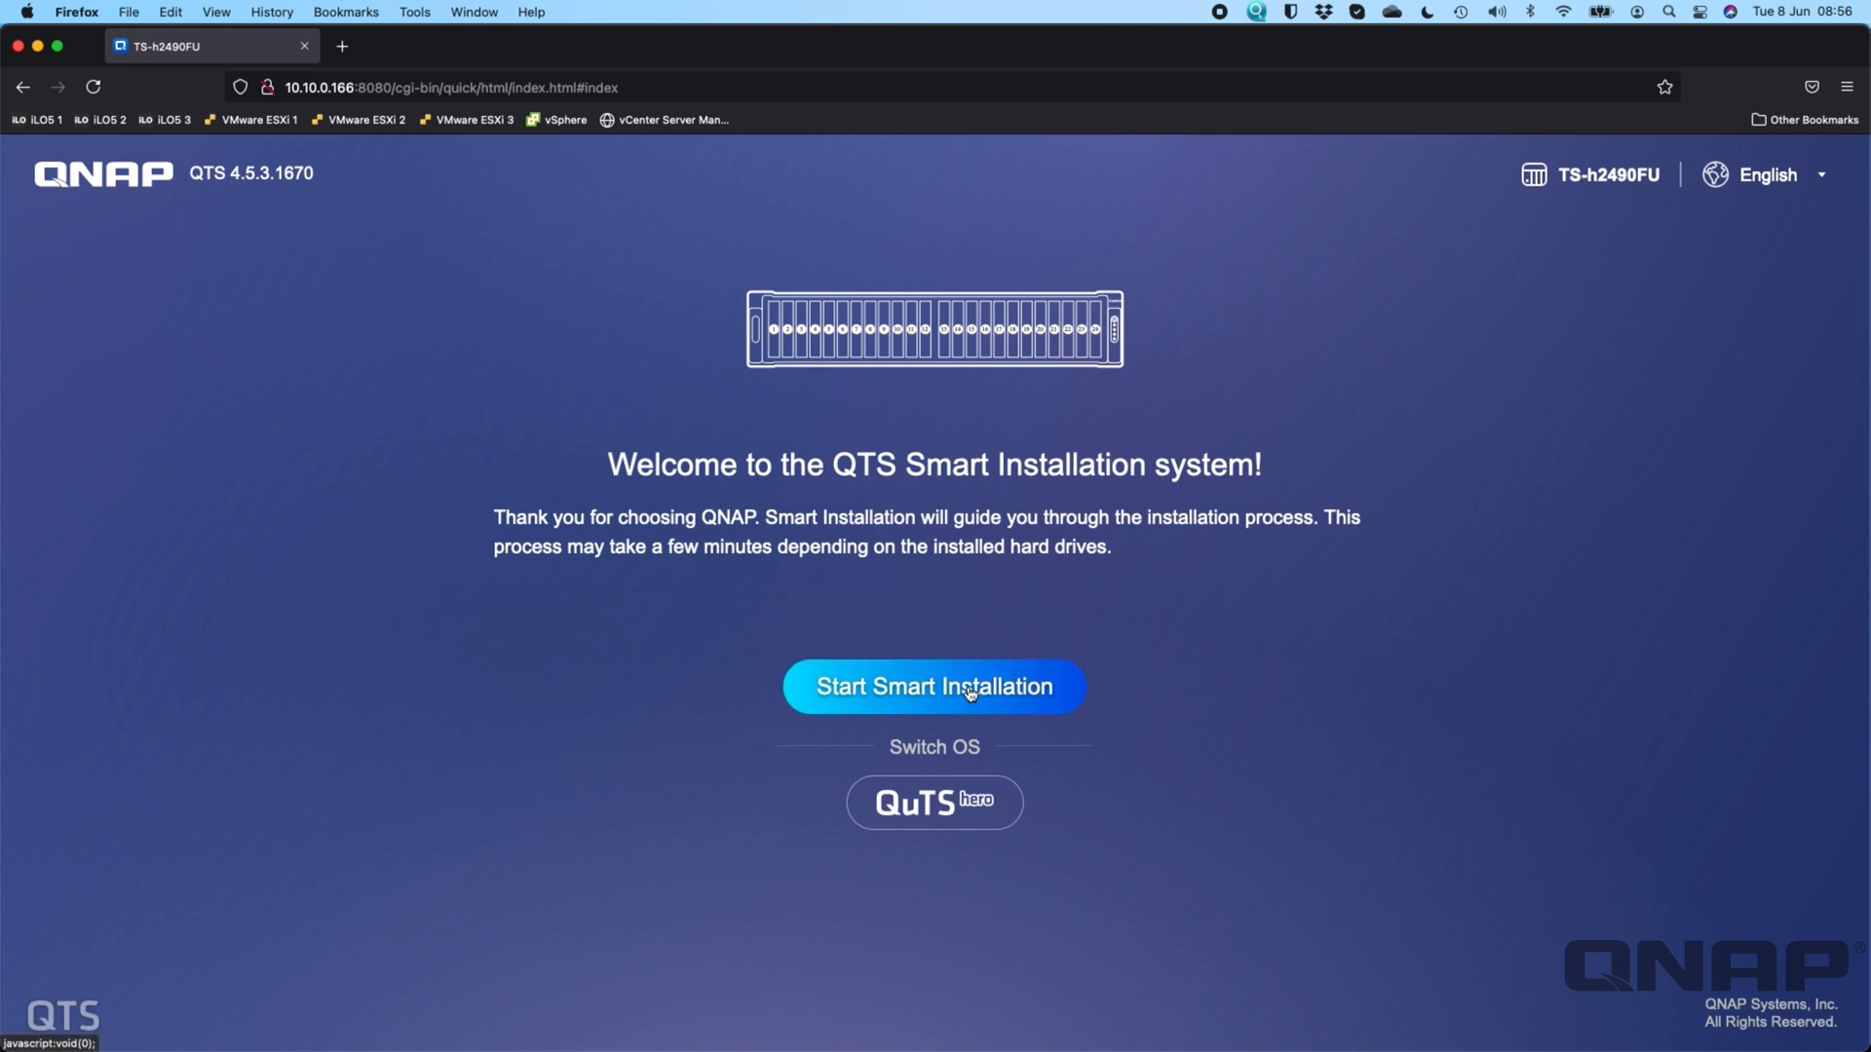
- Start Smart Installation to reach the firmware version page showing 4.5.3.1670
{"action": "left_click", "coordinate": [934, 686]}
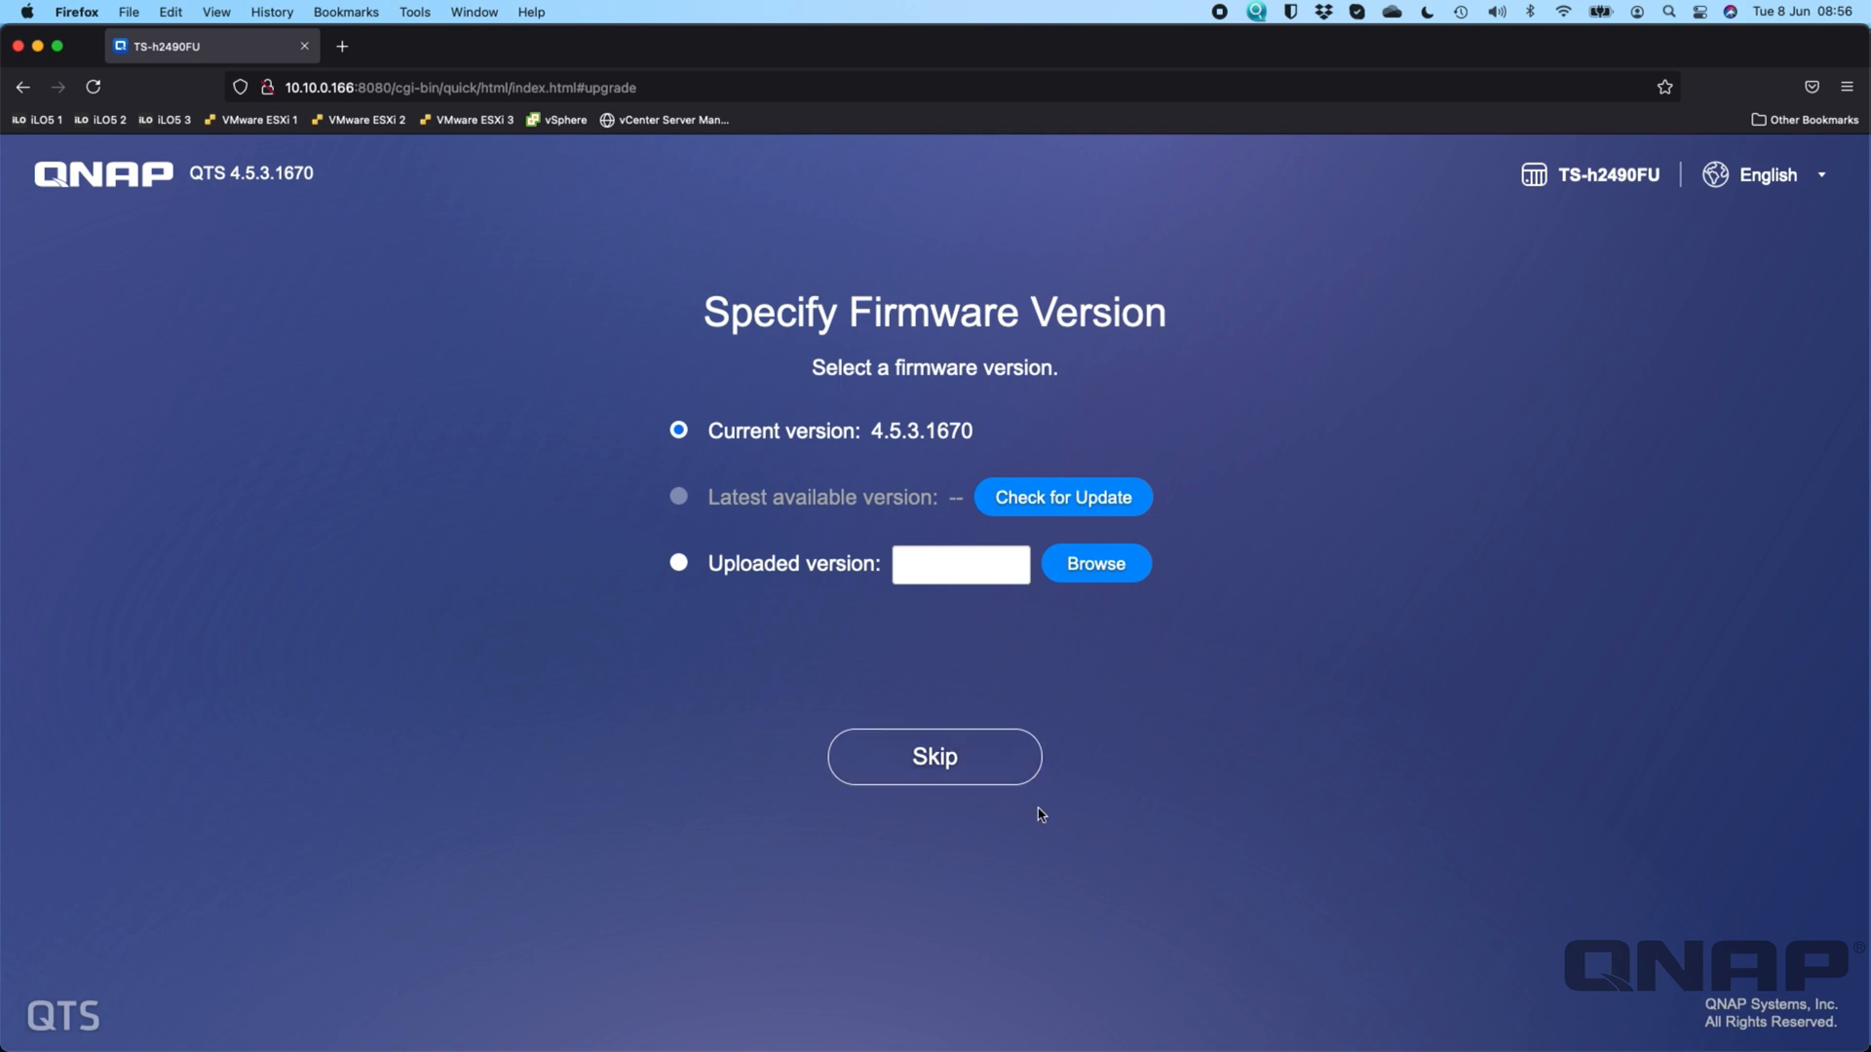
{"action": "mouse_move", "coordinate": [1301, 138]}
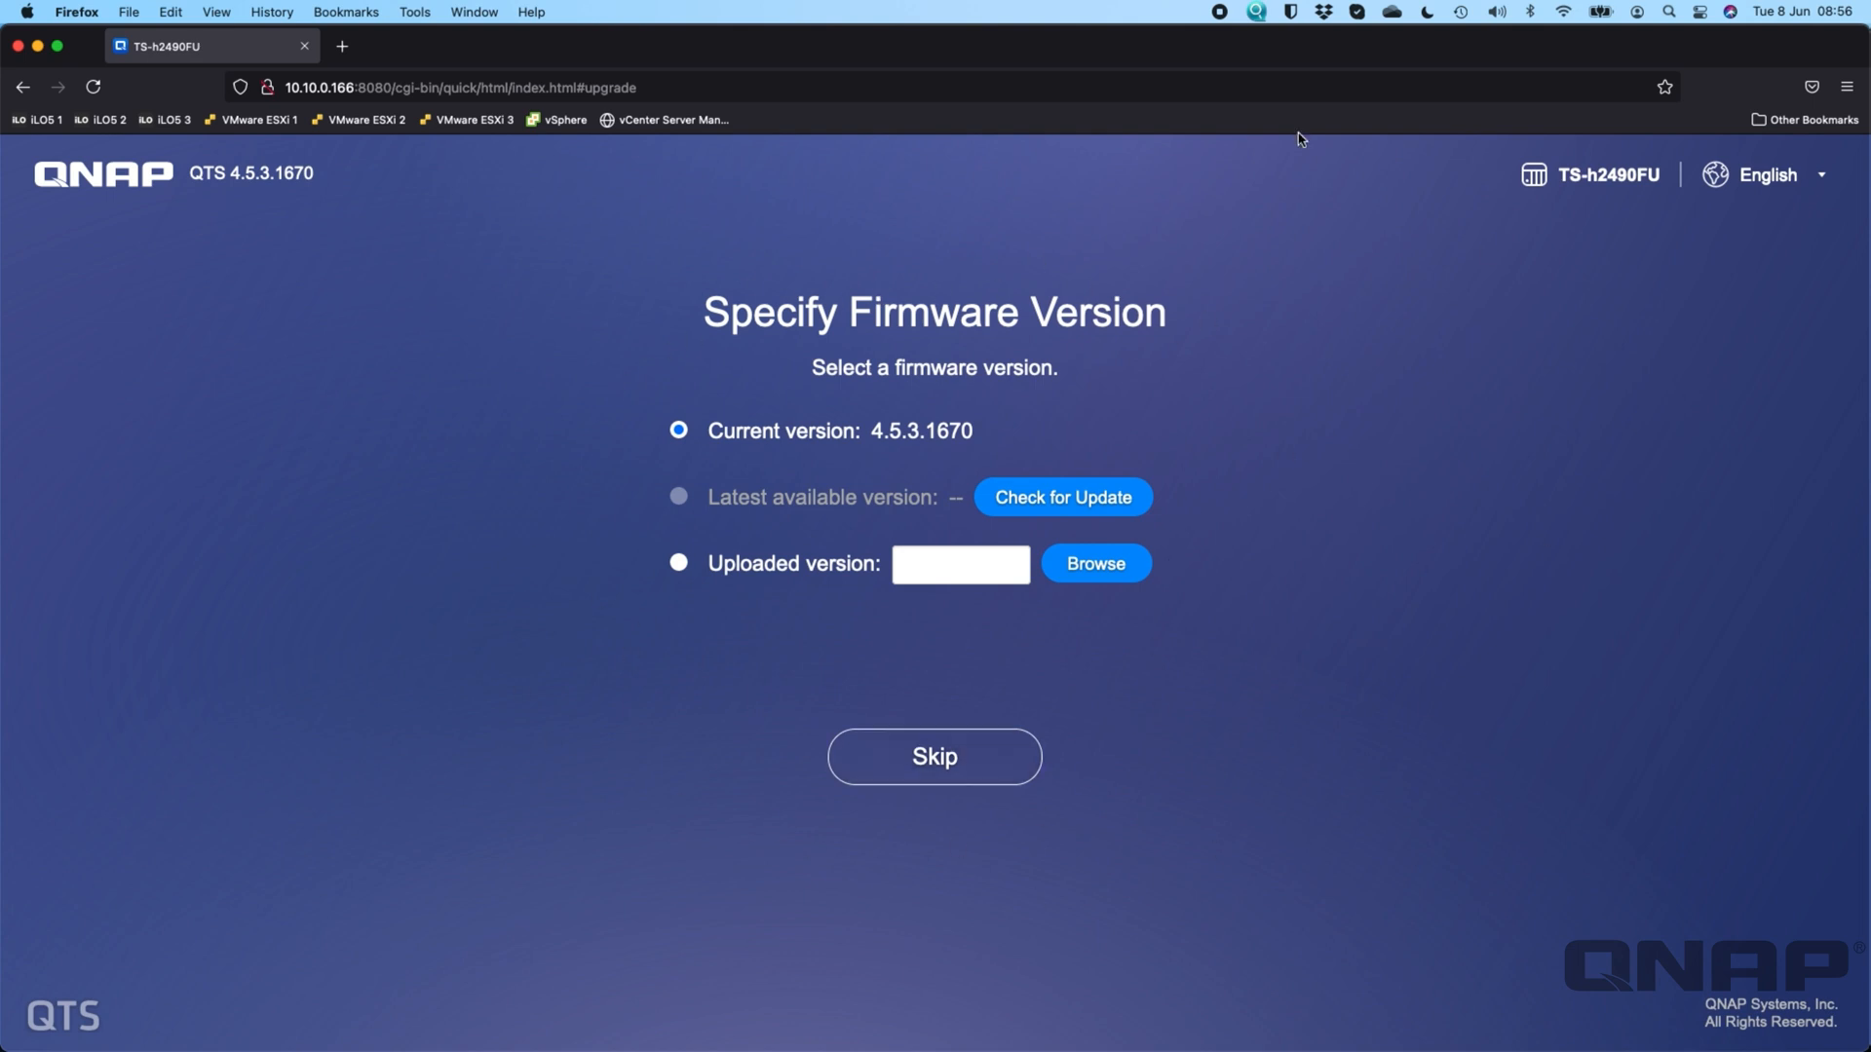
{"action": "mouse_move", "coordinate": [893, 228]}
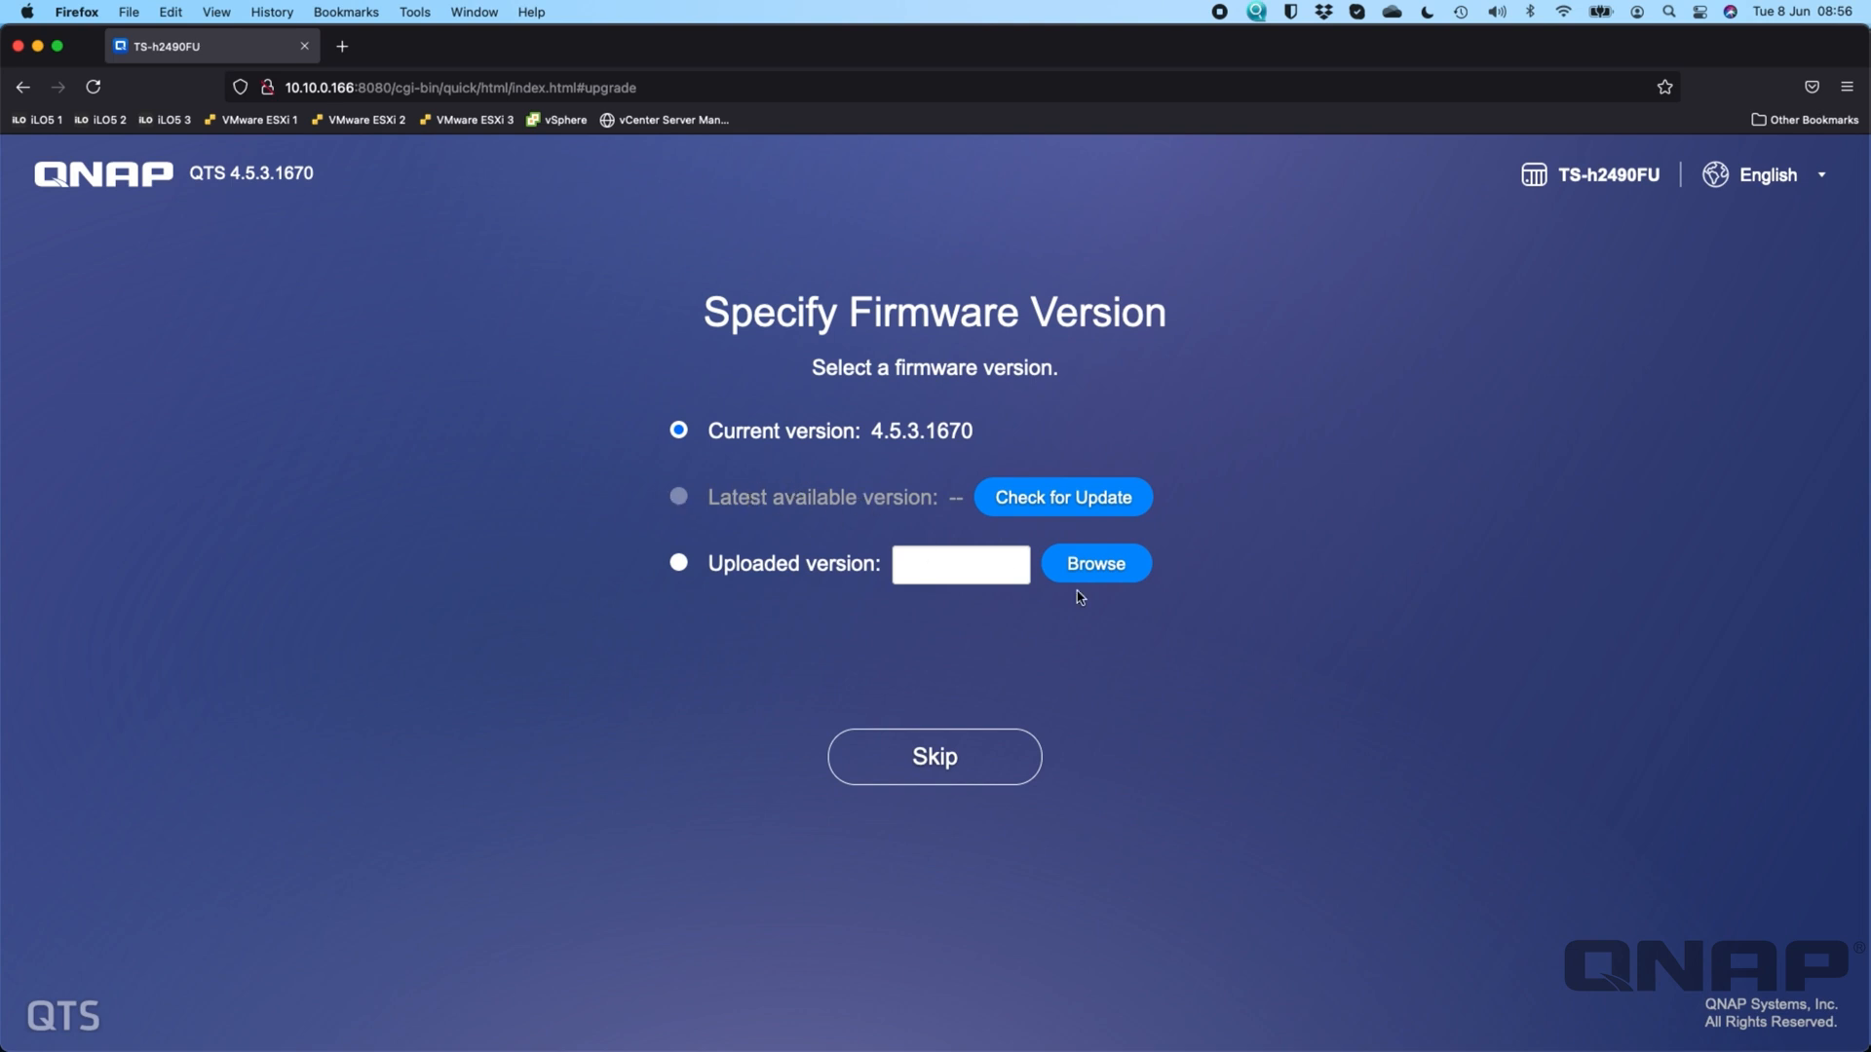
{"action": "mouse_move", "coordinate": [1111, 605]}
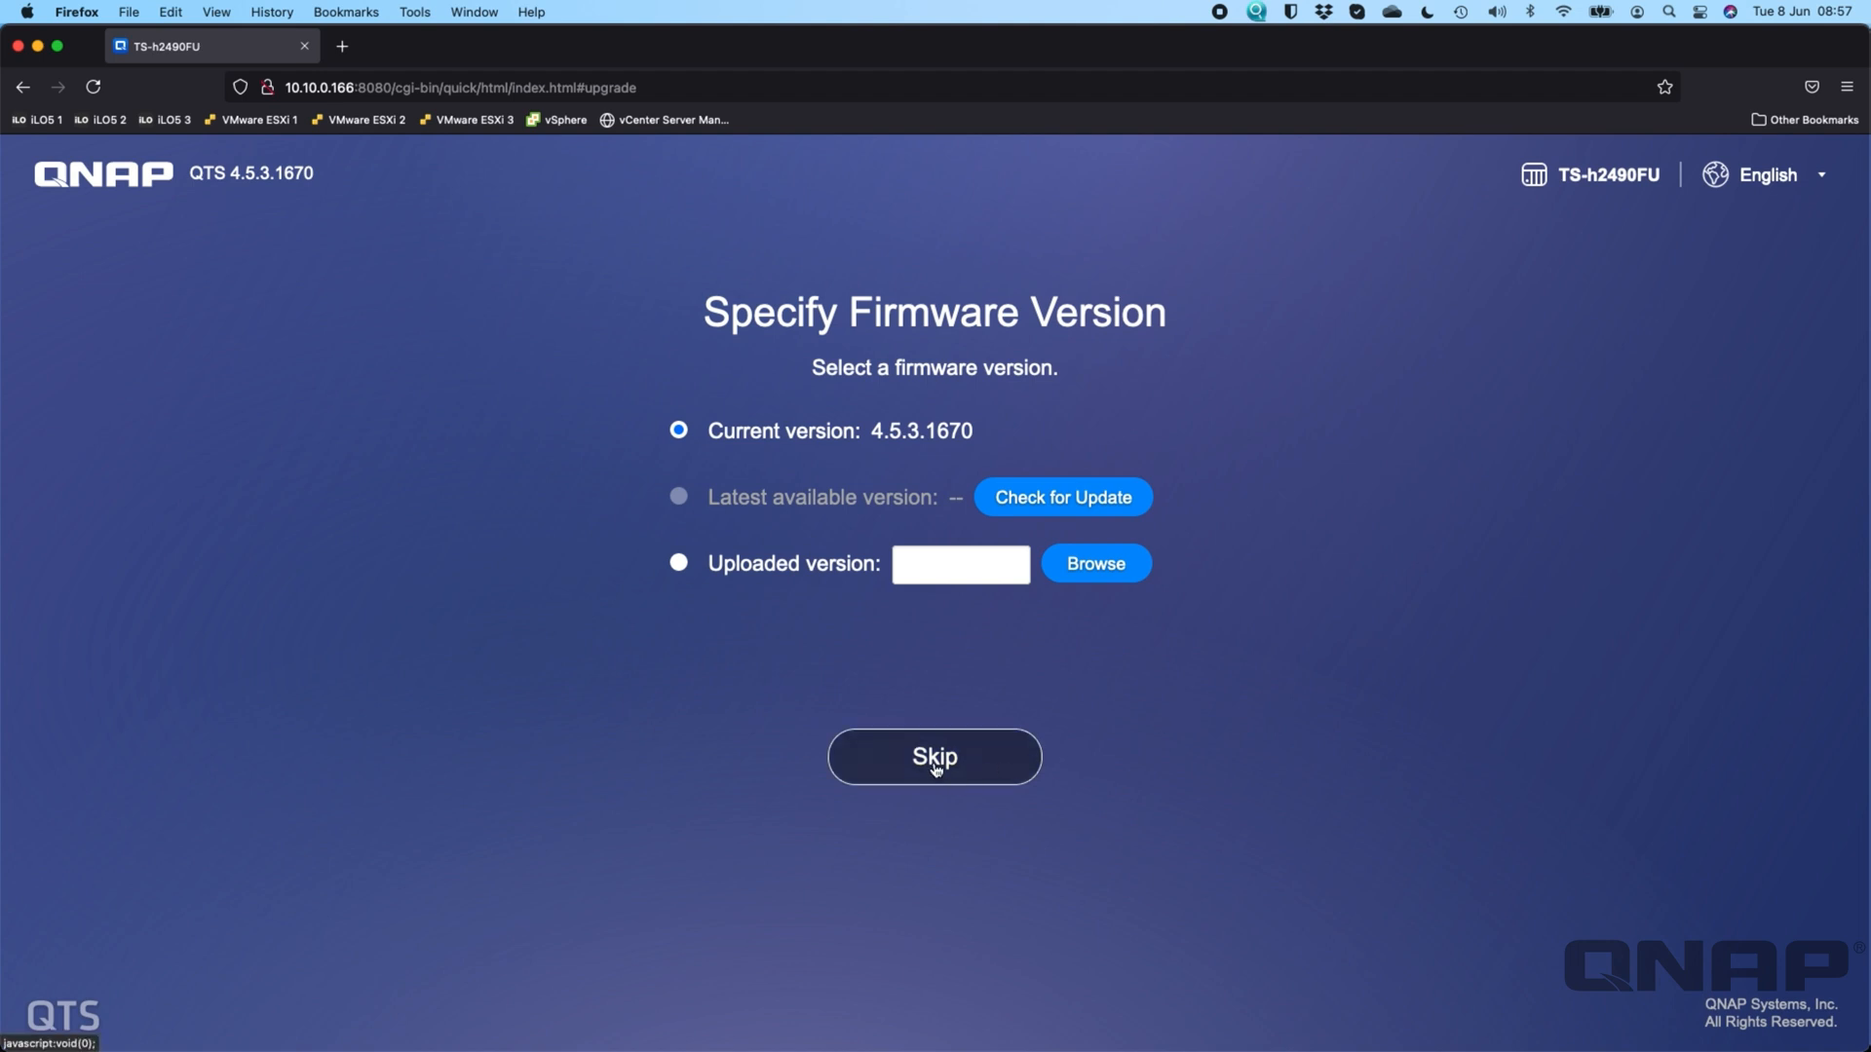
- Keep firmware 4.5.3.1670, rename the NAS TS-h2490FU, and enter the admin password
{"action": "left_click", "coordinate": [934, 756]}
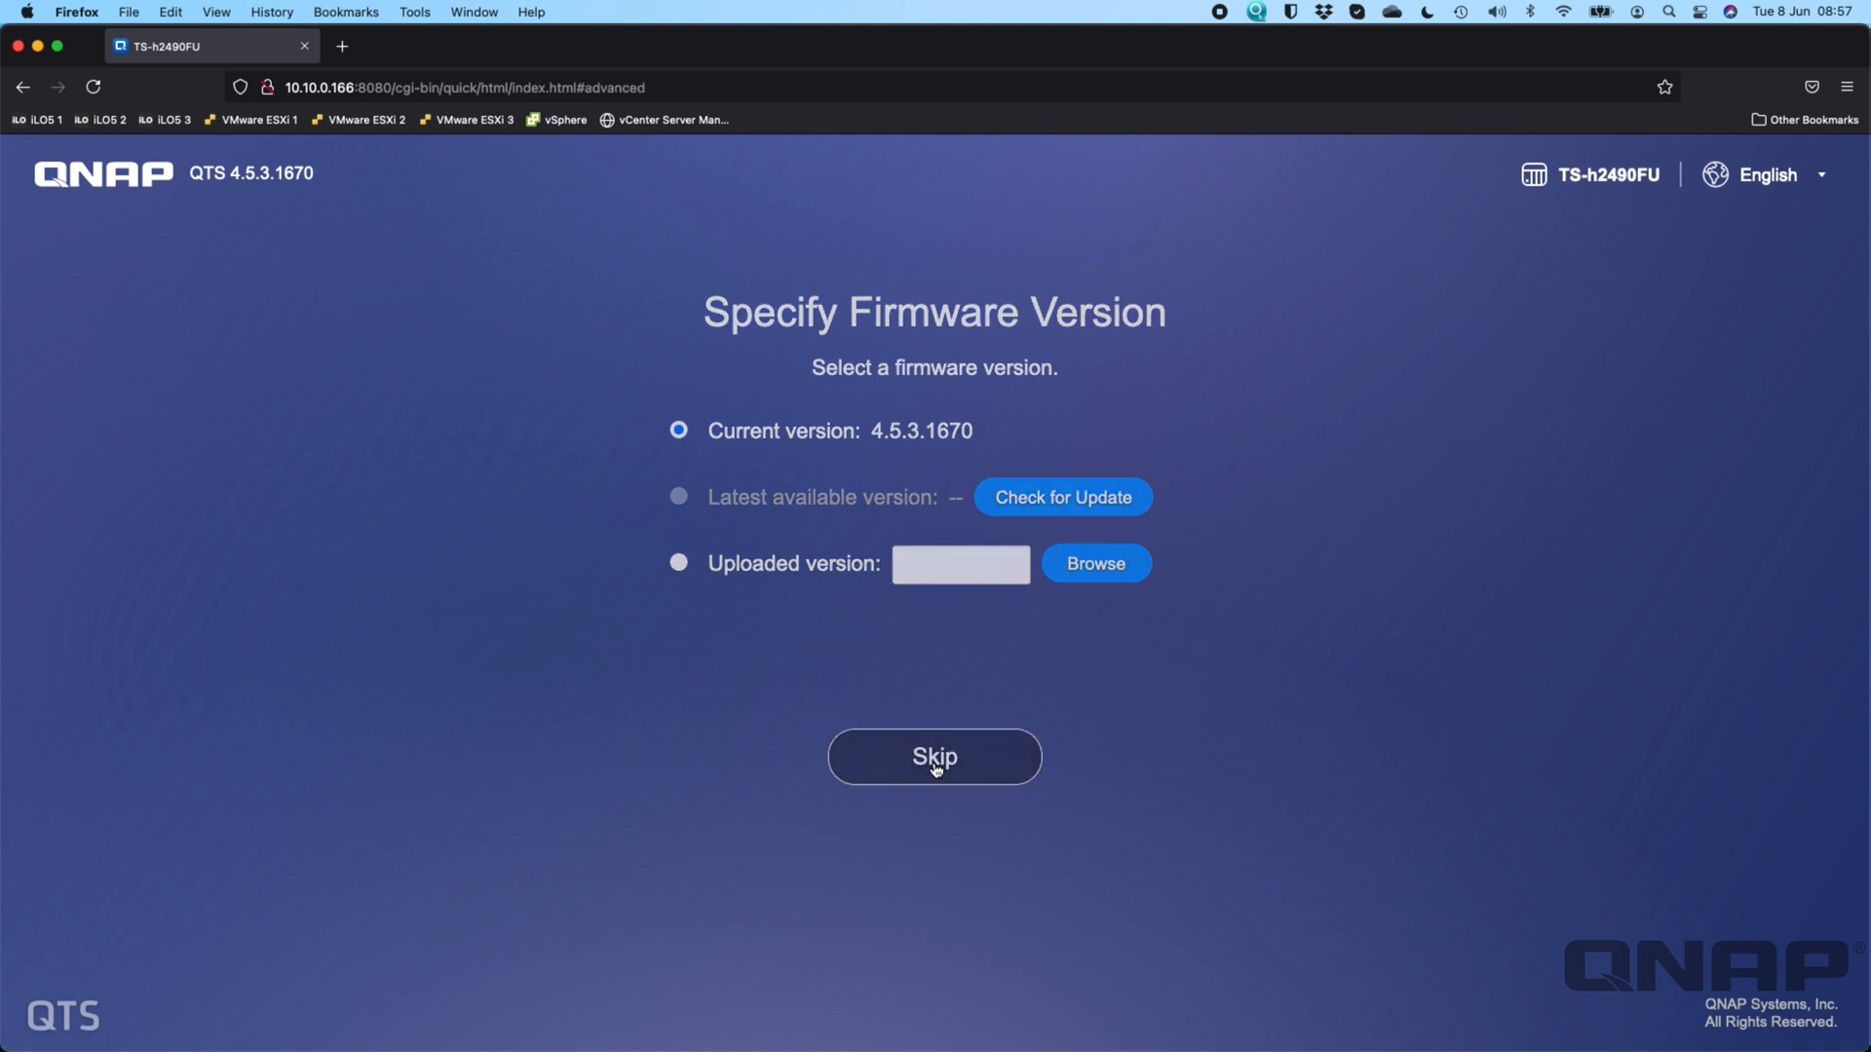
{"action": "left_click", "coordinate": [934, 756]}
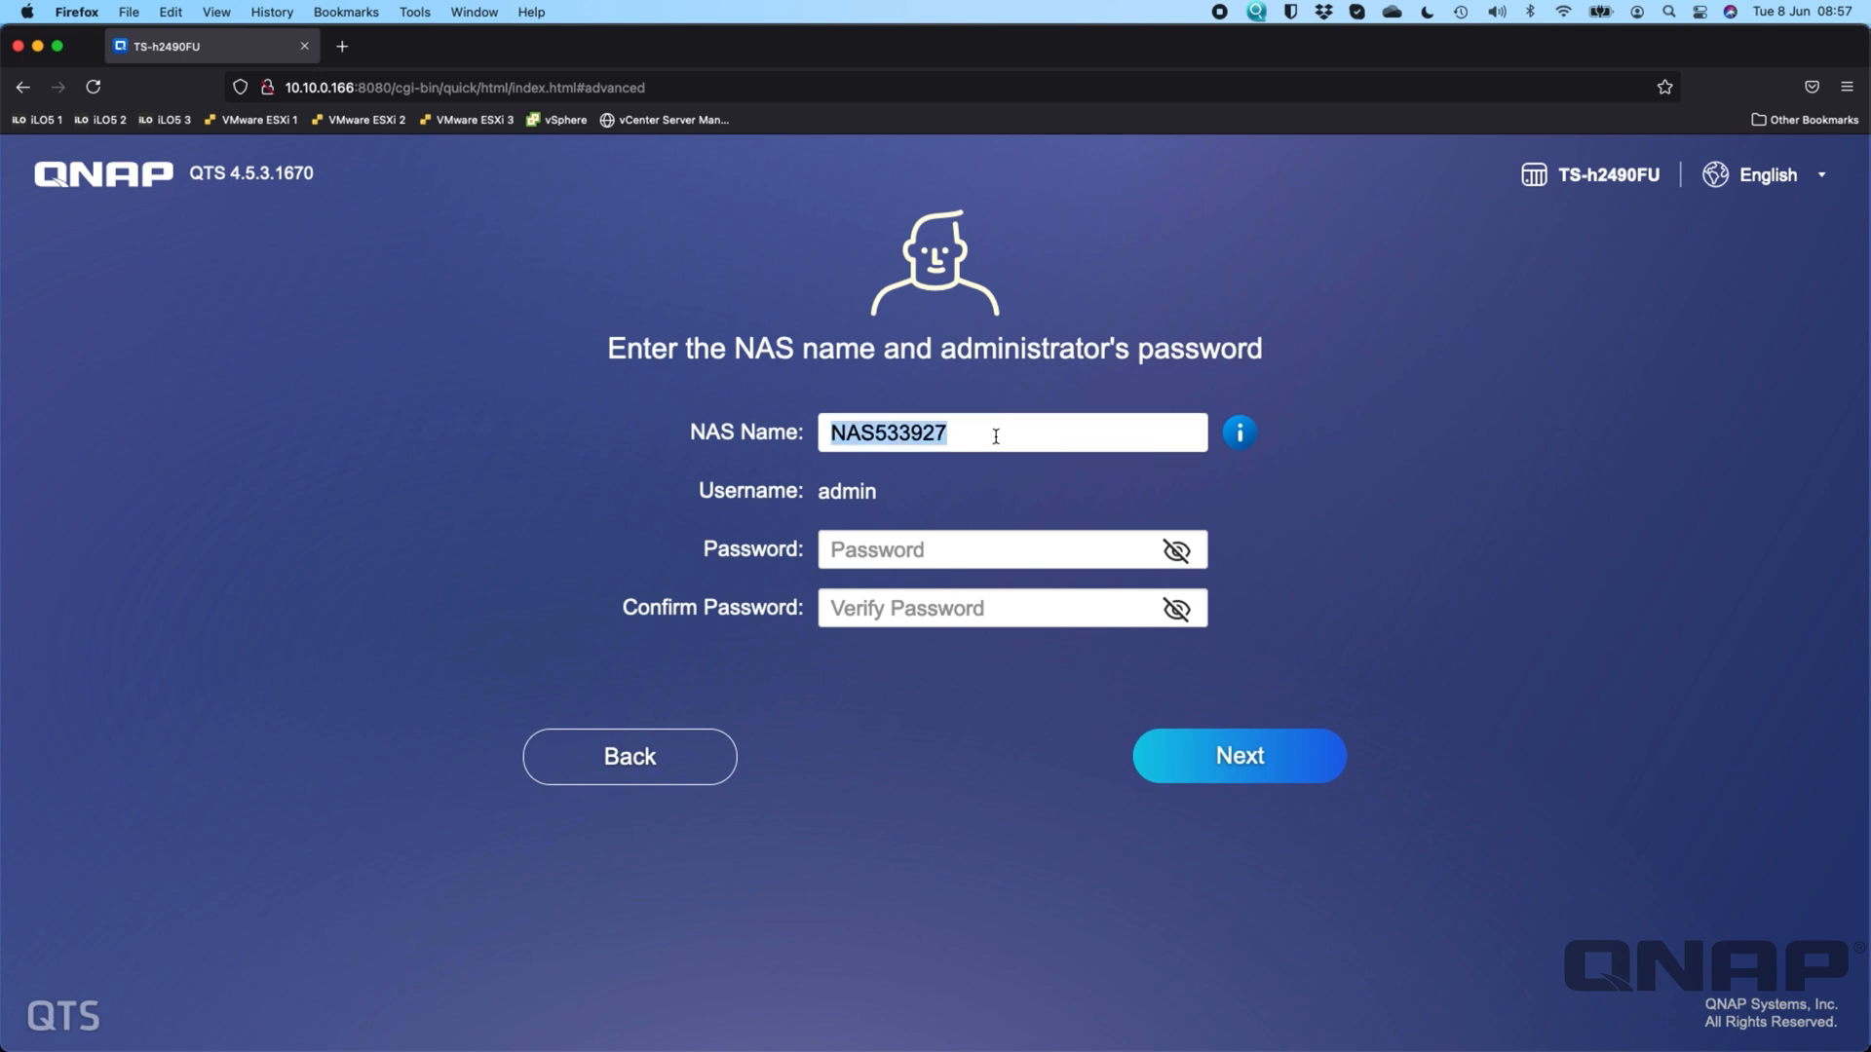
{"action": "type", "text": "TS-h2490FU"}
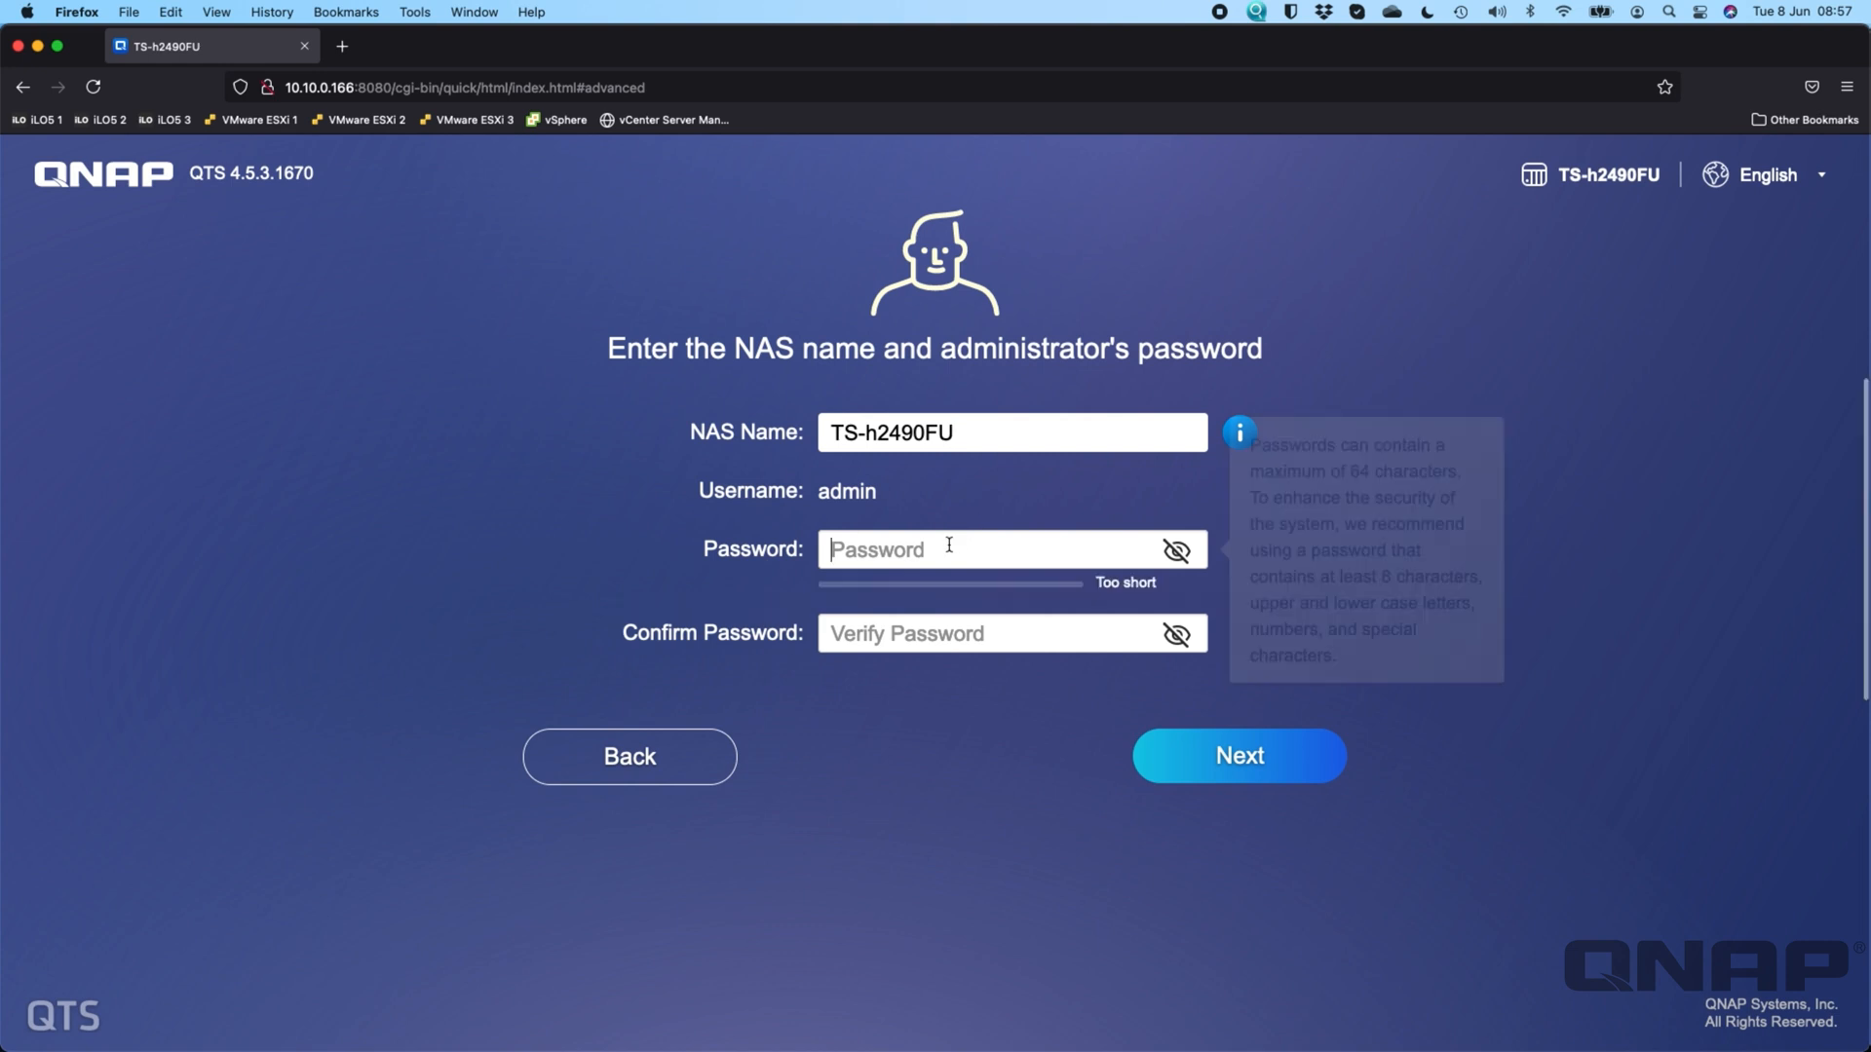
{"action": "left_click", "coordinate": [978, 608]}
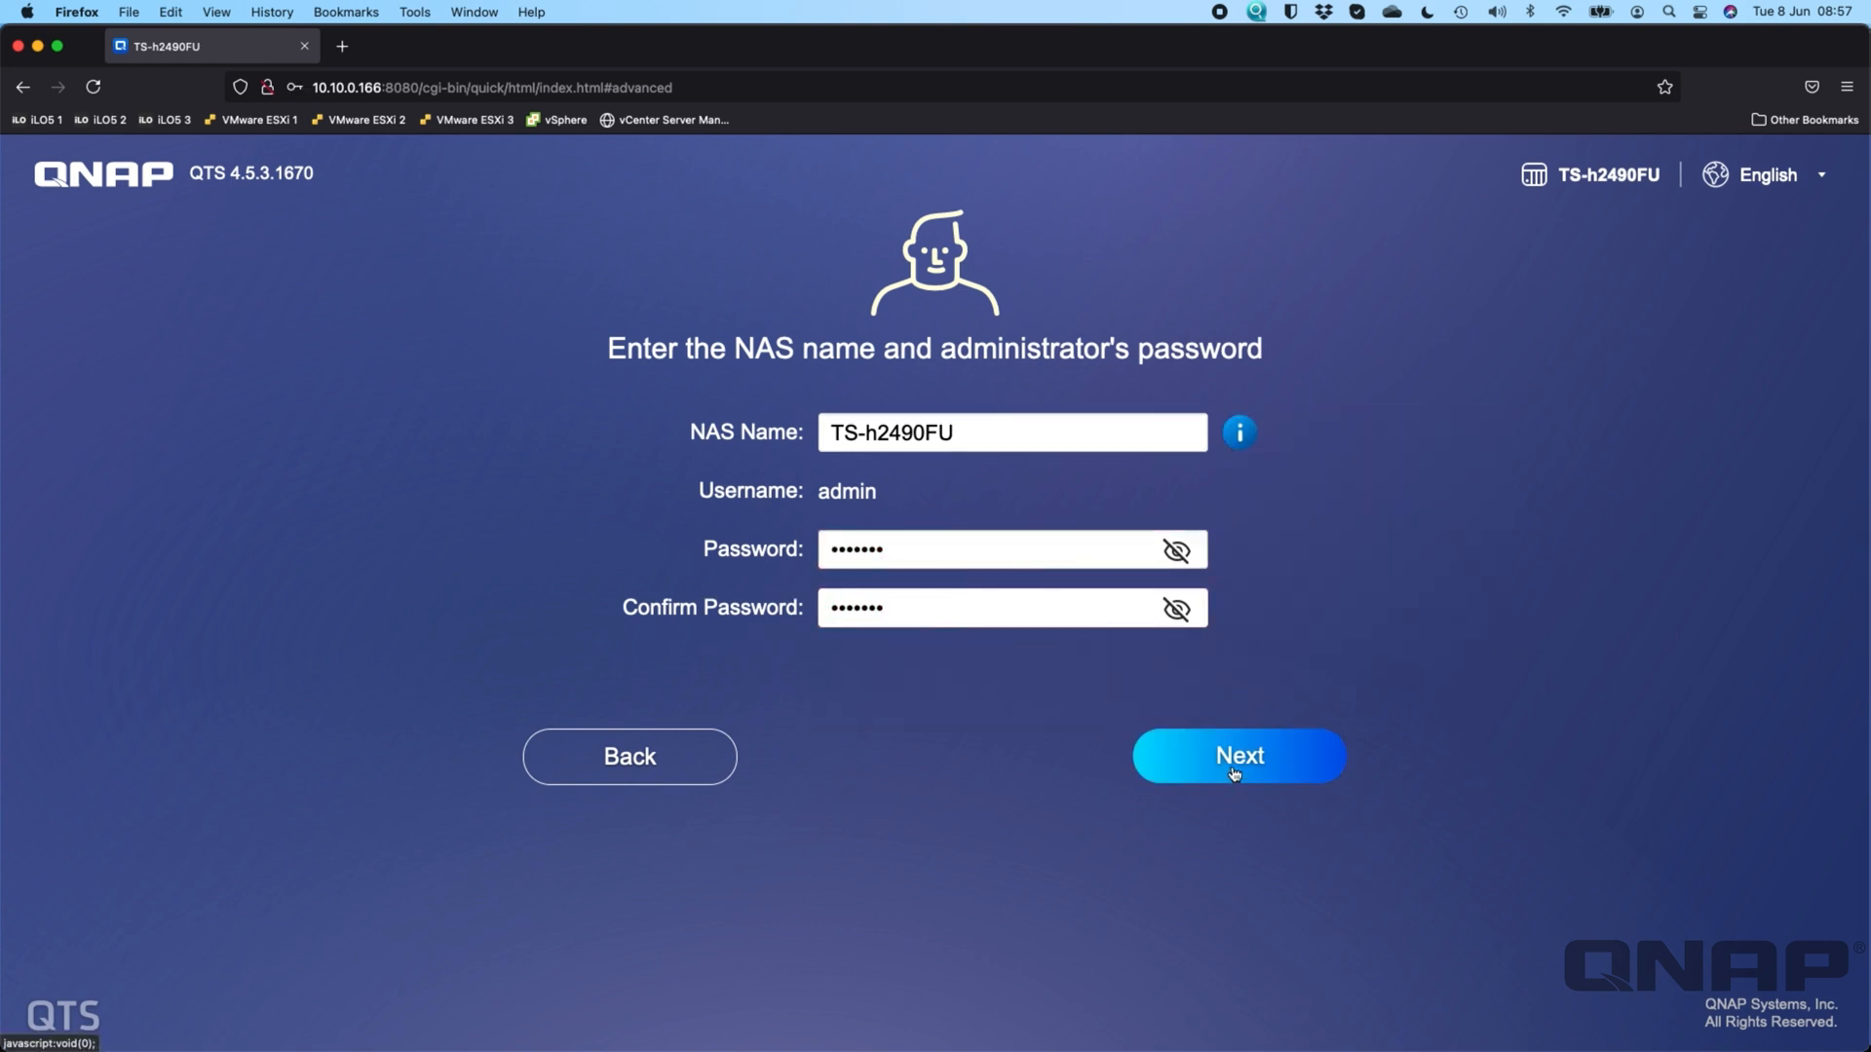
- Submit name and password, and keep GMT with automatic sync to pool.ntp.org
{"action": "left_click", "coordinate": [1238, 755]}
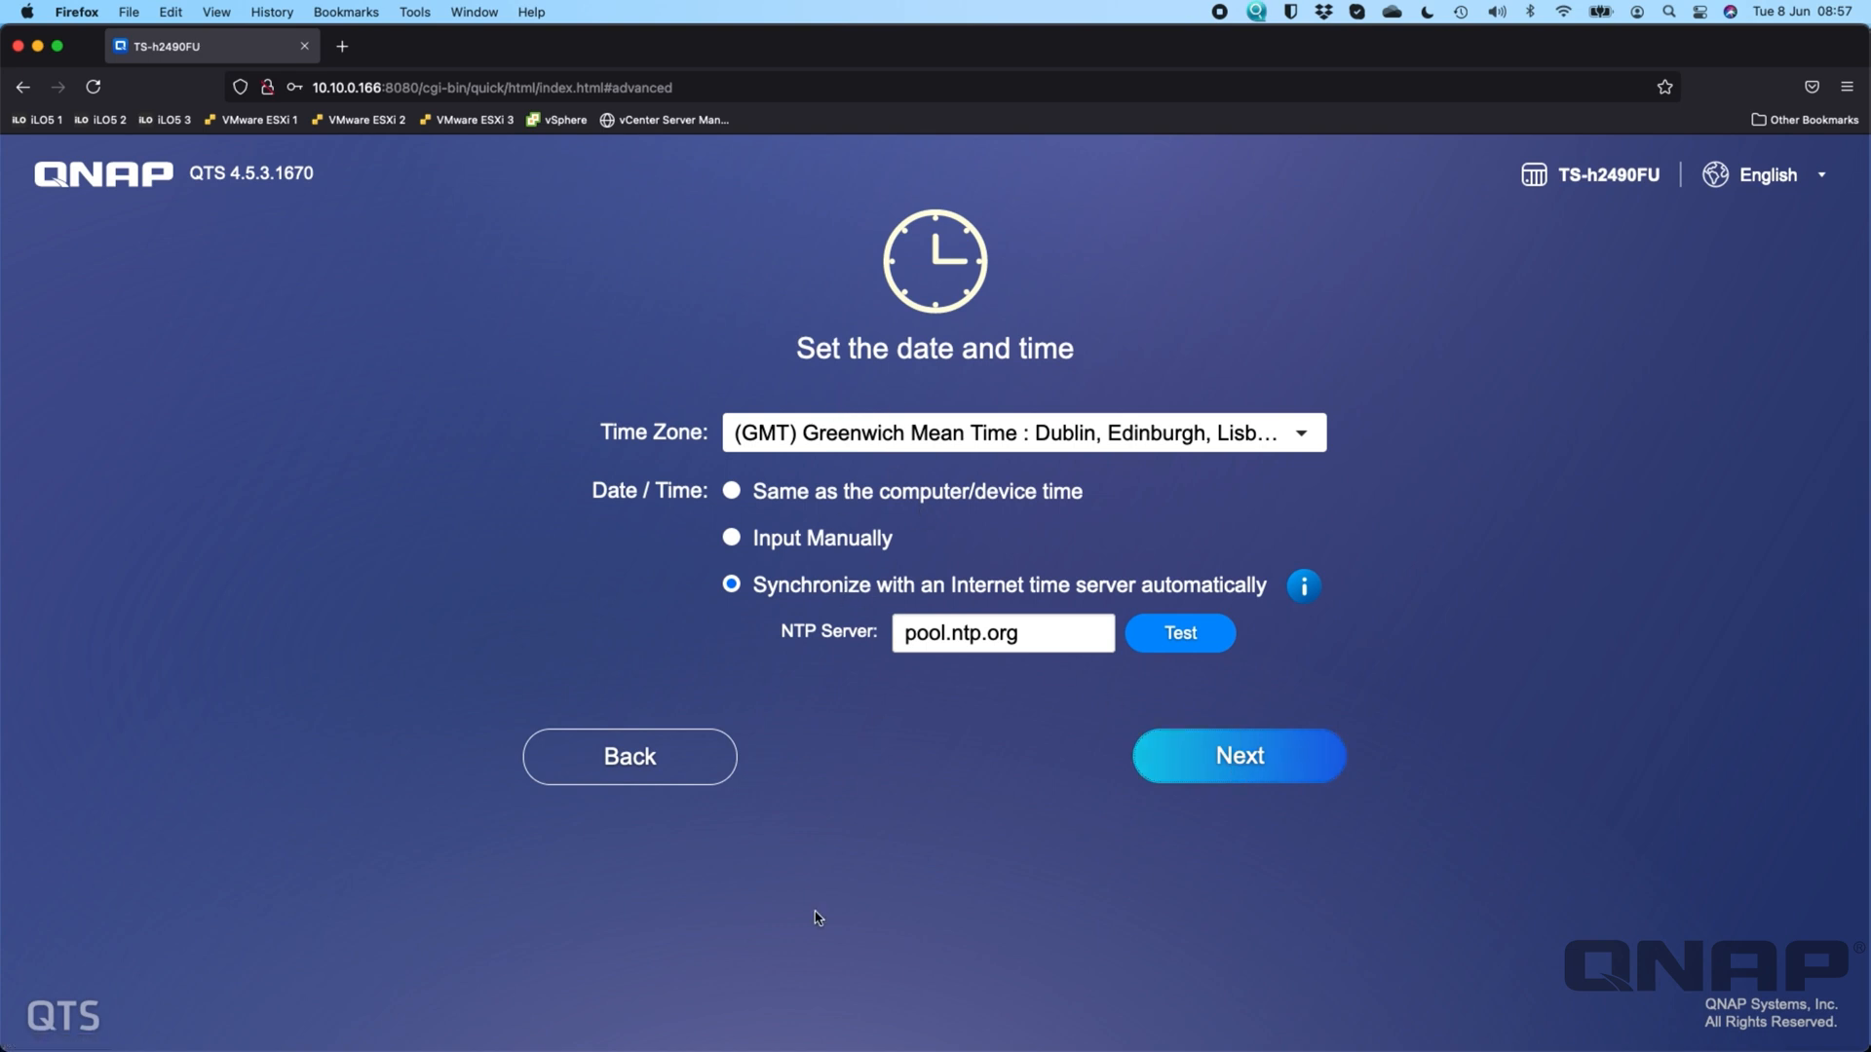
{"action": "mouse_move", "coordinate": [1633, 676]}
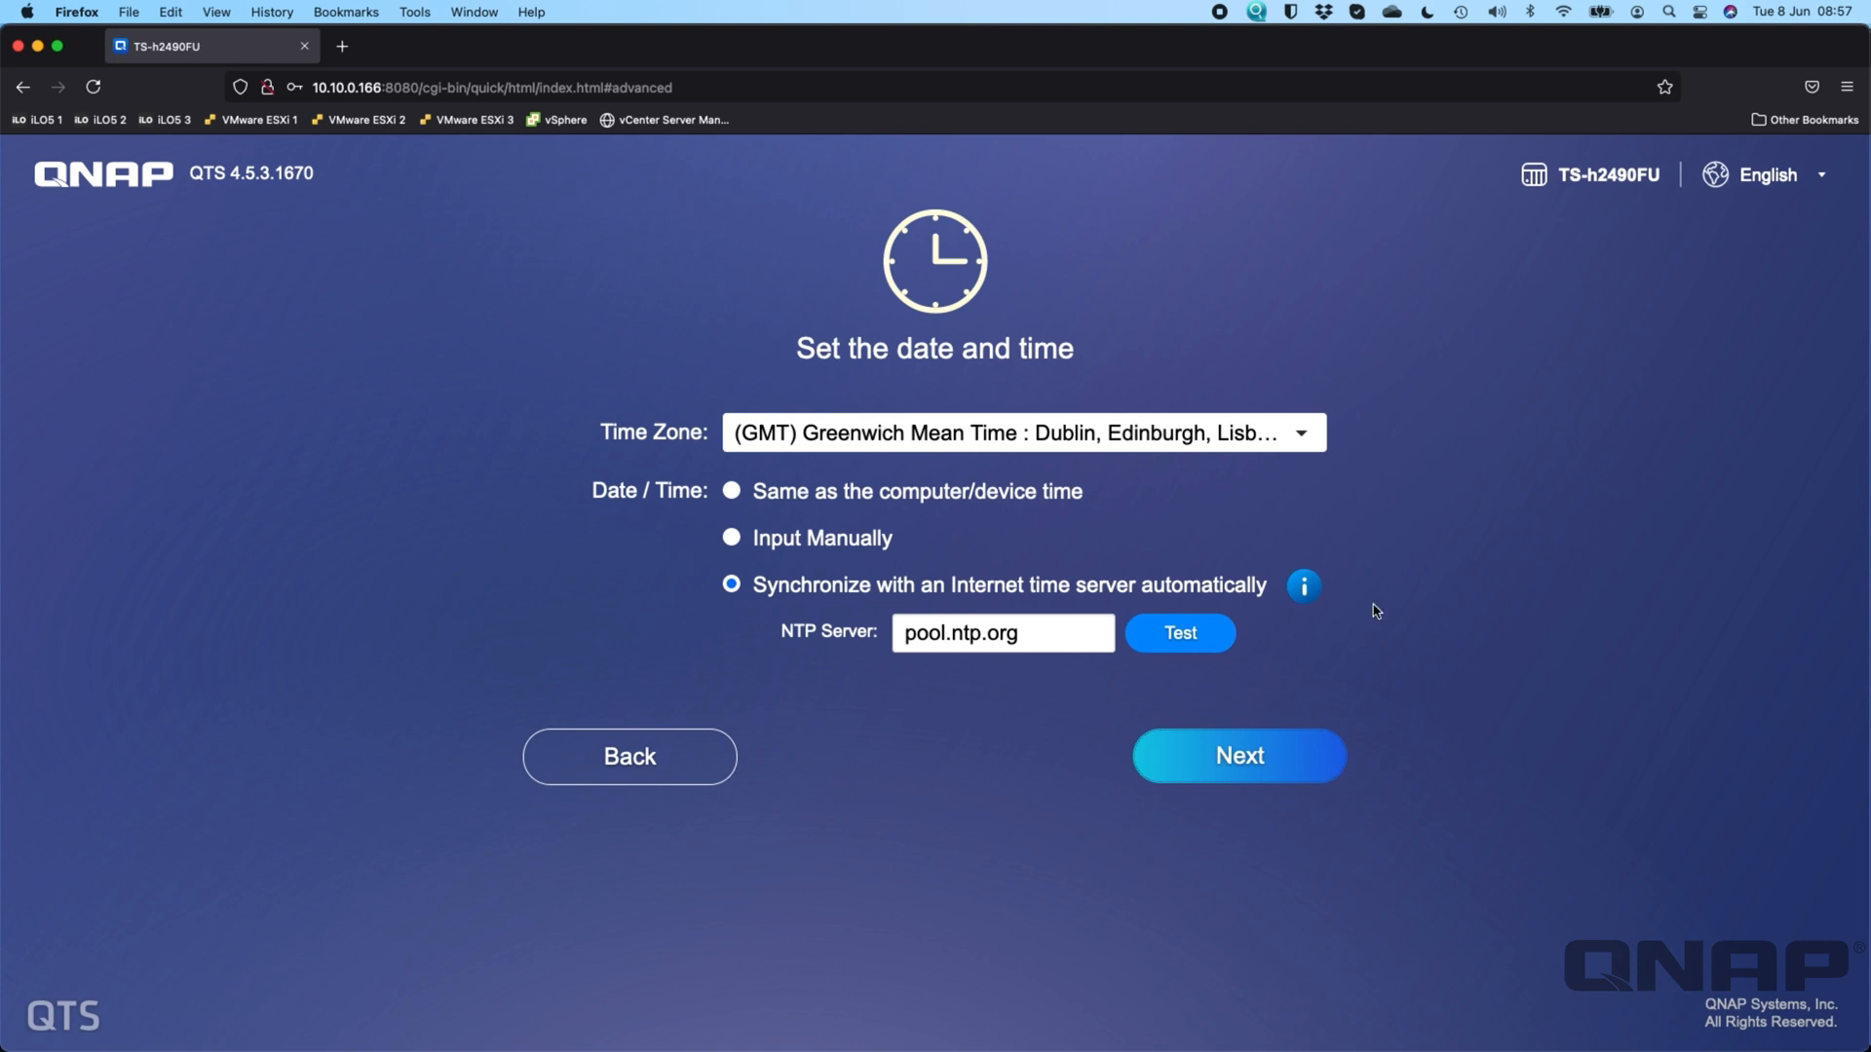
{"action": "mouse_move", "coordinate": [879, 518]}
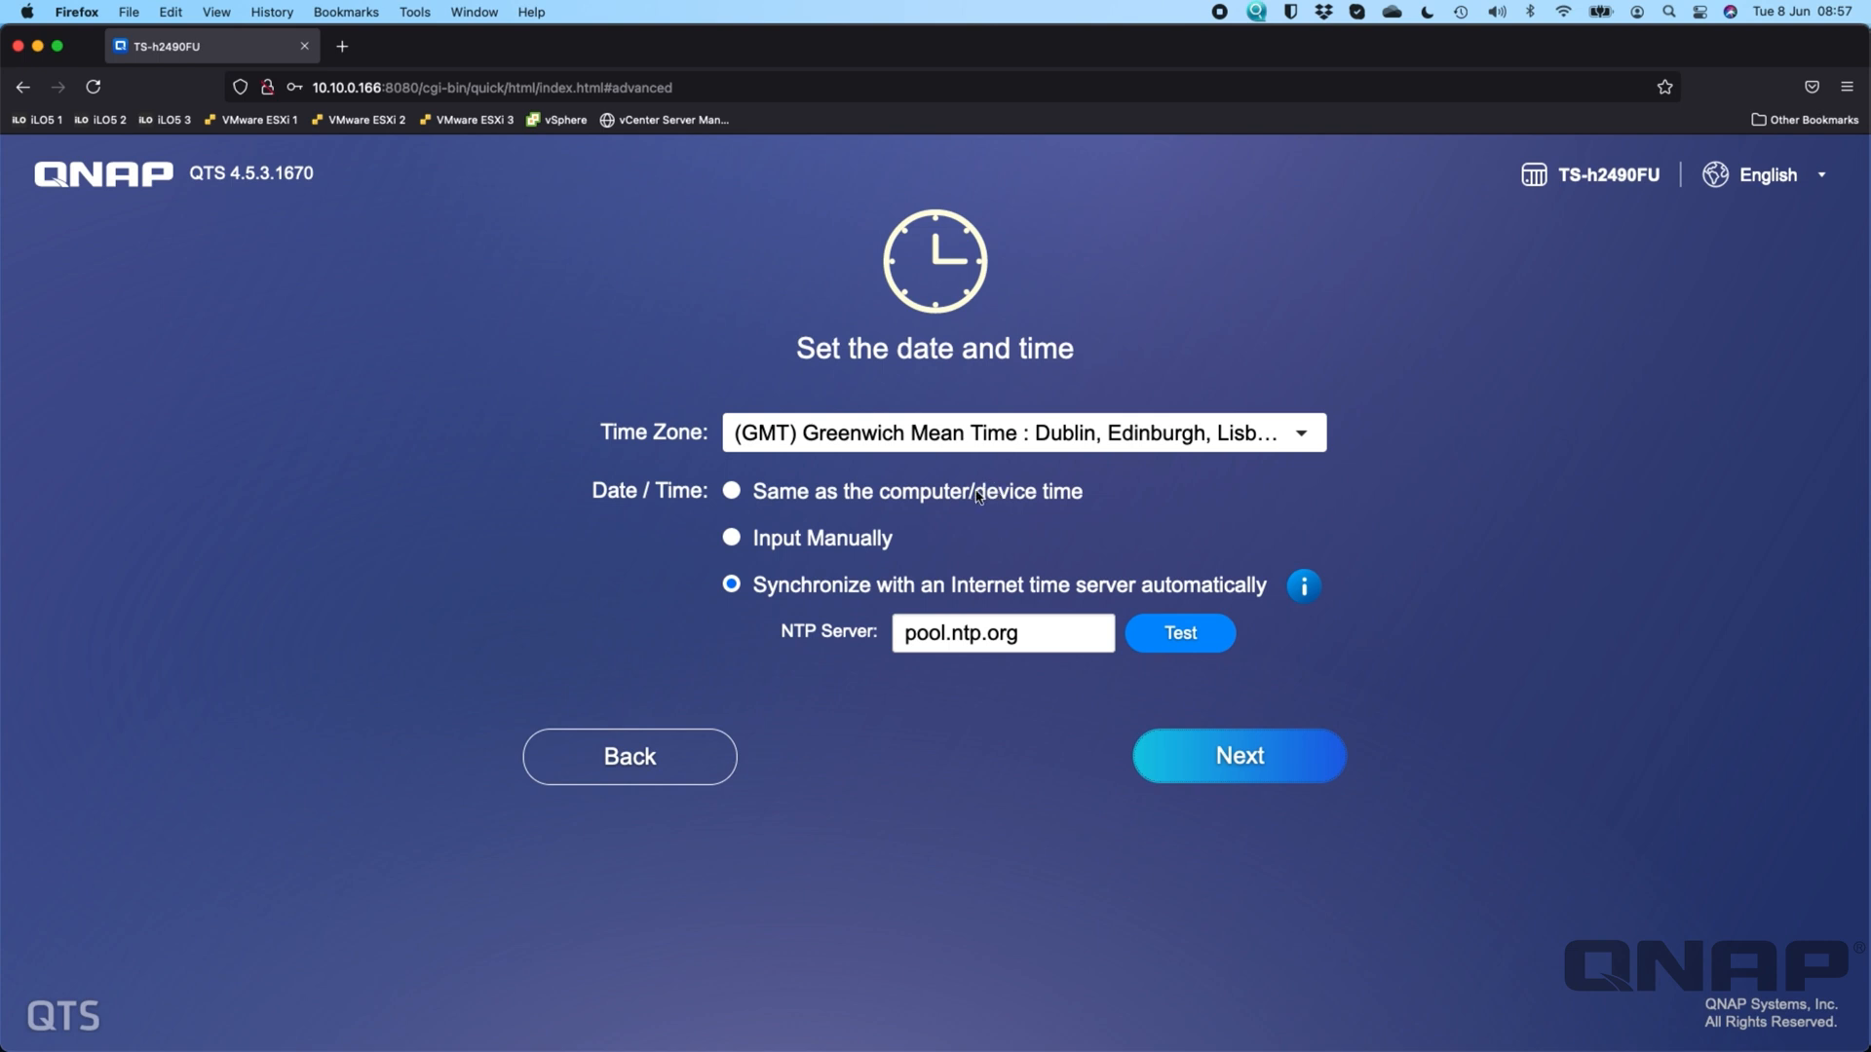
{"action": "mouse_move", "coordinate": [890, 553]}
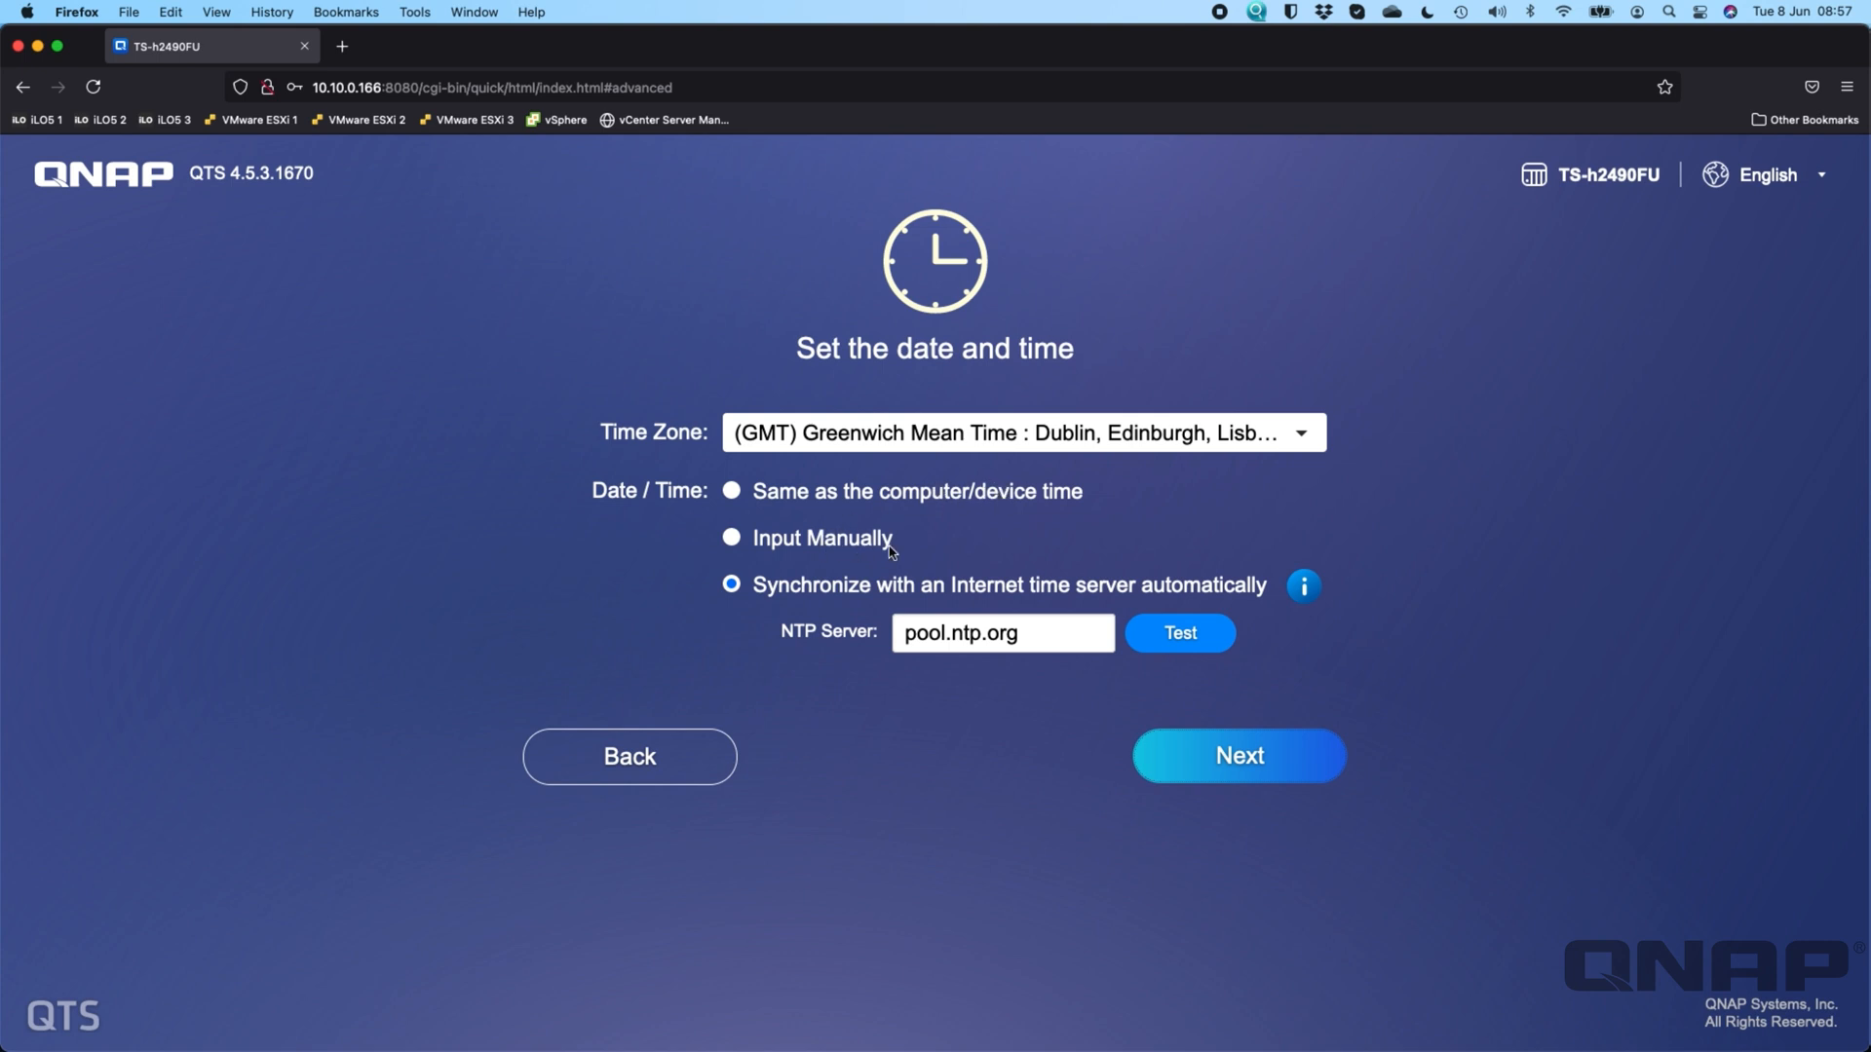
{"action": "mouse_move", "coordinate": [919, 684]}
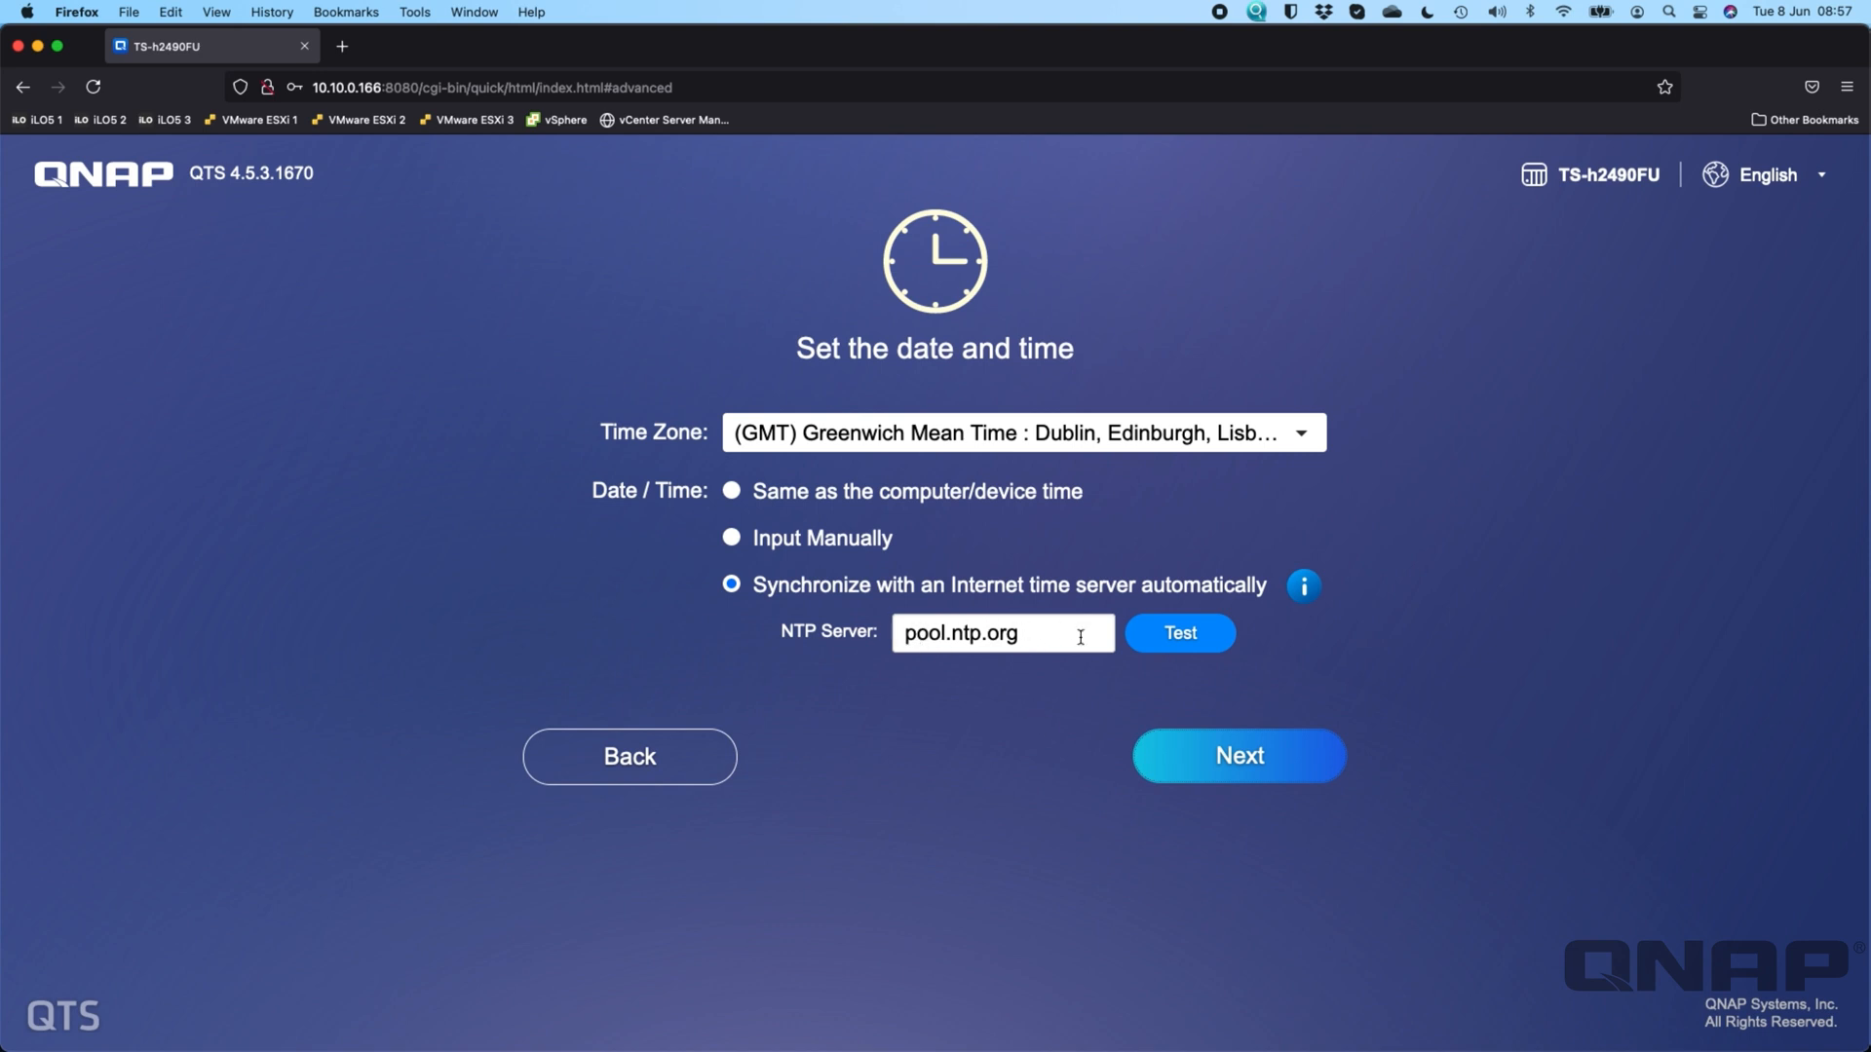
{"action": "left_click", "coordinate": [1238, 755]}
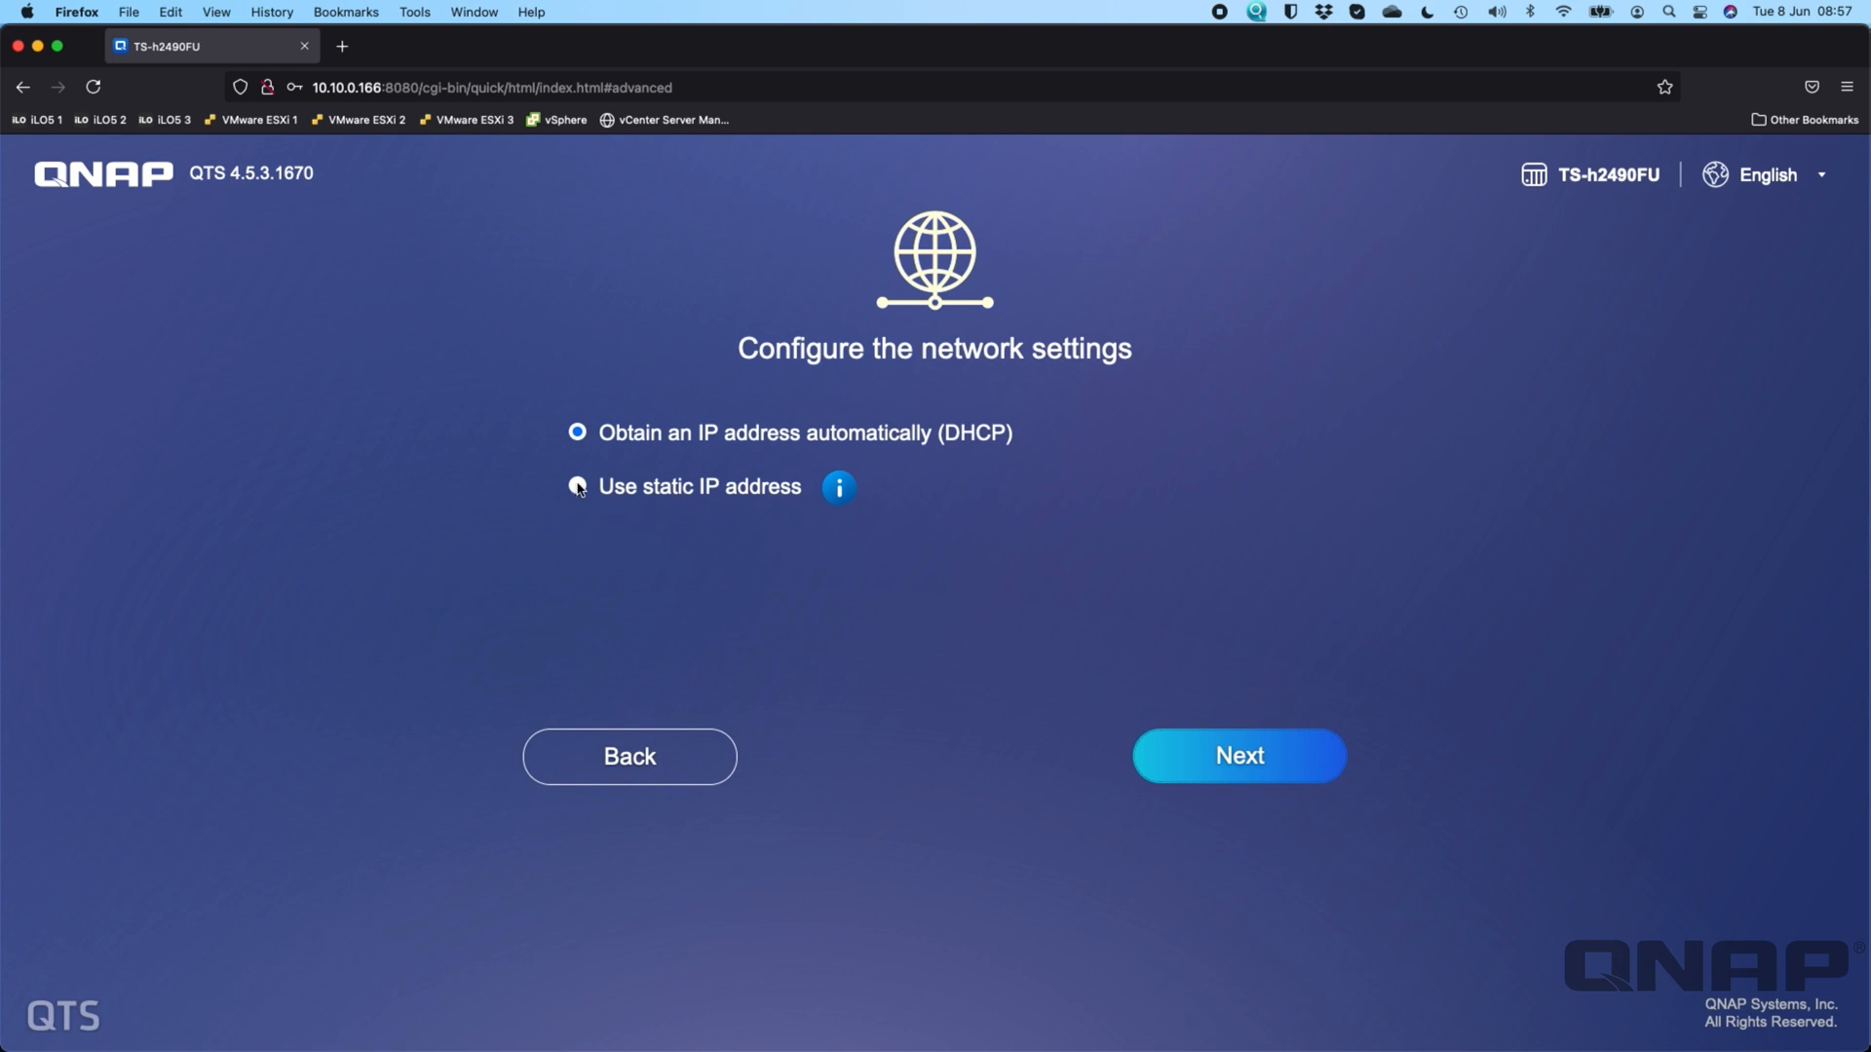
{"action": "left_click", "coordinate": [578, 487]}
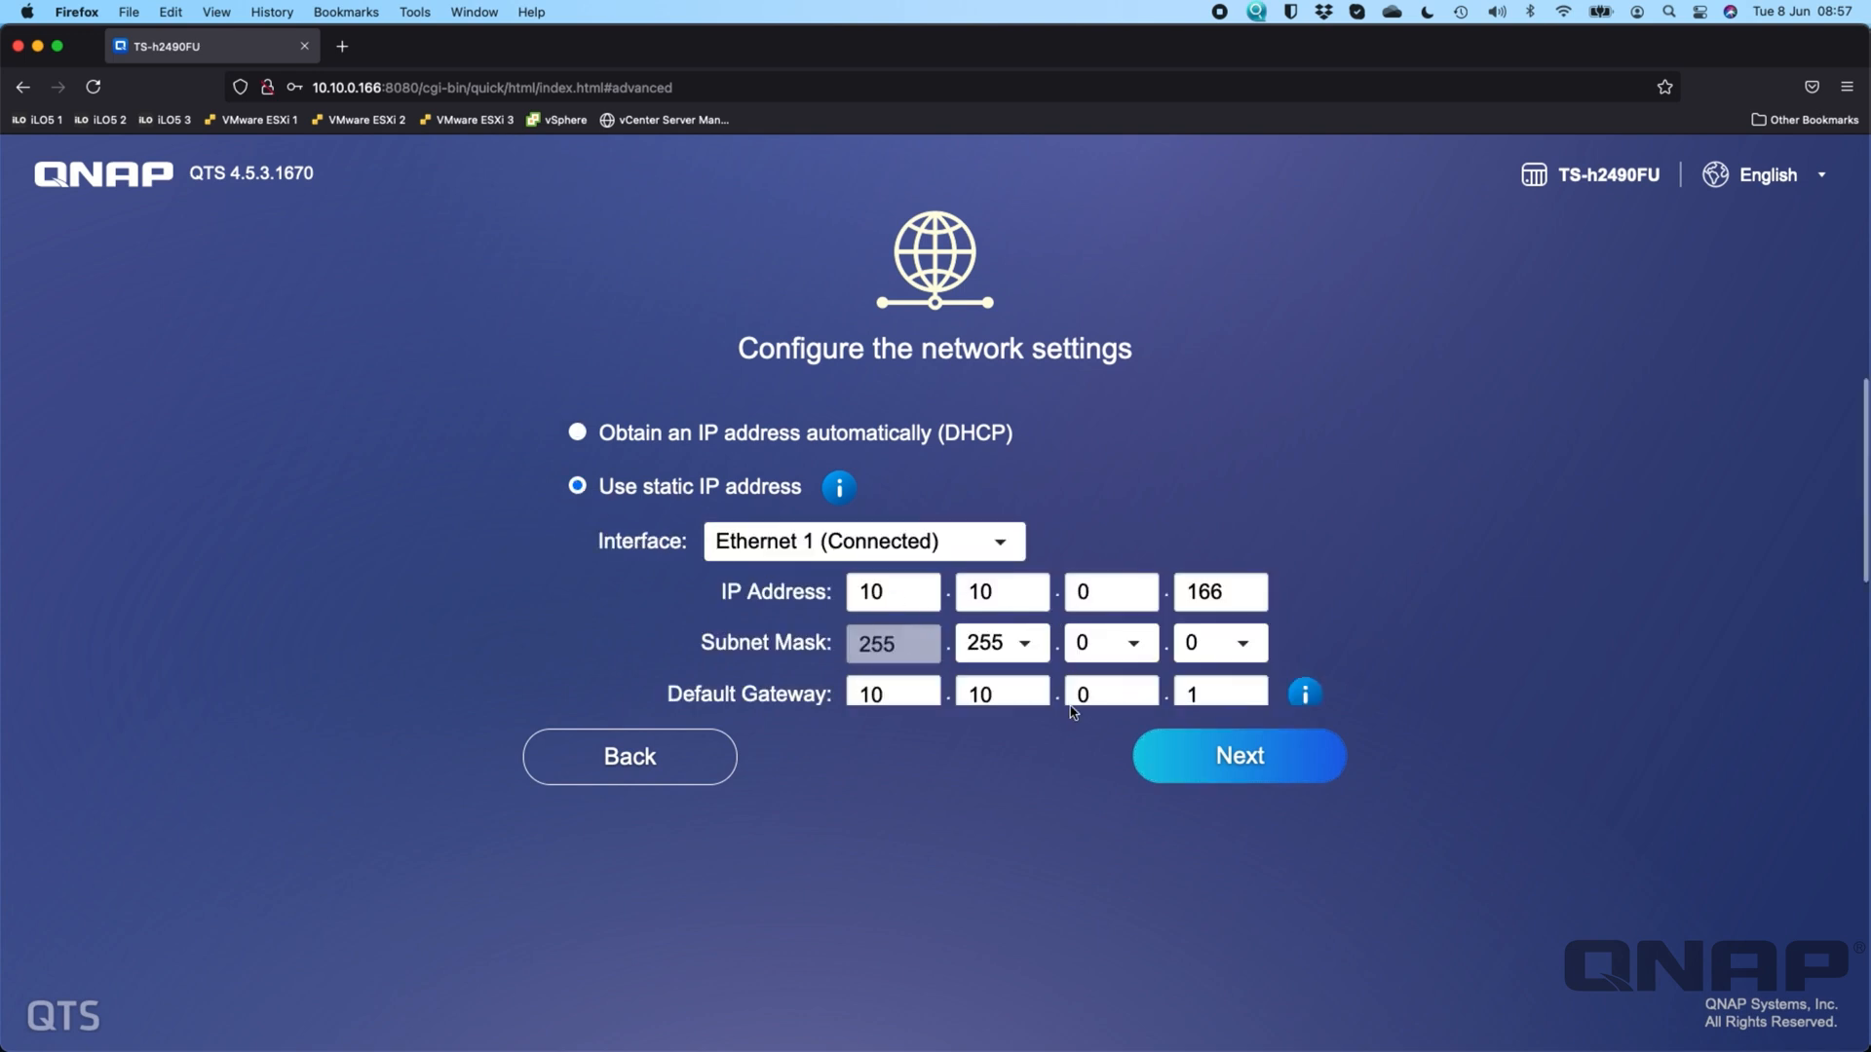
{"action": "left_click", "coordinate": [862, 540]}
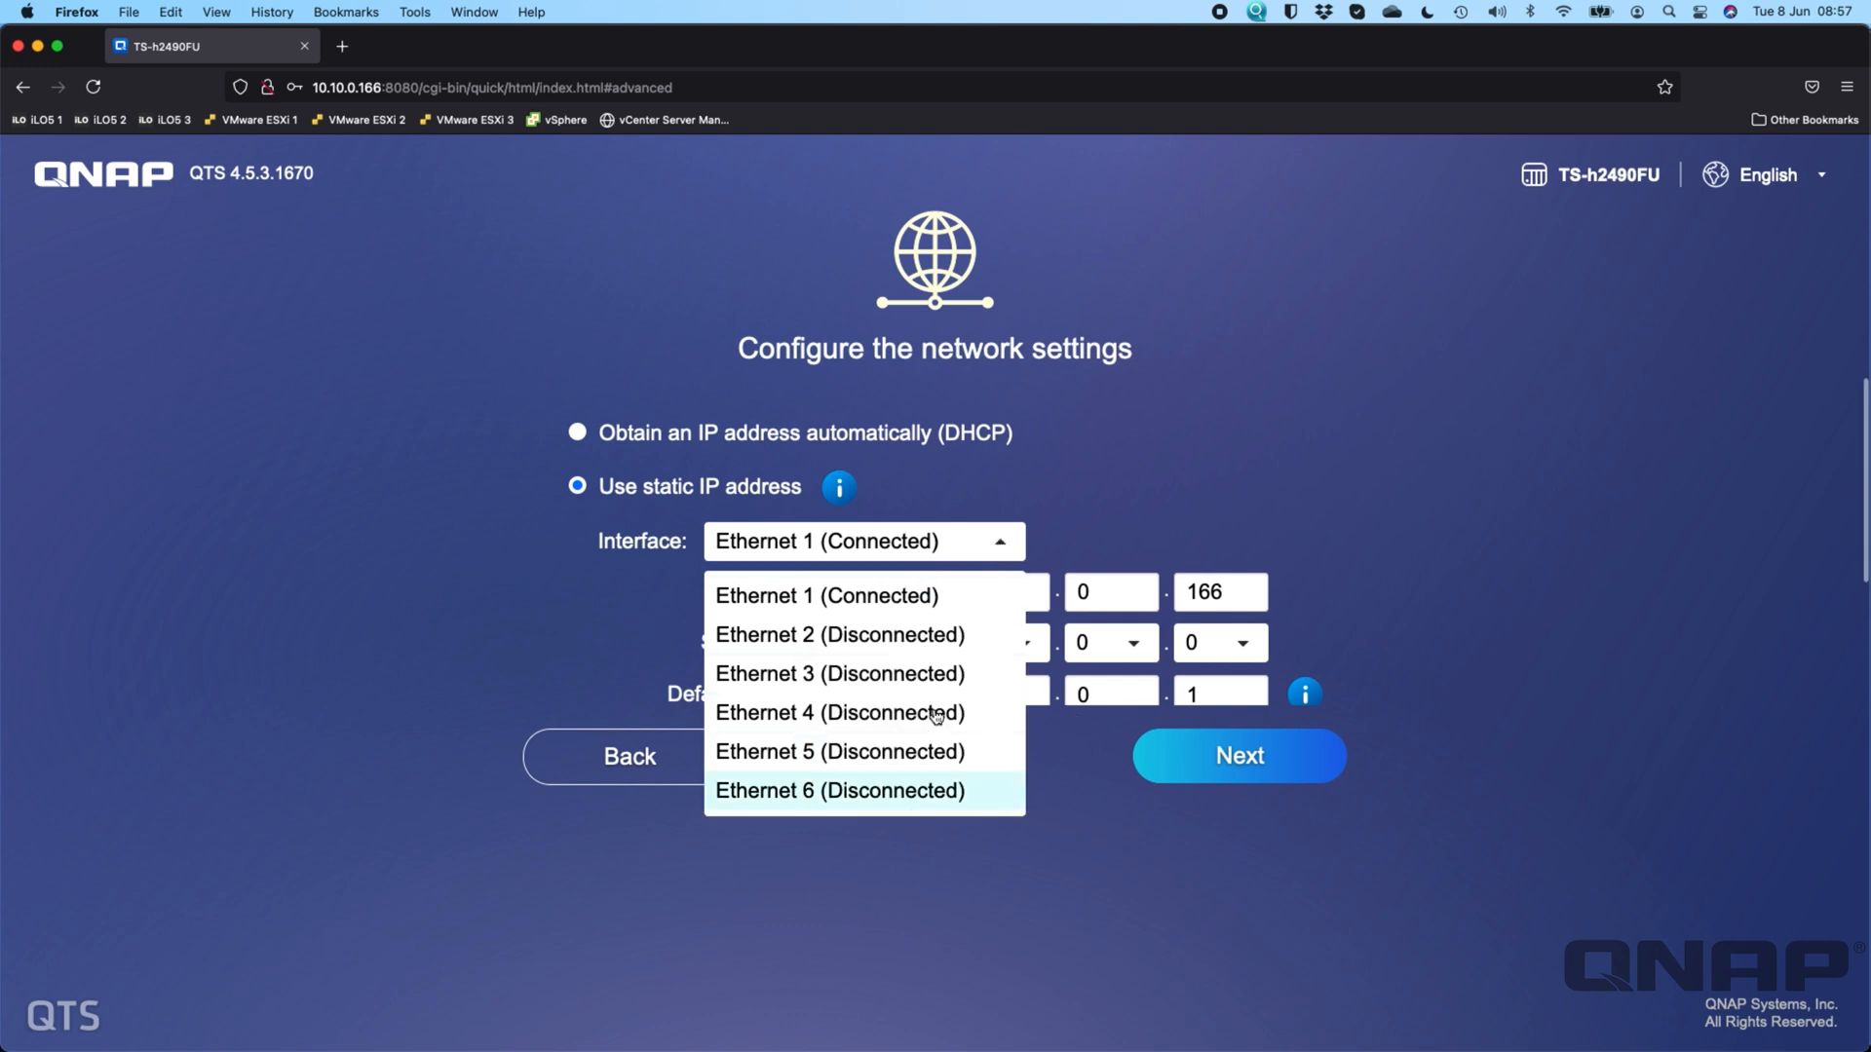
{"action": "left_click", "coordinate": [578, 432]}
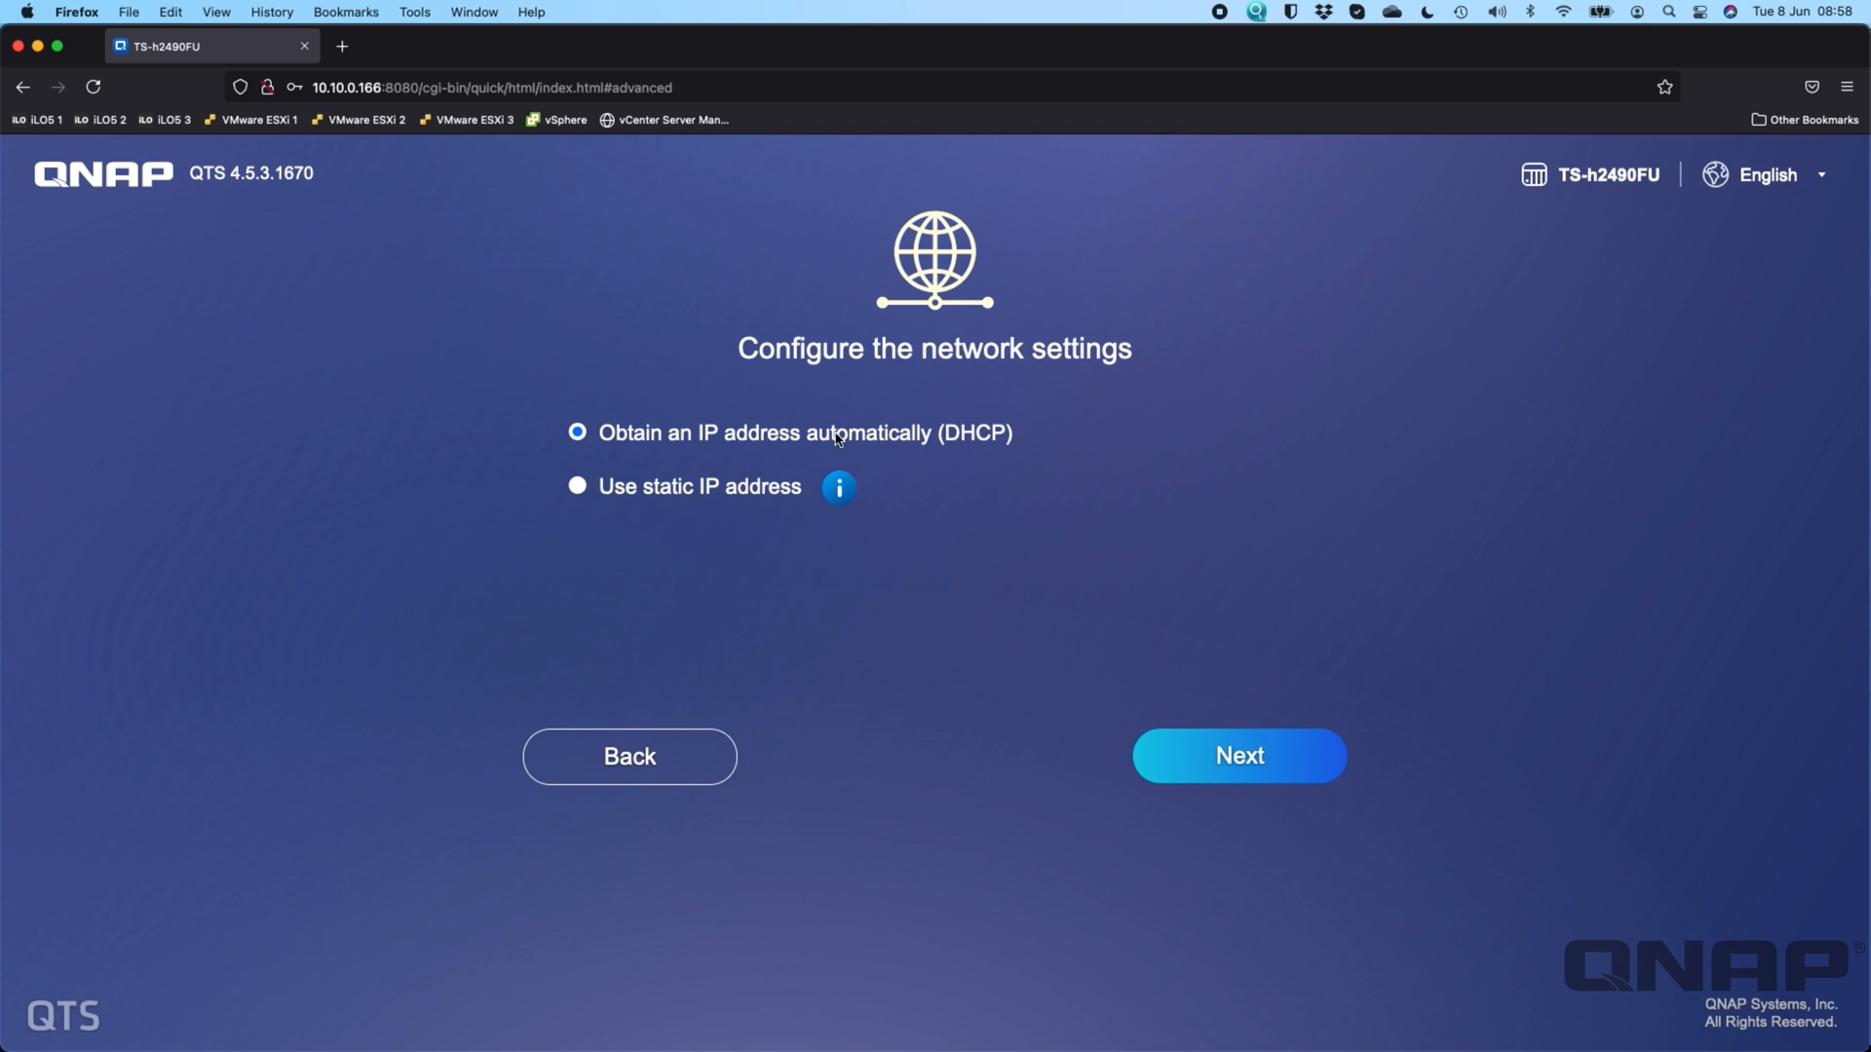
{"action": "mouse_move", "coordinate": [674, 499]}
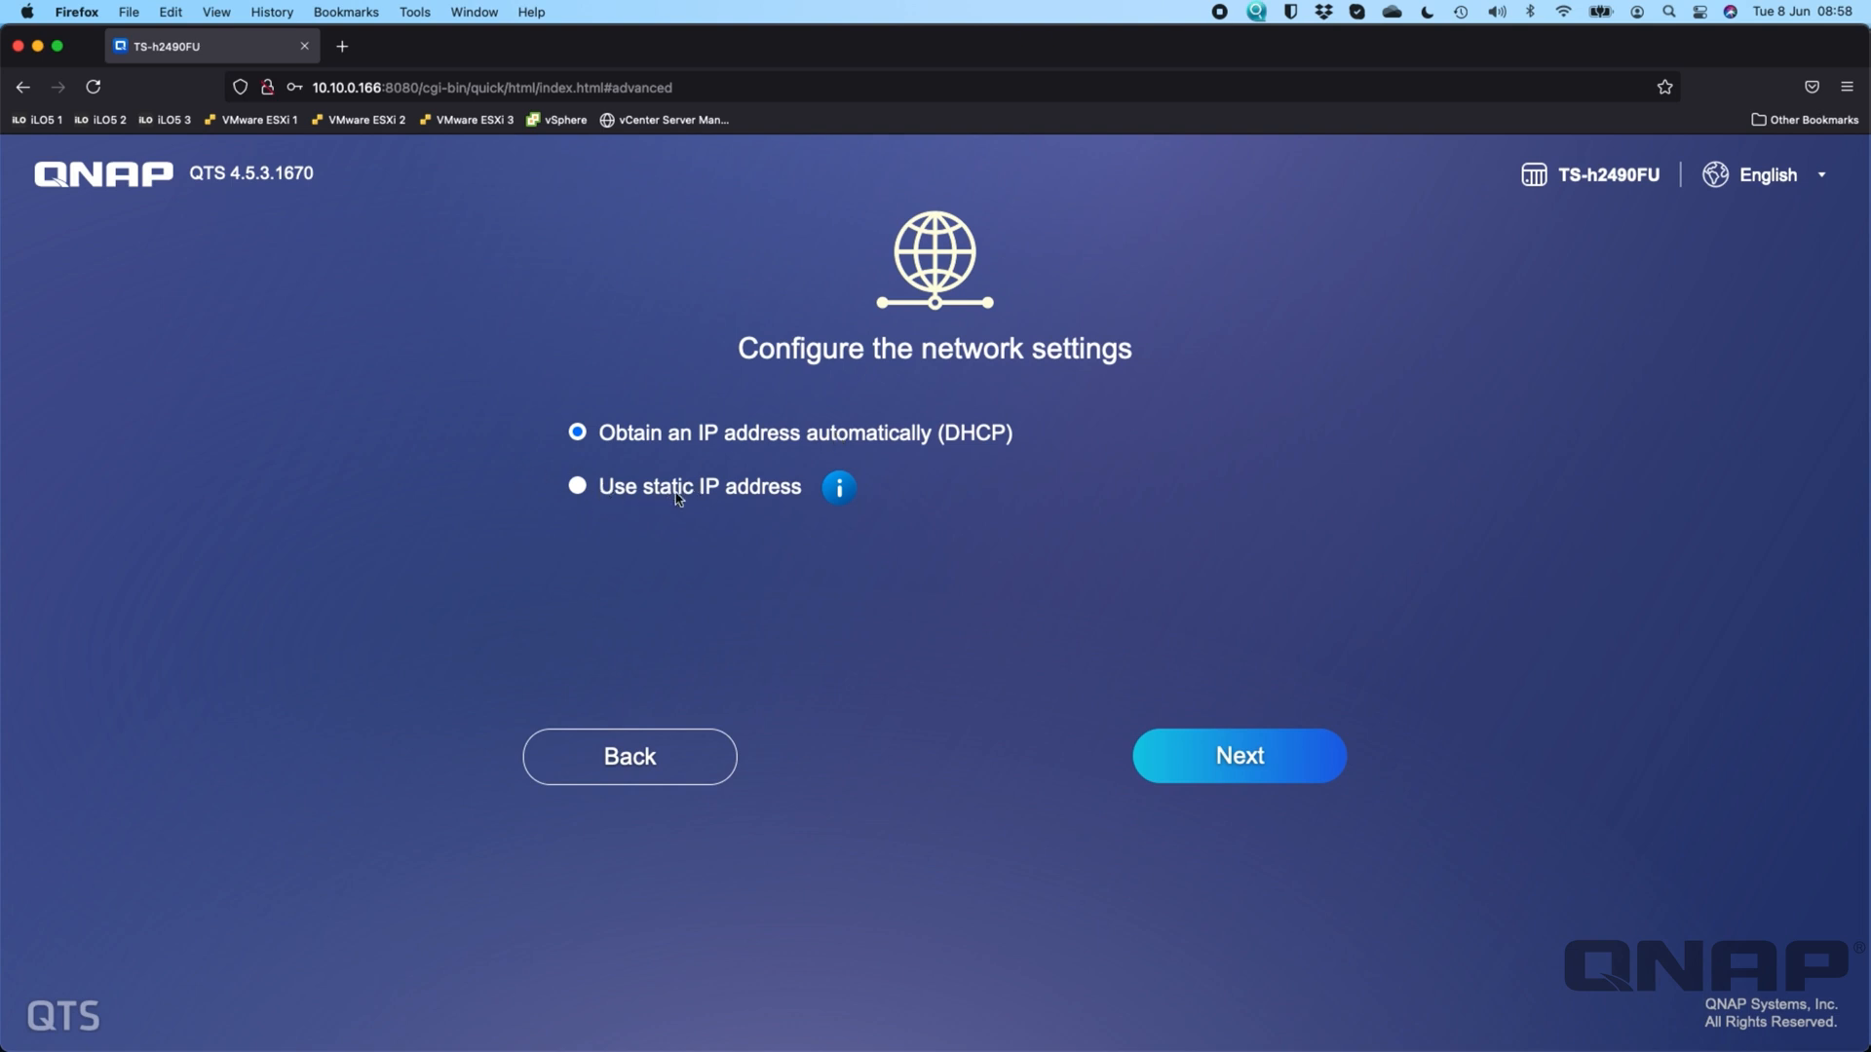
{"action": "mouse_move", "coordinate": [851, 441]}
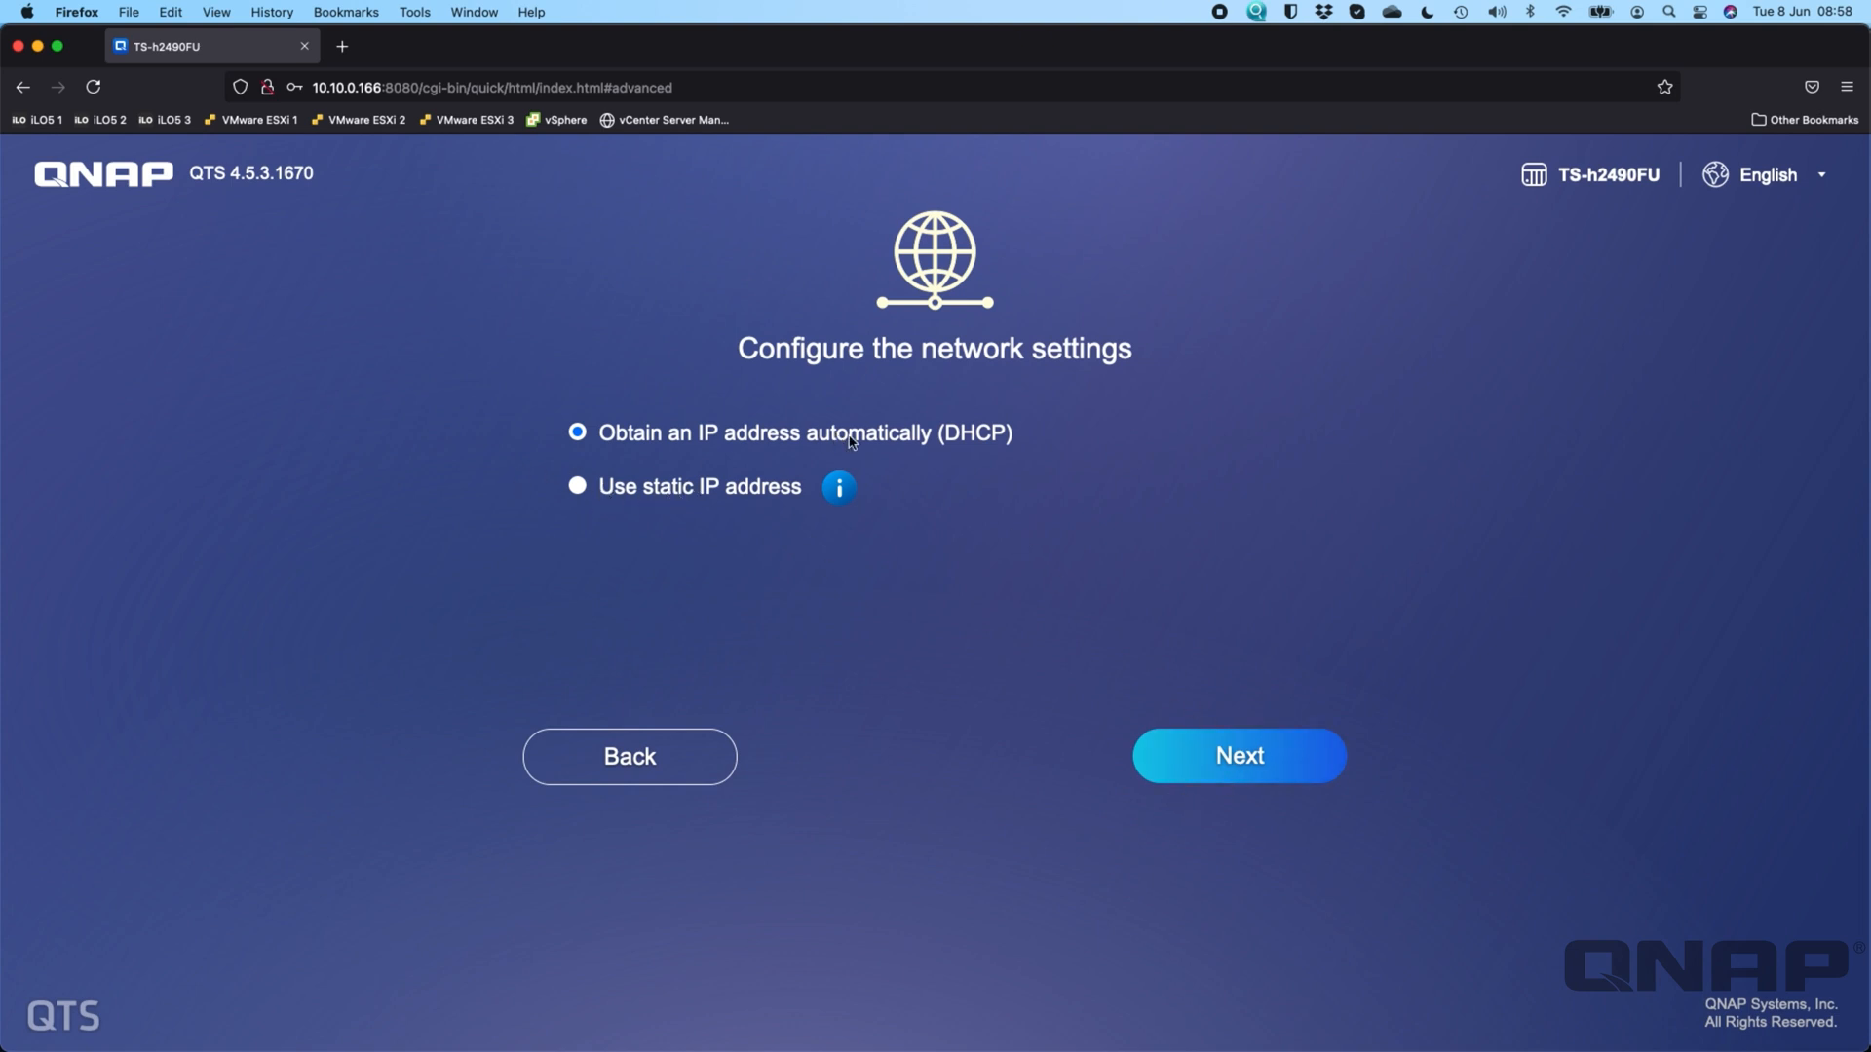
{"action": "mouse_move", "coordinate": [904, 605]}
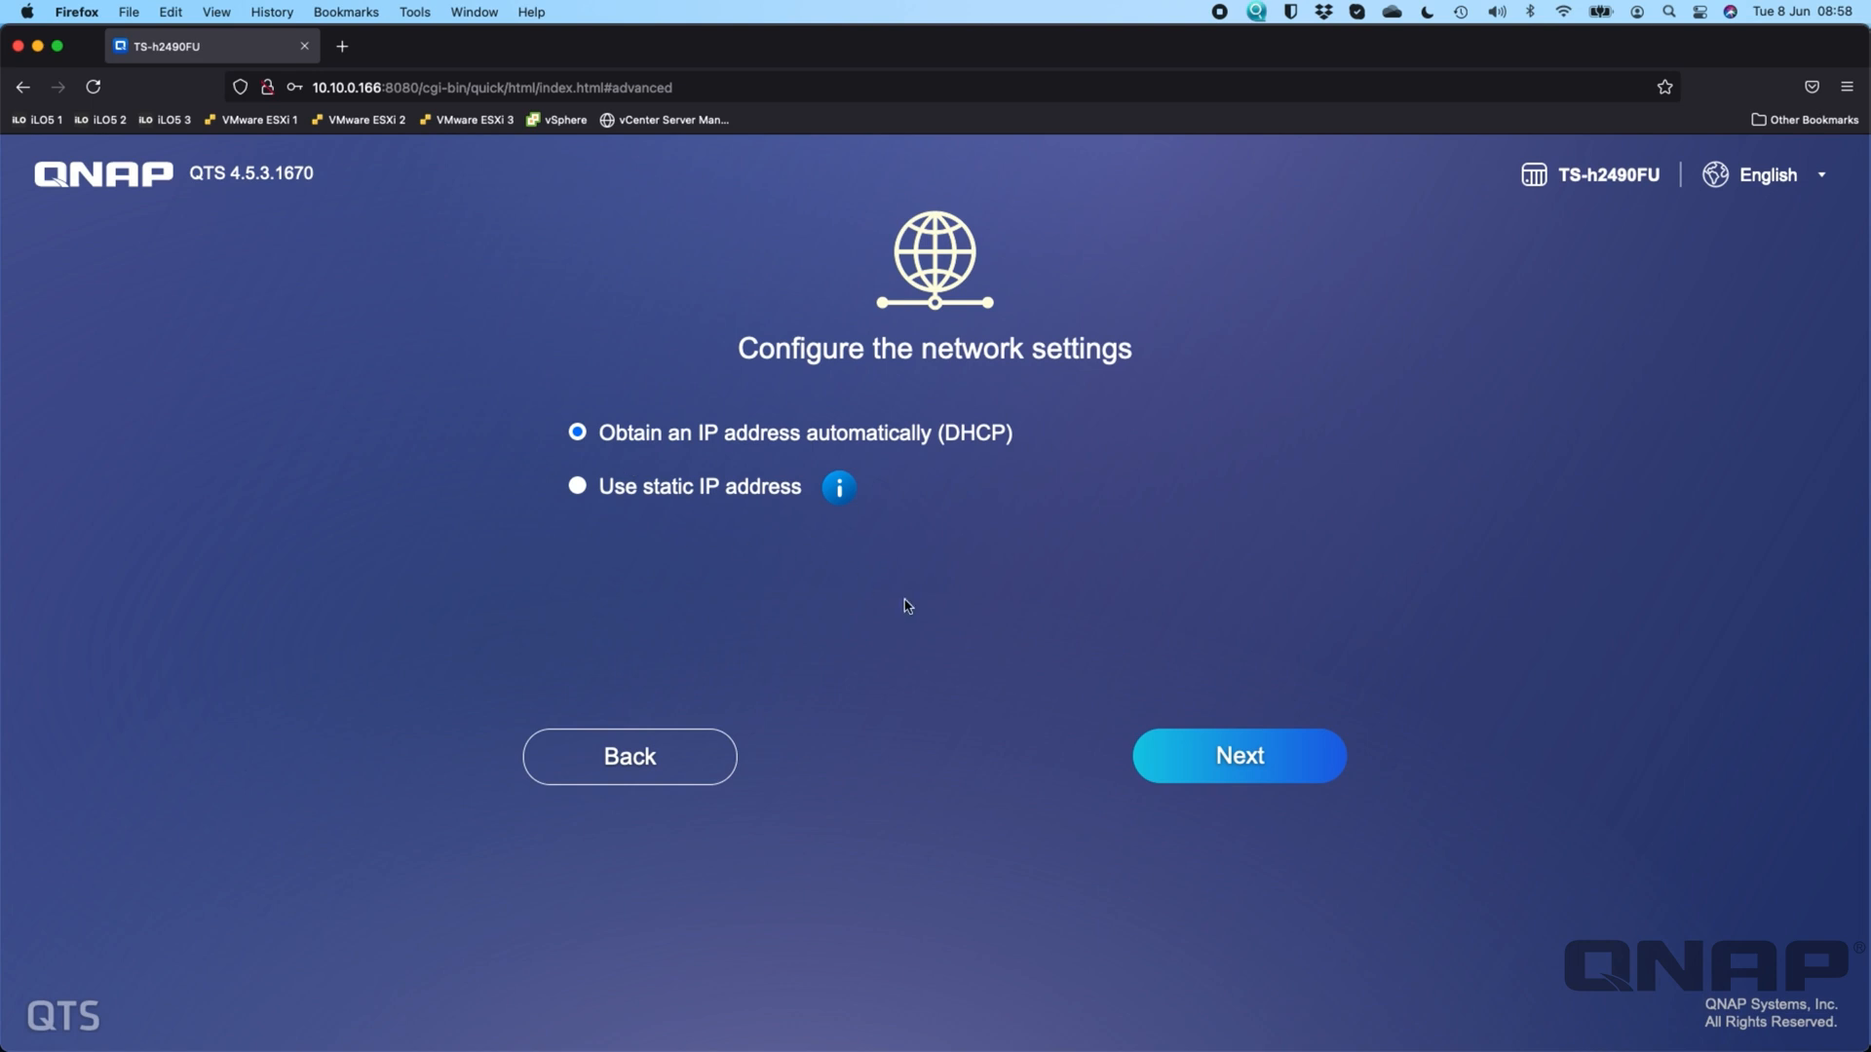
- Accept DHCP networking, and turn off the Mac file service and toggle the Windows one
{"action": "left_click", "coordinate": [1237, 755]}
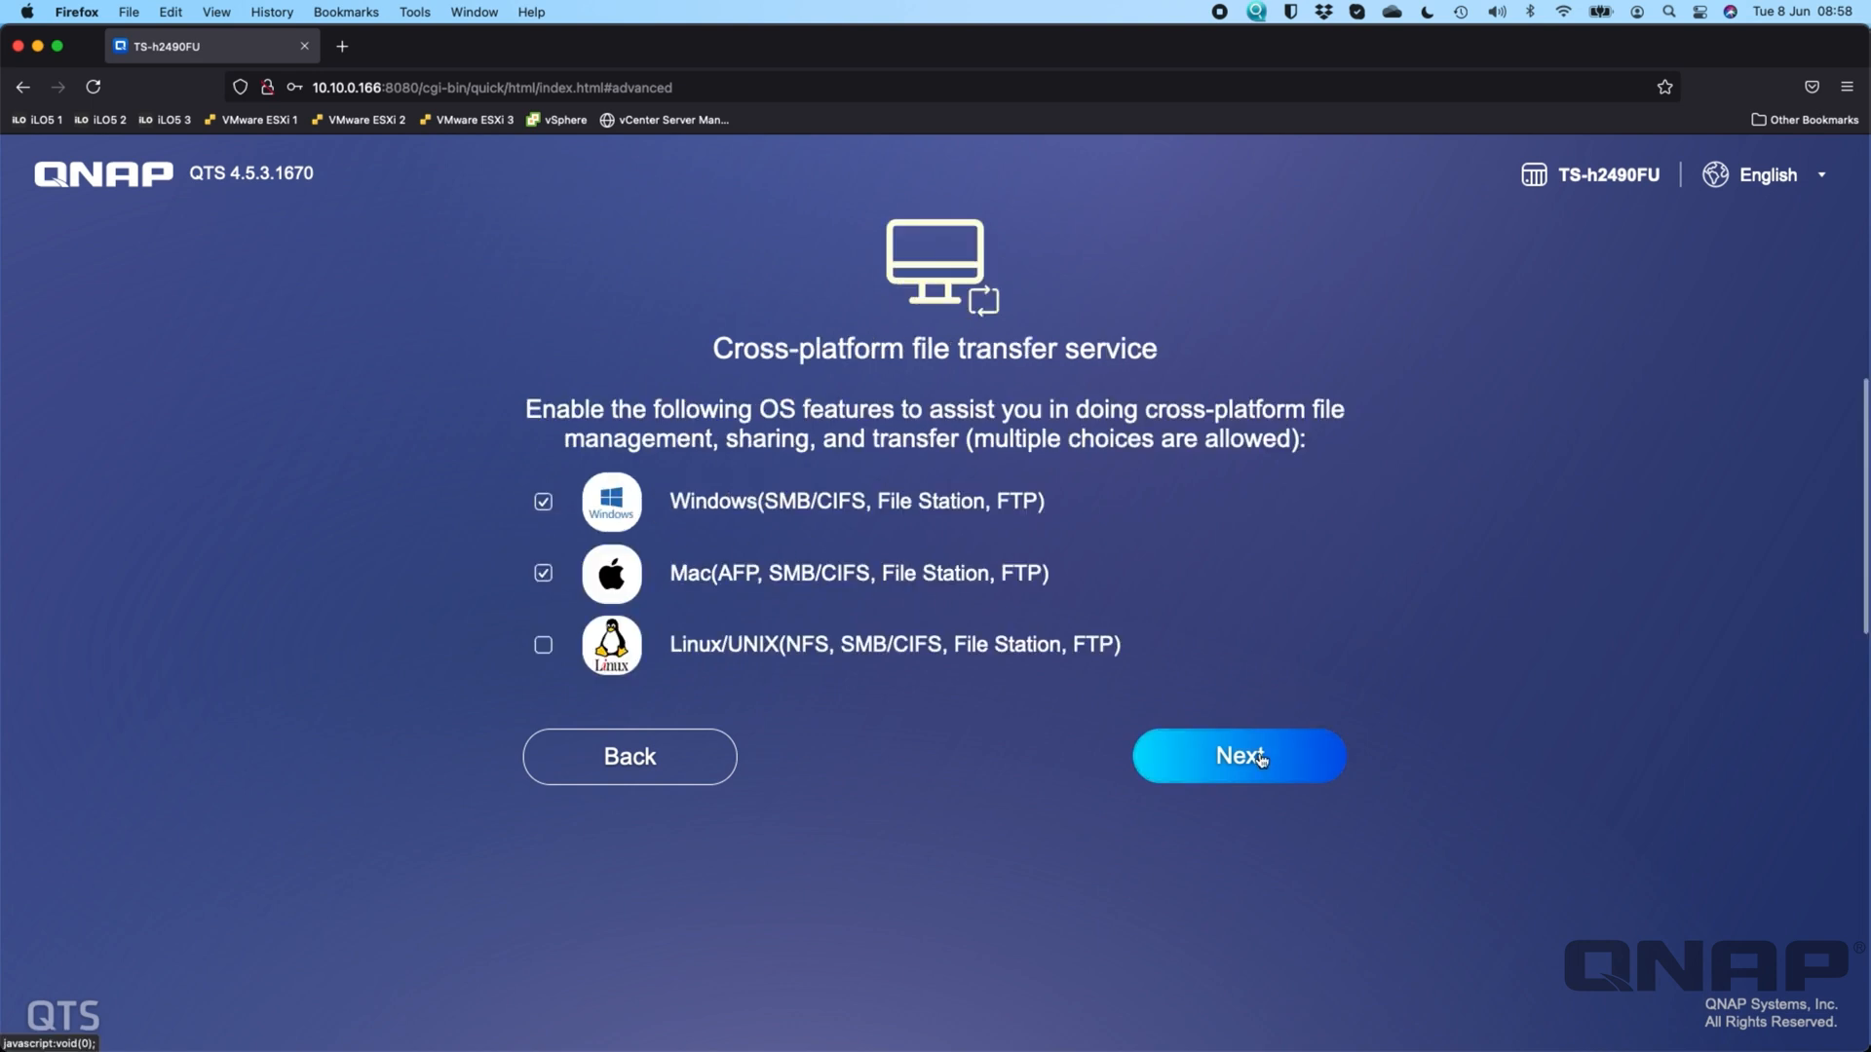
{"action": "mouse_move", "coordinate": [701, 680]}
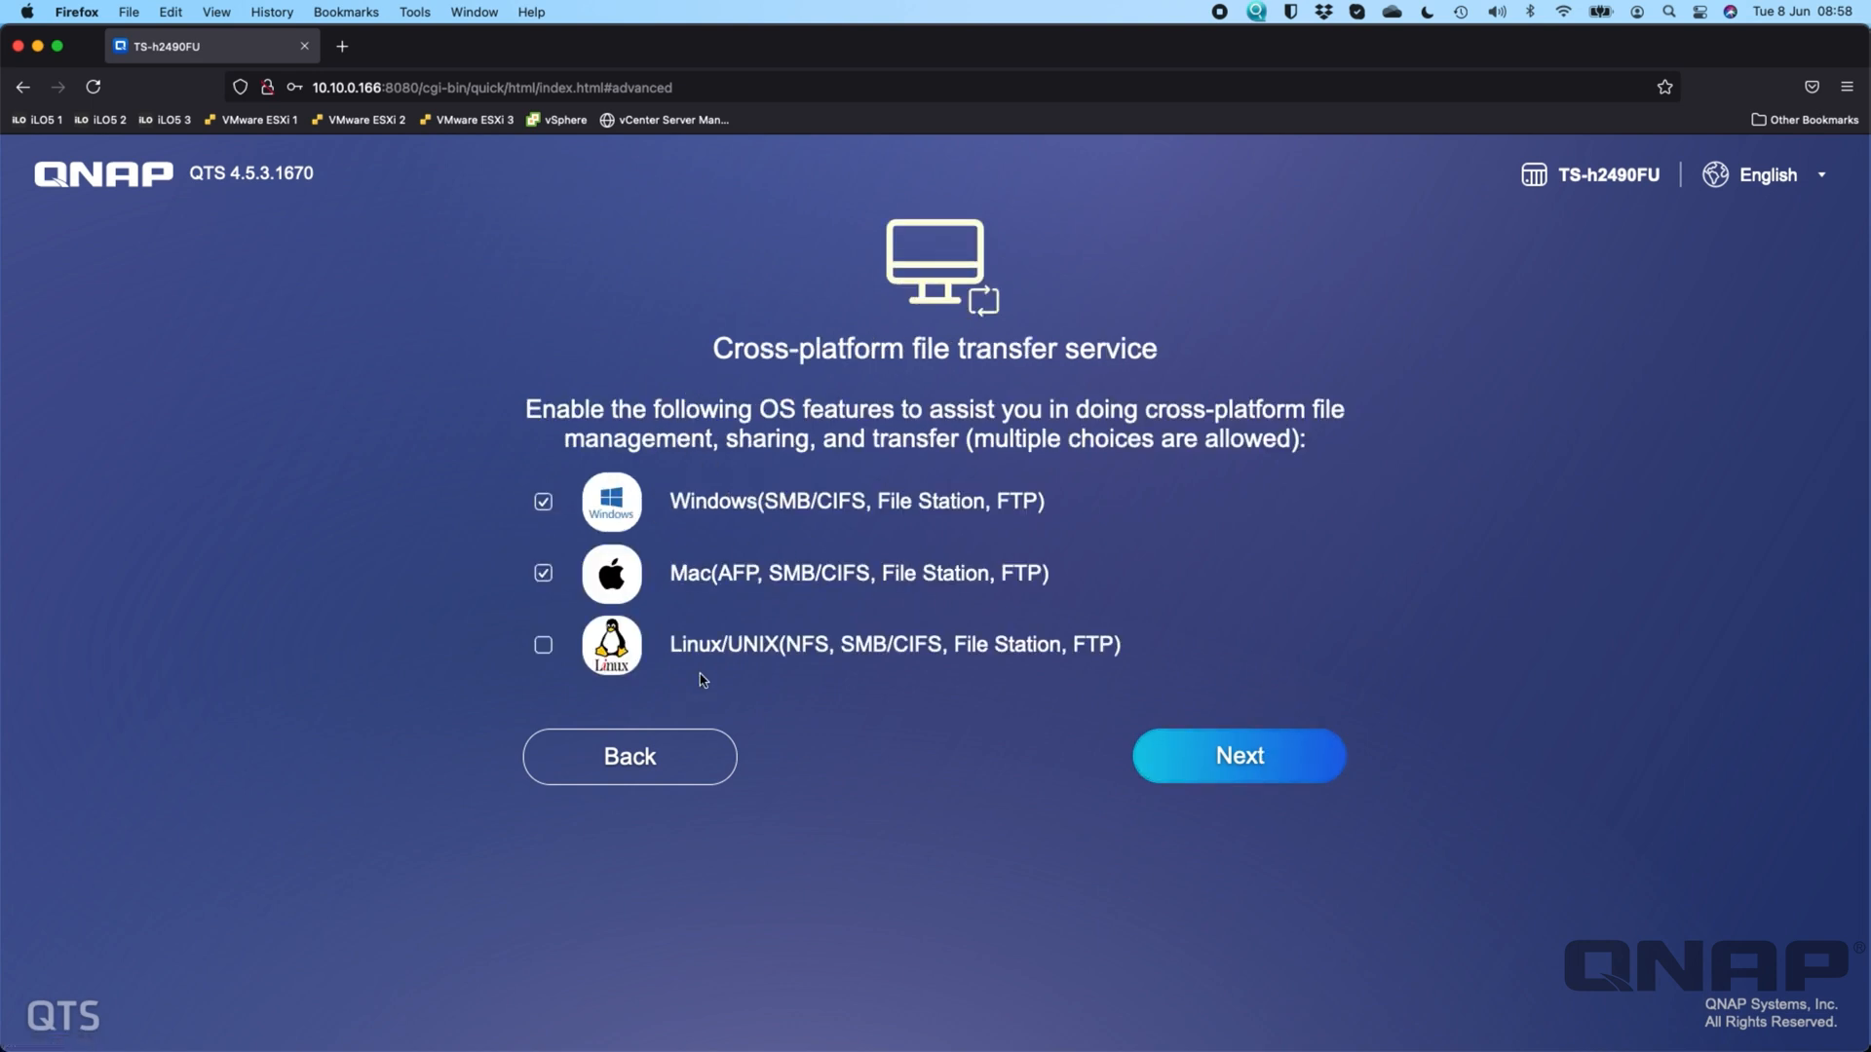
{"action": "mouse_move", "coordinate": [770, 695]}
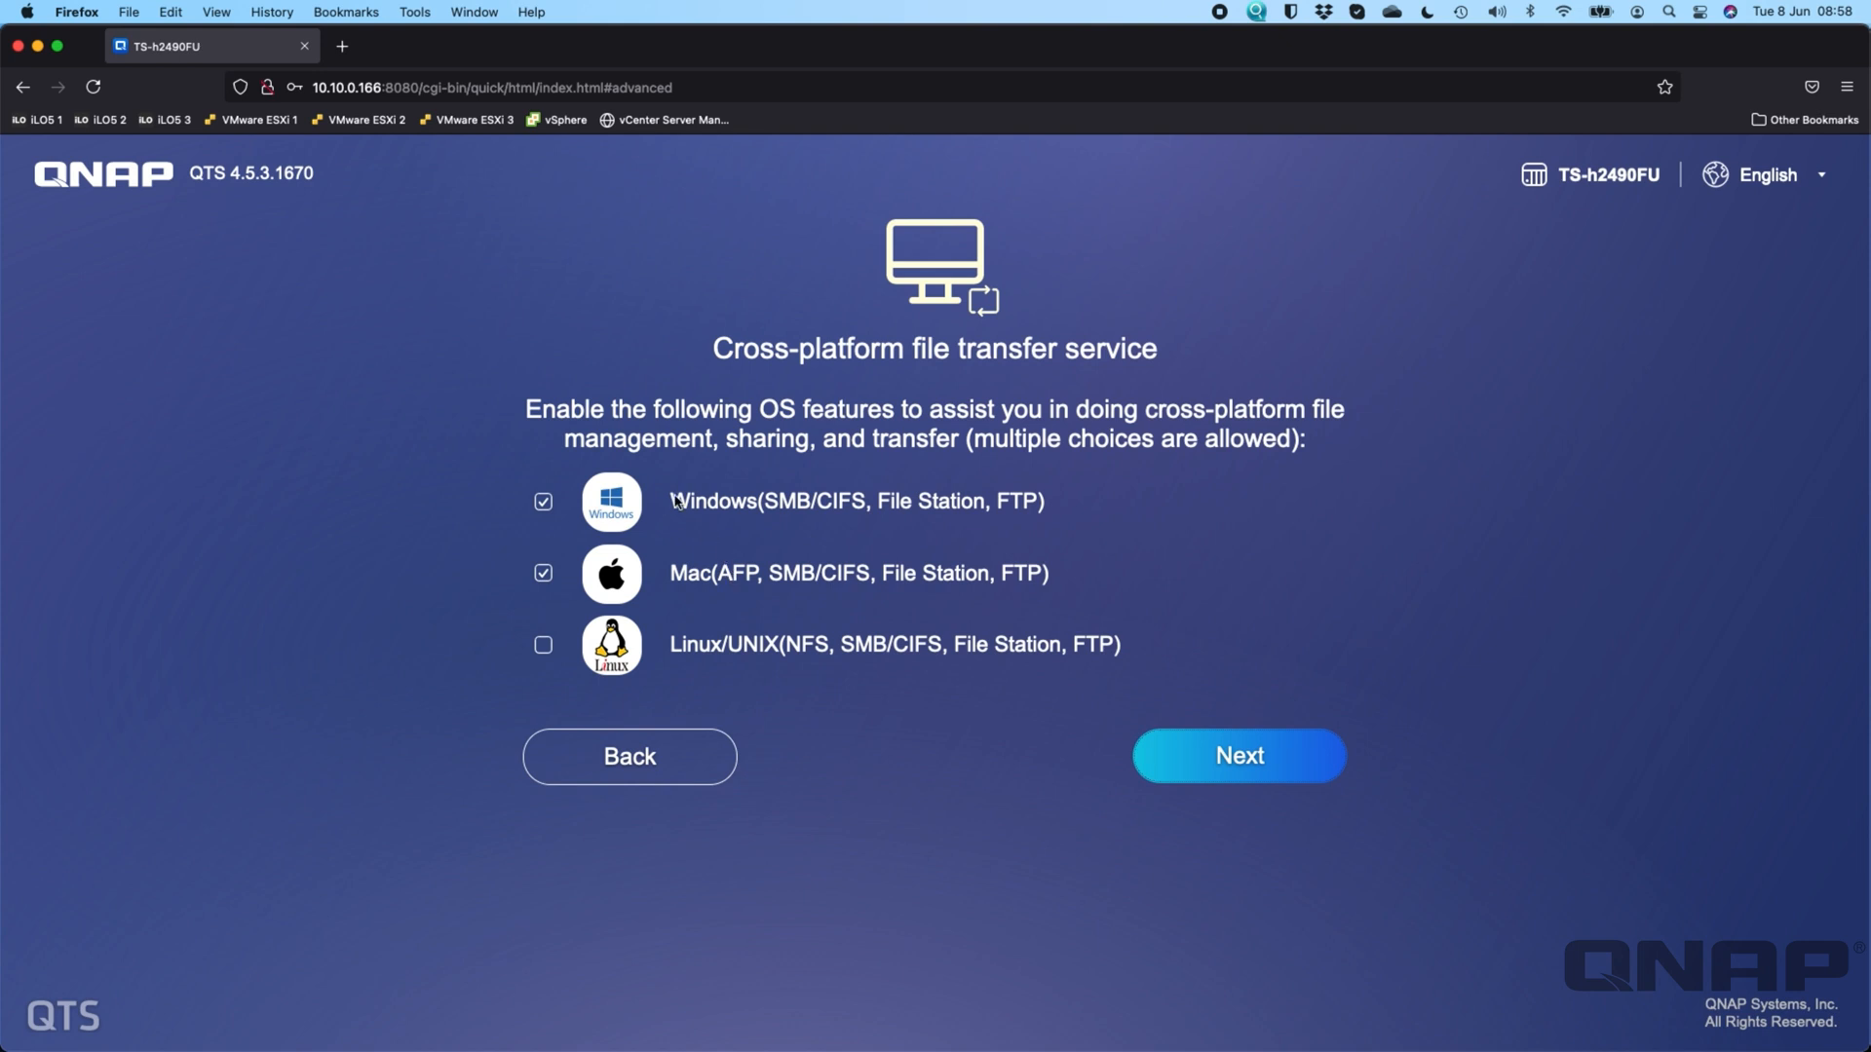
{"action": "mouse_move", "coordinate": [852, 579]}
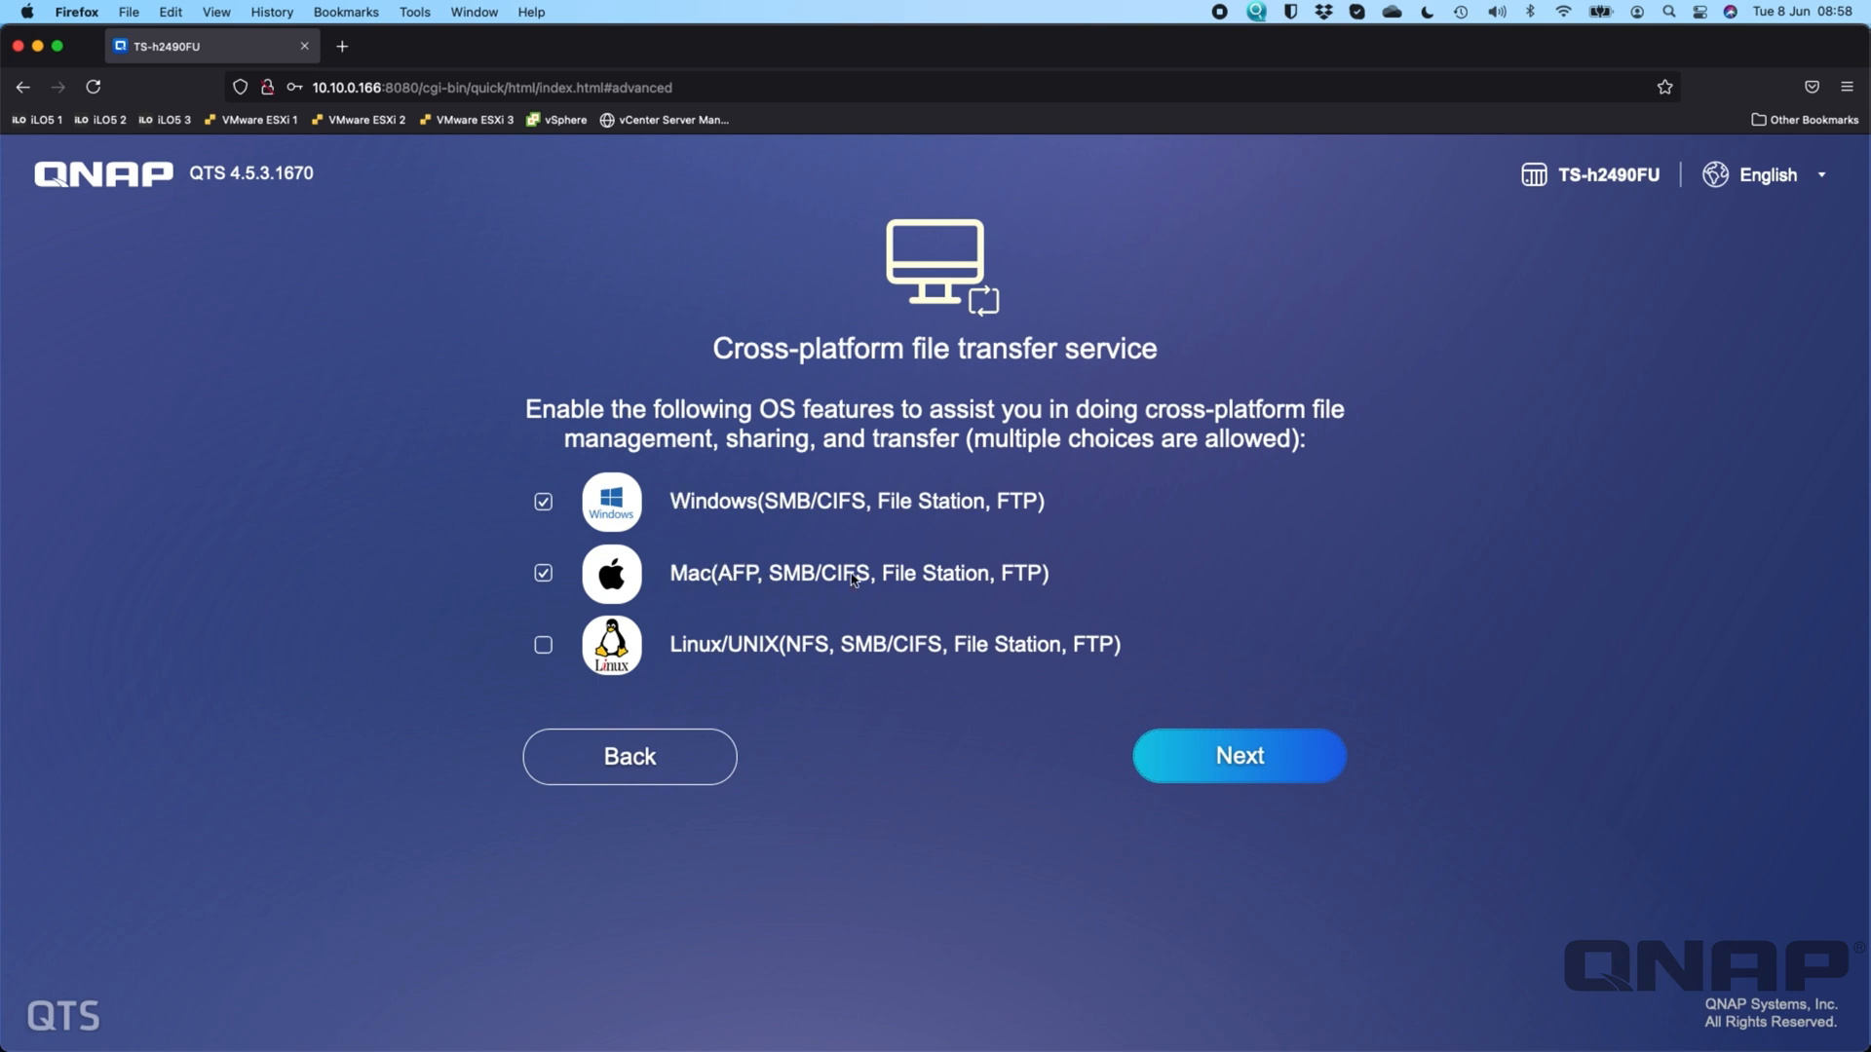
{"action": "mouse_move", "coordinate": [1247, 557]}
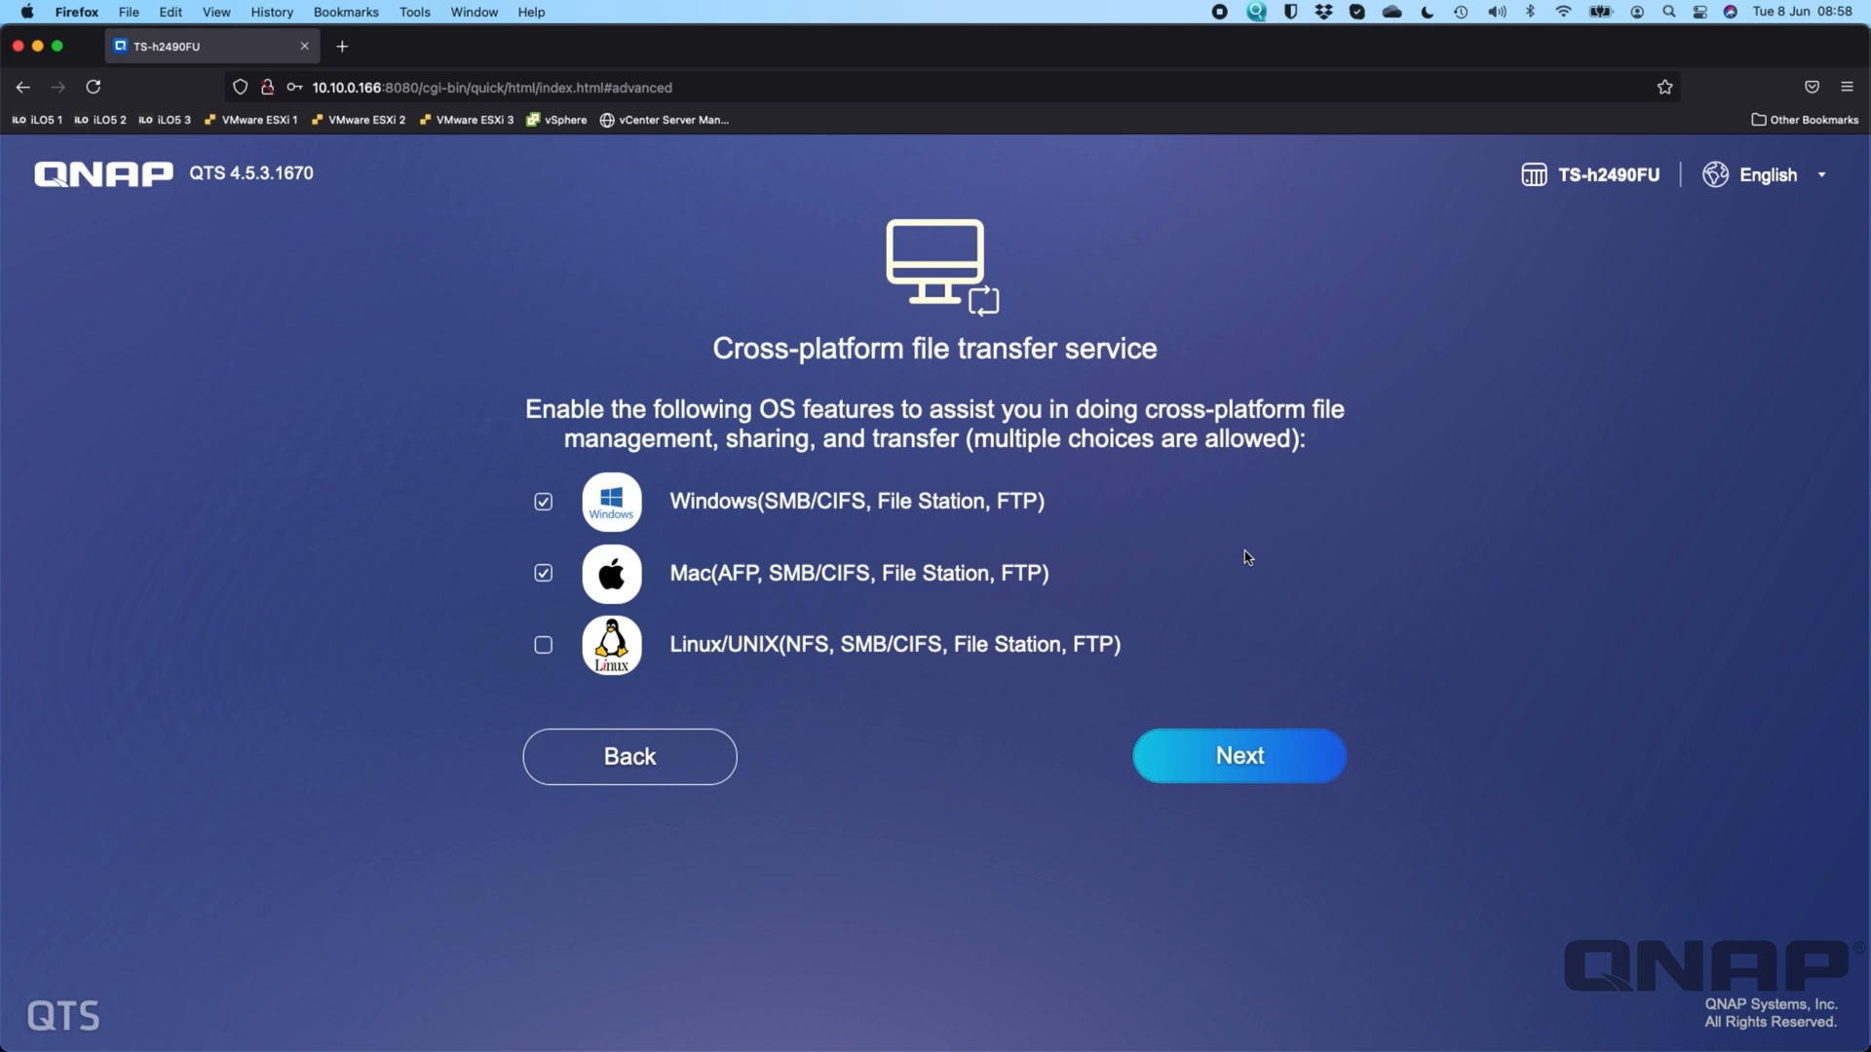
{"action": "mouse_move", "coordinate": [775, 561]}
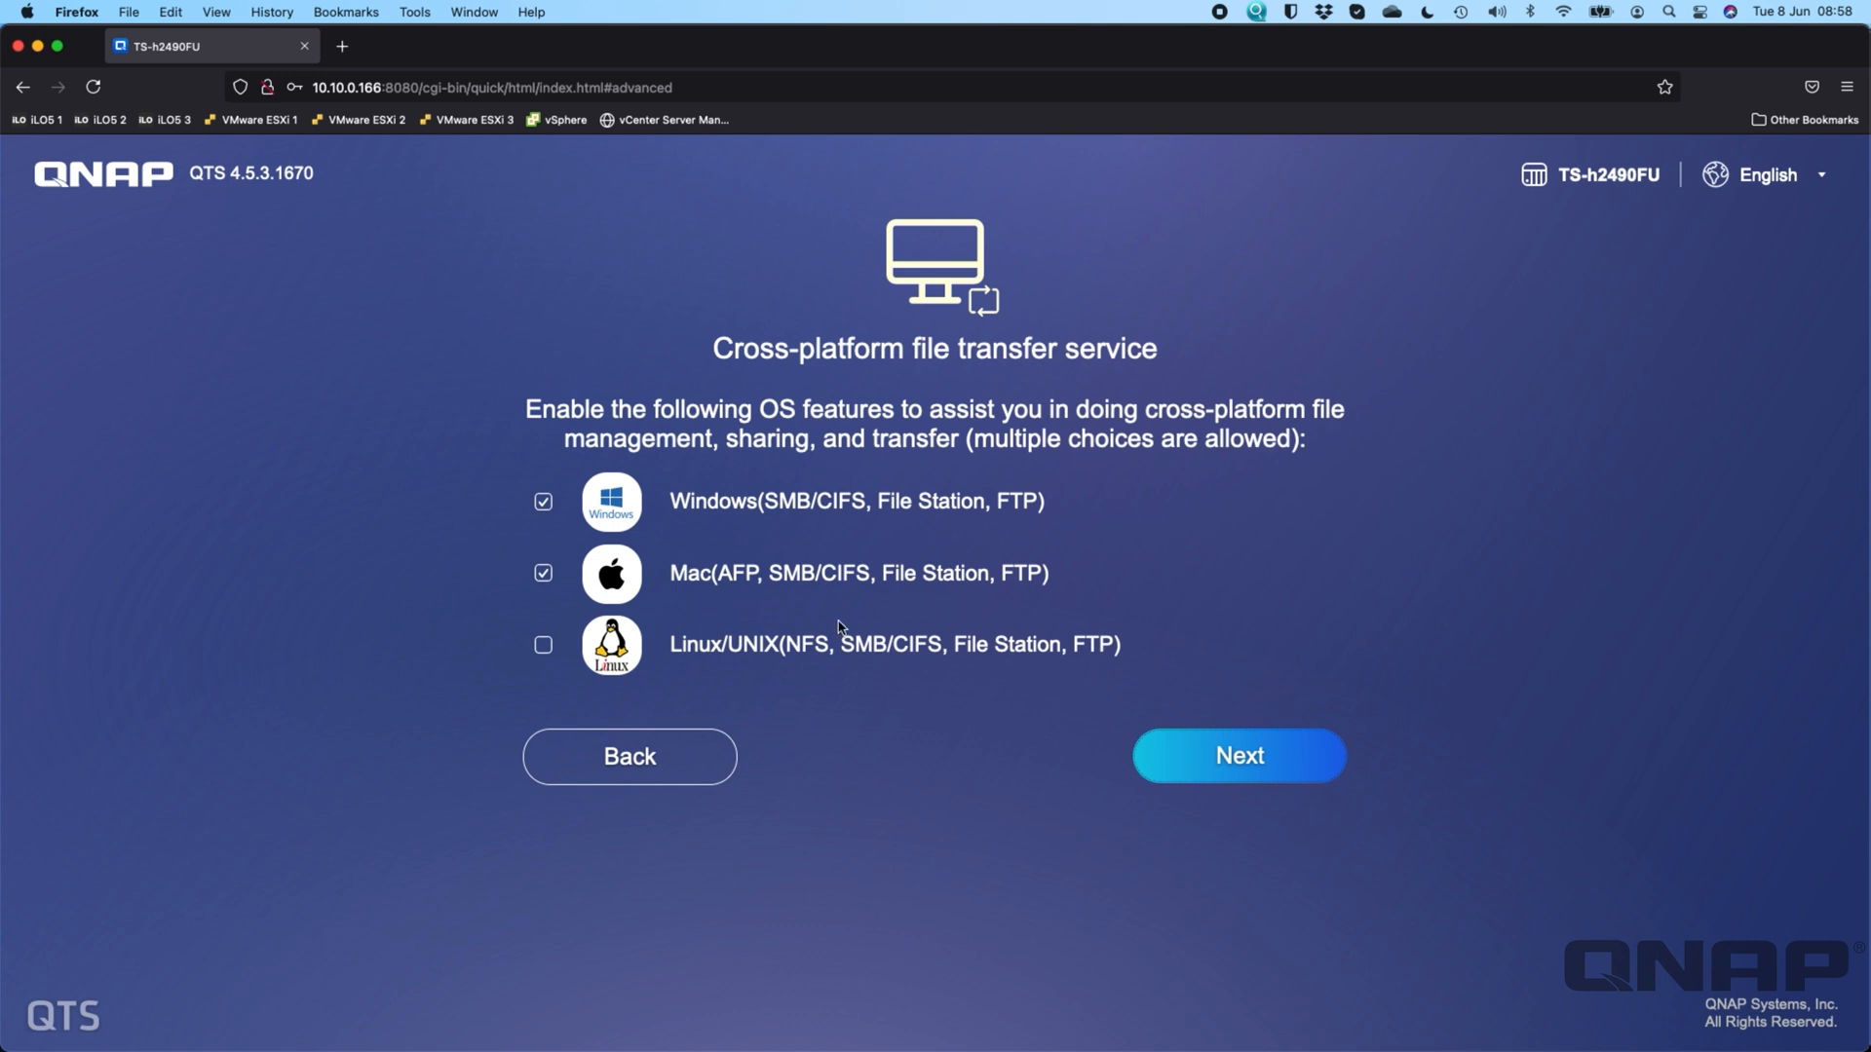
{"action": "mouse_move", "coordinate": [764, 572]}
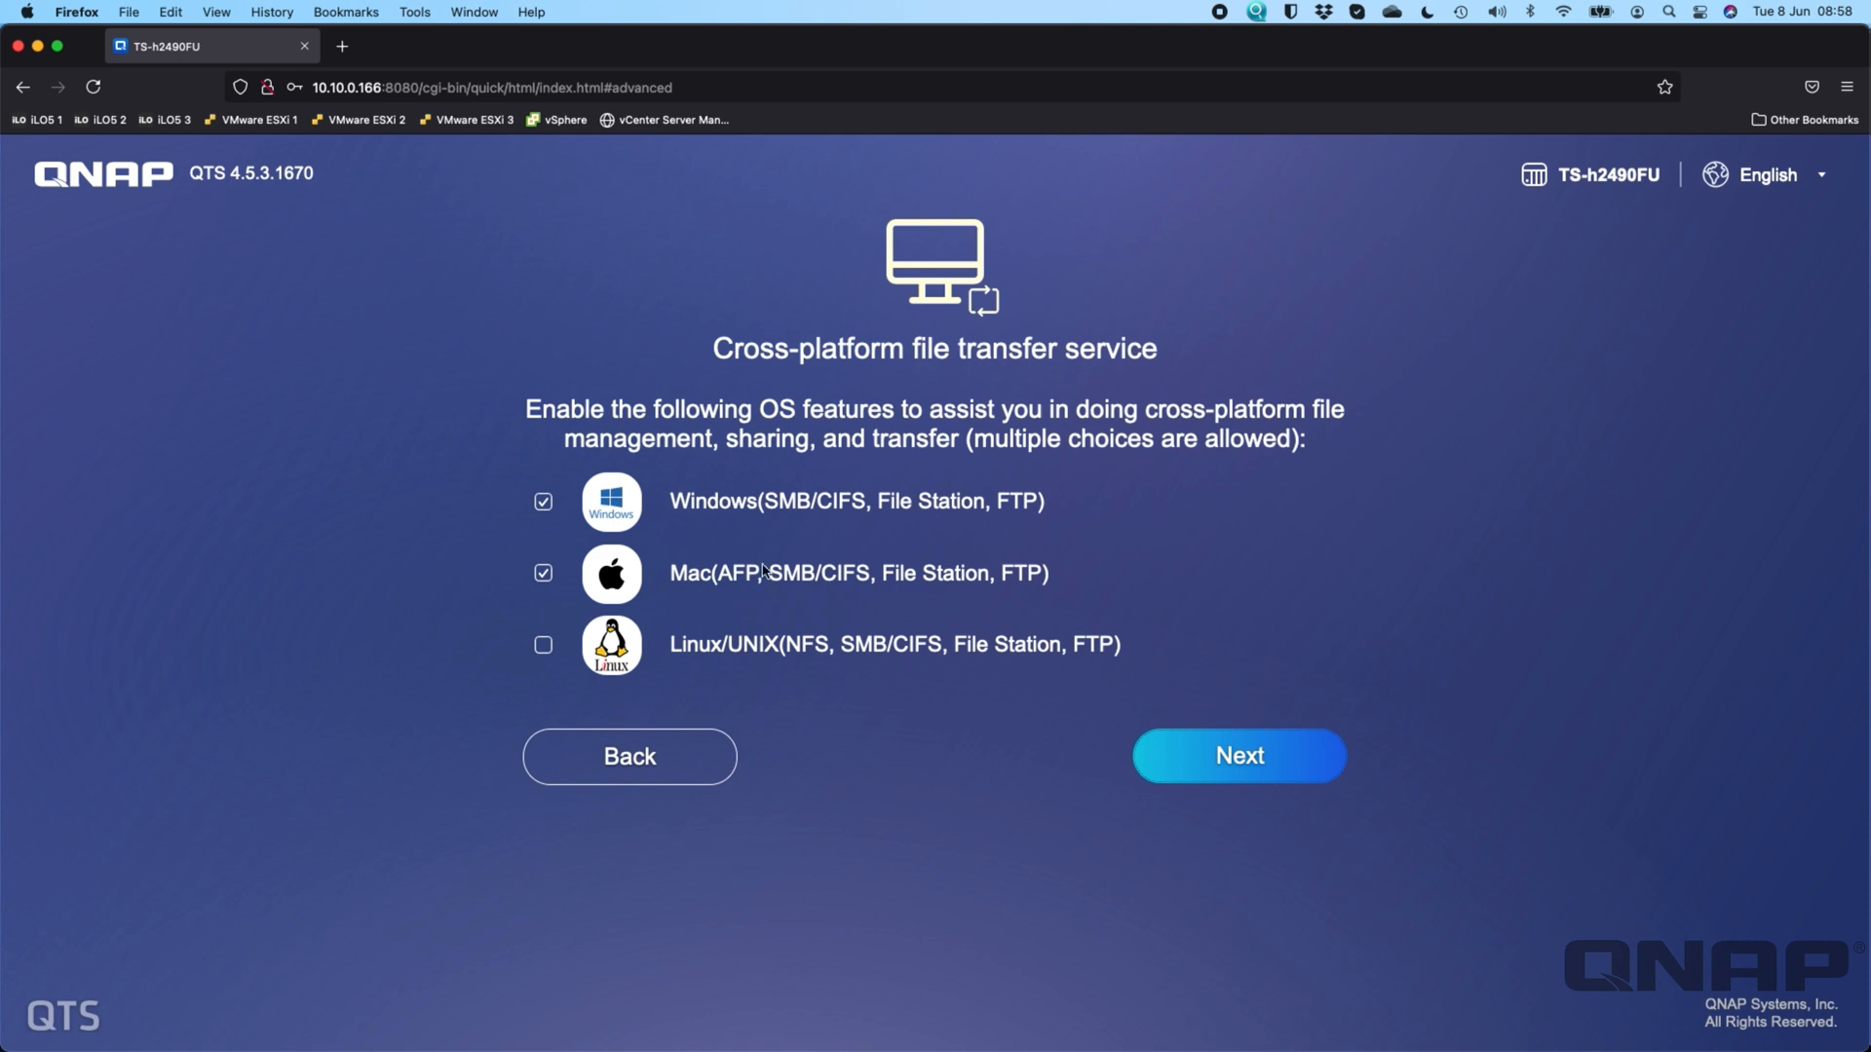
{"action": "mouse_move", "coordinate": [865, 574]}
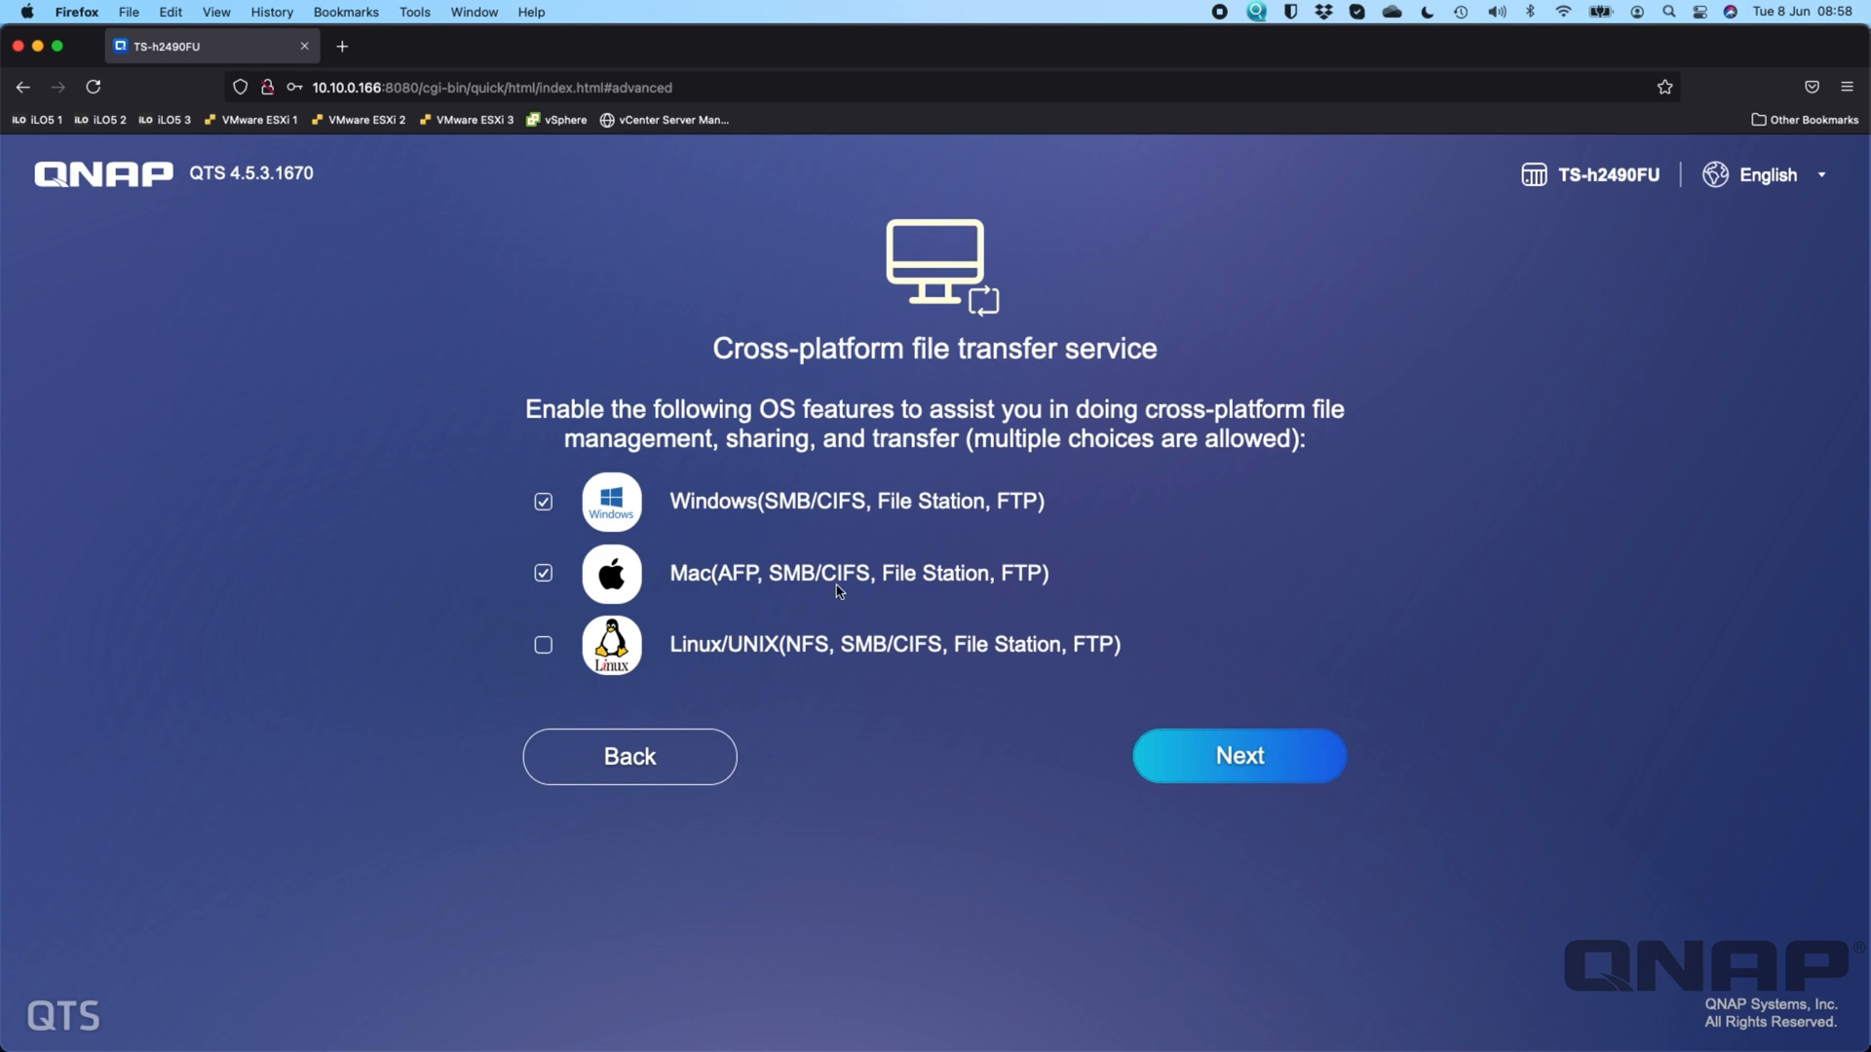
{"action": "mouse_move", "coordinate": [704, 585]}
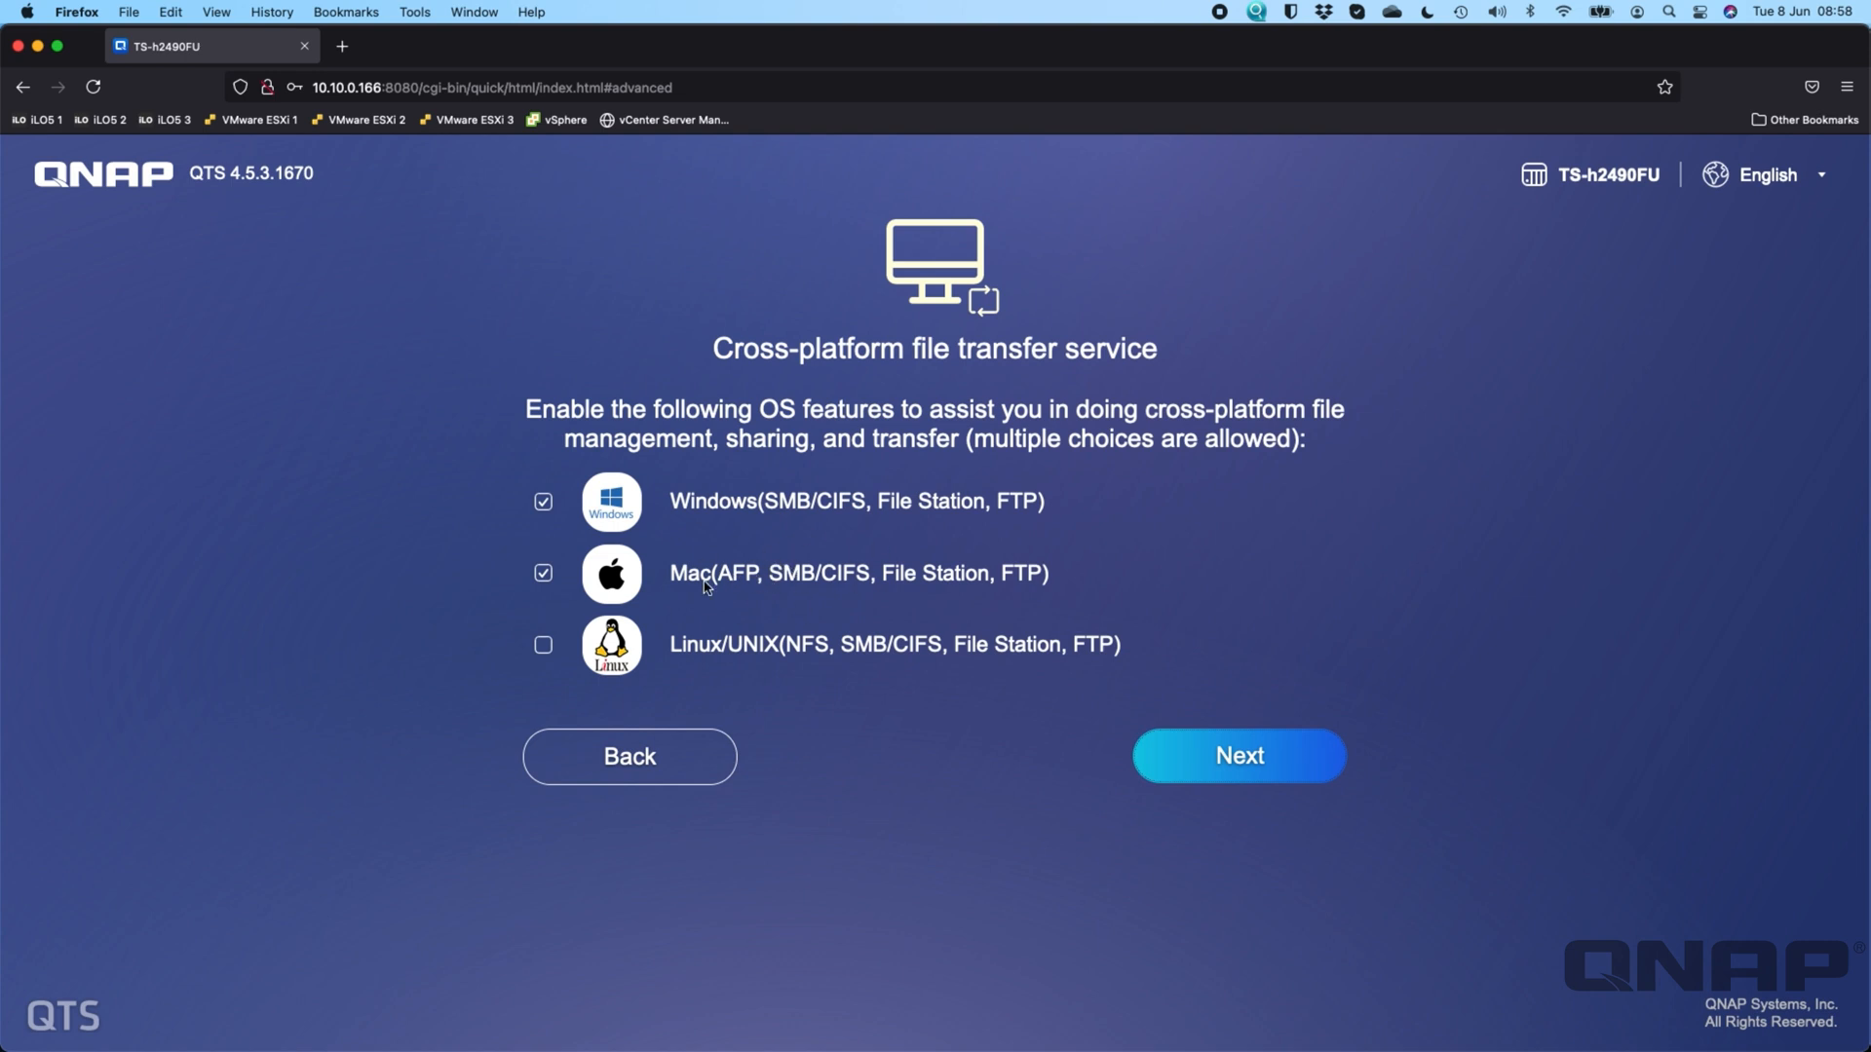
{"action": "mouse_move", "coordinate": [751, 586]}
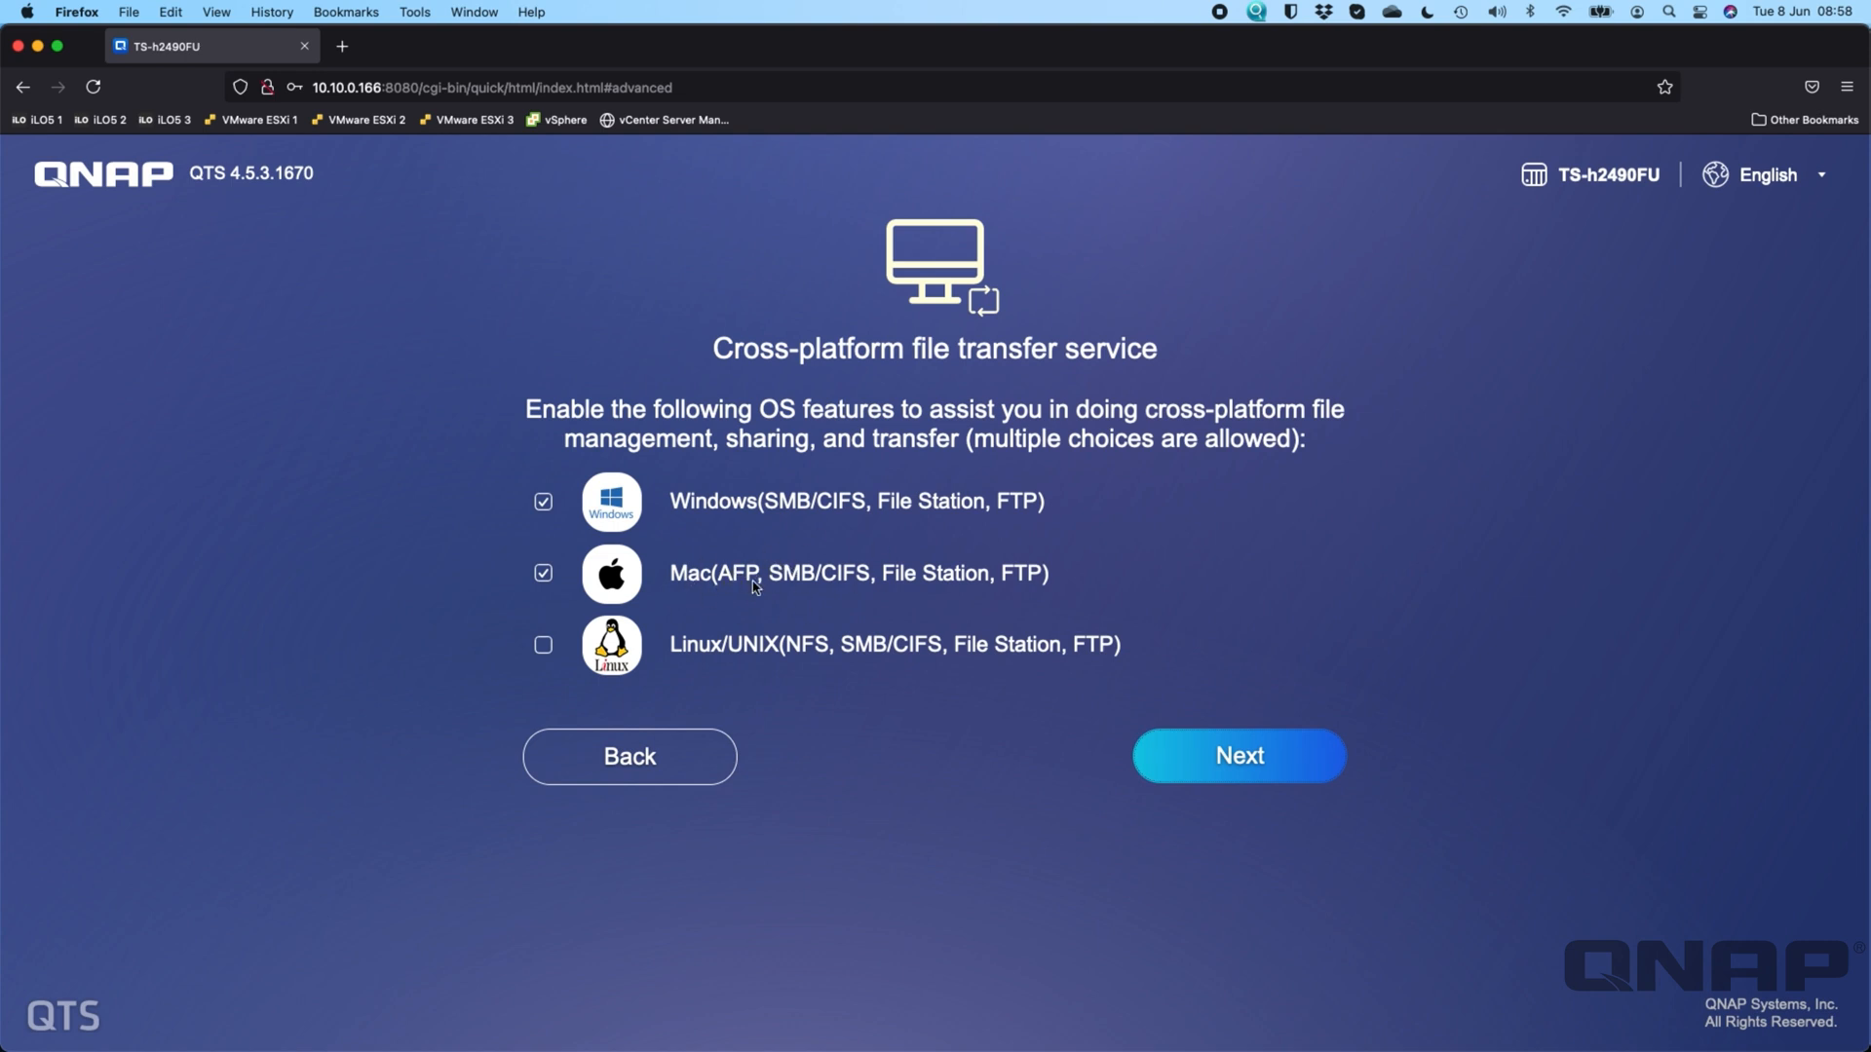
{"action": "left_click", "coordinate": [543, 574]}
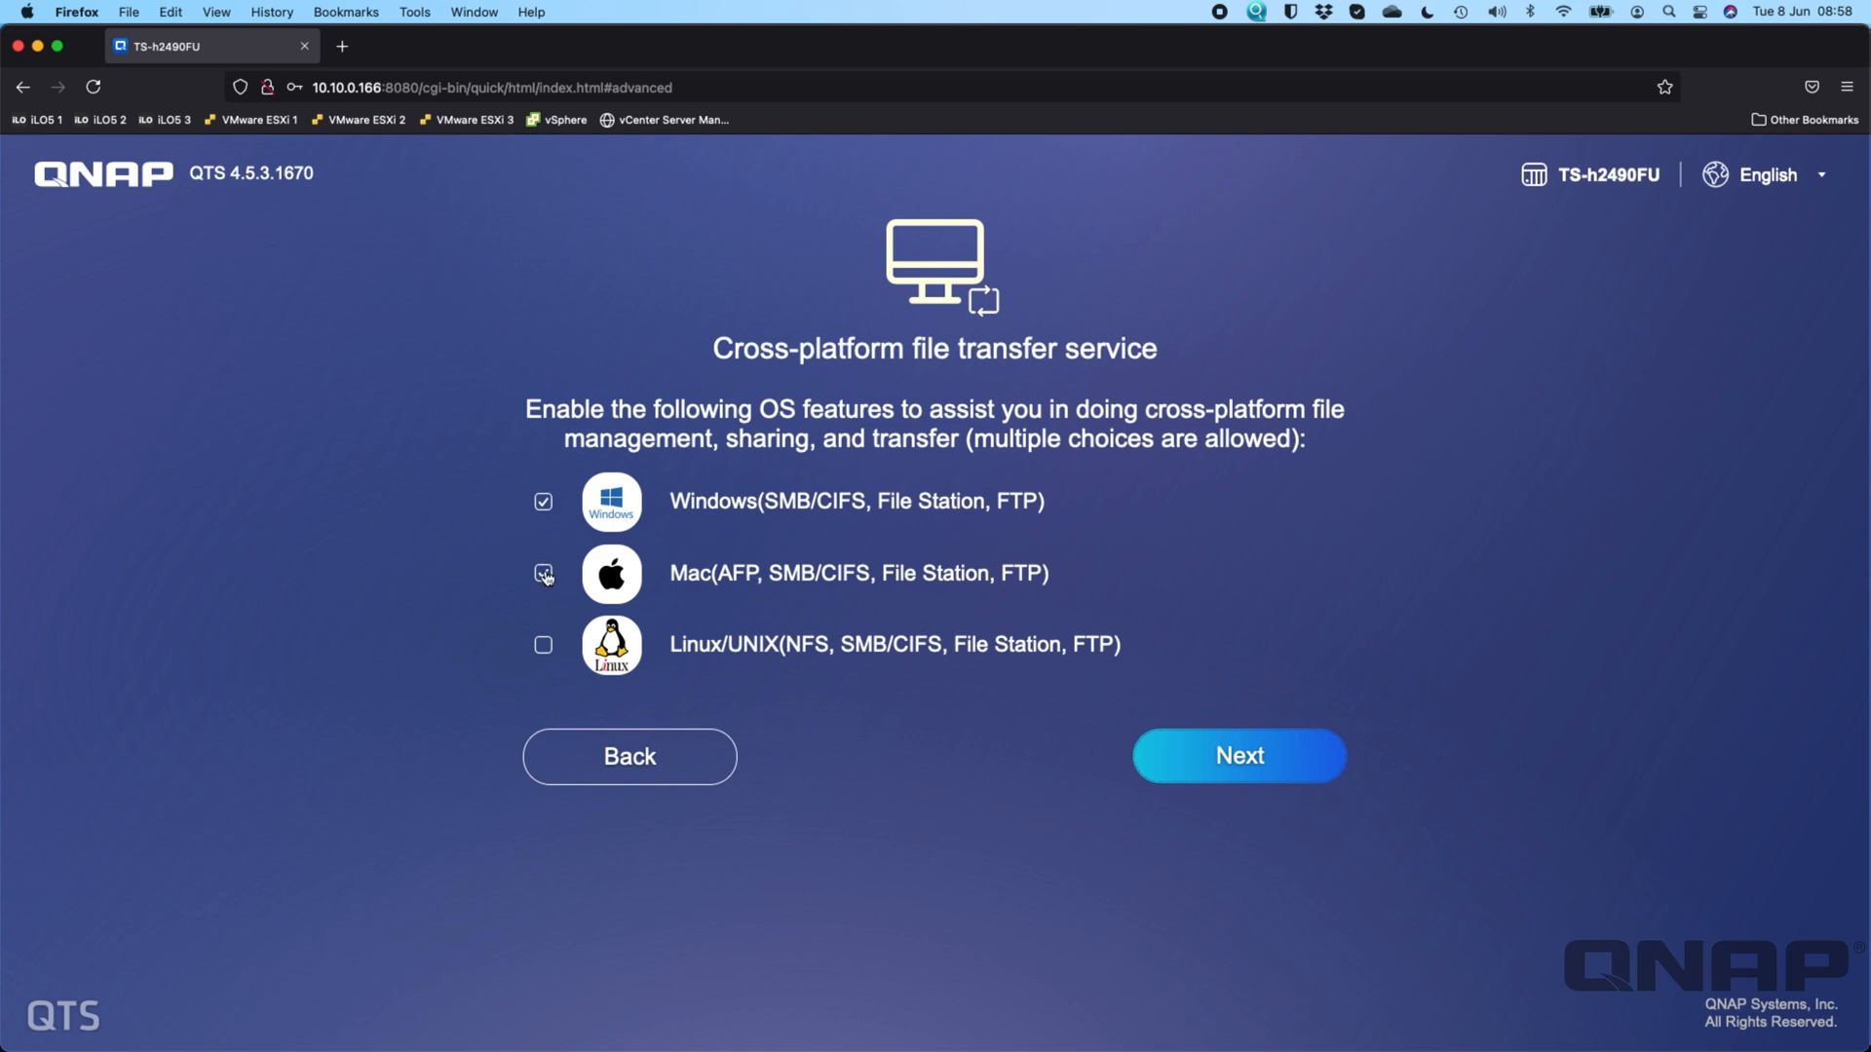
{"action": "left_click", "coordinate": [542, 501]}
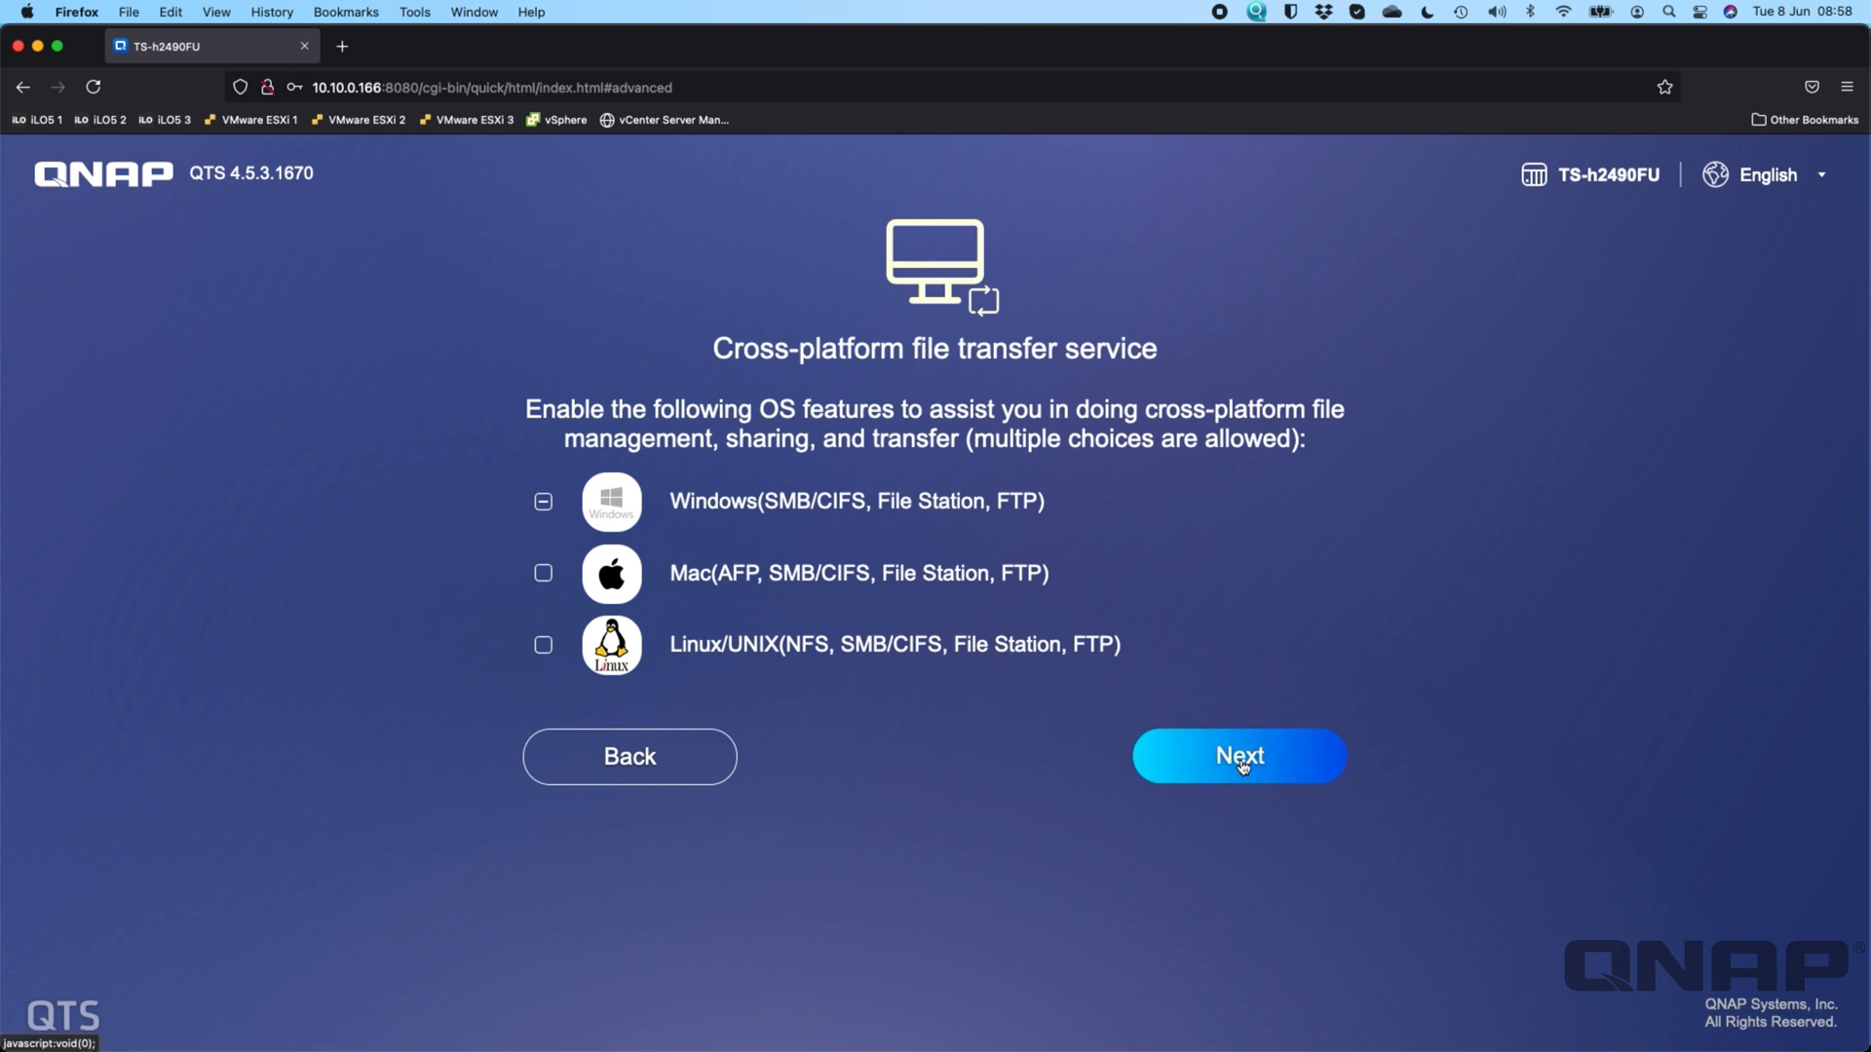
- Review the summary, apply it, and confirm initializing the drives
{"action": "left_click", "coordinate": [1237, 756]}
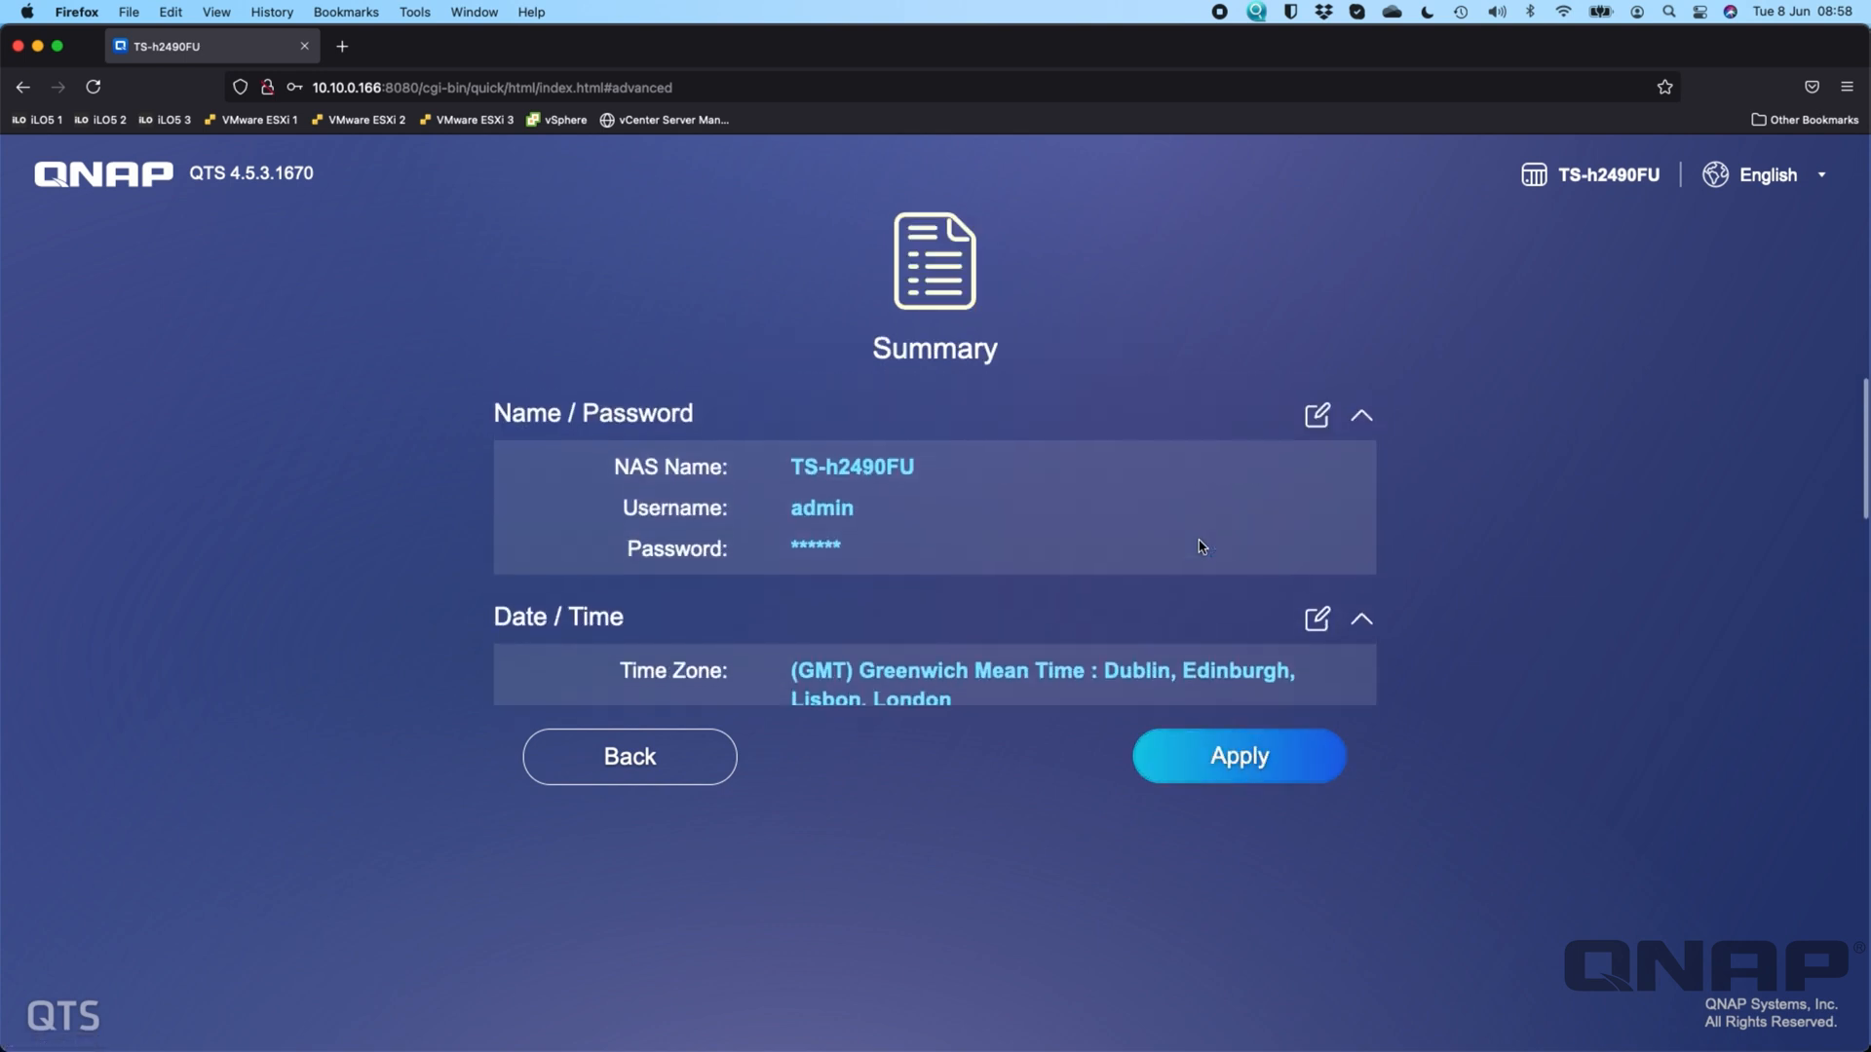
{"action": "left_click", "coordinate": [1238, 755]}
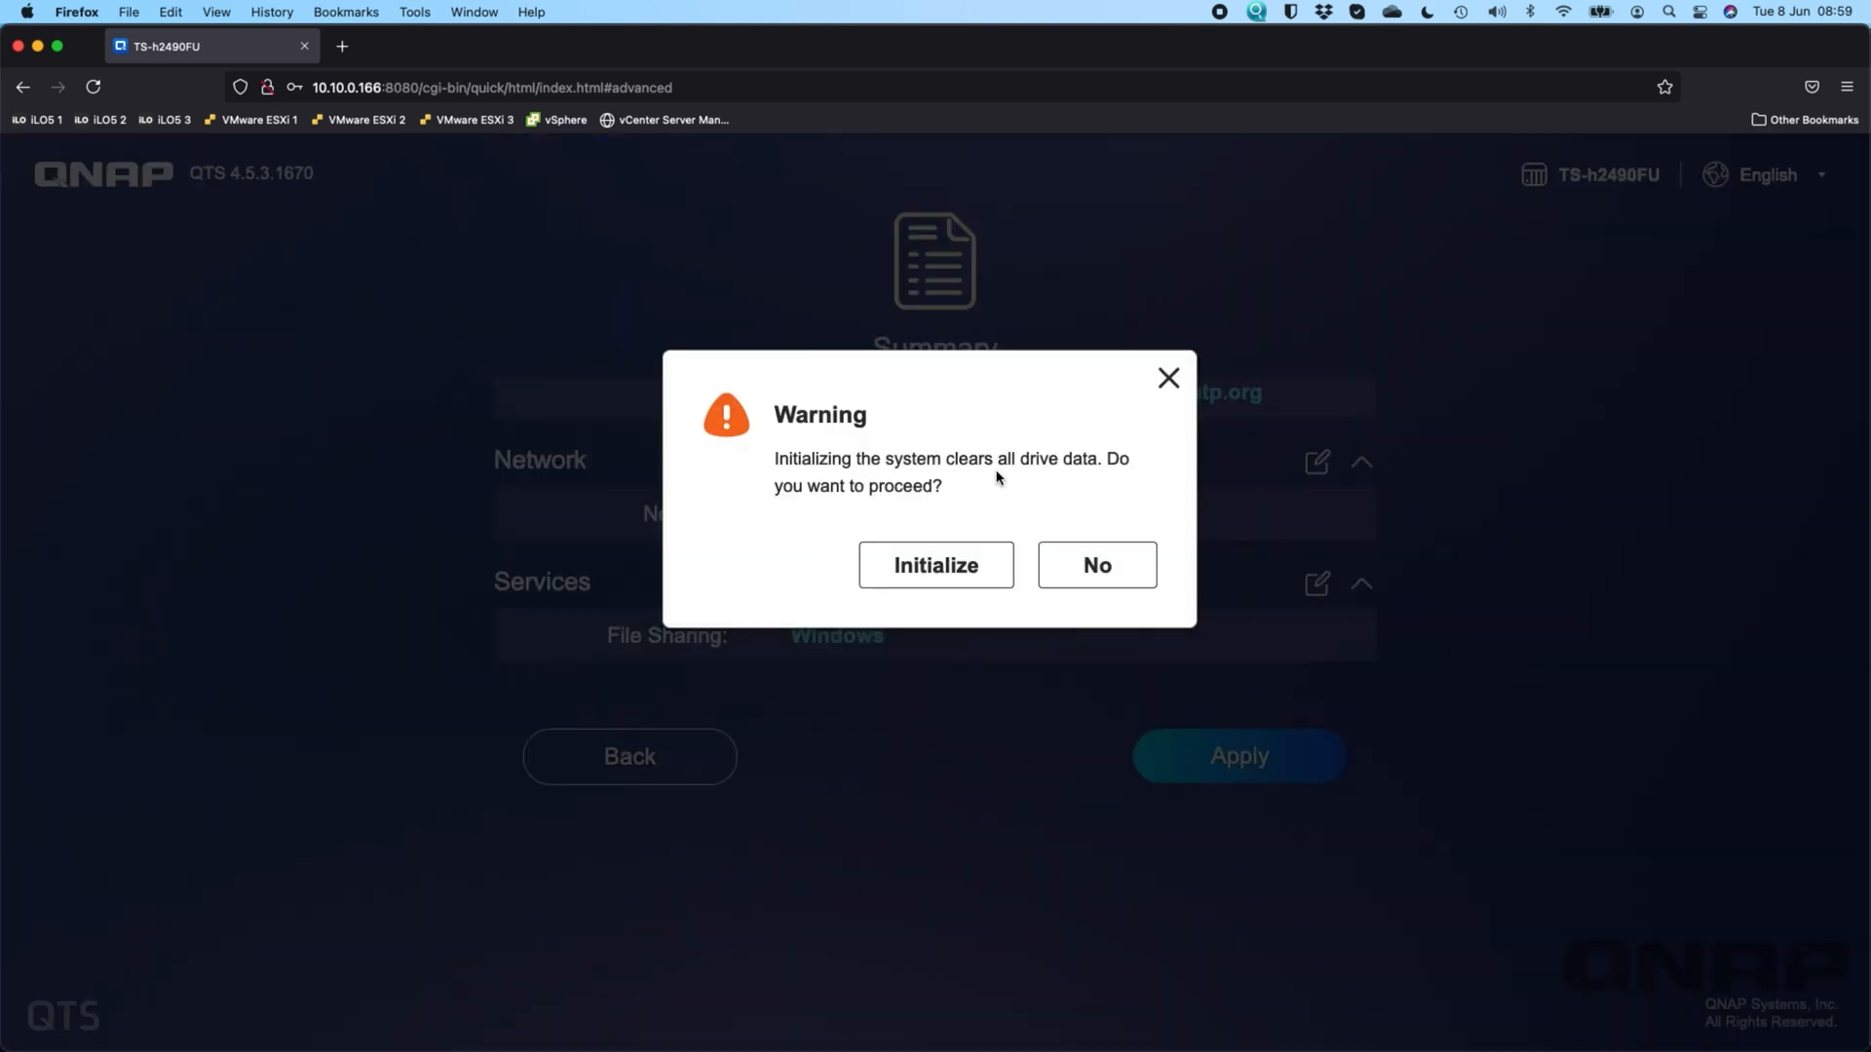
{"action": "mouse_move", "coordinate": [934, 566]}
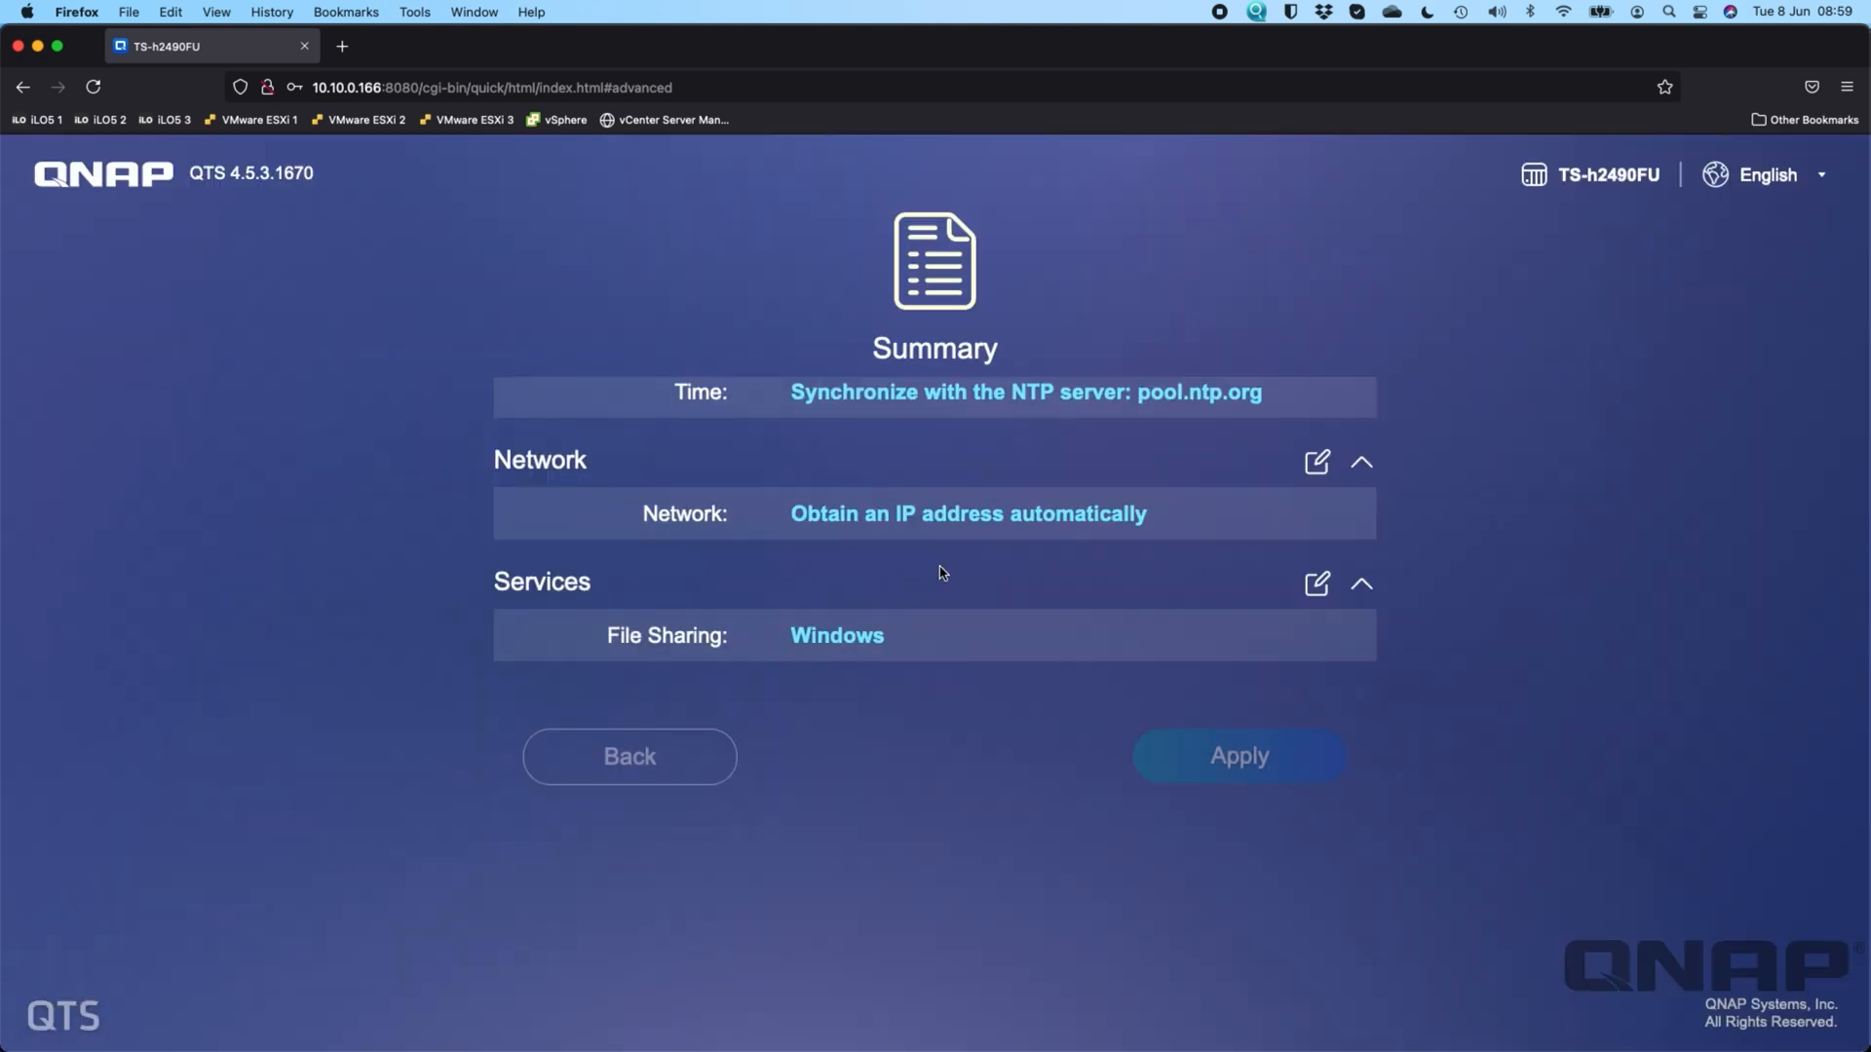
{"action": "left_click", "coordinate": [1238, 755]}
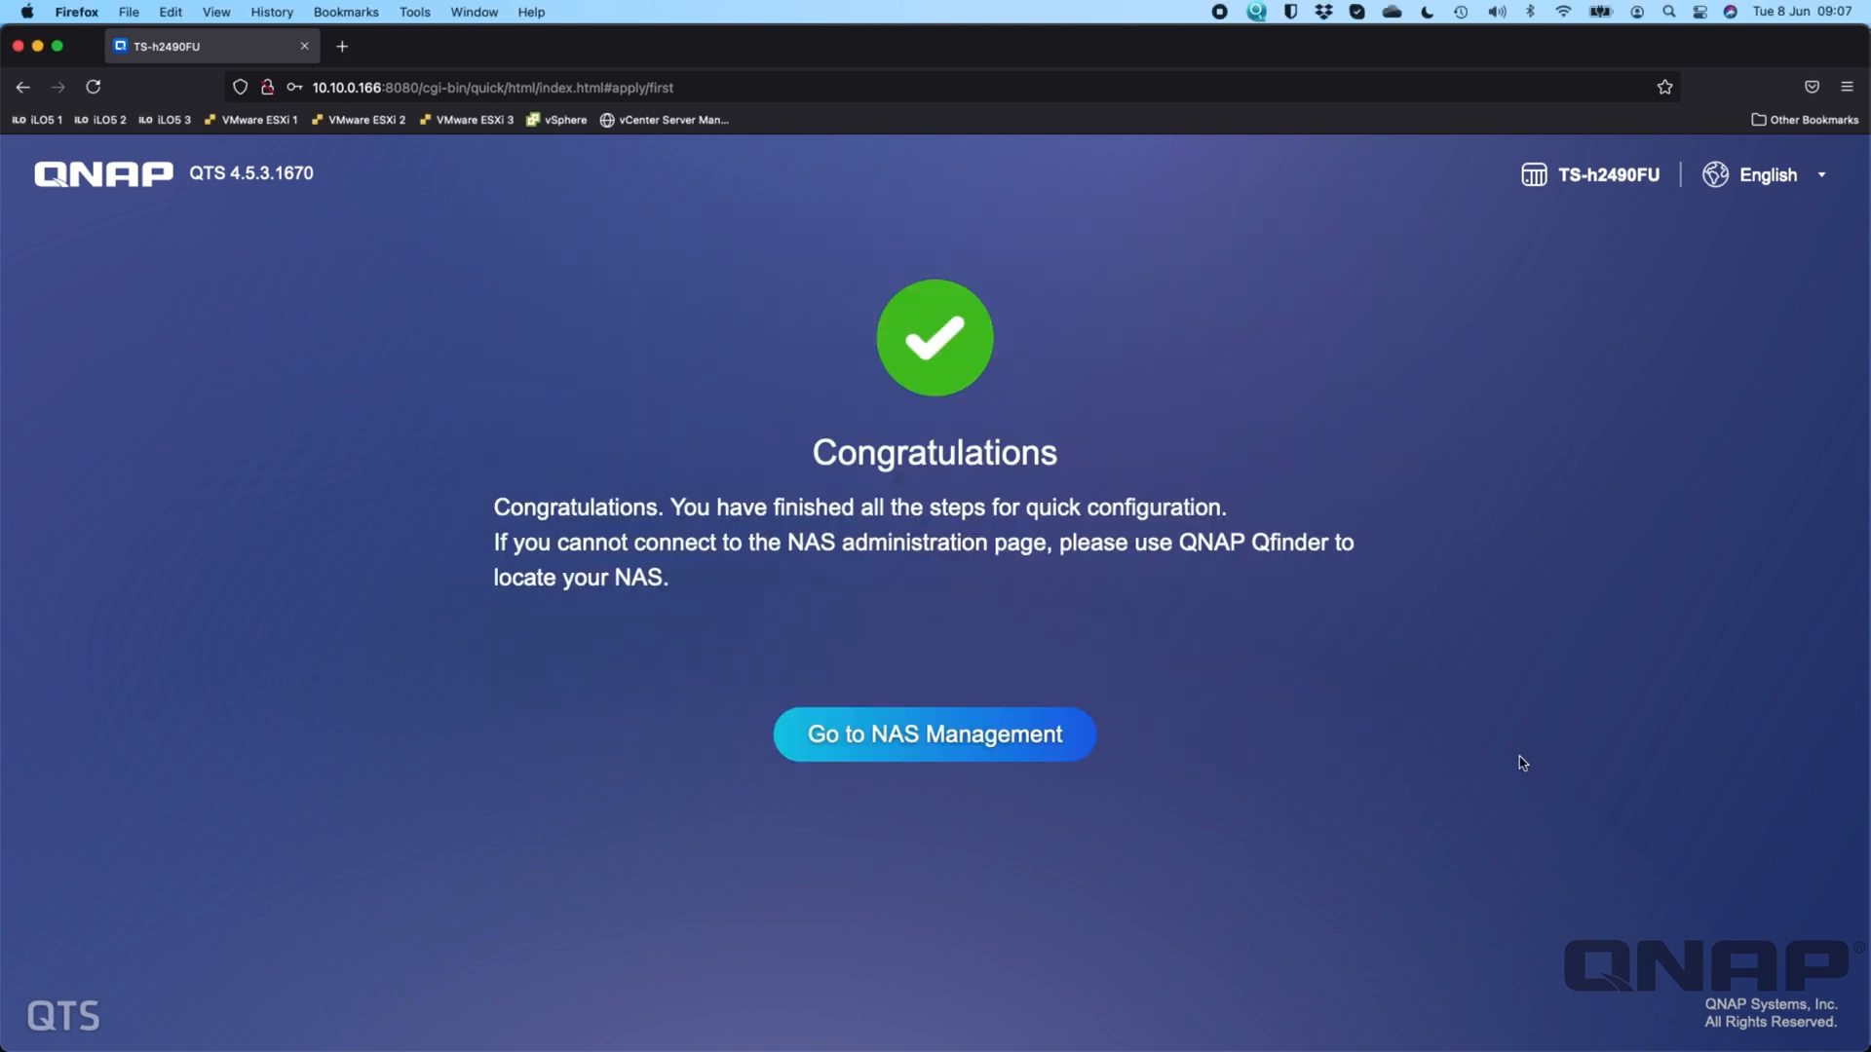
{"action": "mouse_move", "coordinate": [1142, 467]}
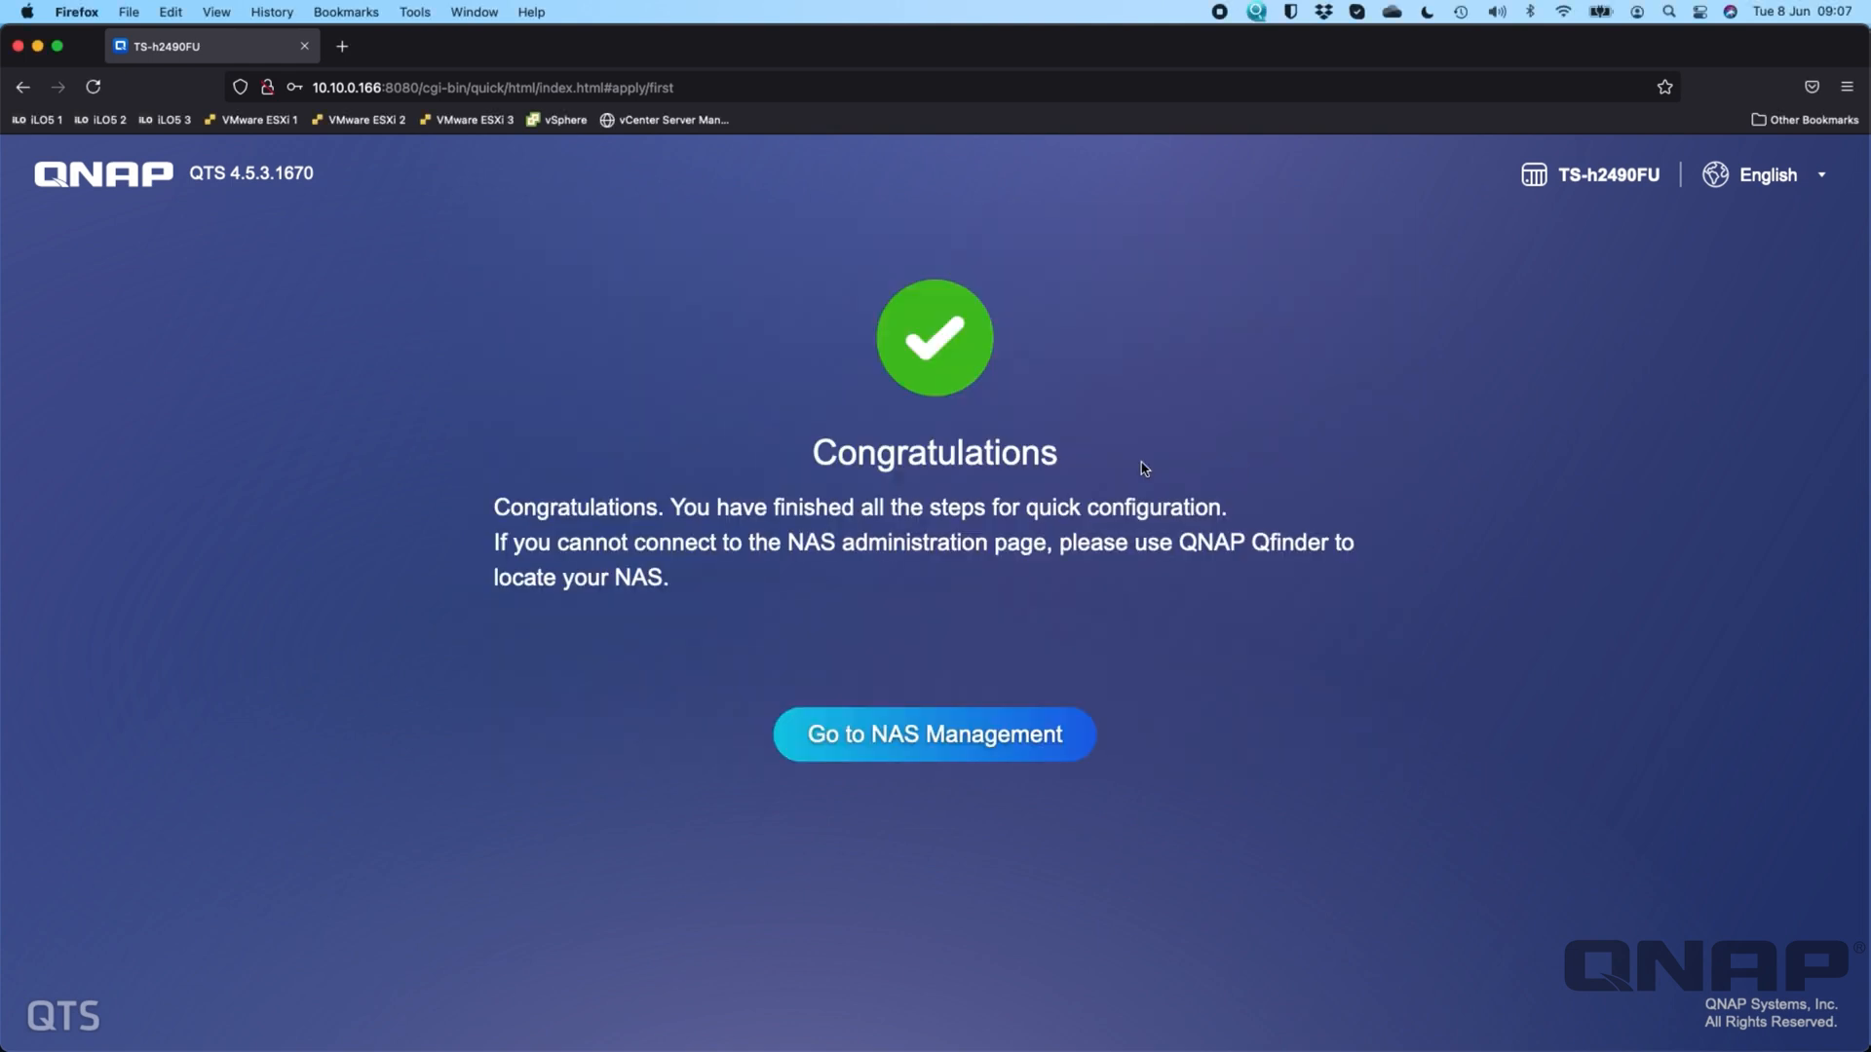
{"action": "mouse_move", "coordinate": [941, 752]}
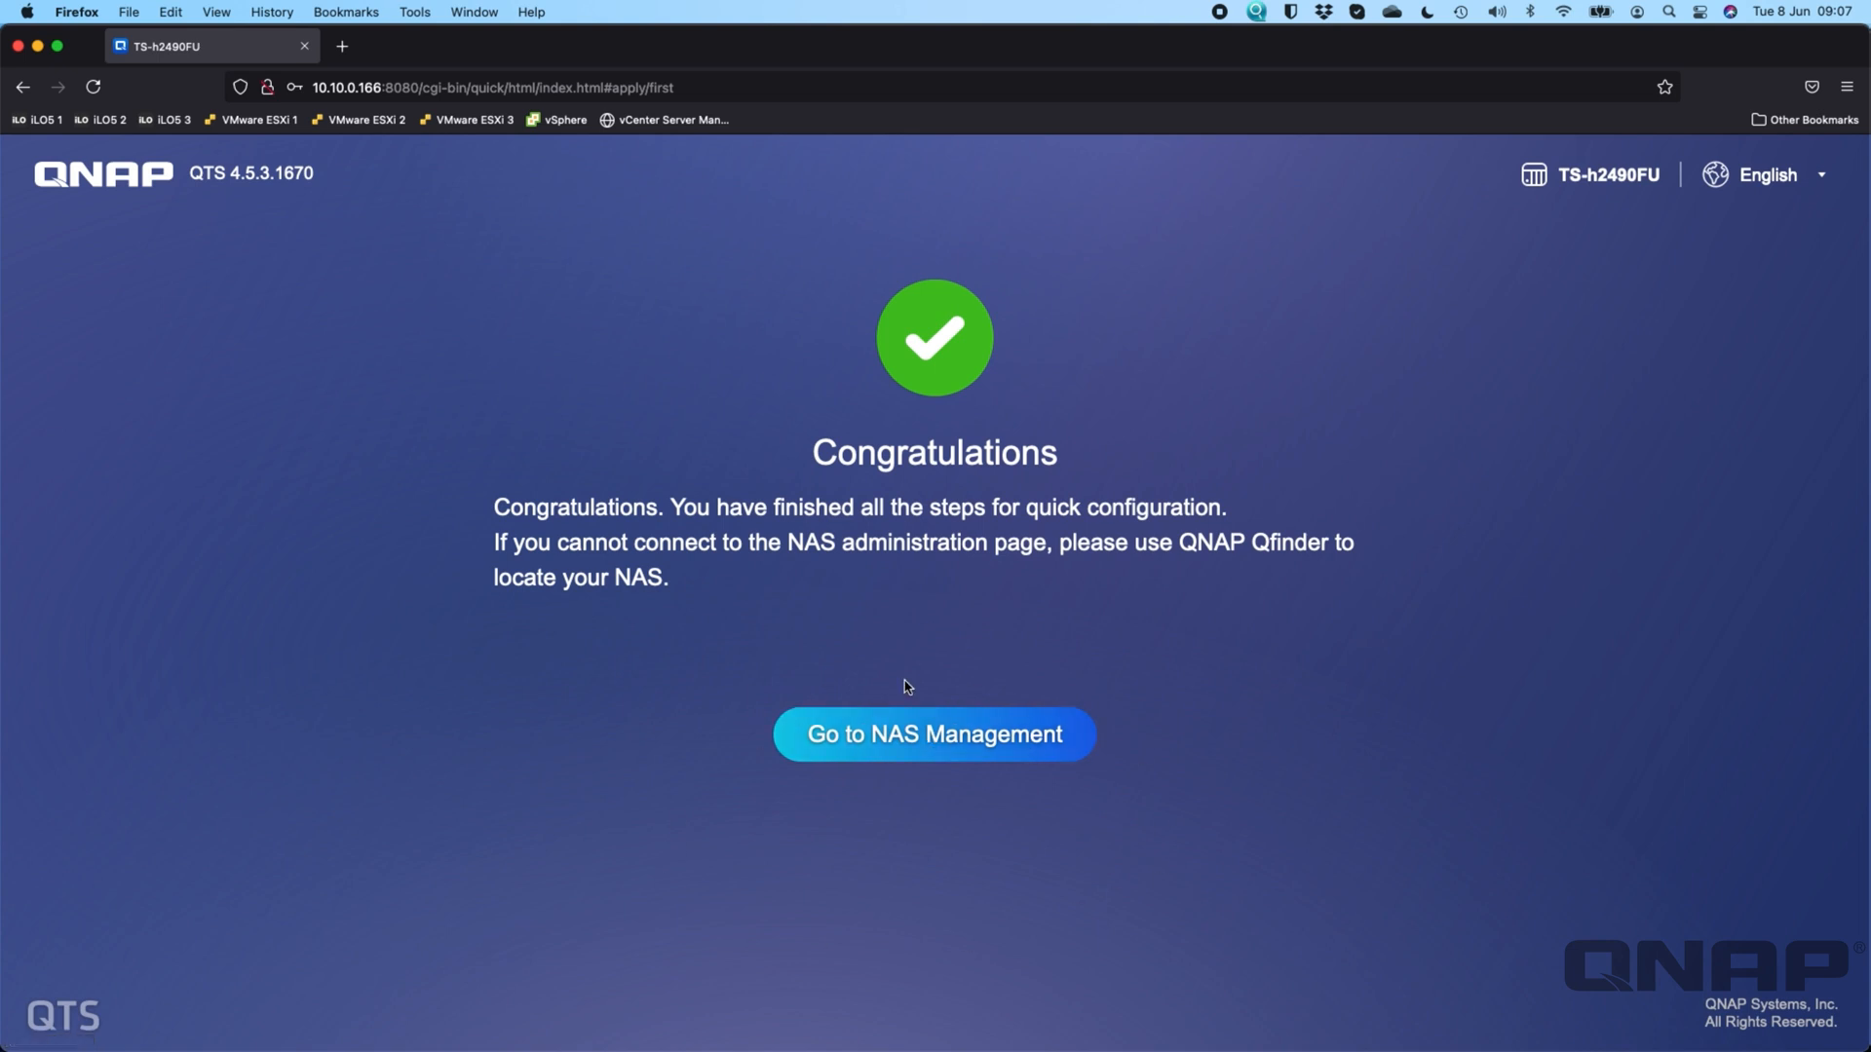
{"action": "mouse_move", "coordinate": [828, 733]}
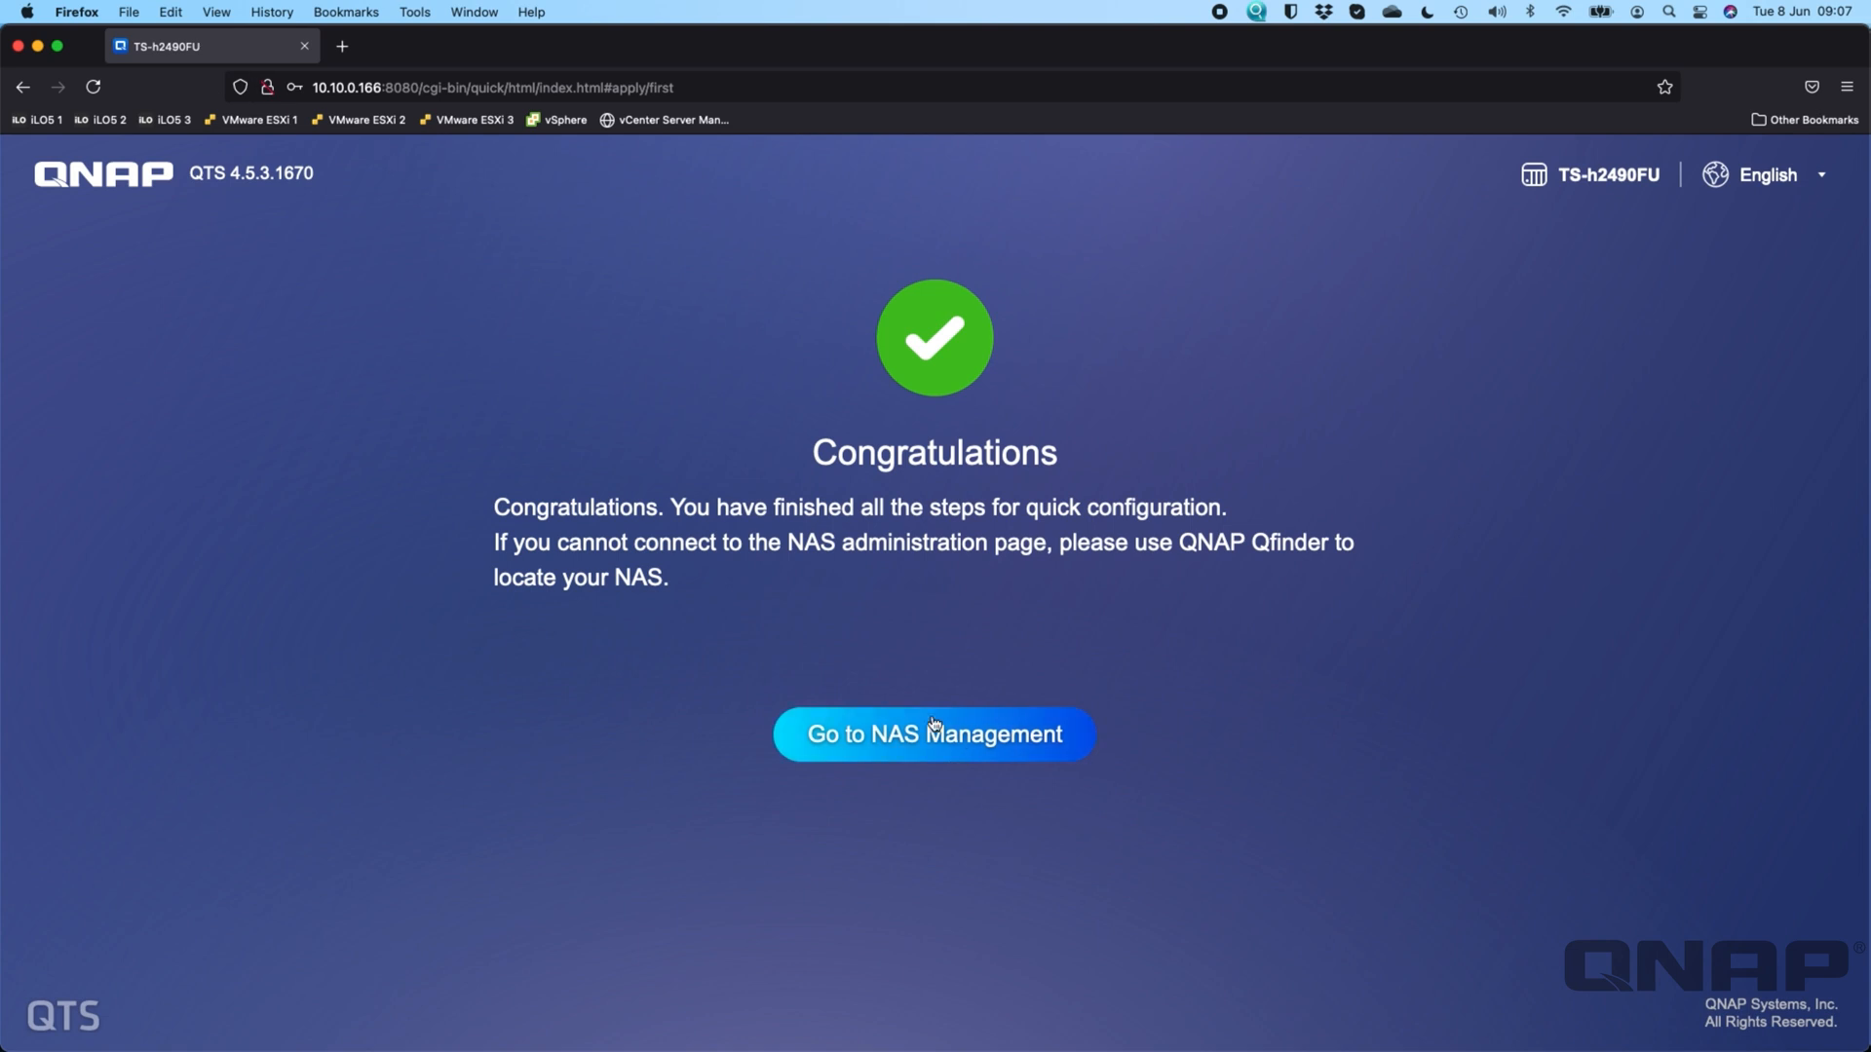
- Go to NAS Management for the TS-h2490FU login page
{"action": "left_click", "coordinate": [934, 734]}
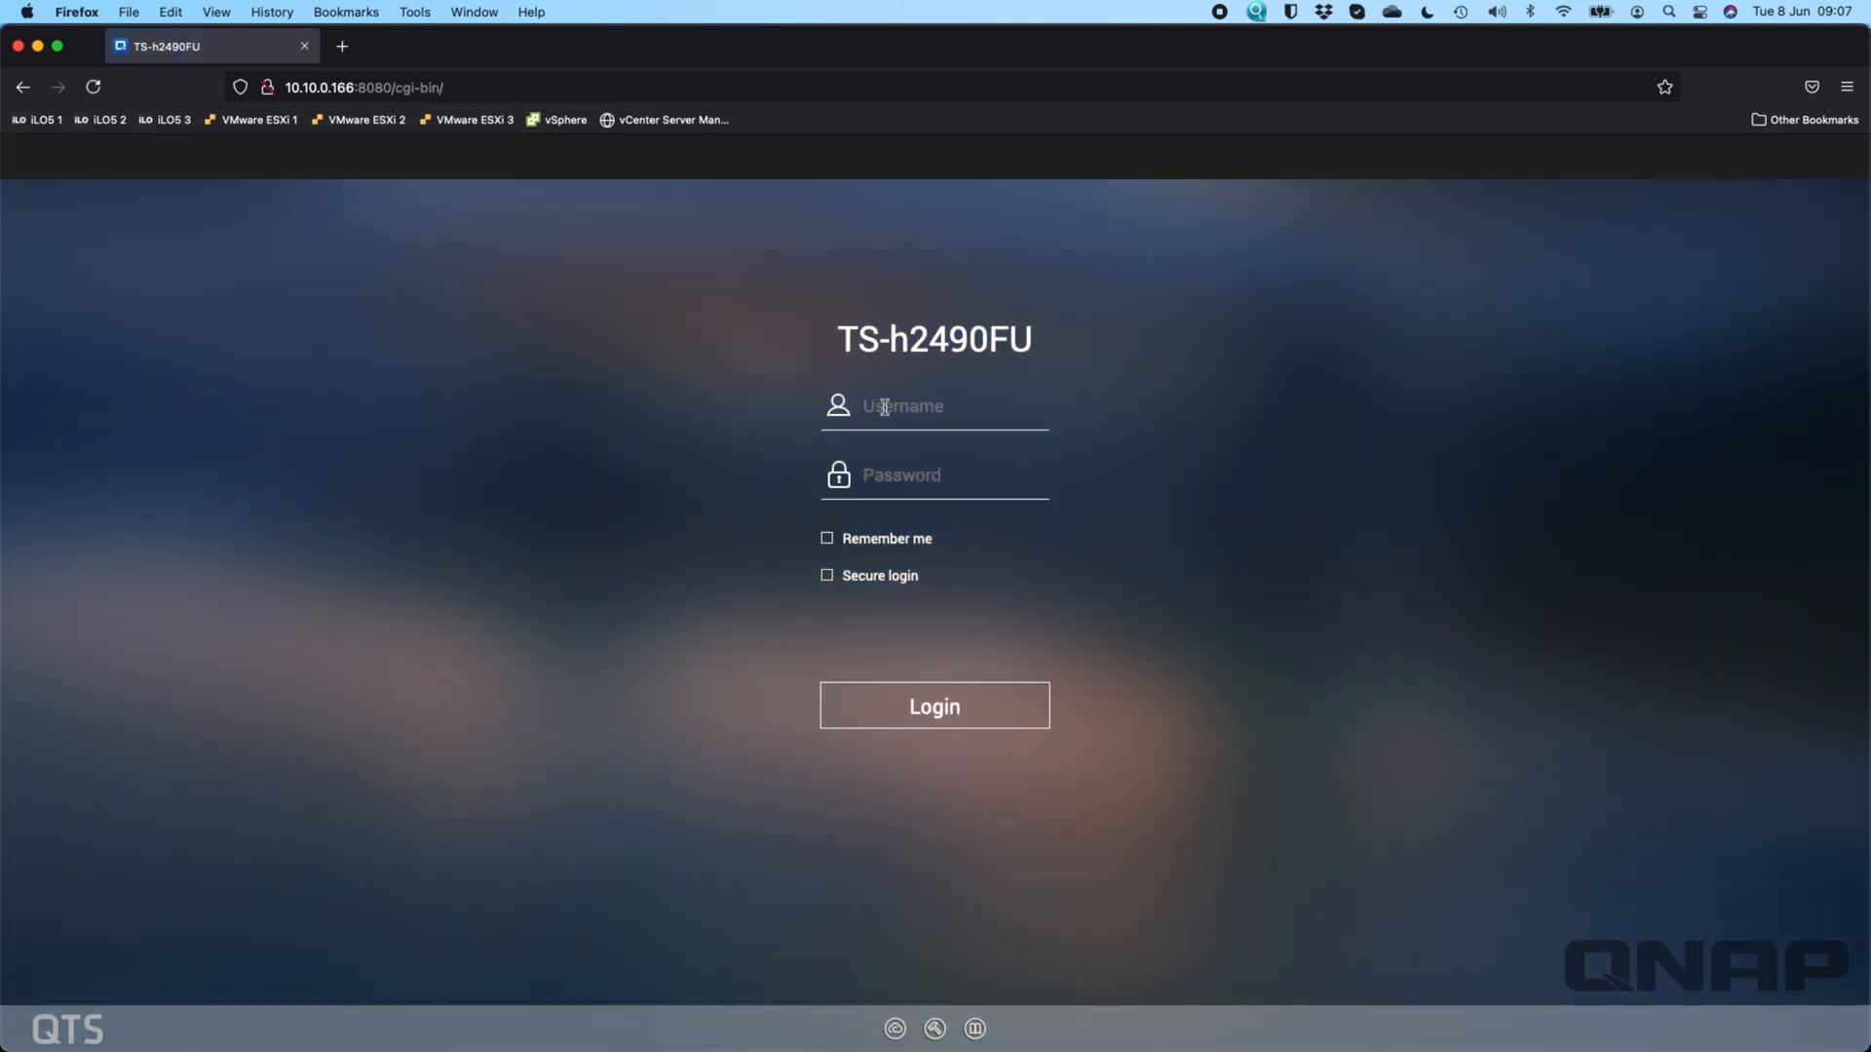
- Log in as admin, close Help Center, accept No Volumes, and decline data collection
{"action": "type", "text": "admin"}
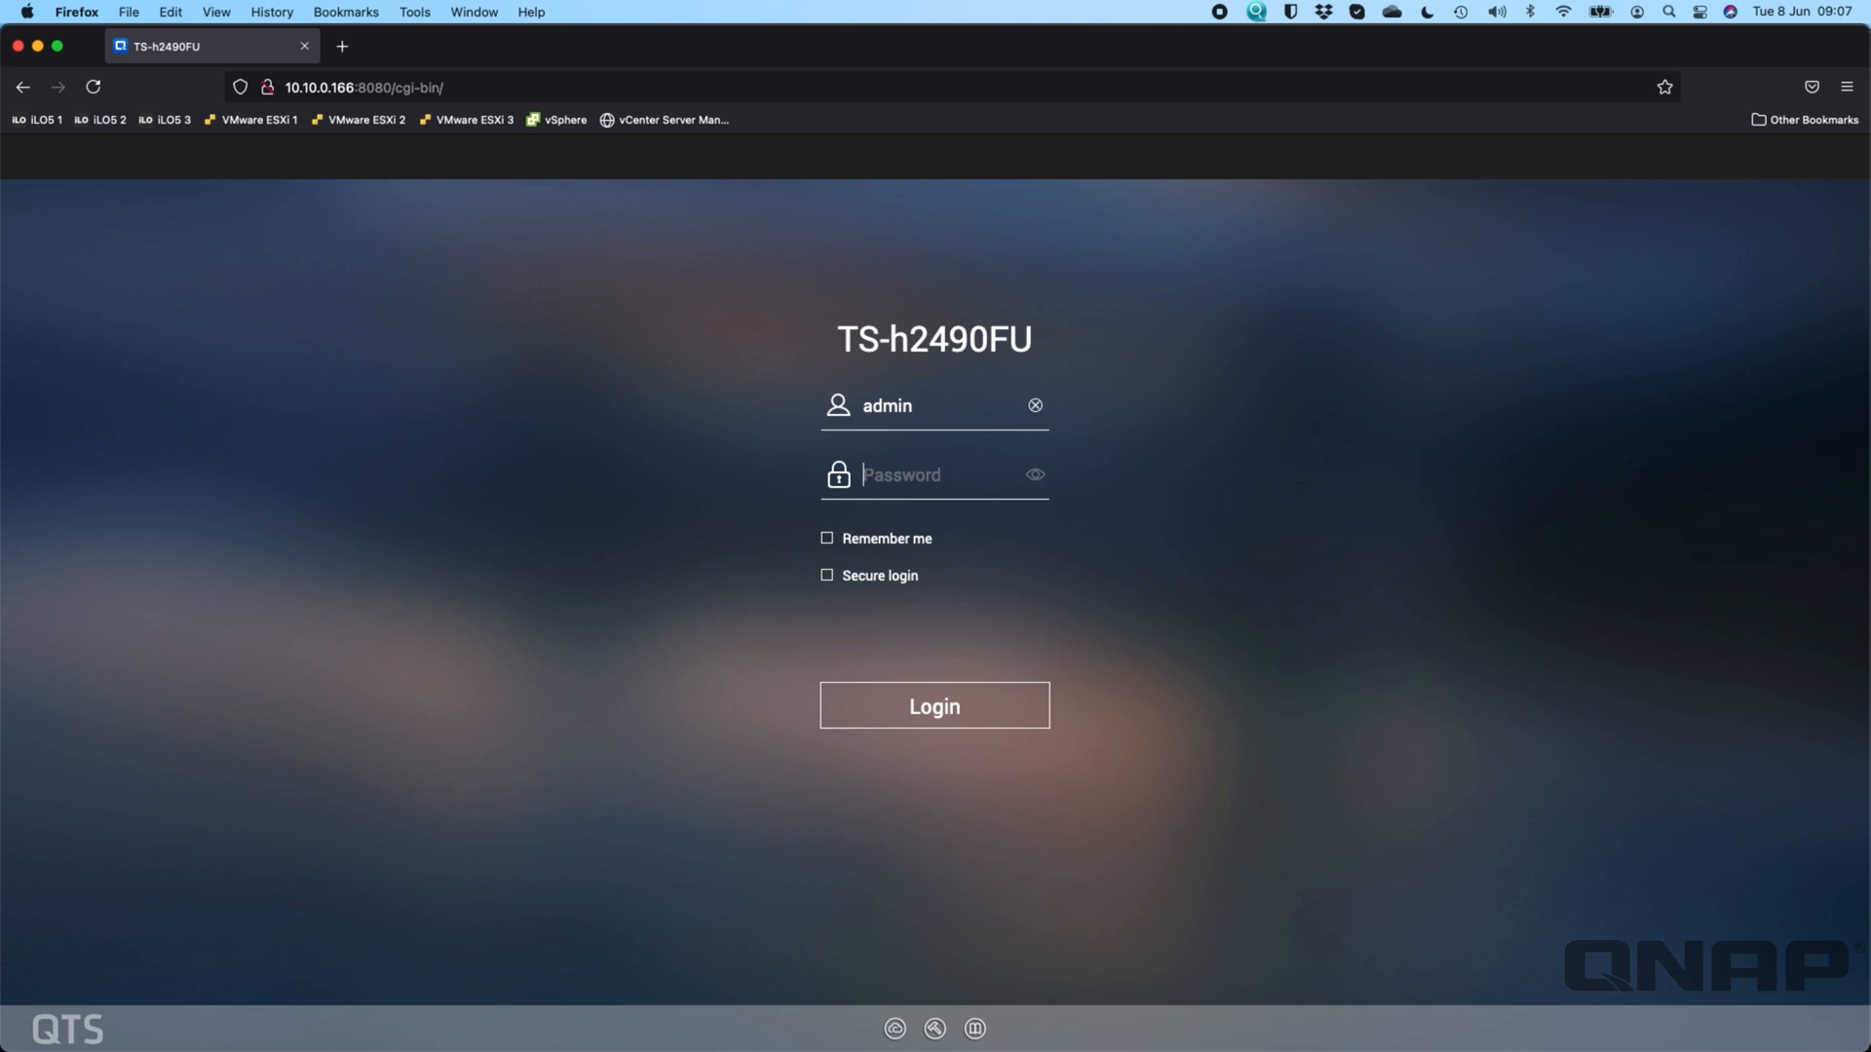
{"action": "left_click", "coordinate": [934, 705]}
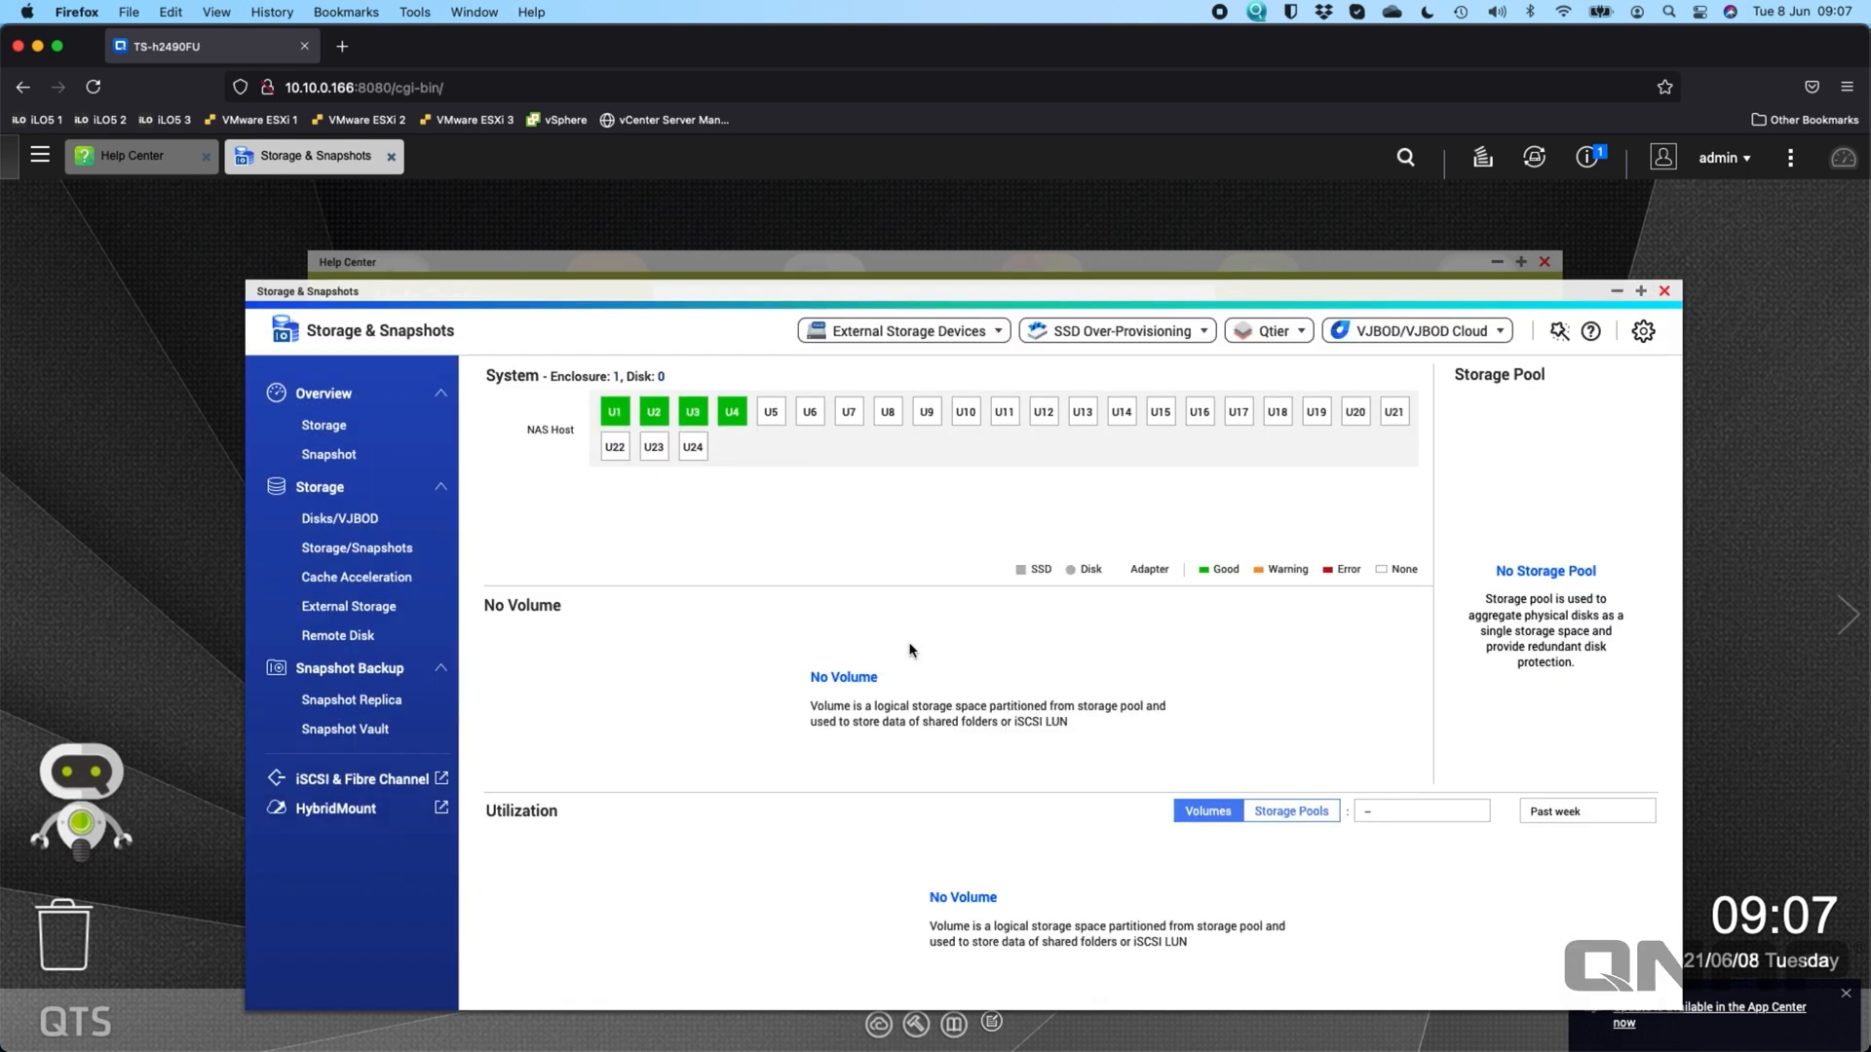
{"action": "mouse_move", "coordinate": [979, 574]}
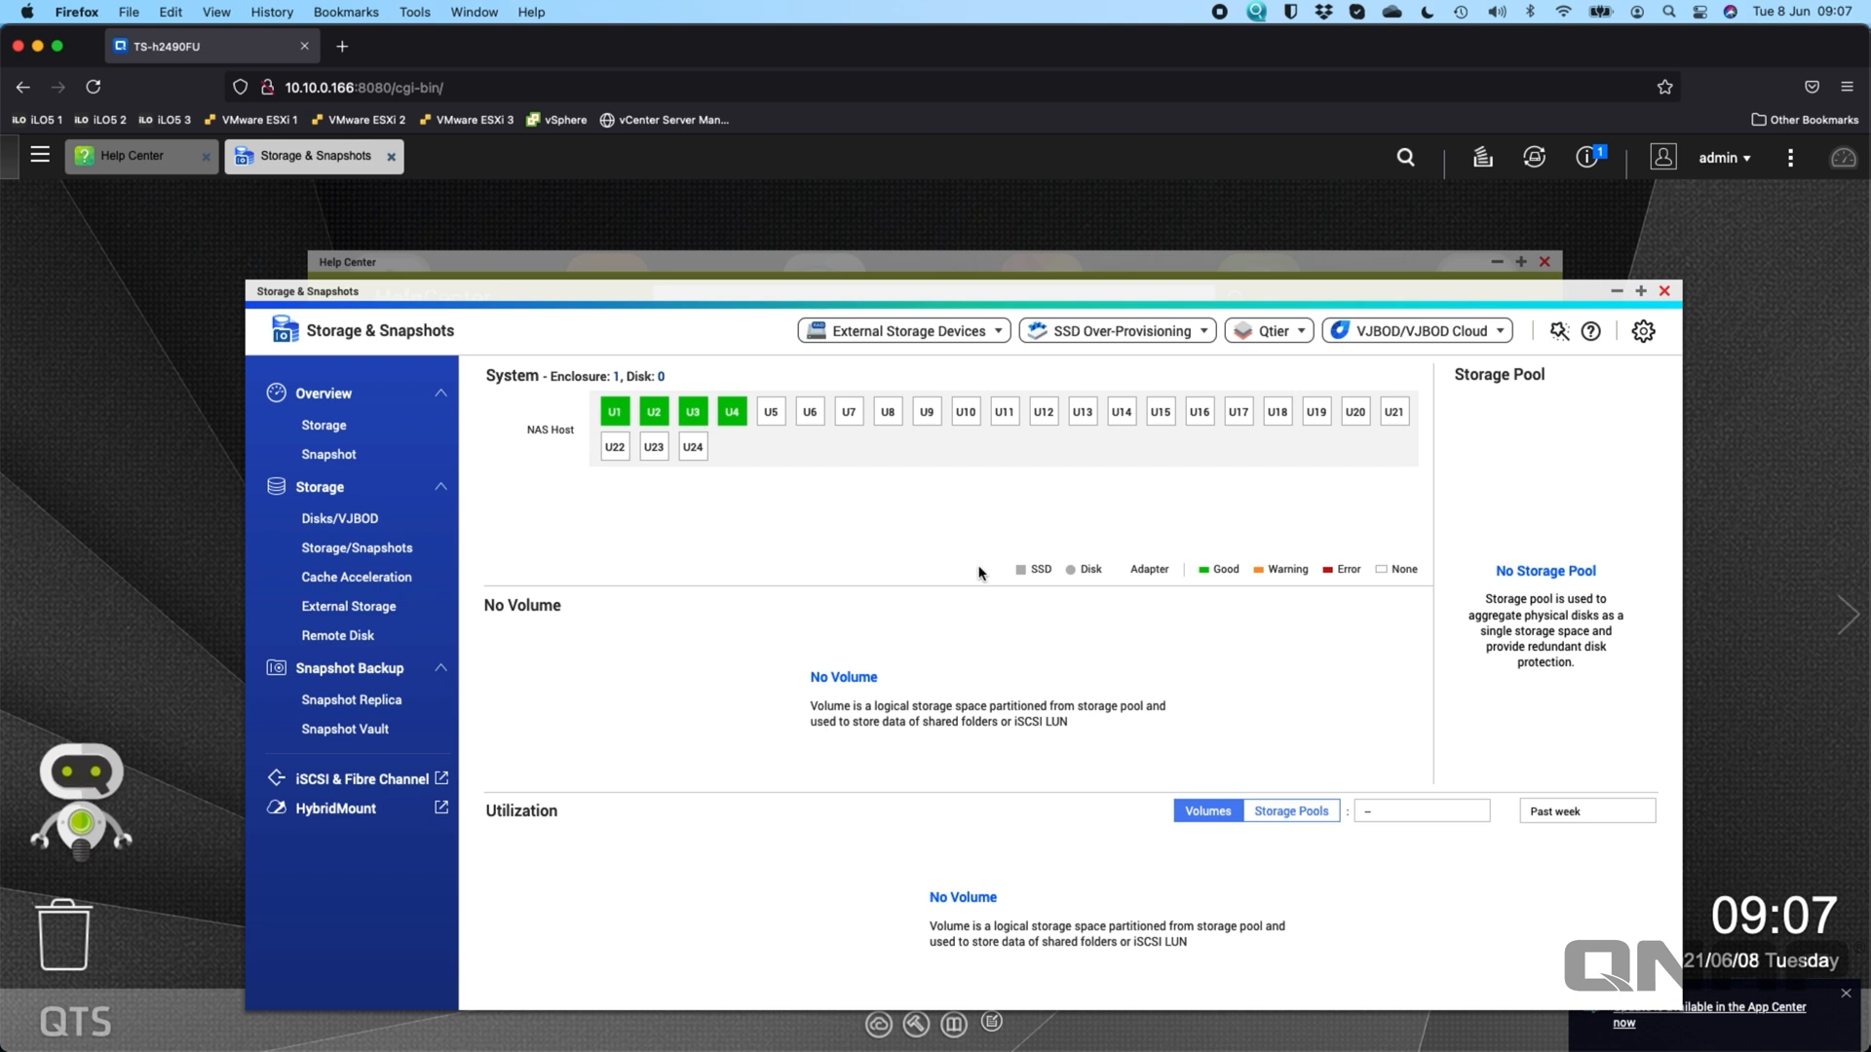
{"action": "mouse_move", "coordinate": [1506, 265]}
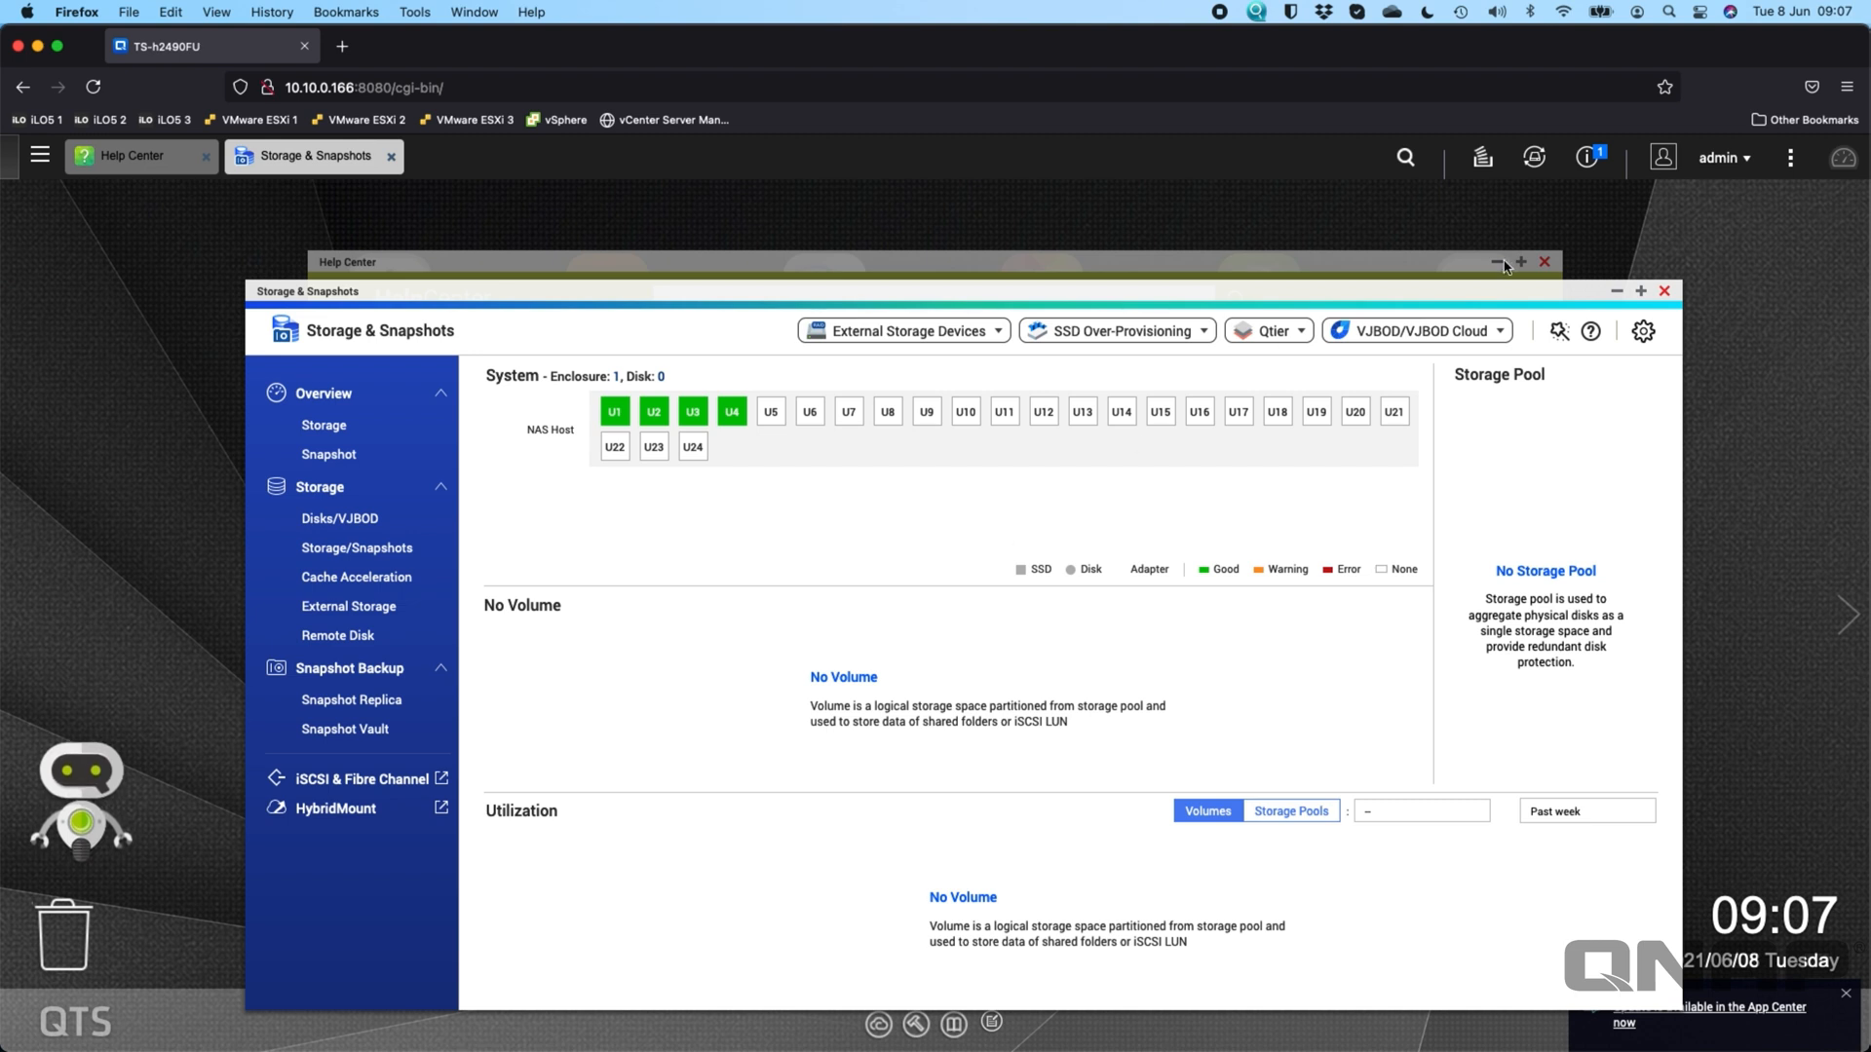
{"action": "mouse_move", "coordinate": [730, 411]}
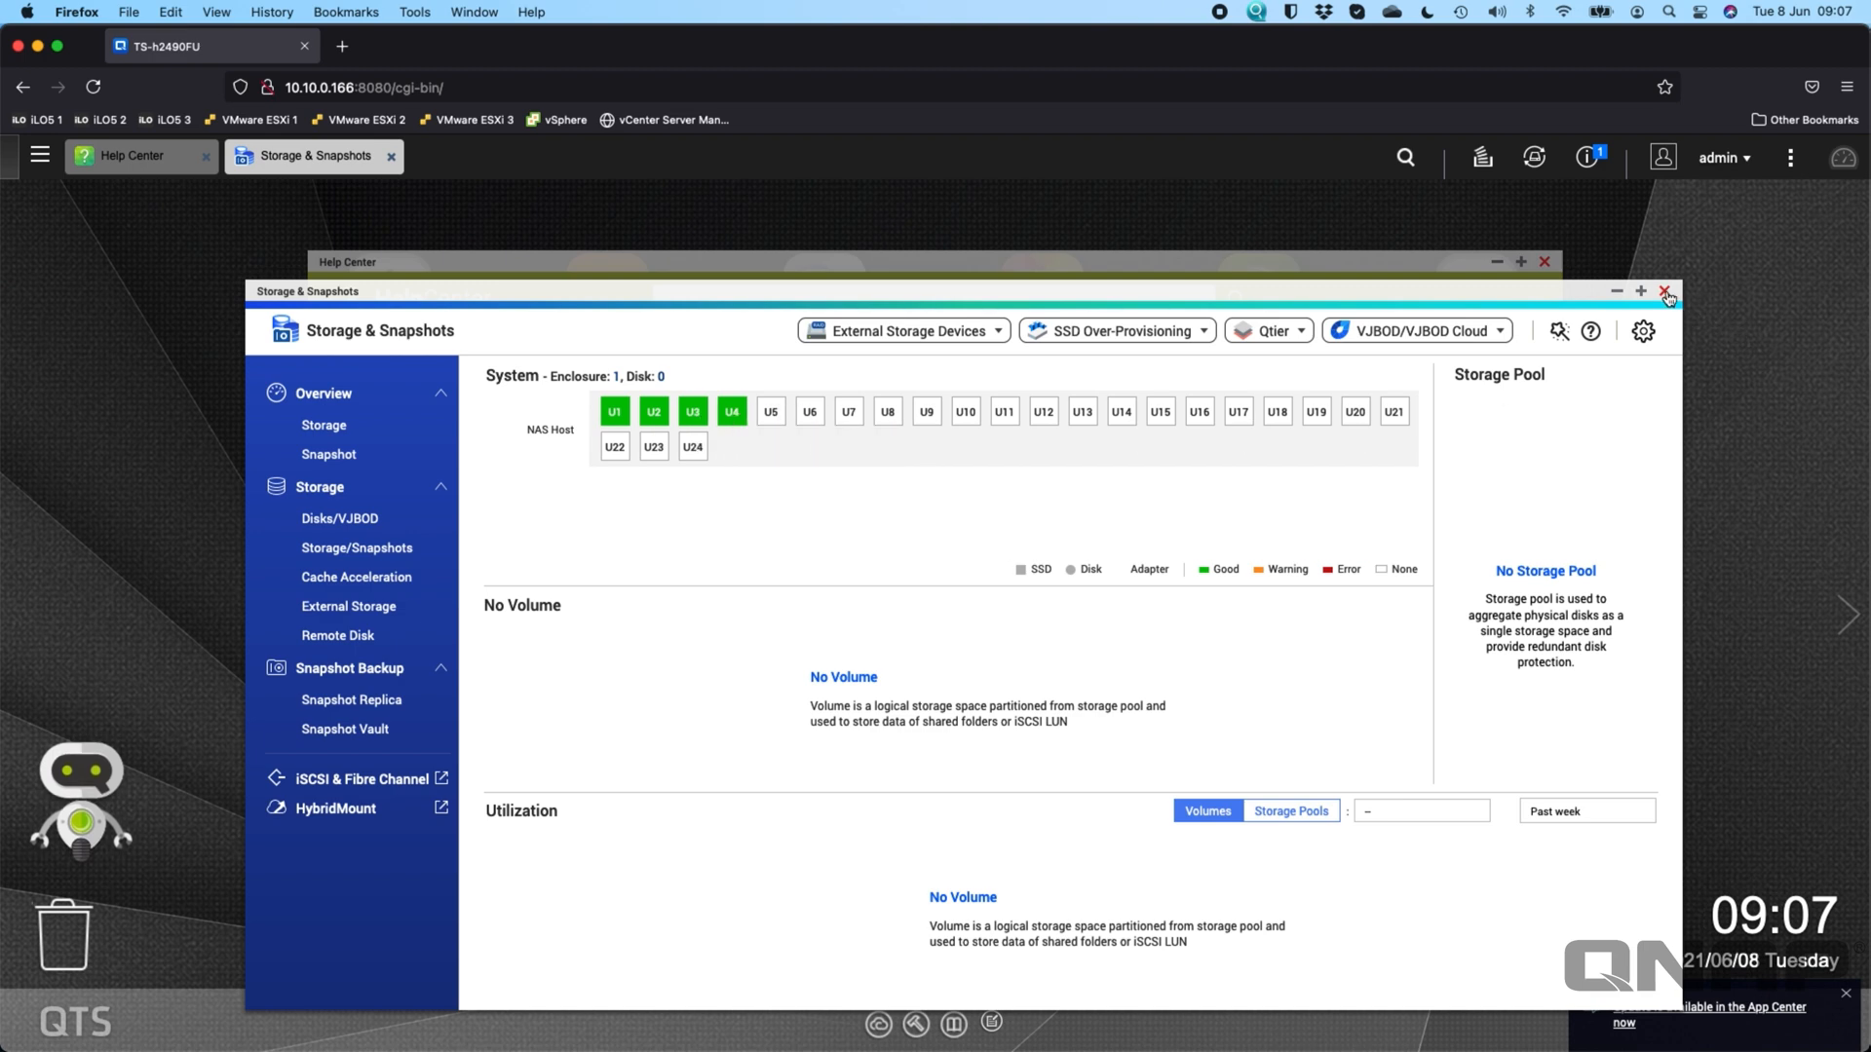
{"action": "left_click", "coordinate": [1664, 293]}
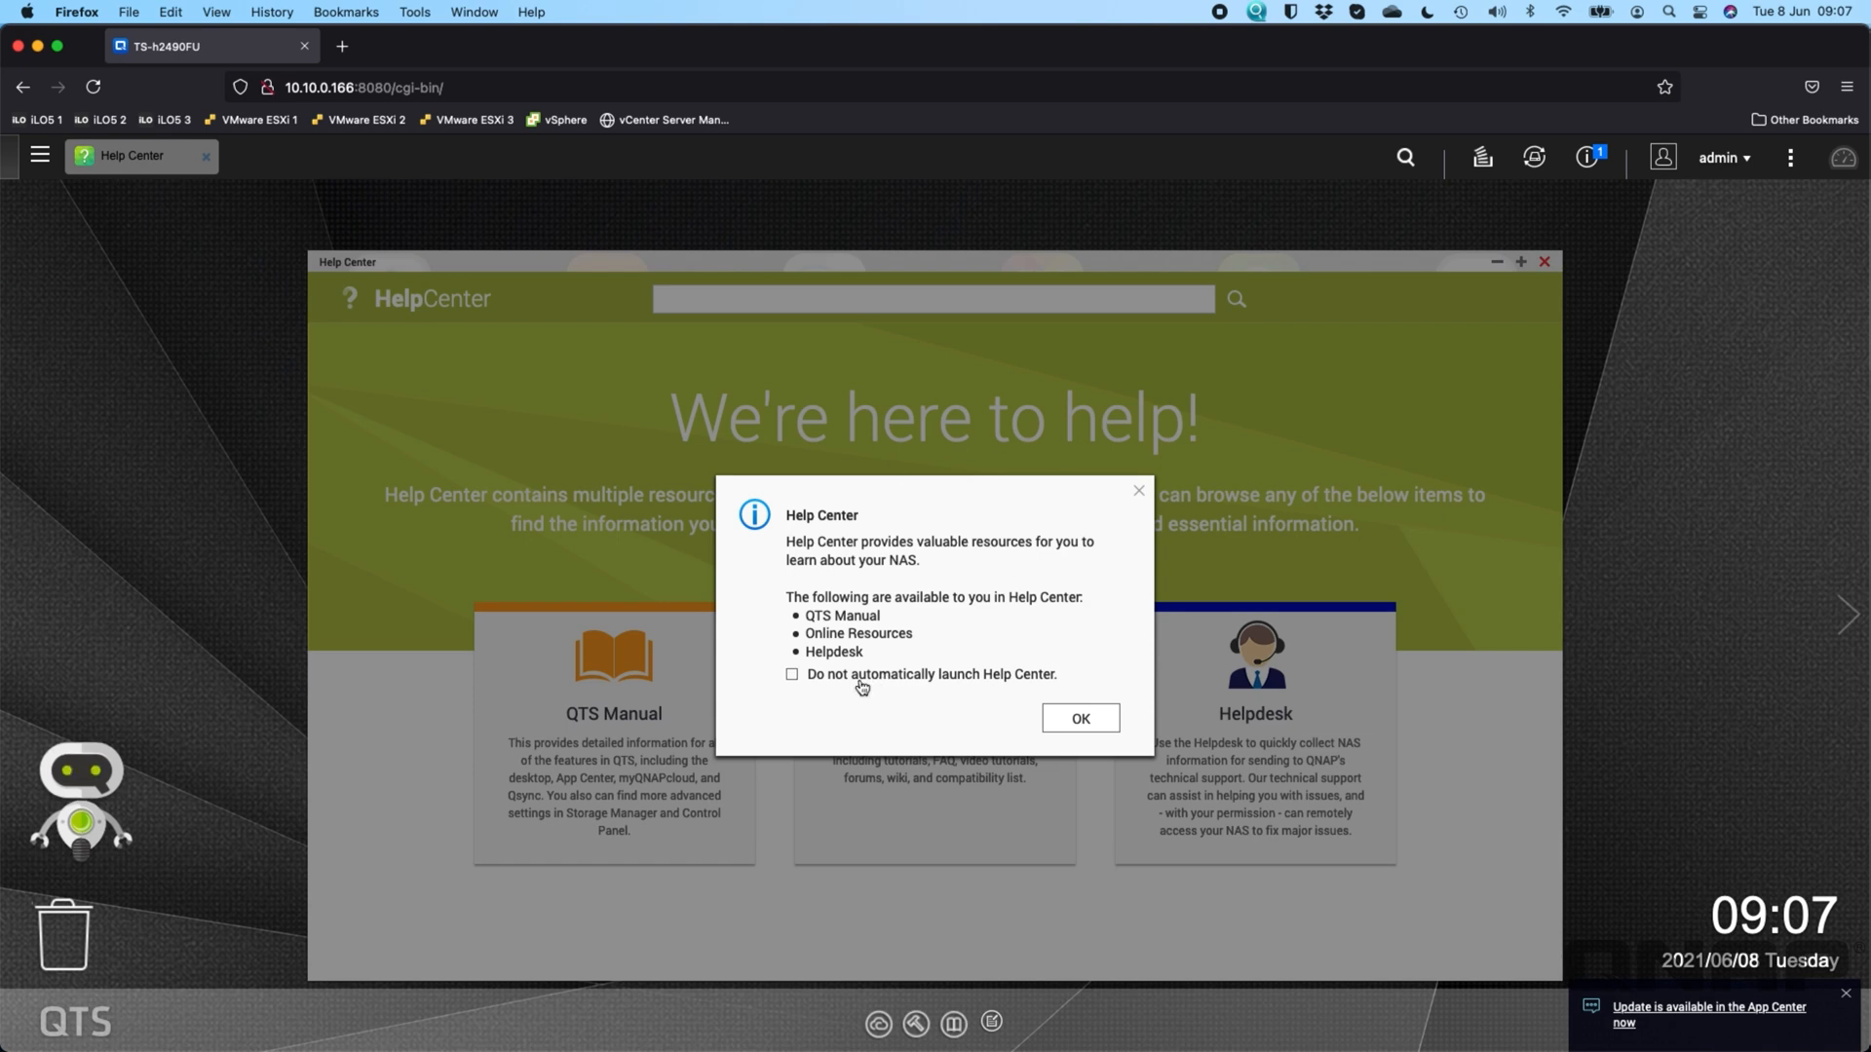
{"action": "left_click", "coordinate": [1078, 717]}
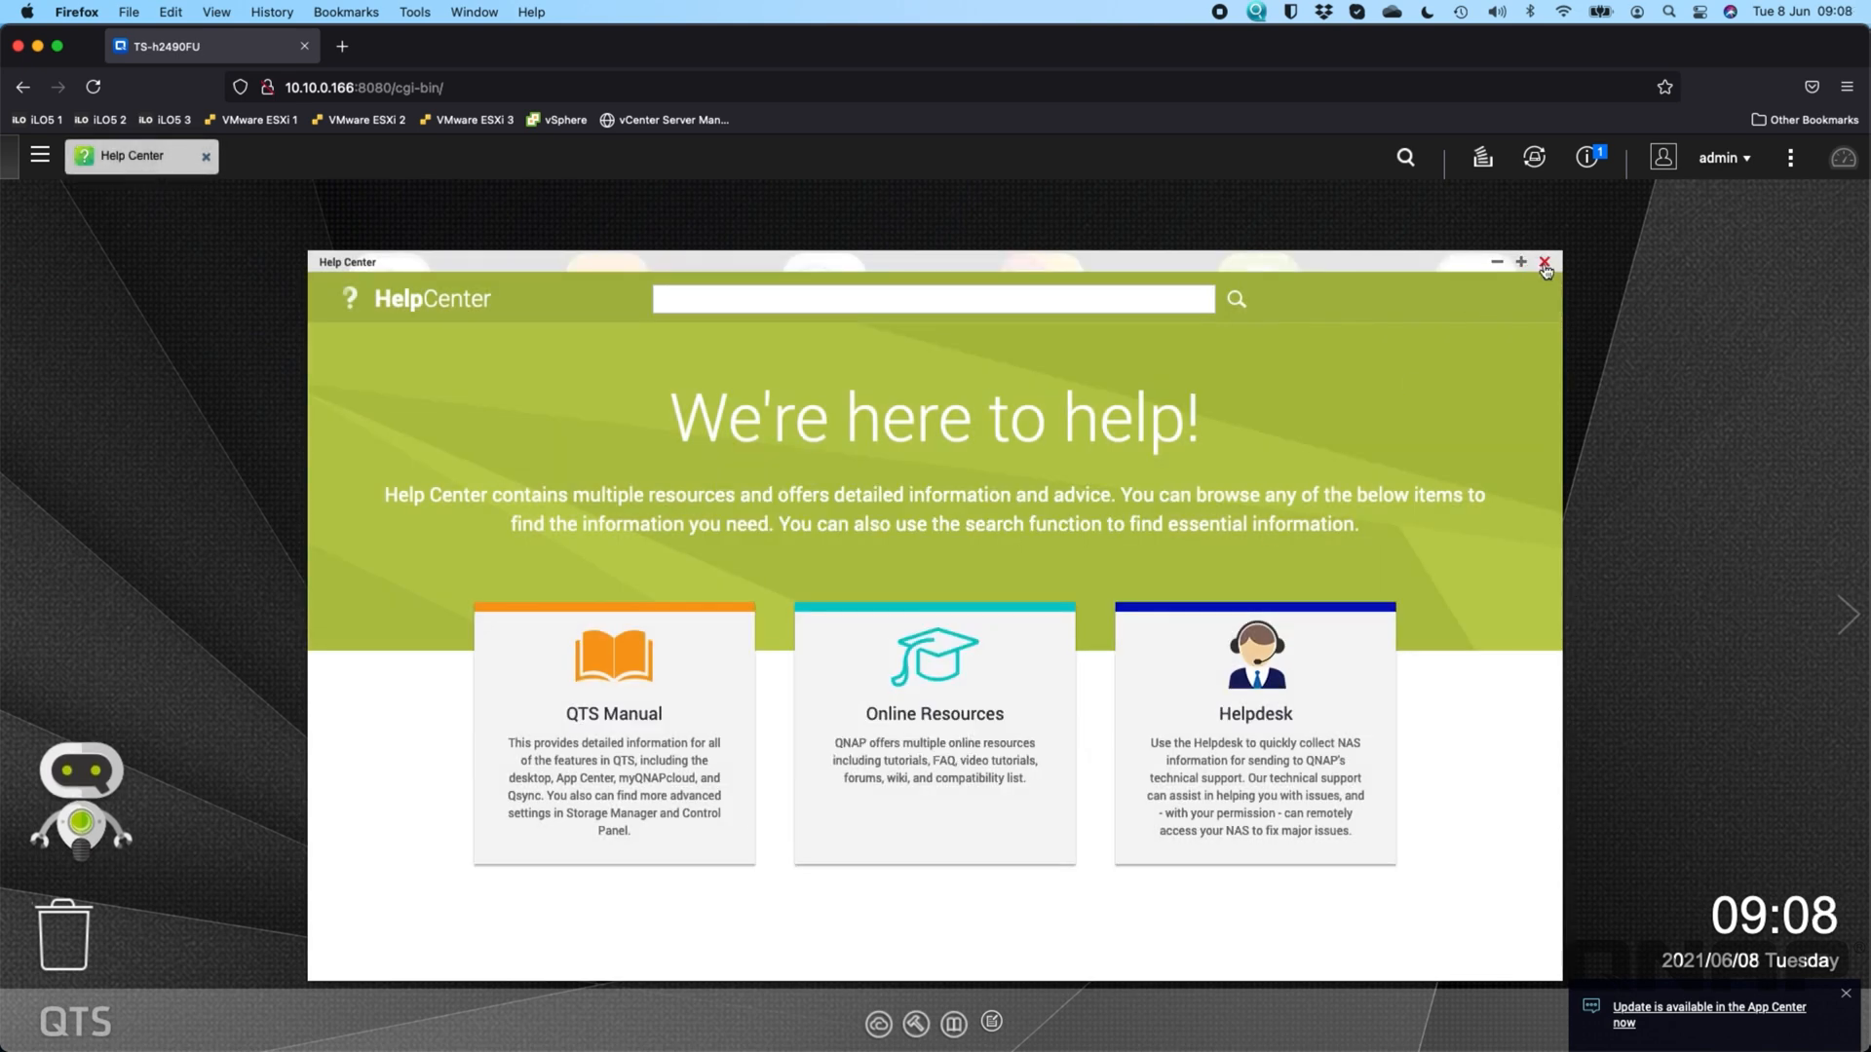
{"action": "left_click", "coordinate": [1543, 261]}
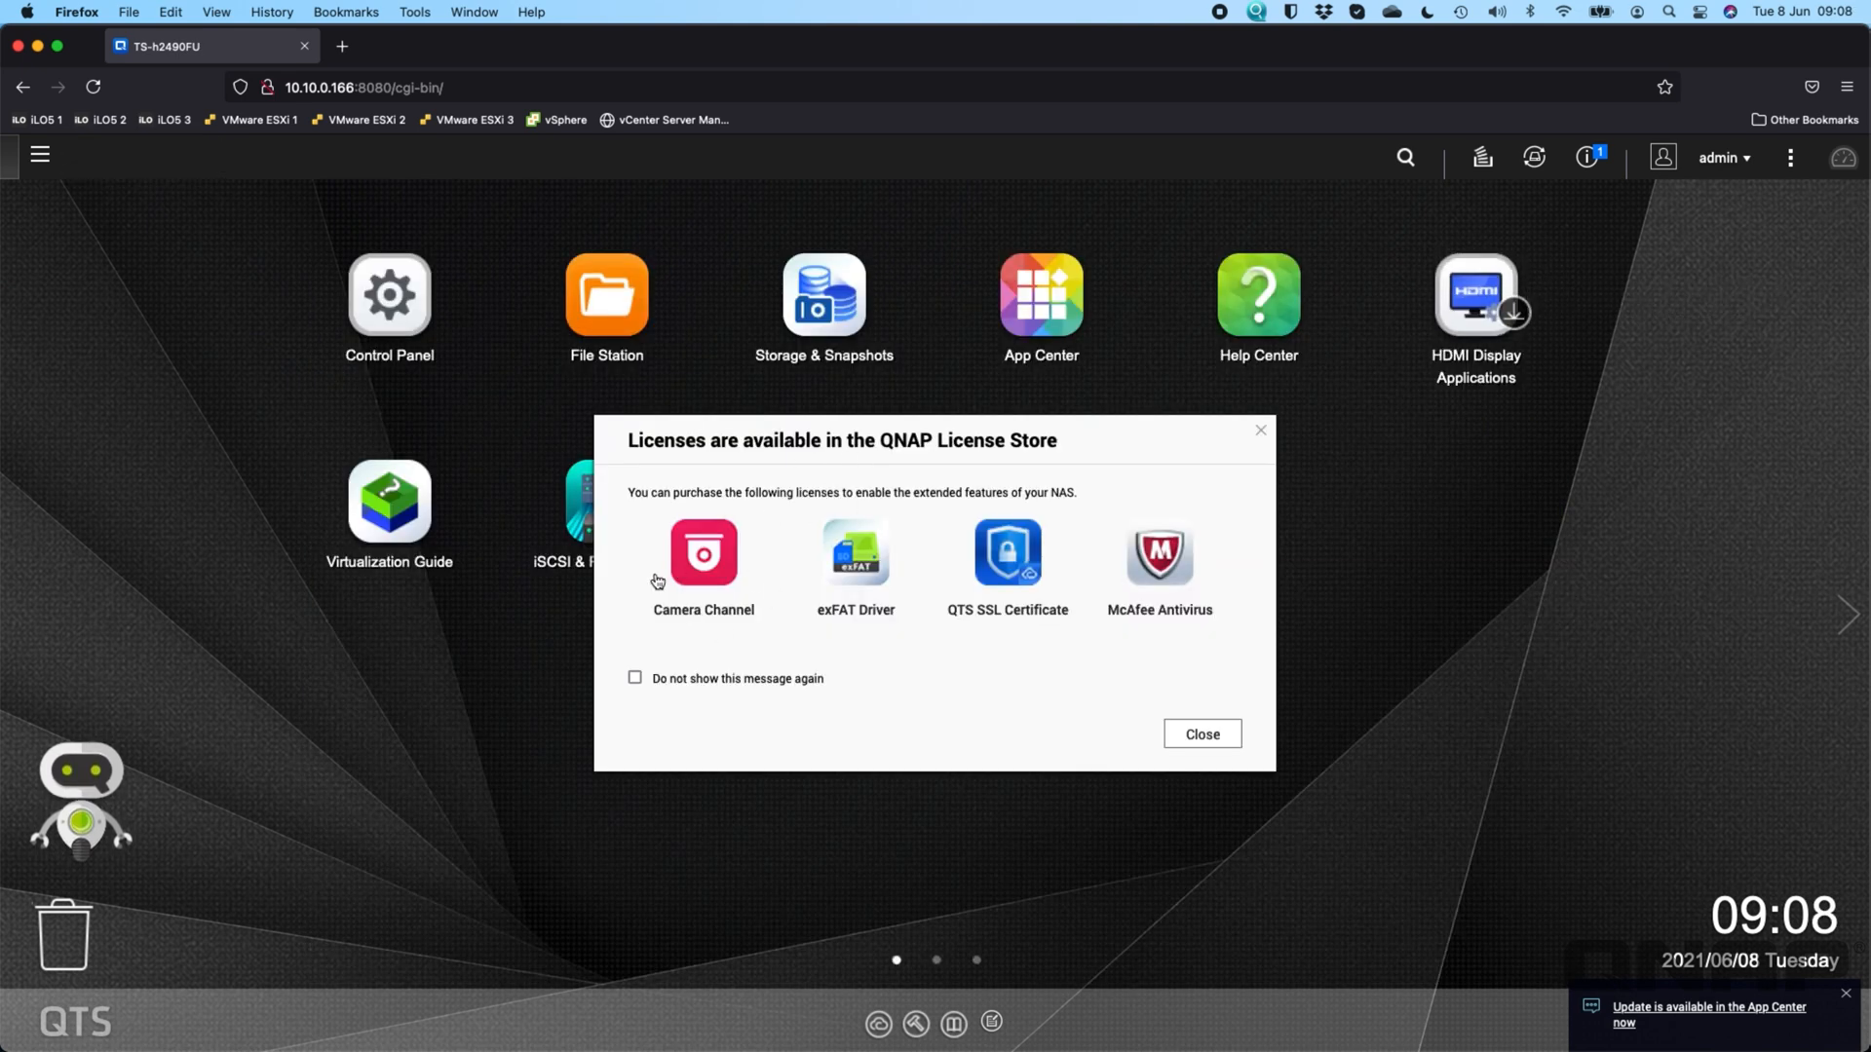
{"action": "mouse_move", "coordinate": [725, 558]}
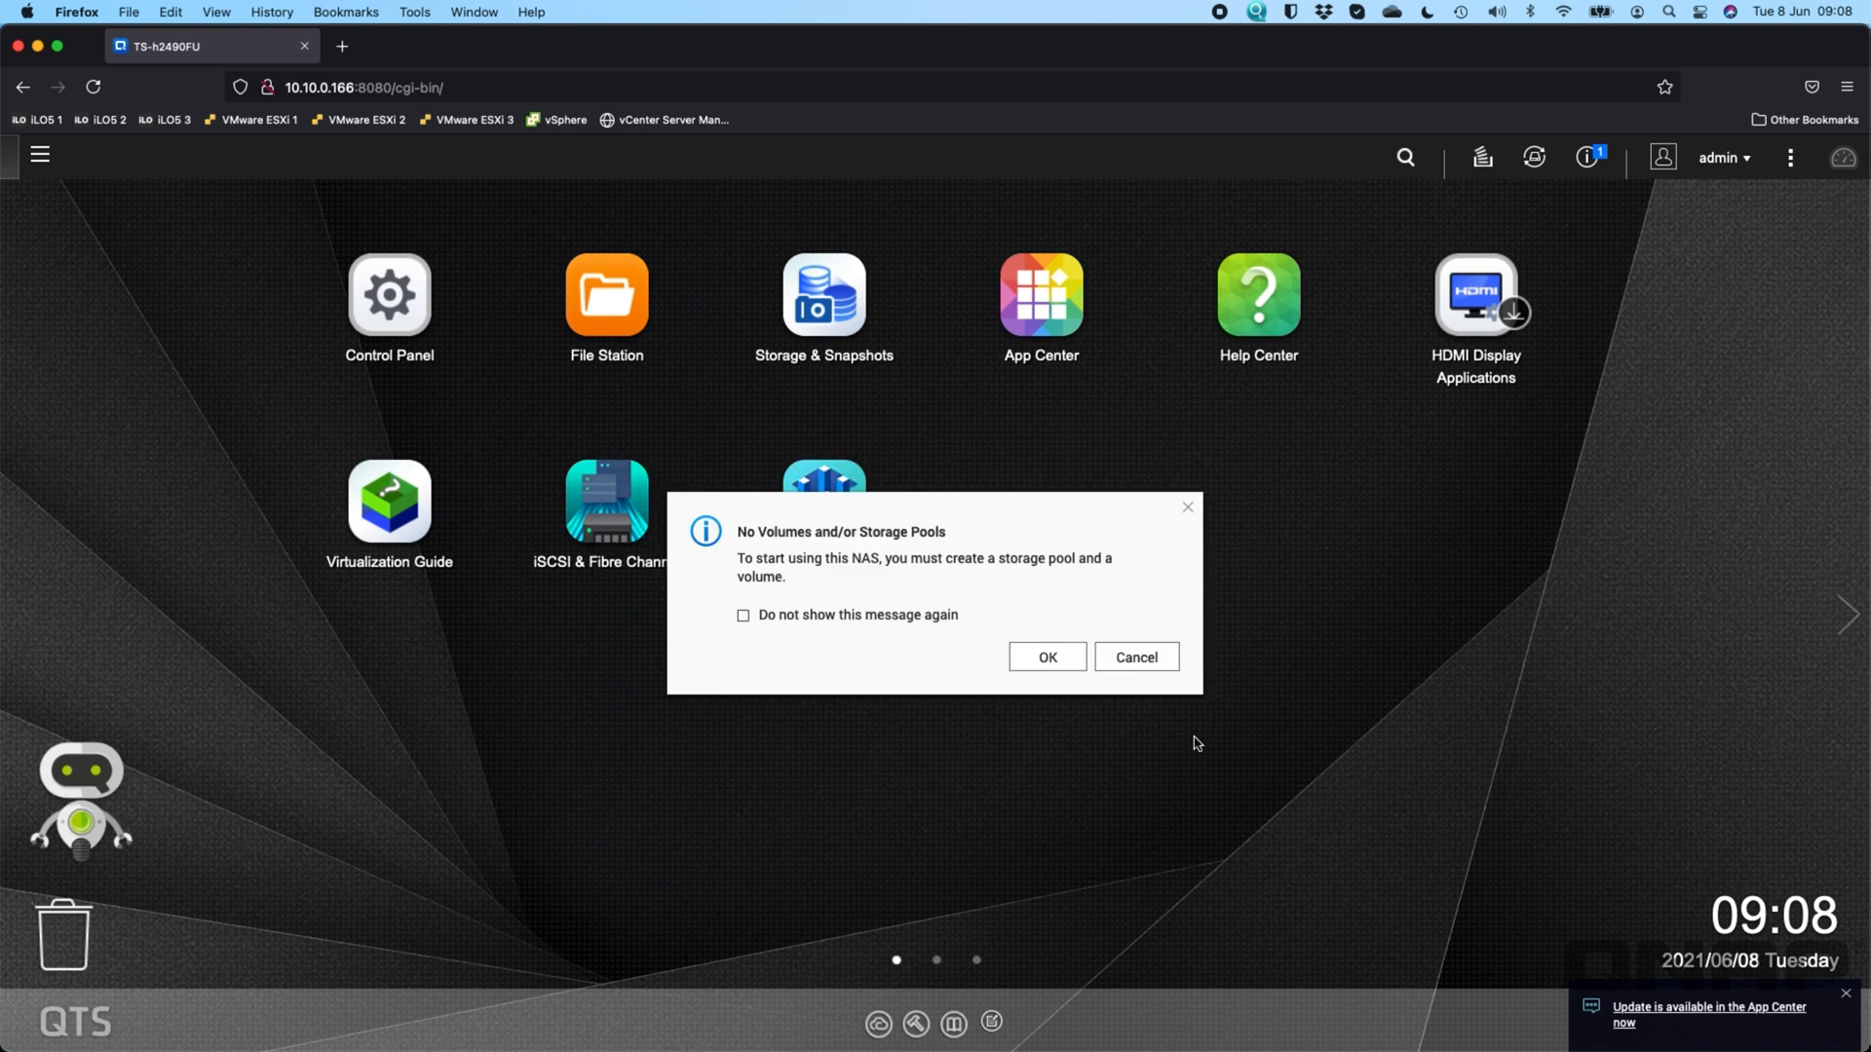
{"action": "mouse_move", "coordinate": [925, 686]}
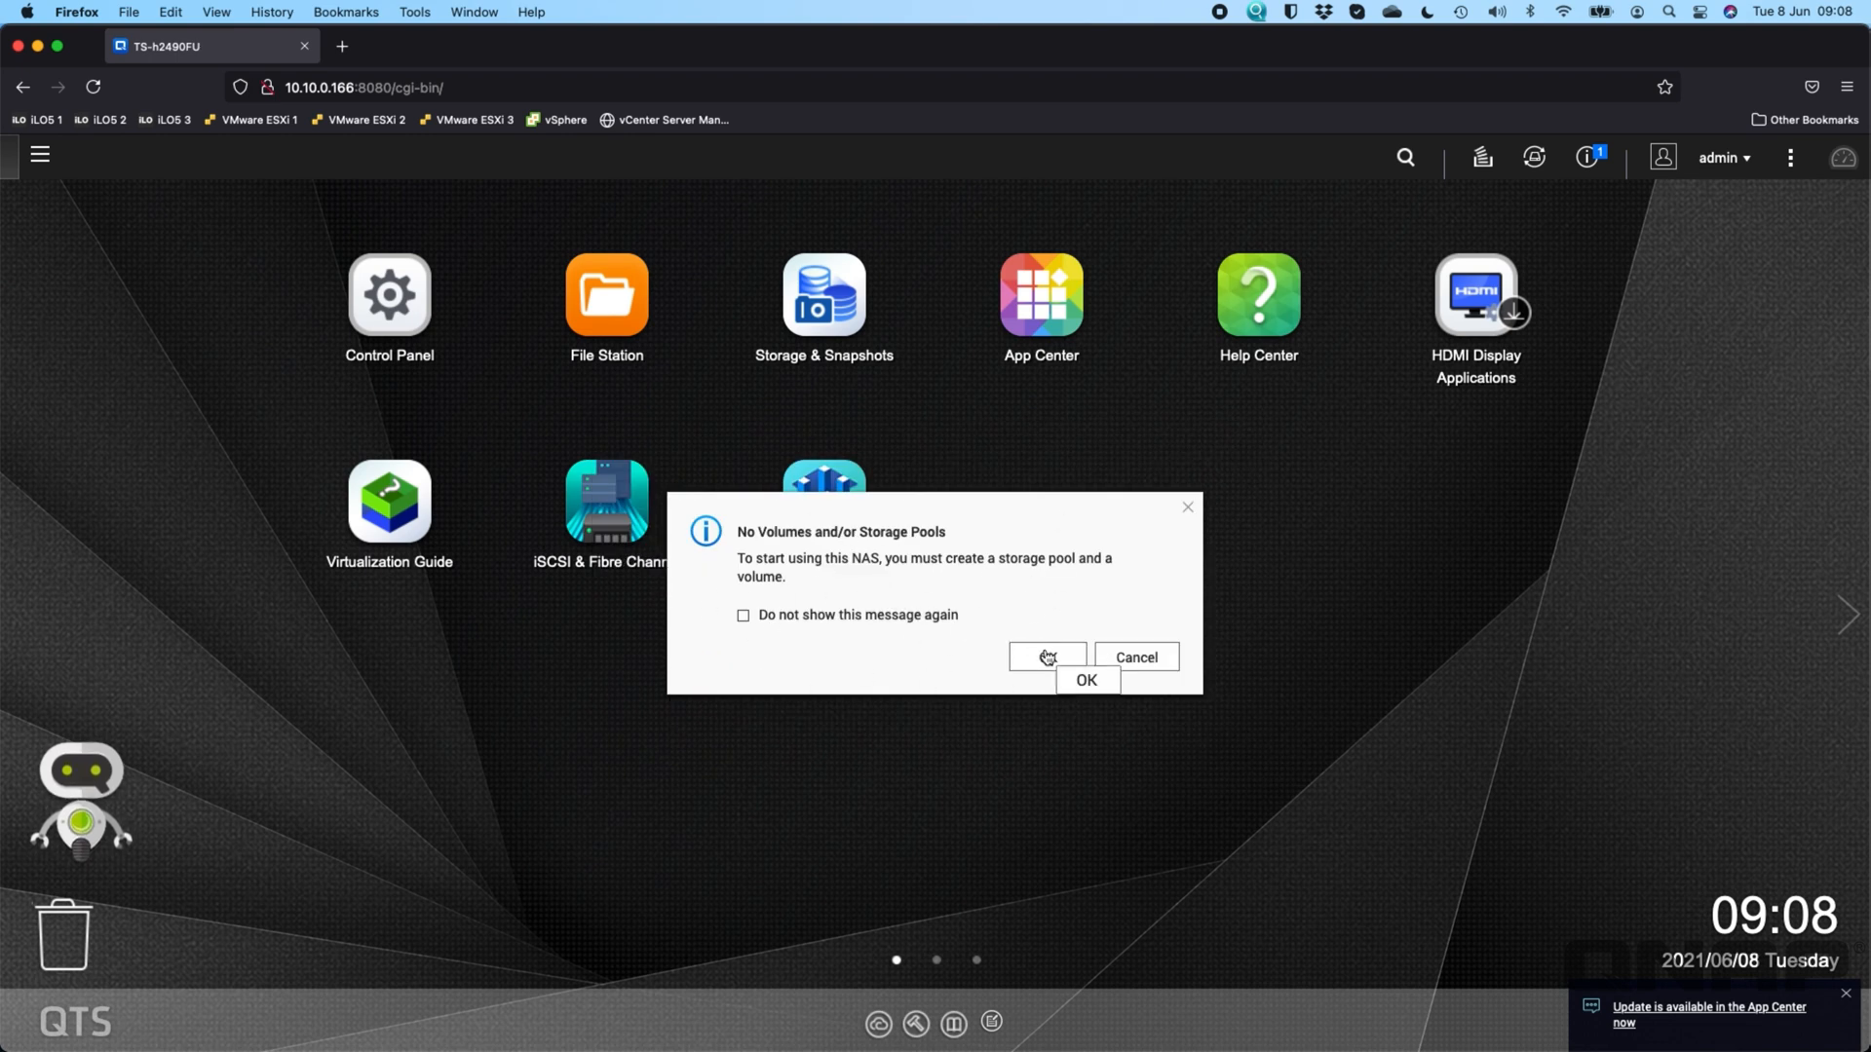
{"action": "left_click", "coordinate": [1047, 656]}
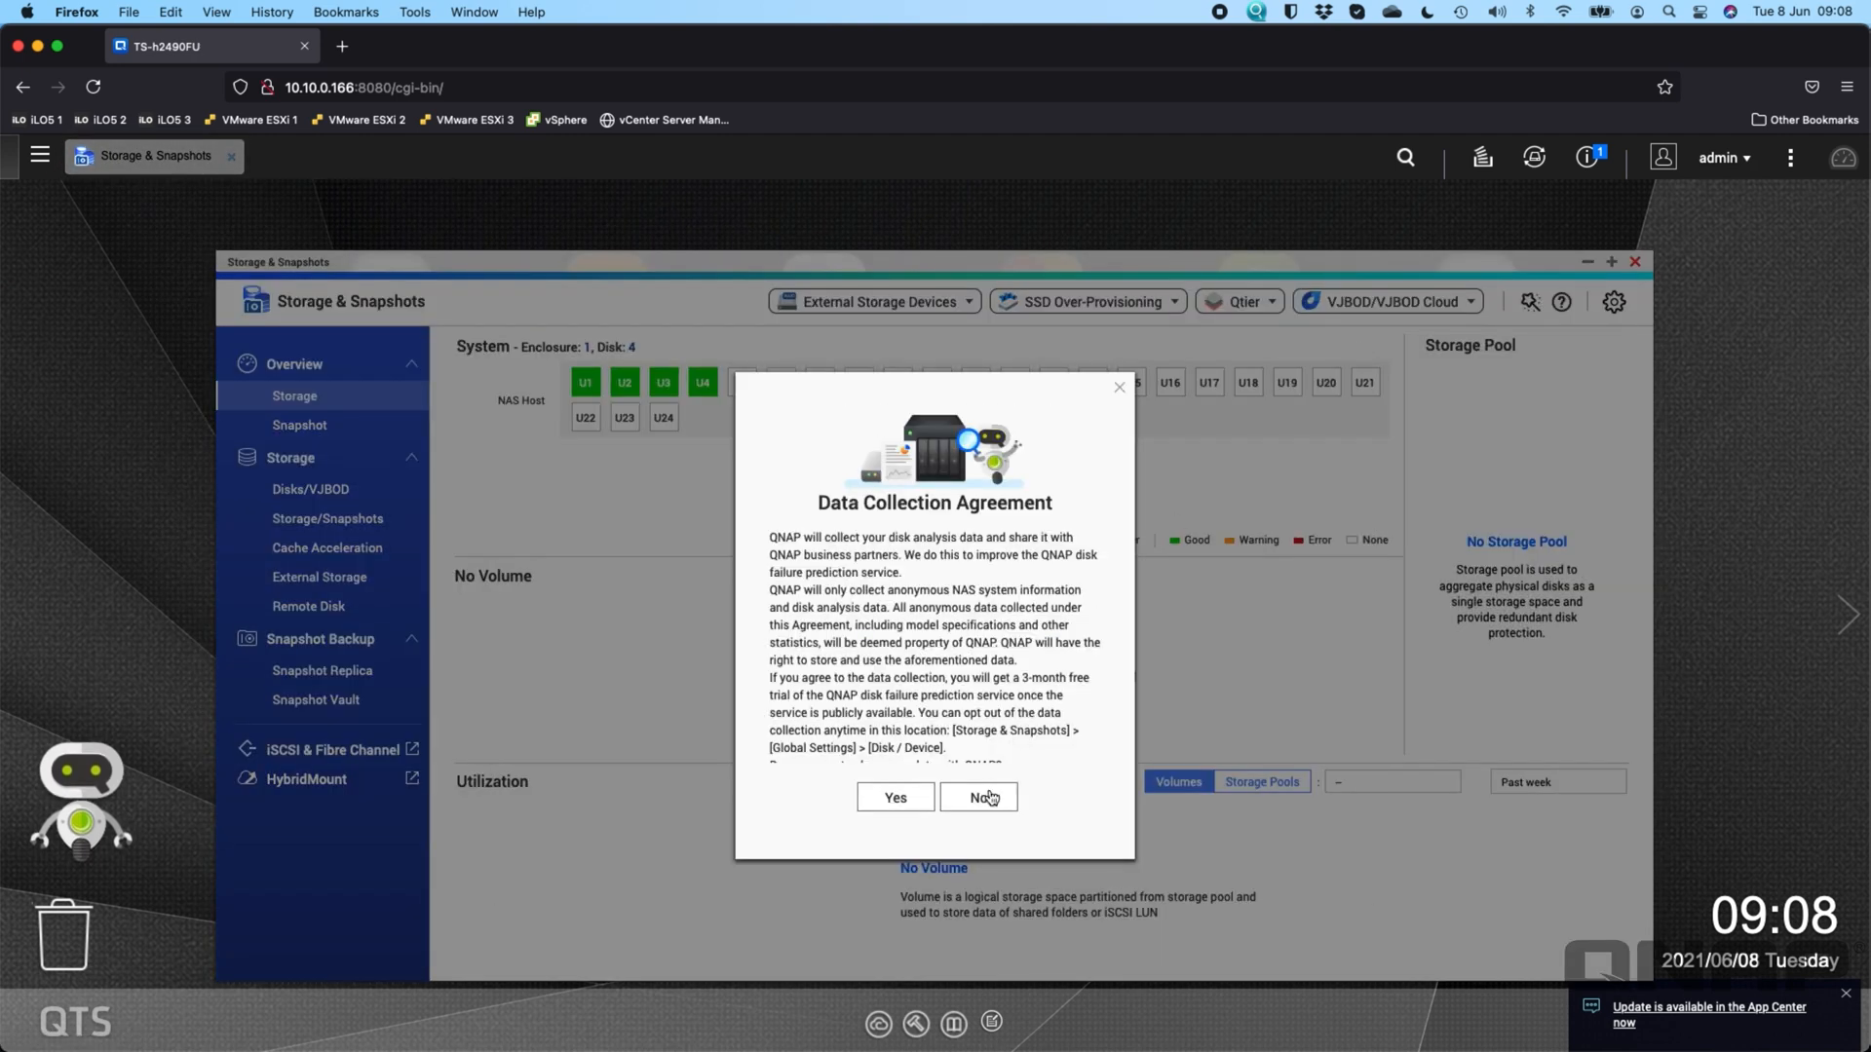
{"action": "left_click", "coordinate": [978, 797]}
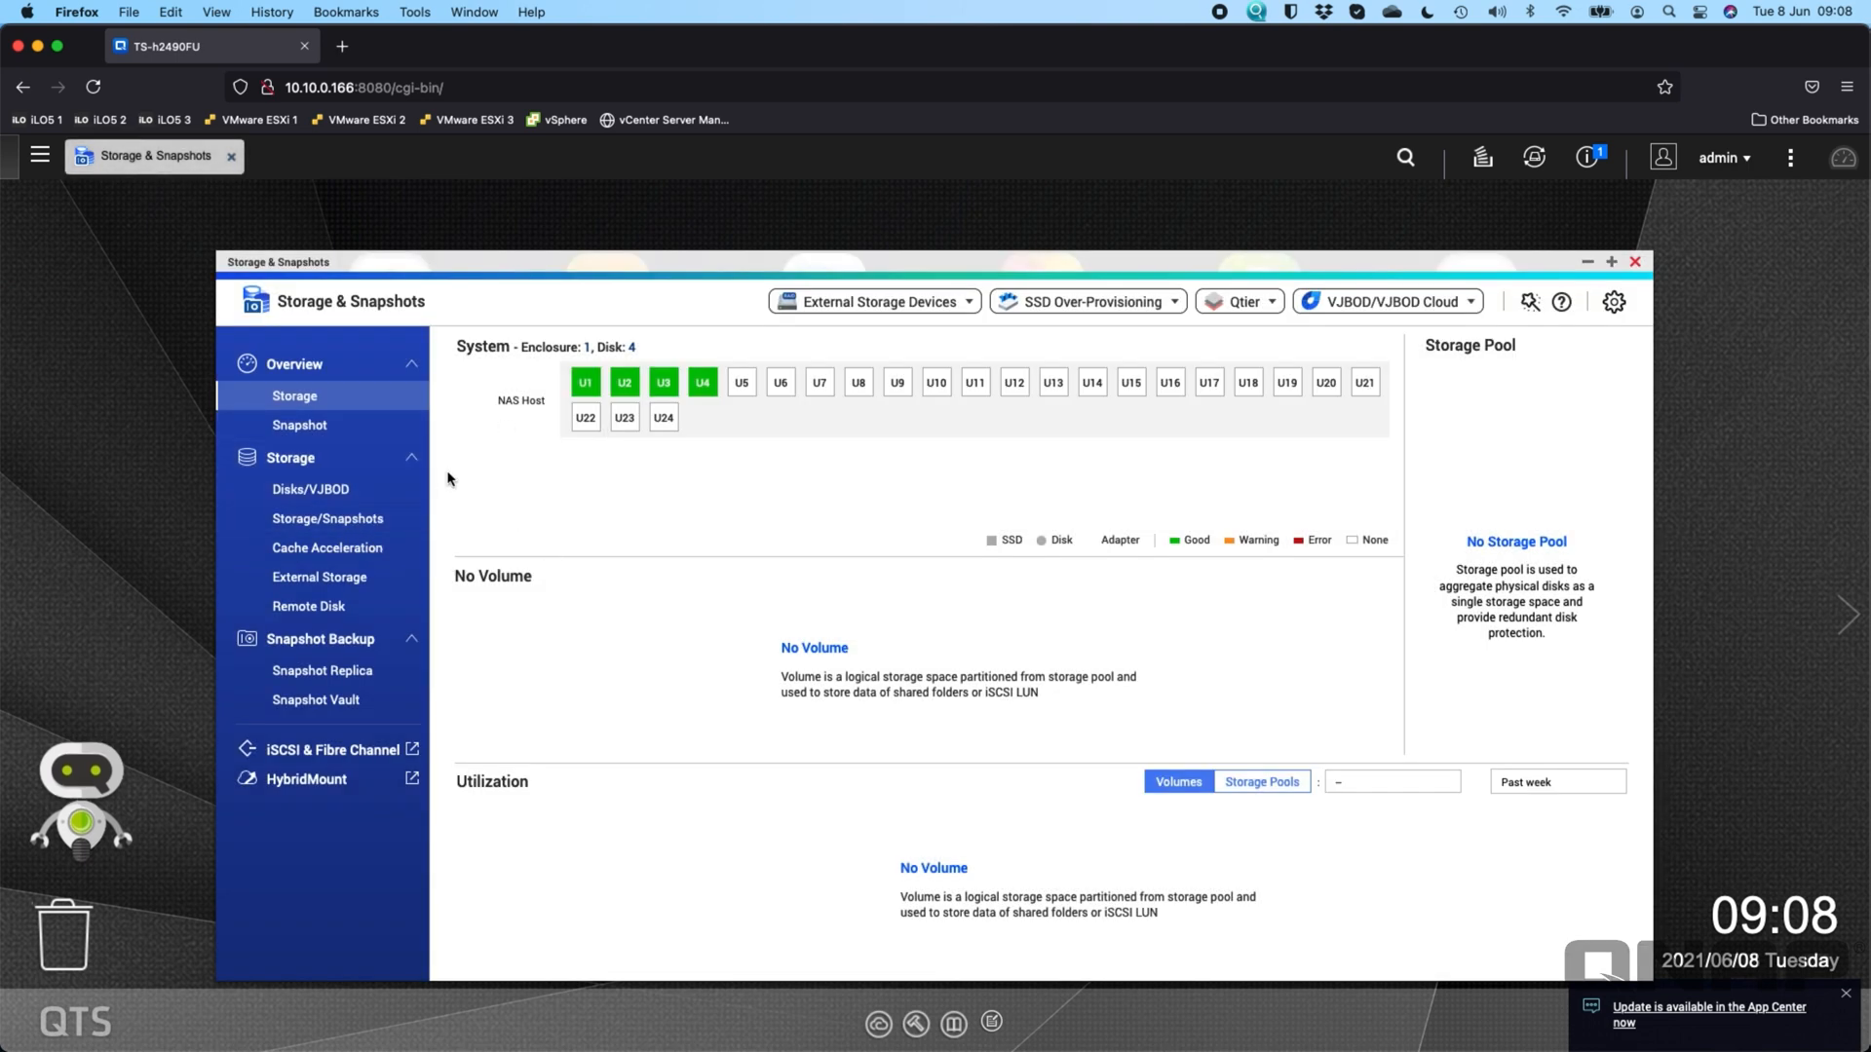
- Create a RAID 10 pool on all four SSDs with 10% over-provisioning and no alert threshold
{"action": "left_click", "coordinate": [327, 518]}
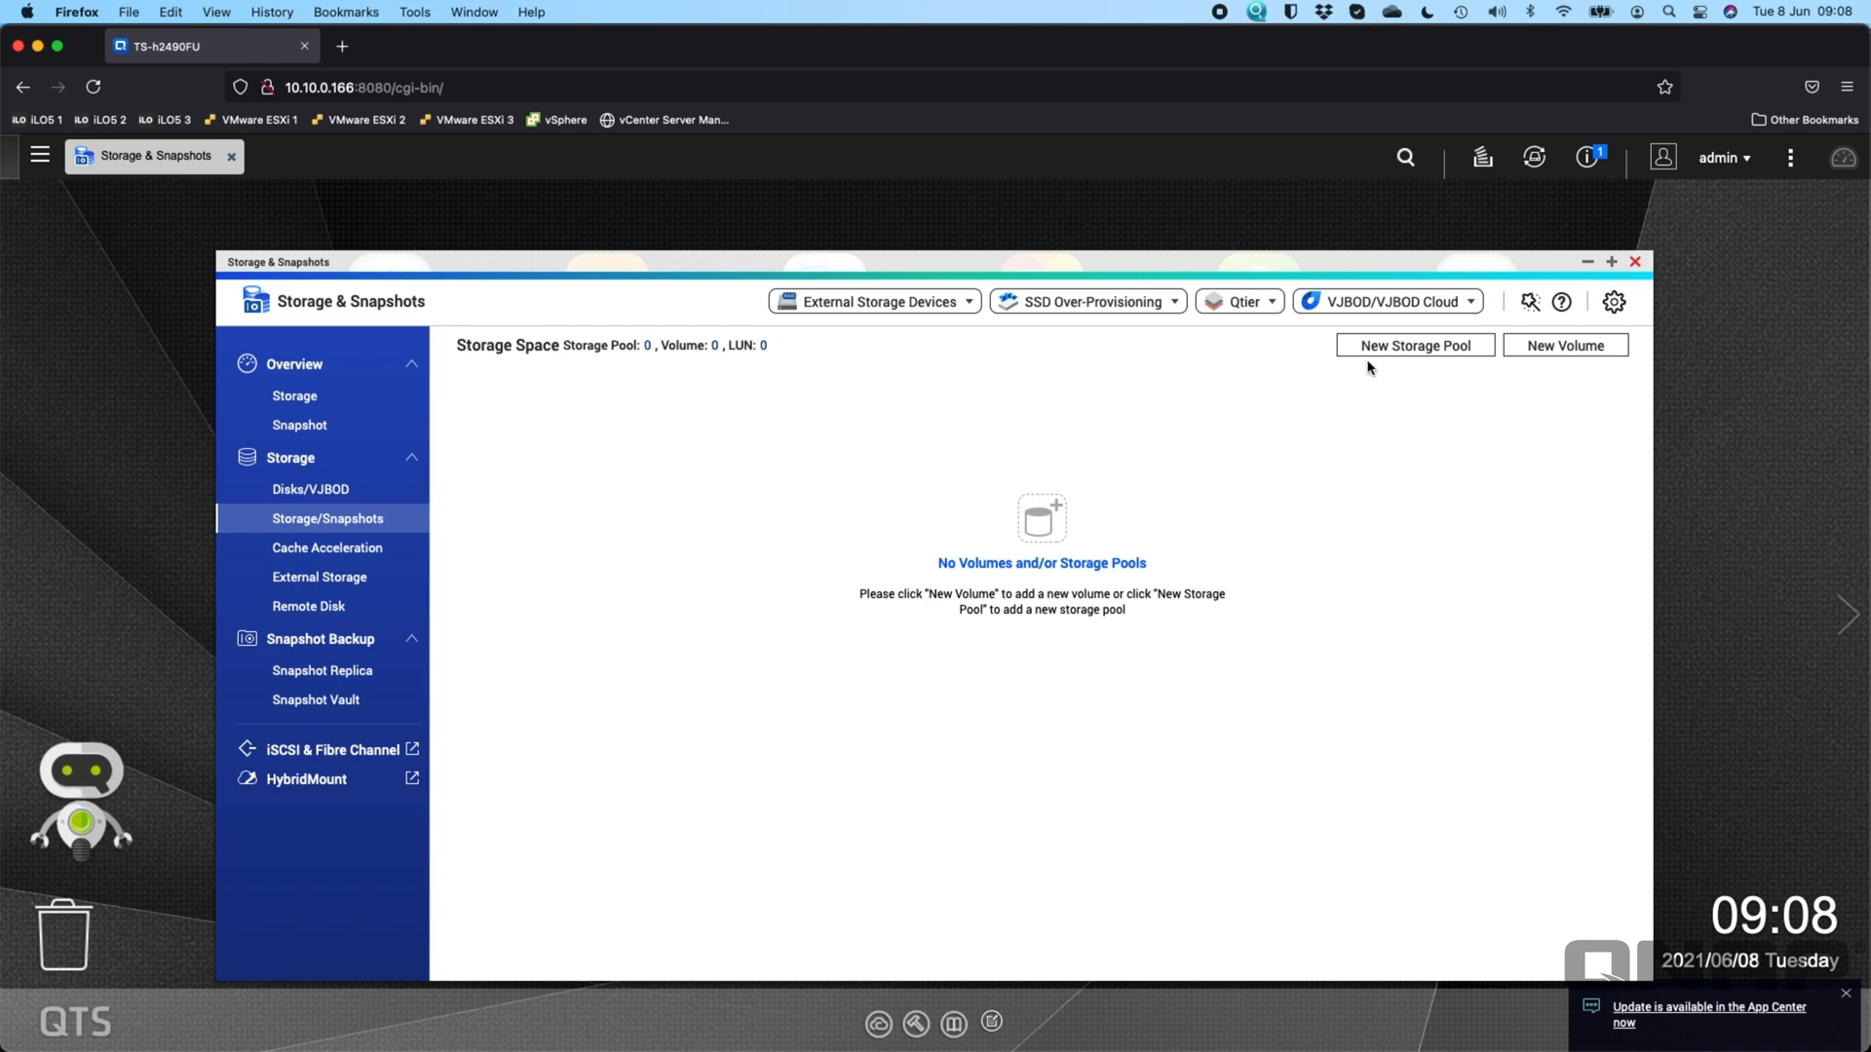
{"action": "mouse_move", "coordinate": [1414, 345]}
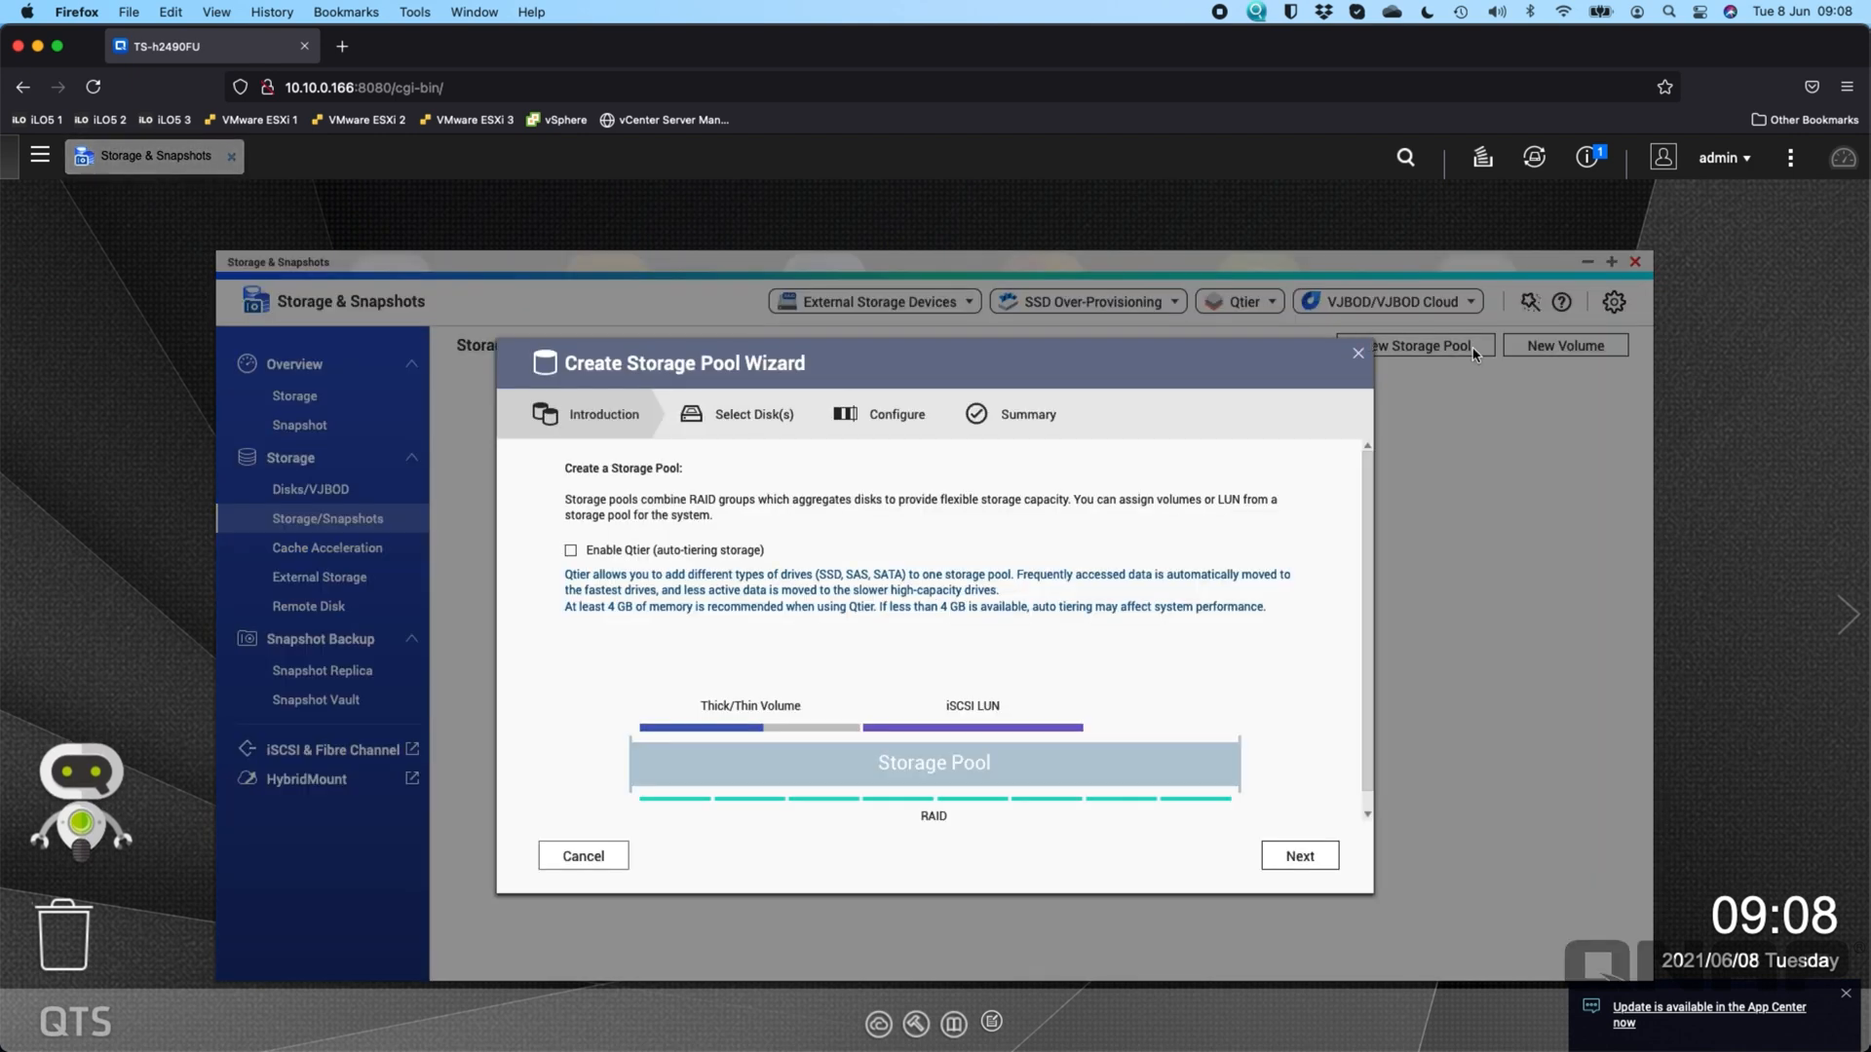
{"action": "mouse_move", "coordinate": [1139, 532]}
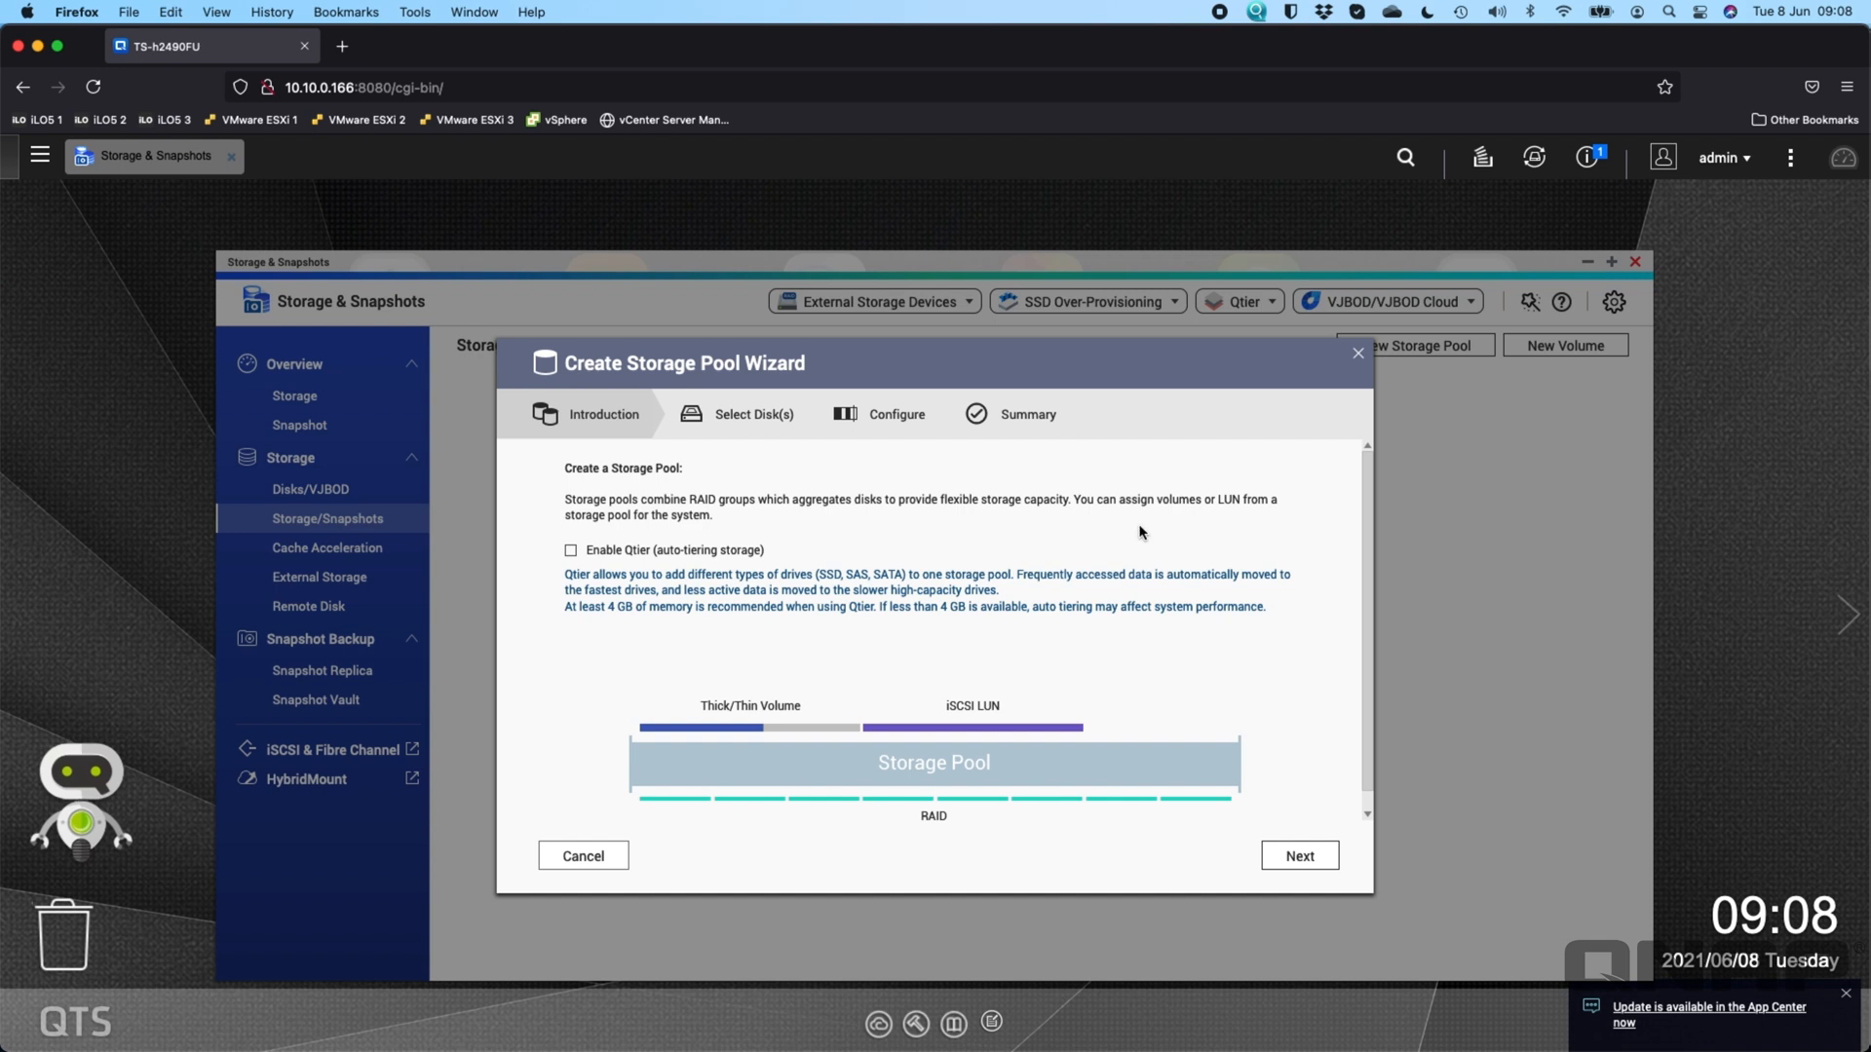
{"action": "mouse_move", "coordinate": [1247, 841]}
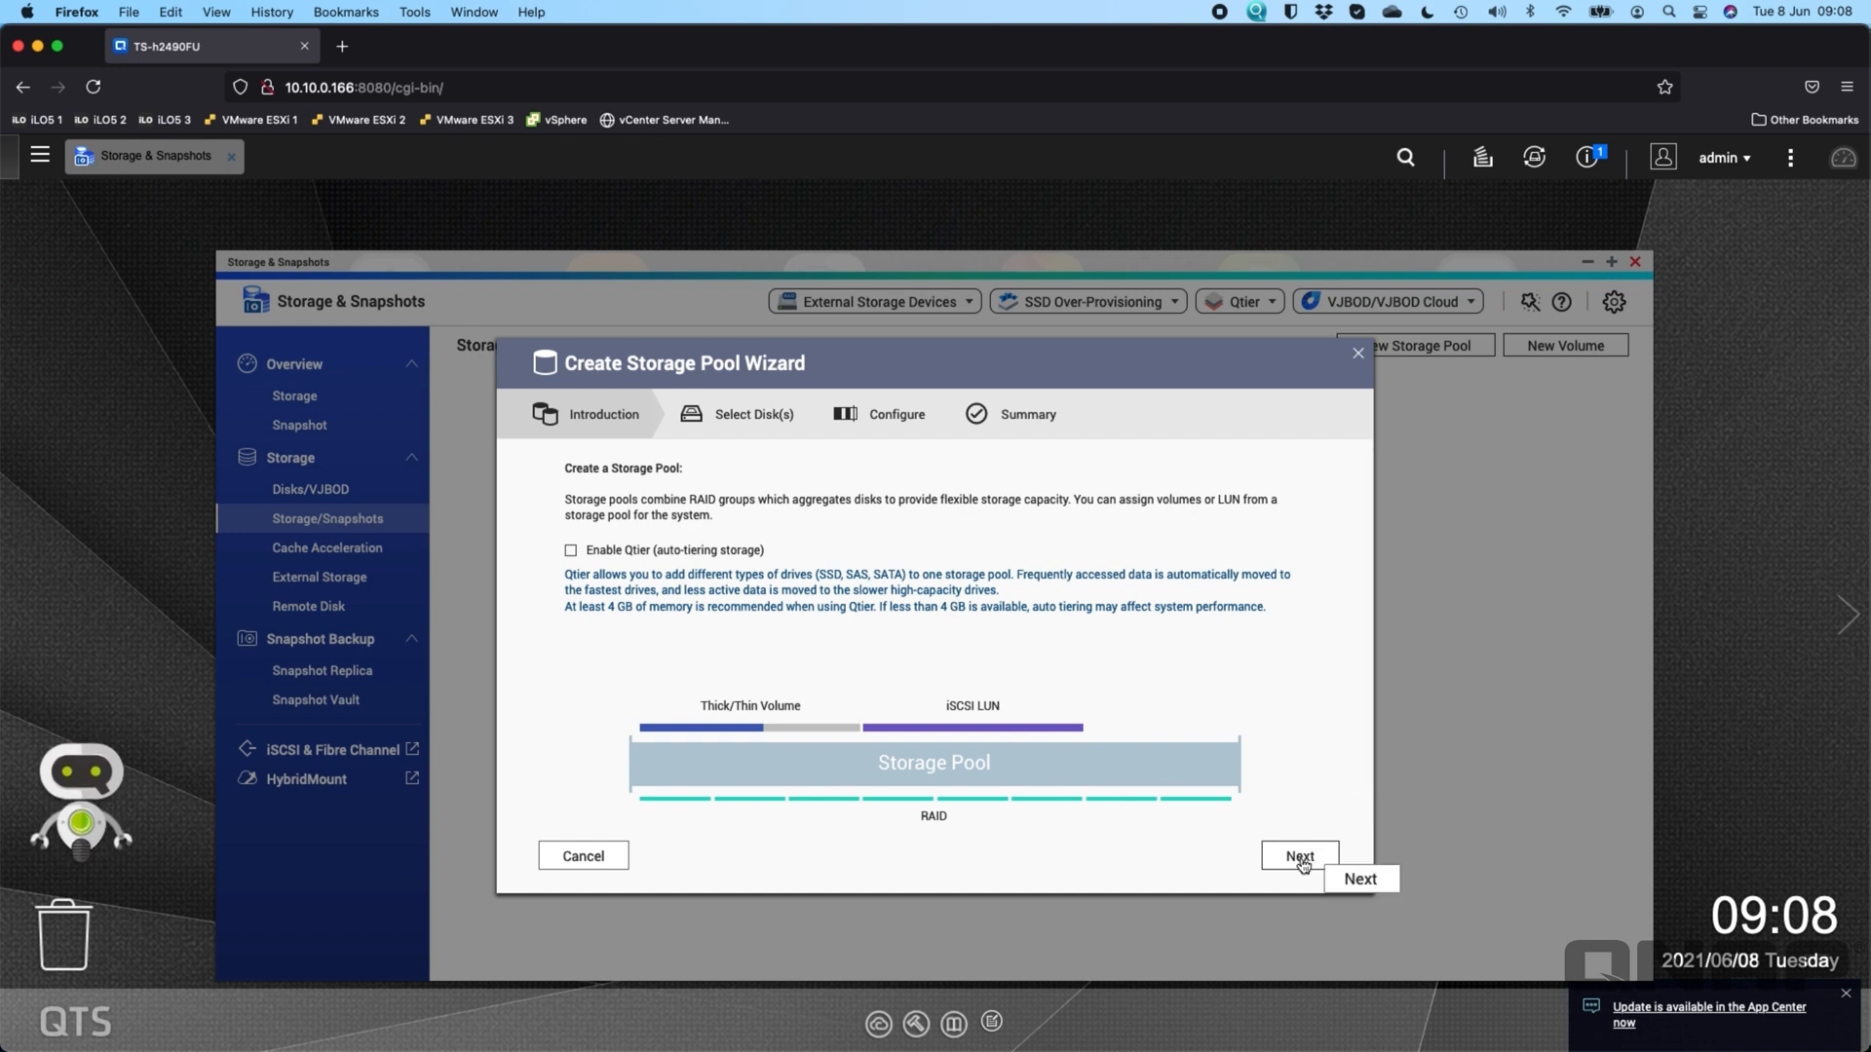
{"action": "left_click", "coordinate": [1298, 856]}
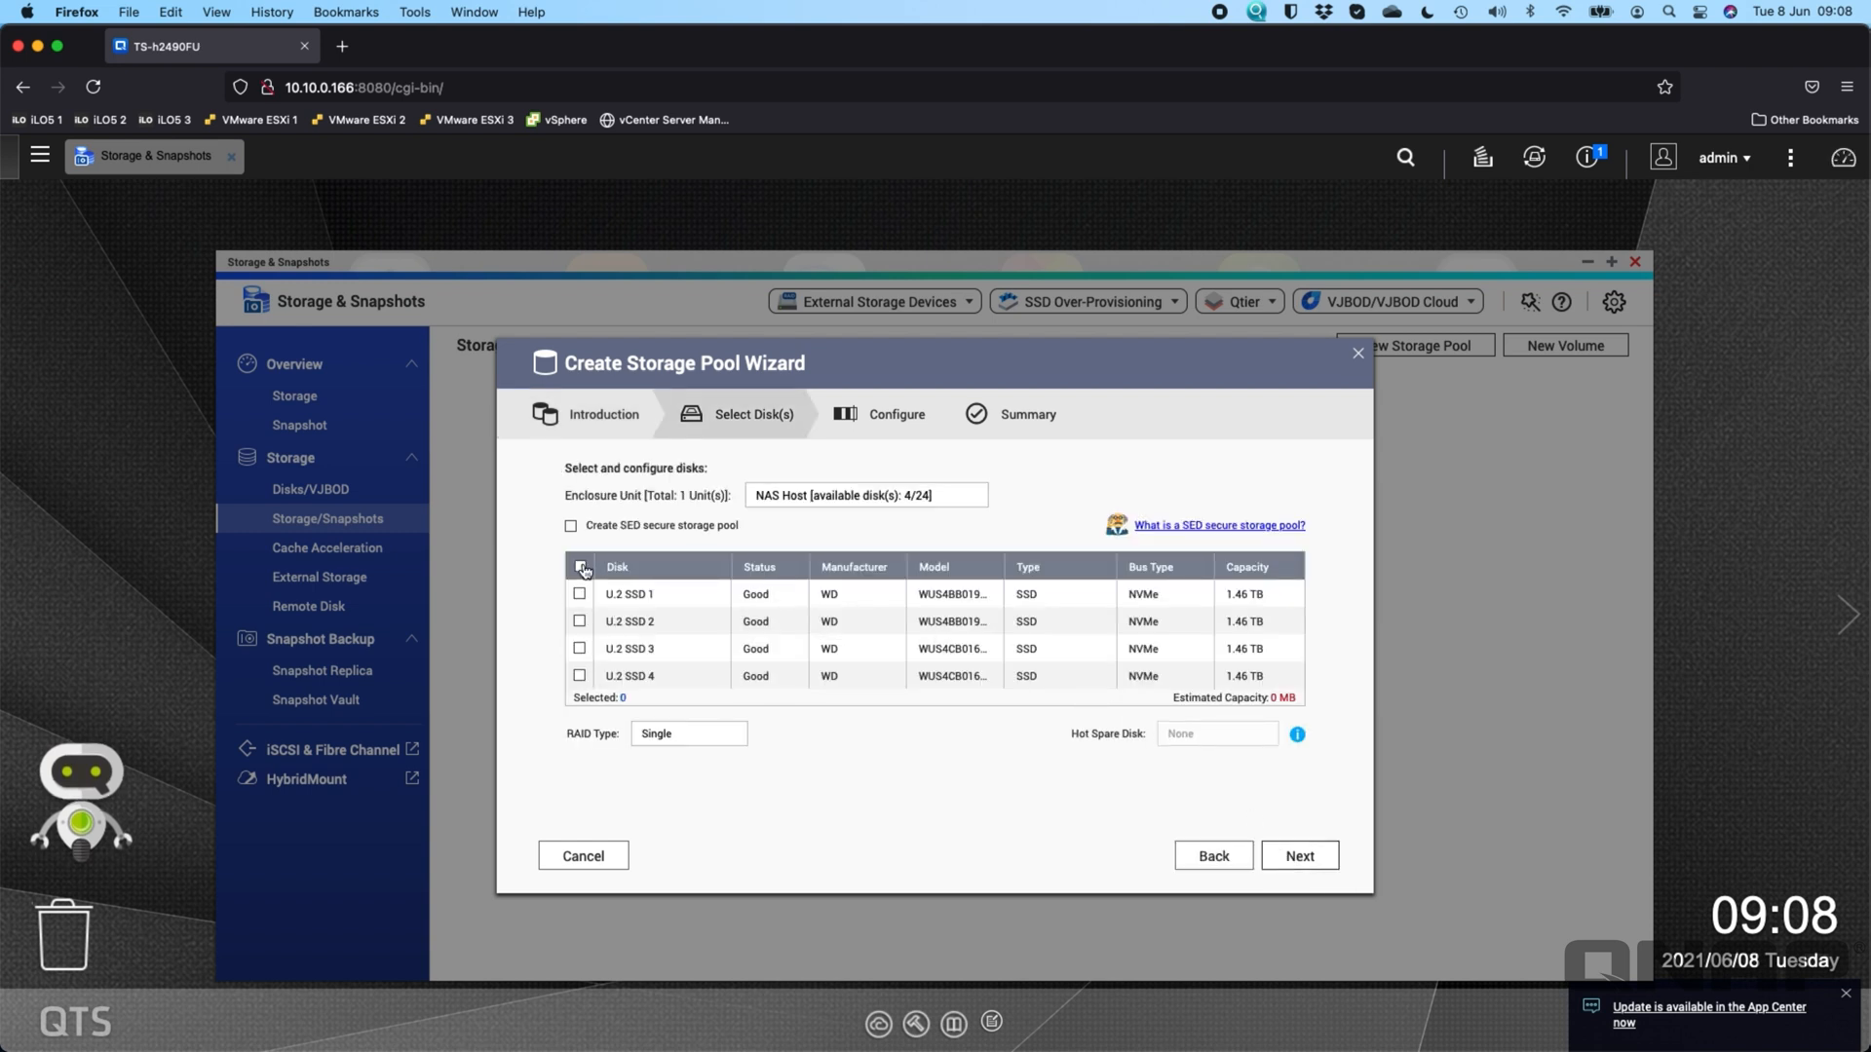
{"action": "left_click", "coordinate": [579, 567]}
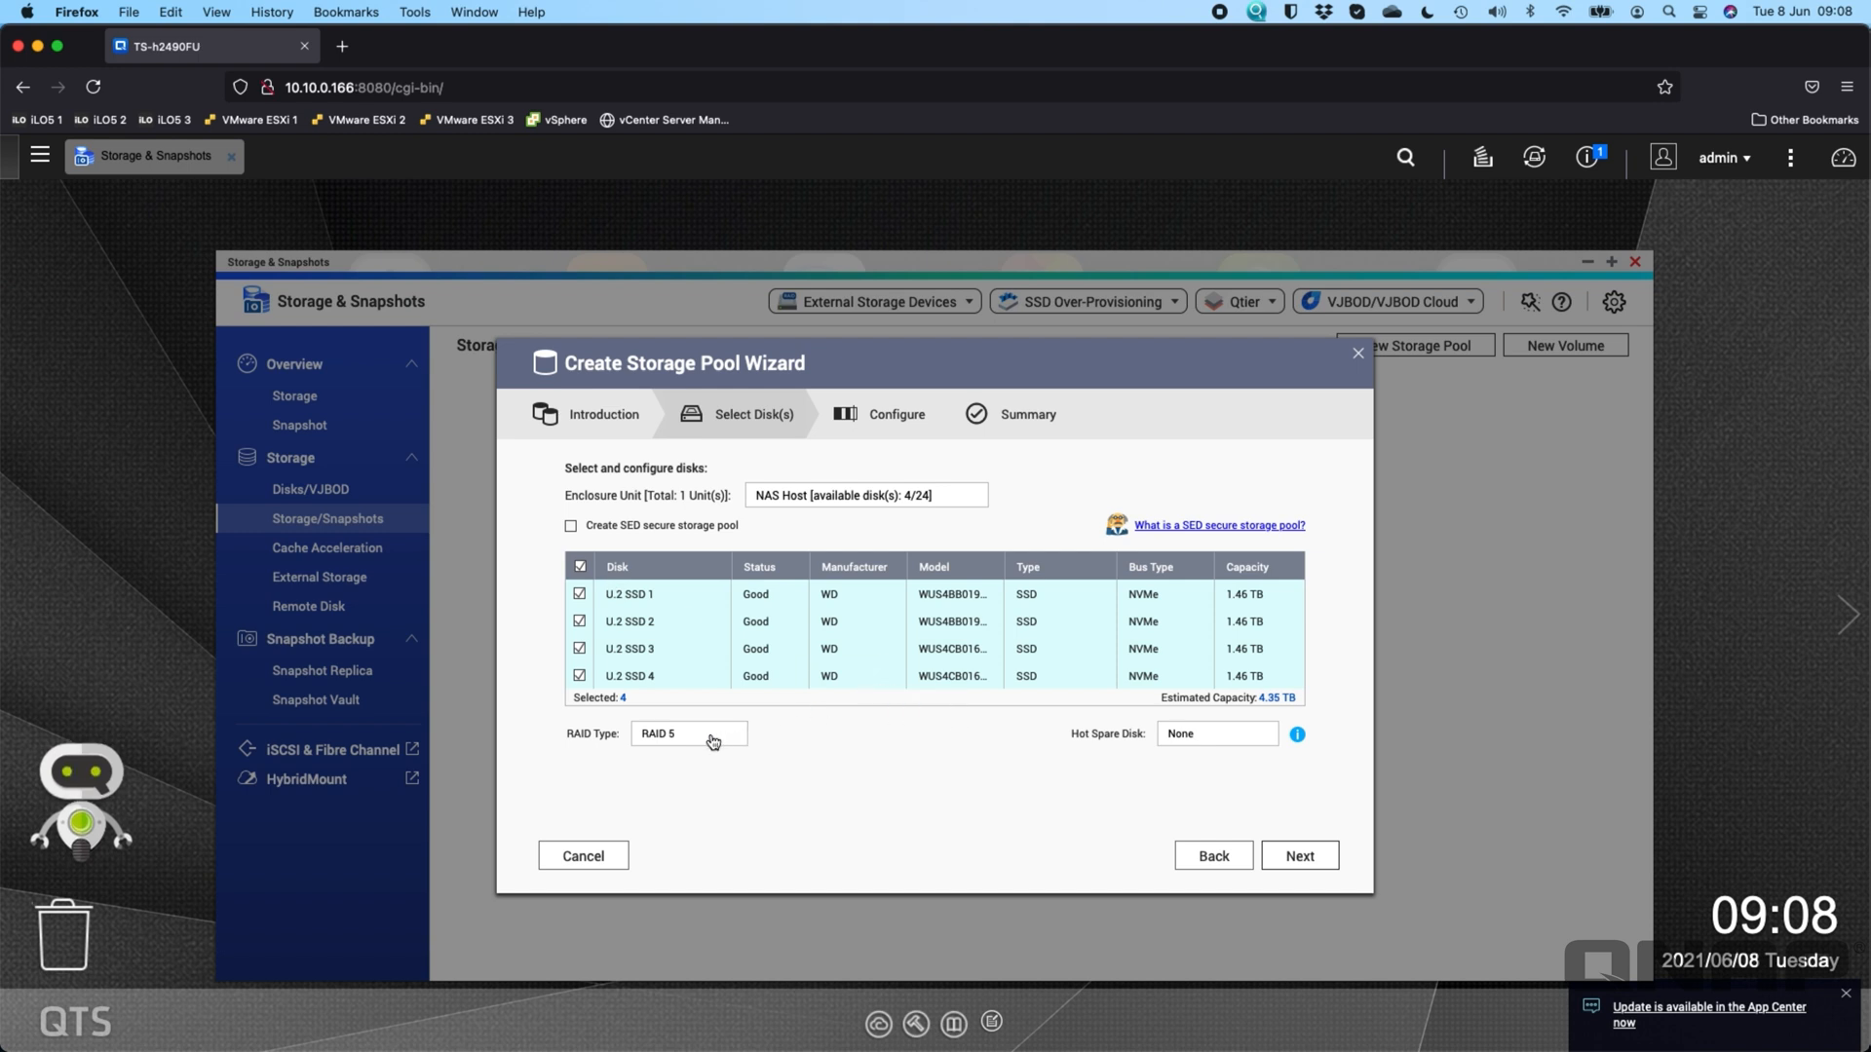
{"action": "left_click", "coordinate": [686, 733]}
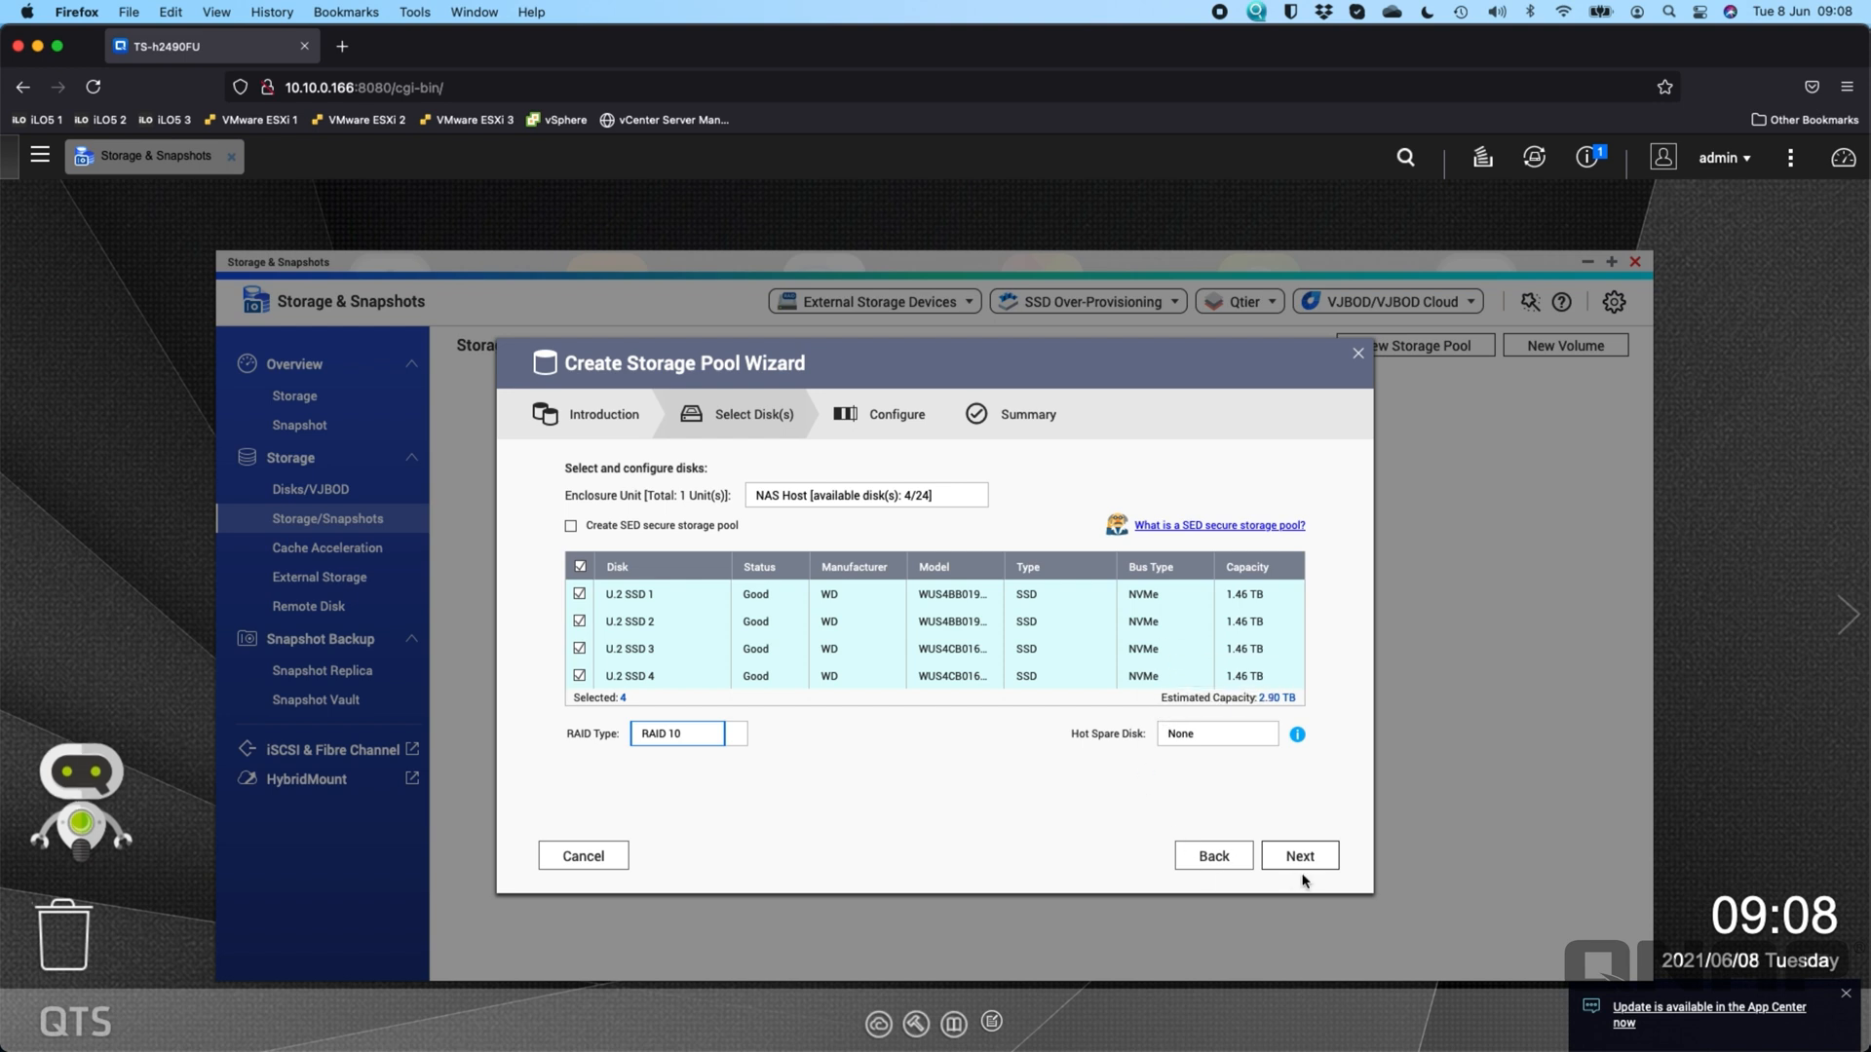
{"action": "left_click", "coordinate": [1298, 855]}
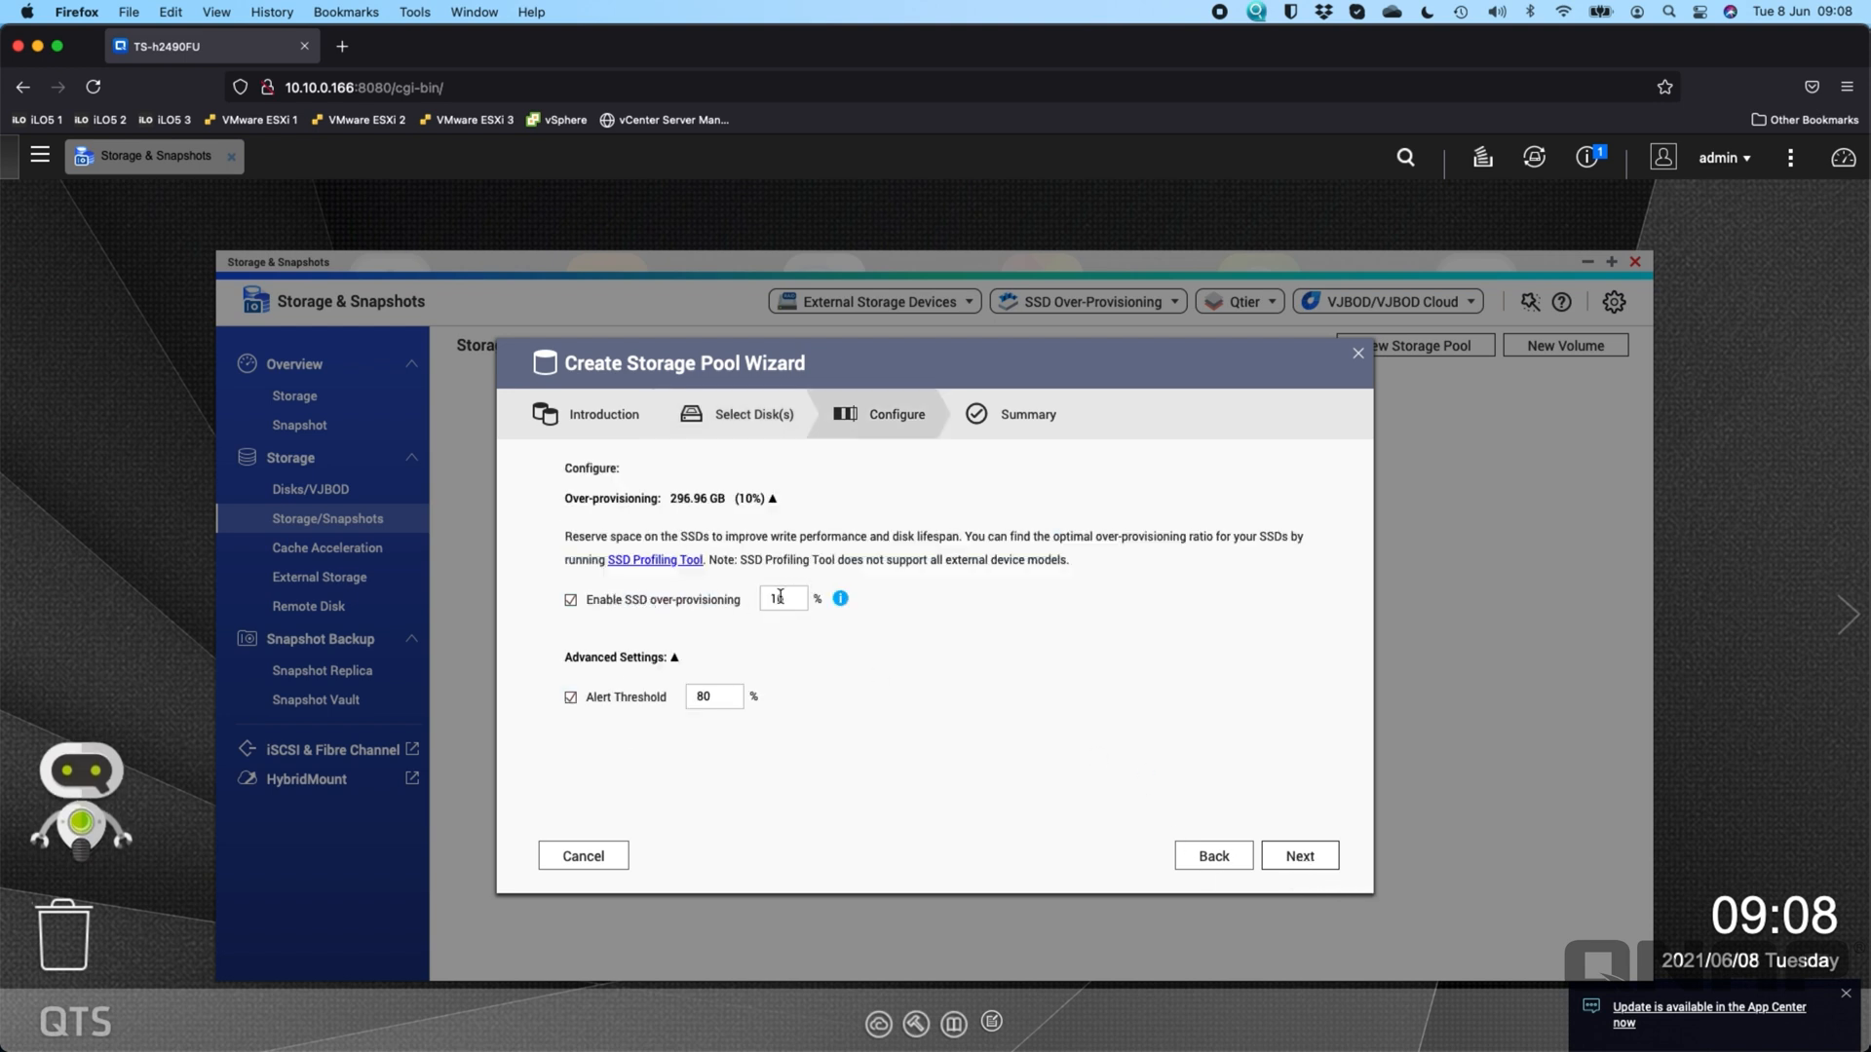
{"action": "left_click", "coordinate": [570, 697]}
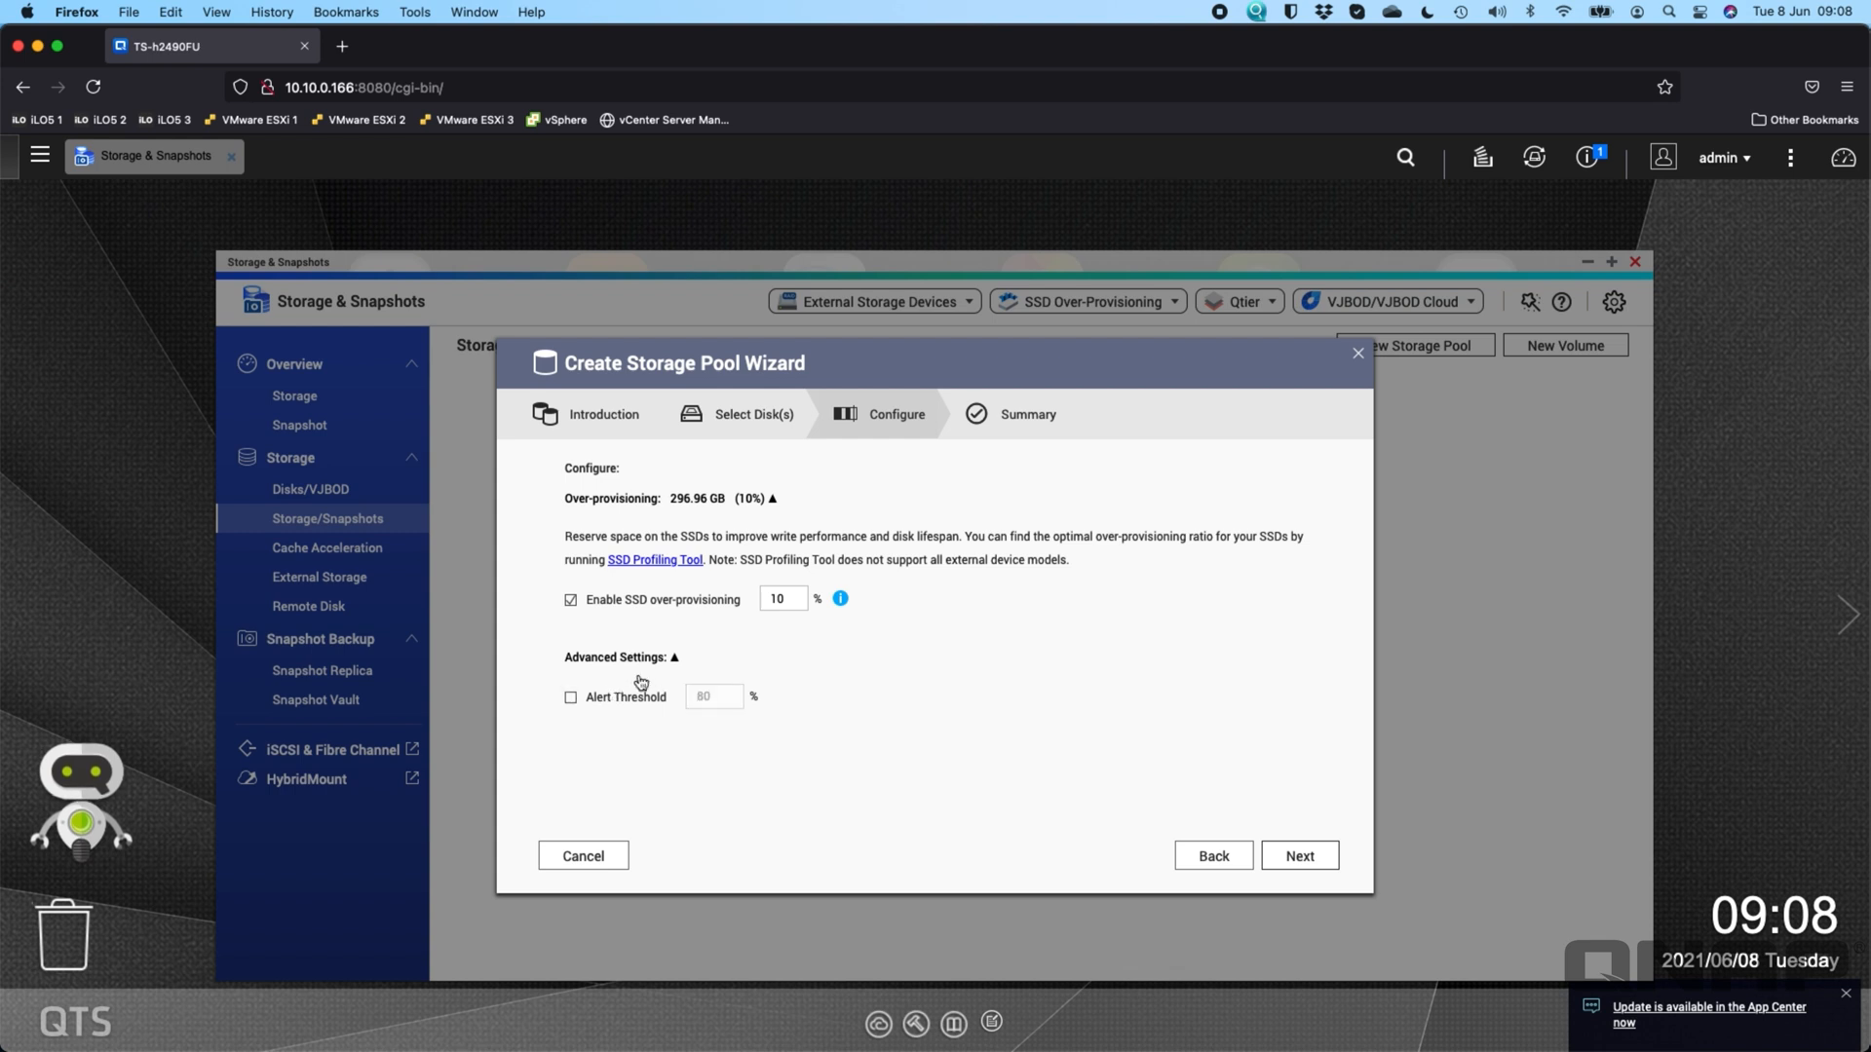
{"action": "mouse_move", "coordinate": [624, 703]}
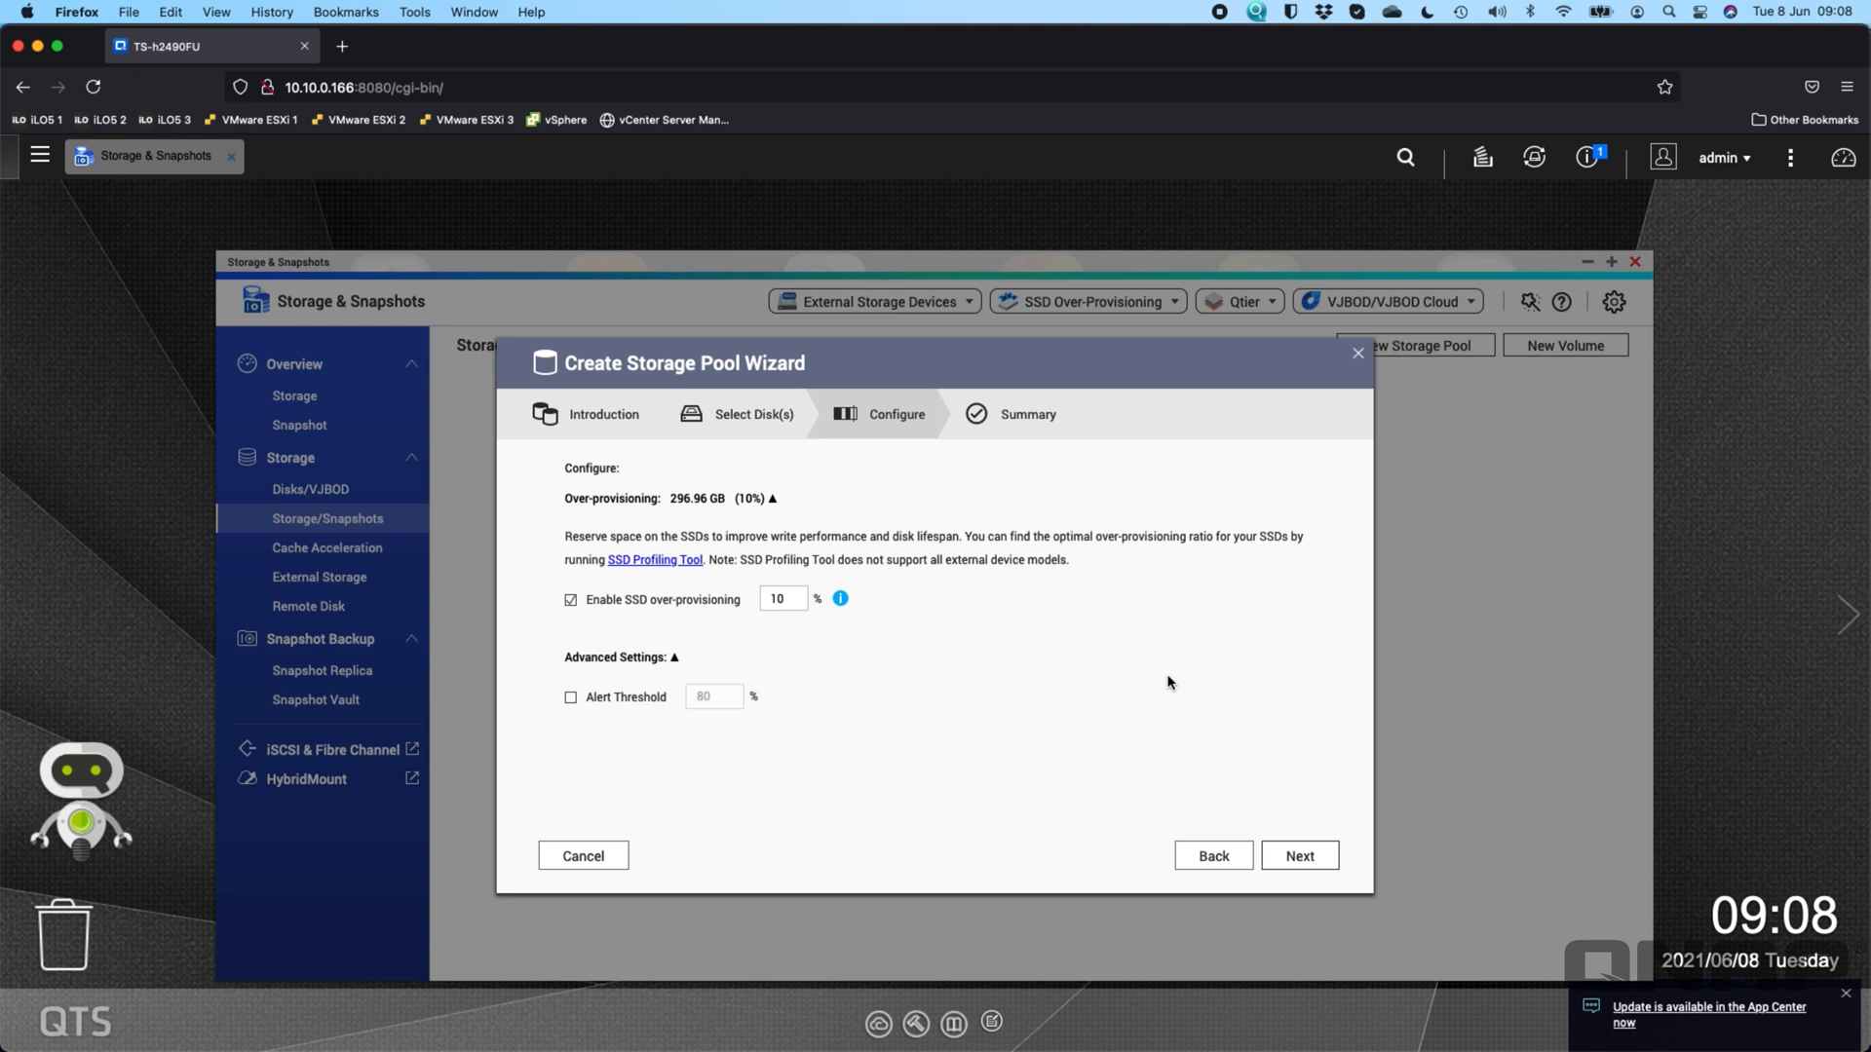
{"action": "mouse_move", "coordinate": [819, 770]}
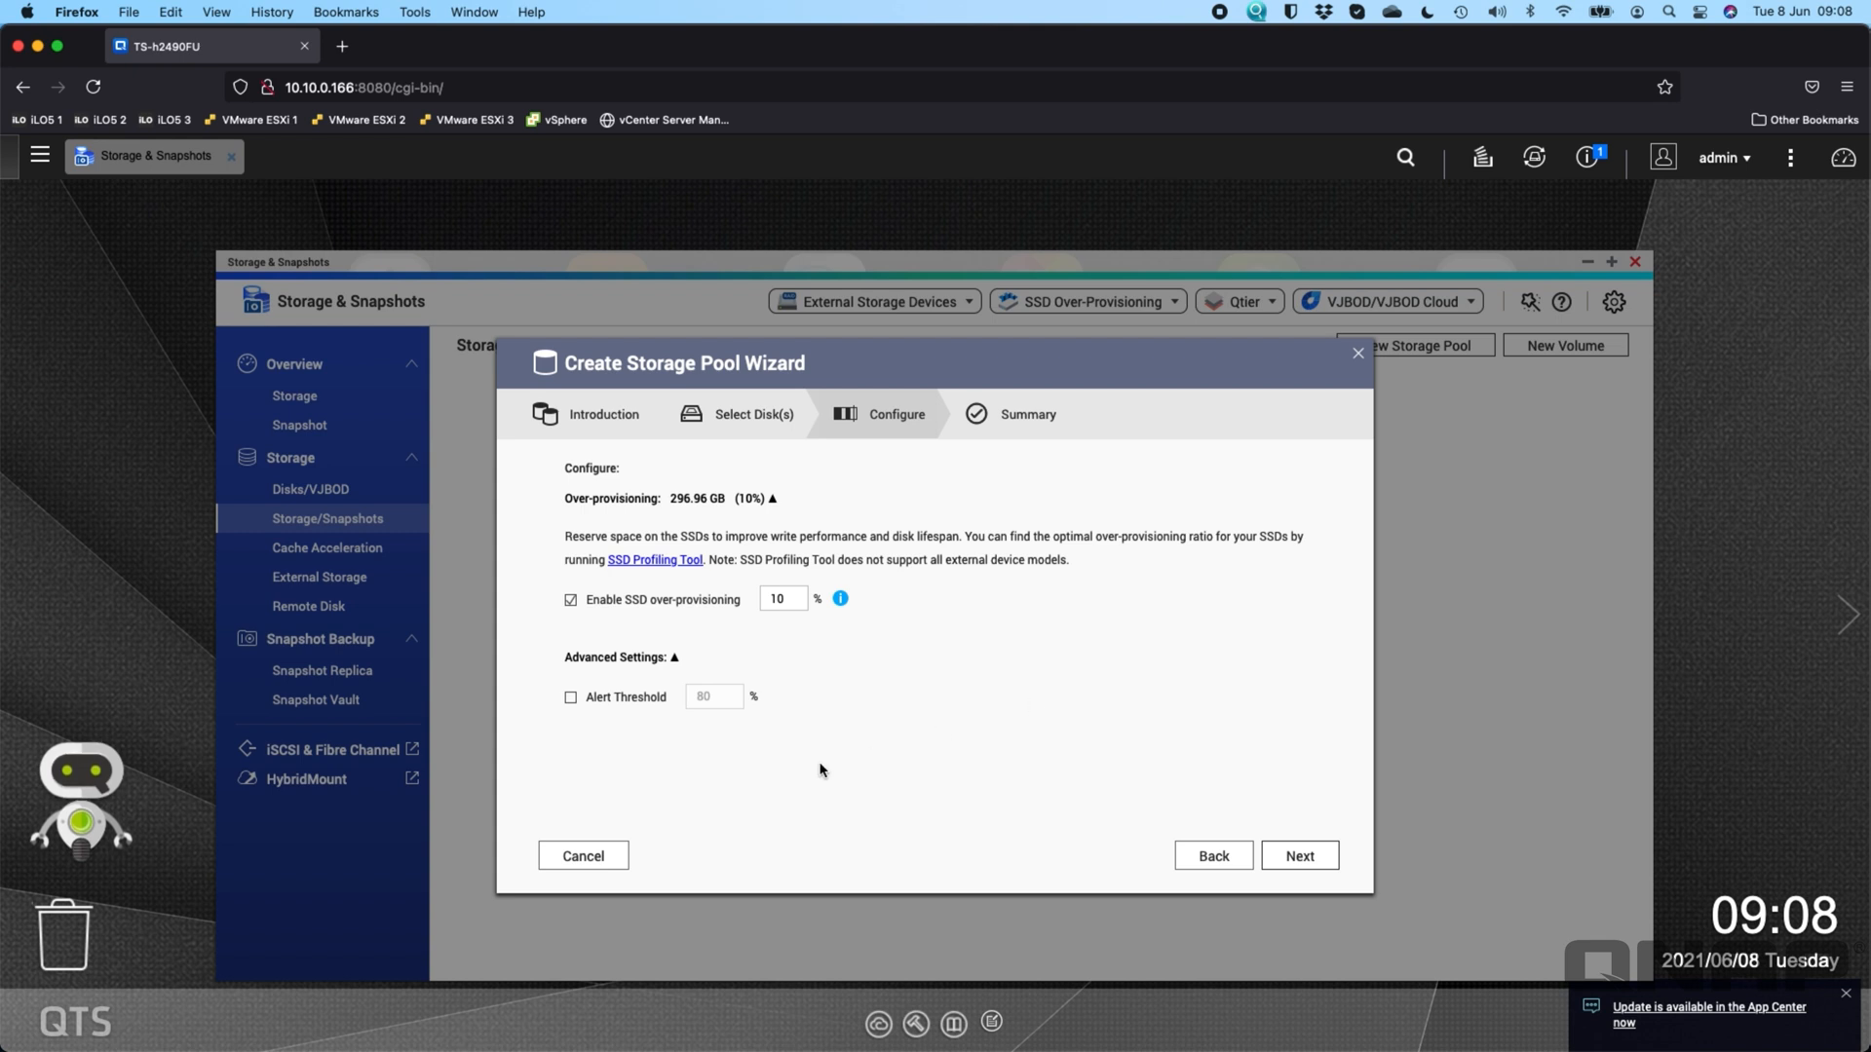
{"action": "mouse_move", "coordinate": [1161, 784]}
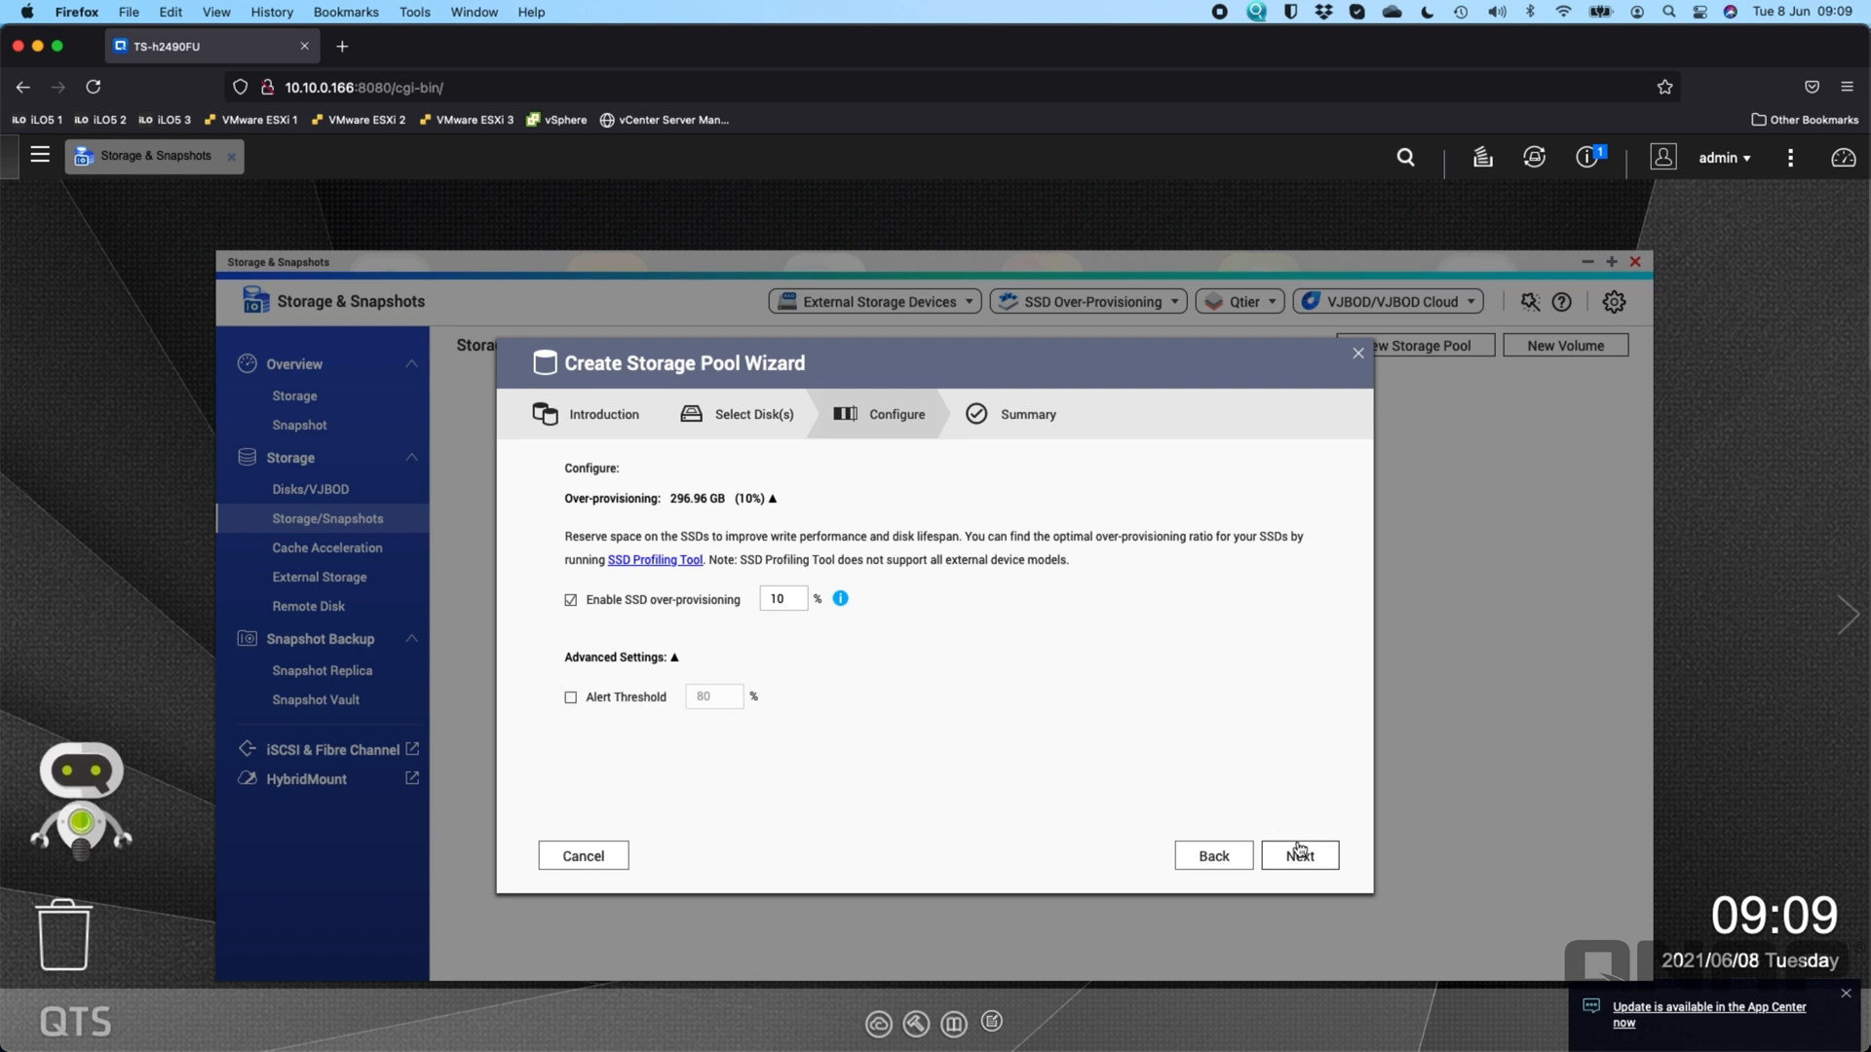
{"action": "left_click", "coordinate": [1298, 856]}
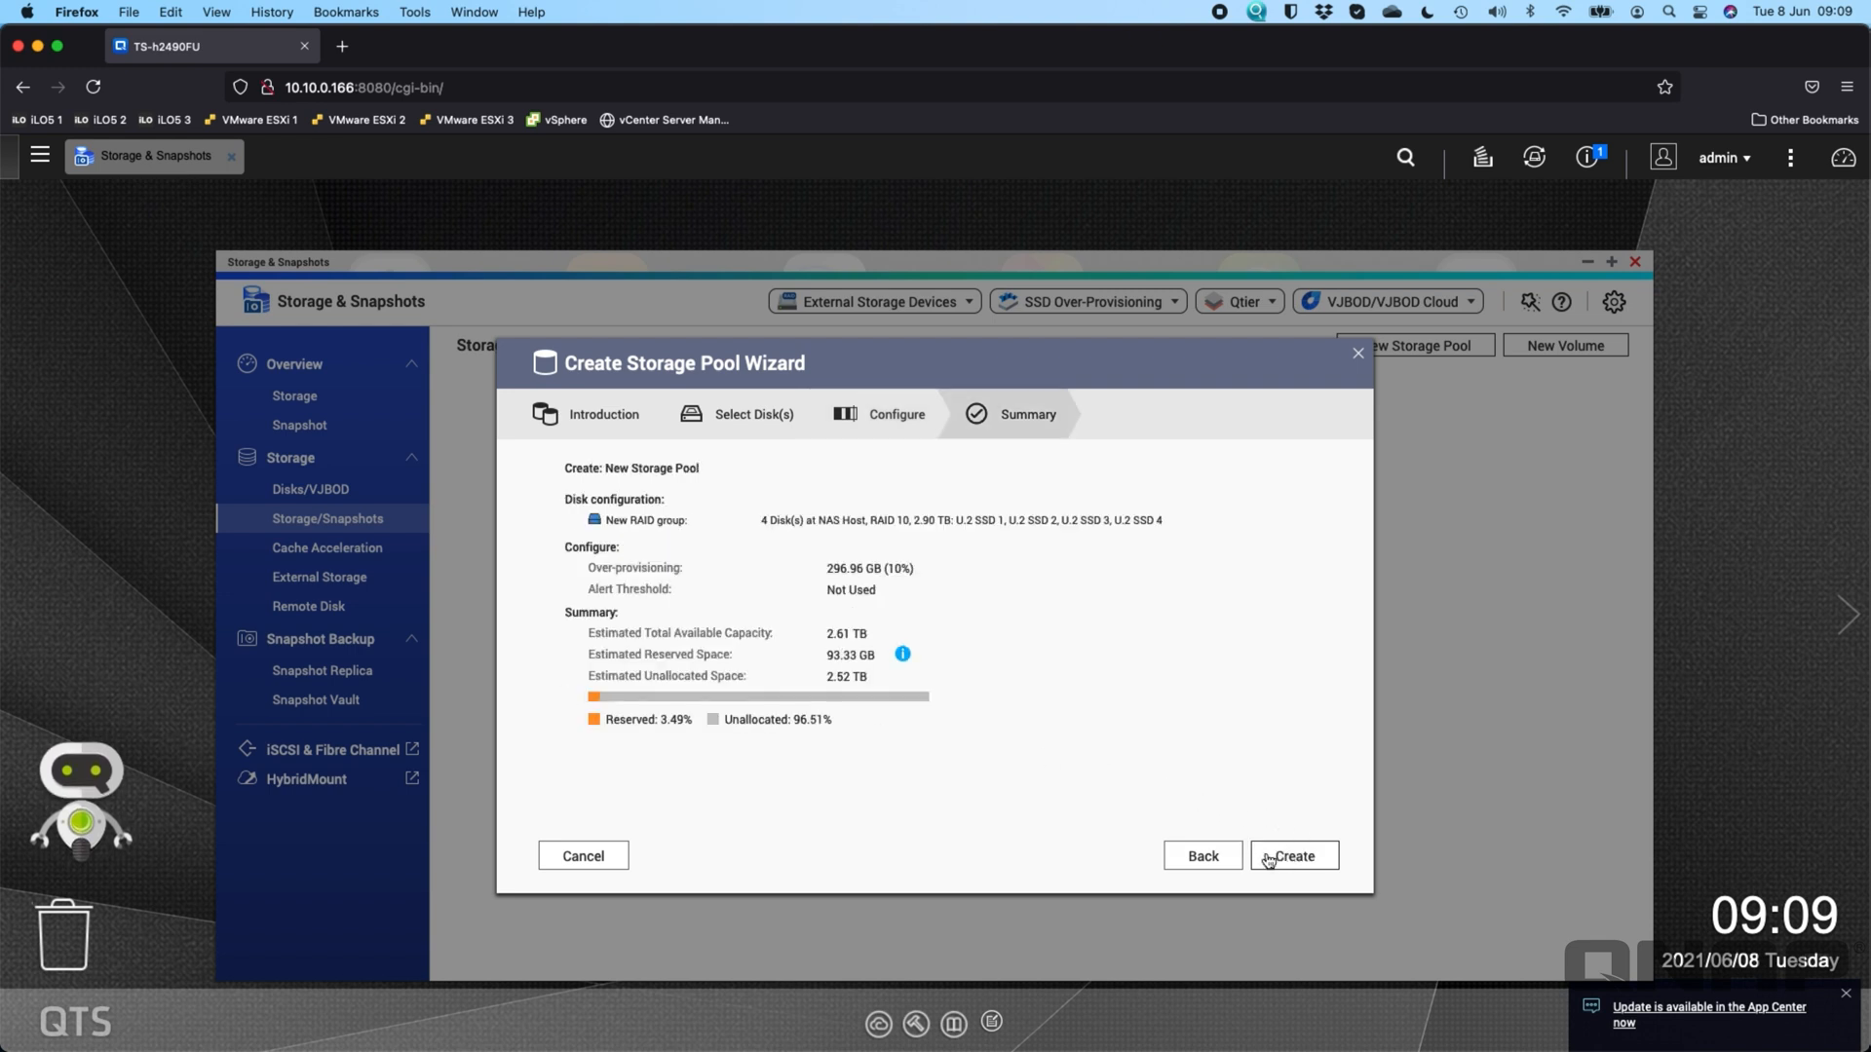
{"action": "left_click", "coordinate": [1292, 856]}
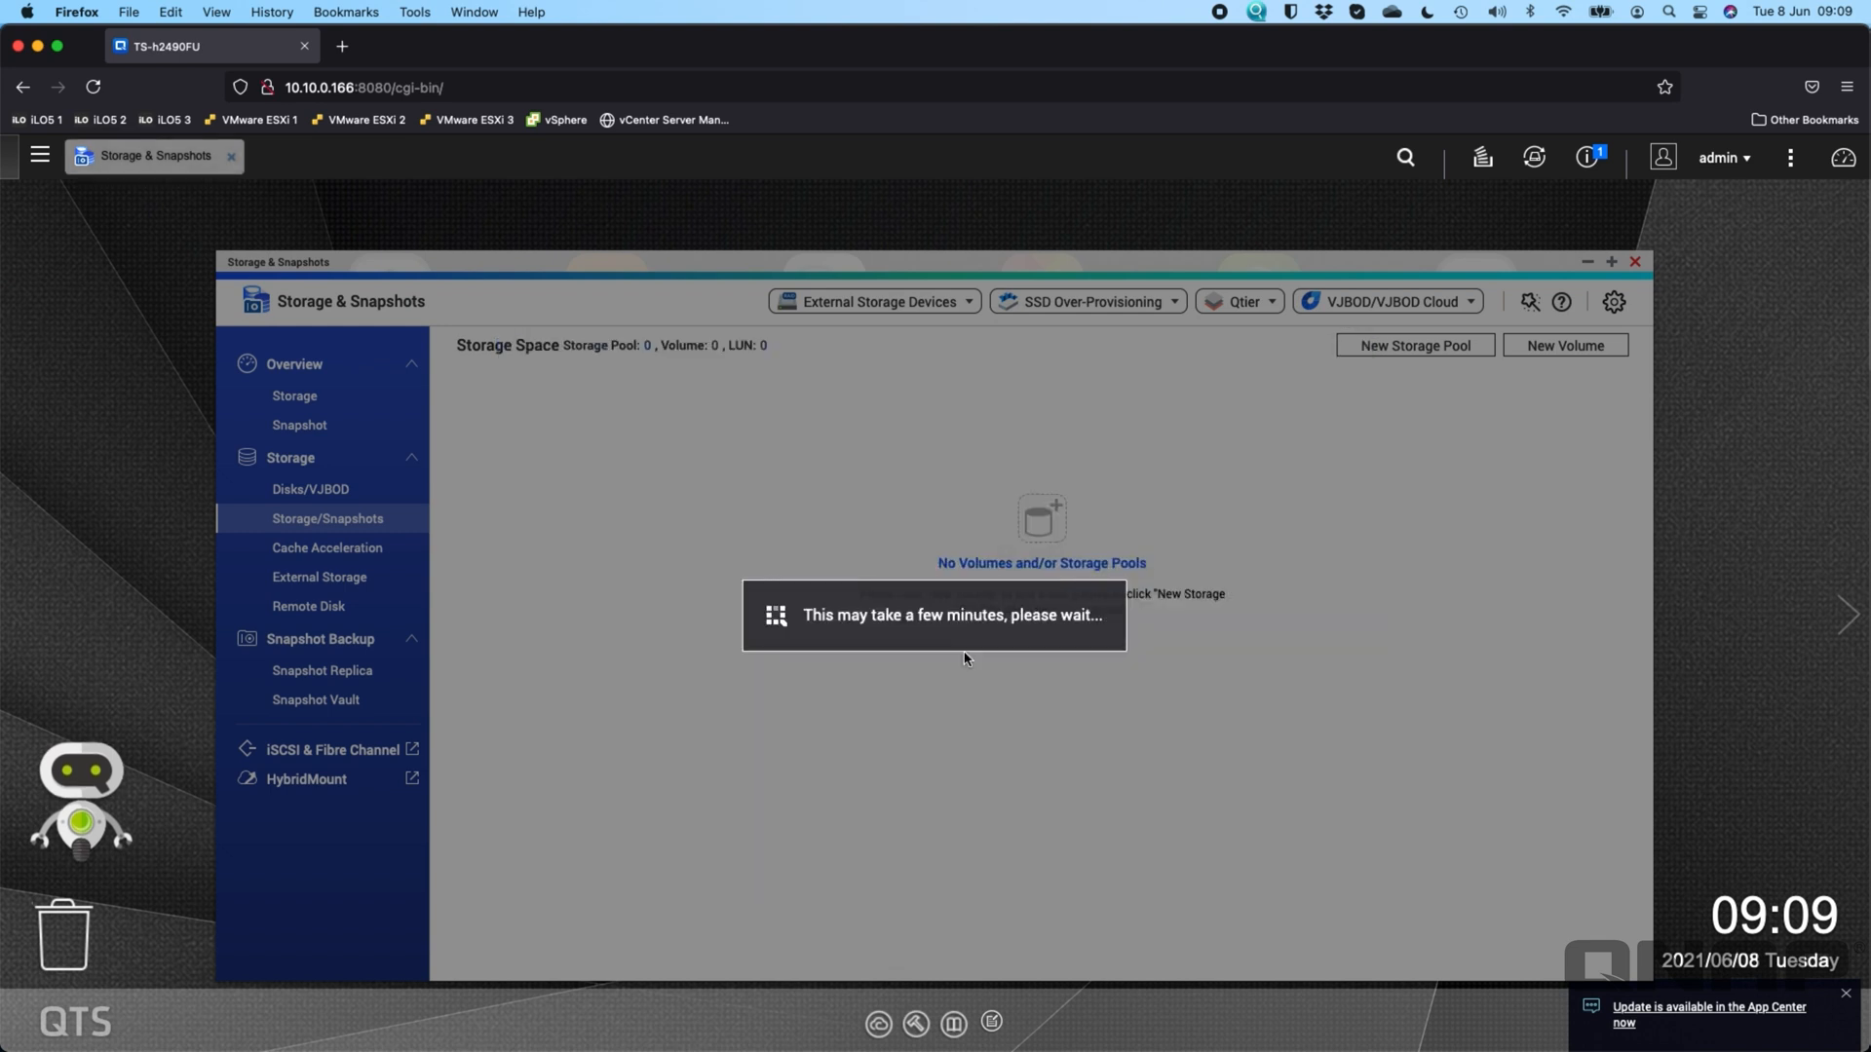
{"action": "mouse_move", "coordinate": [867, 792]}
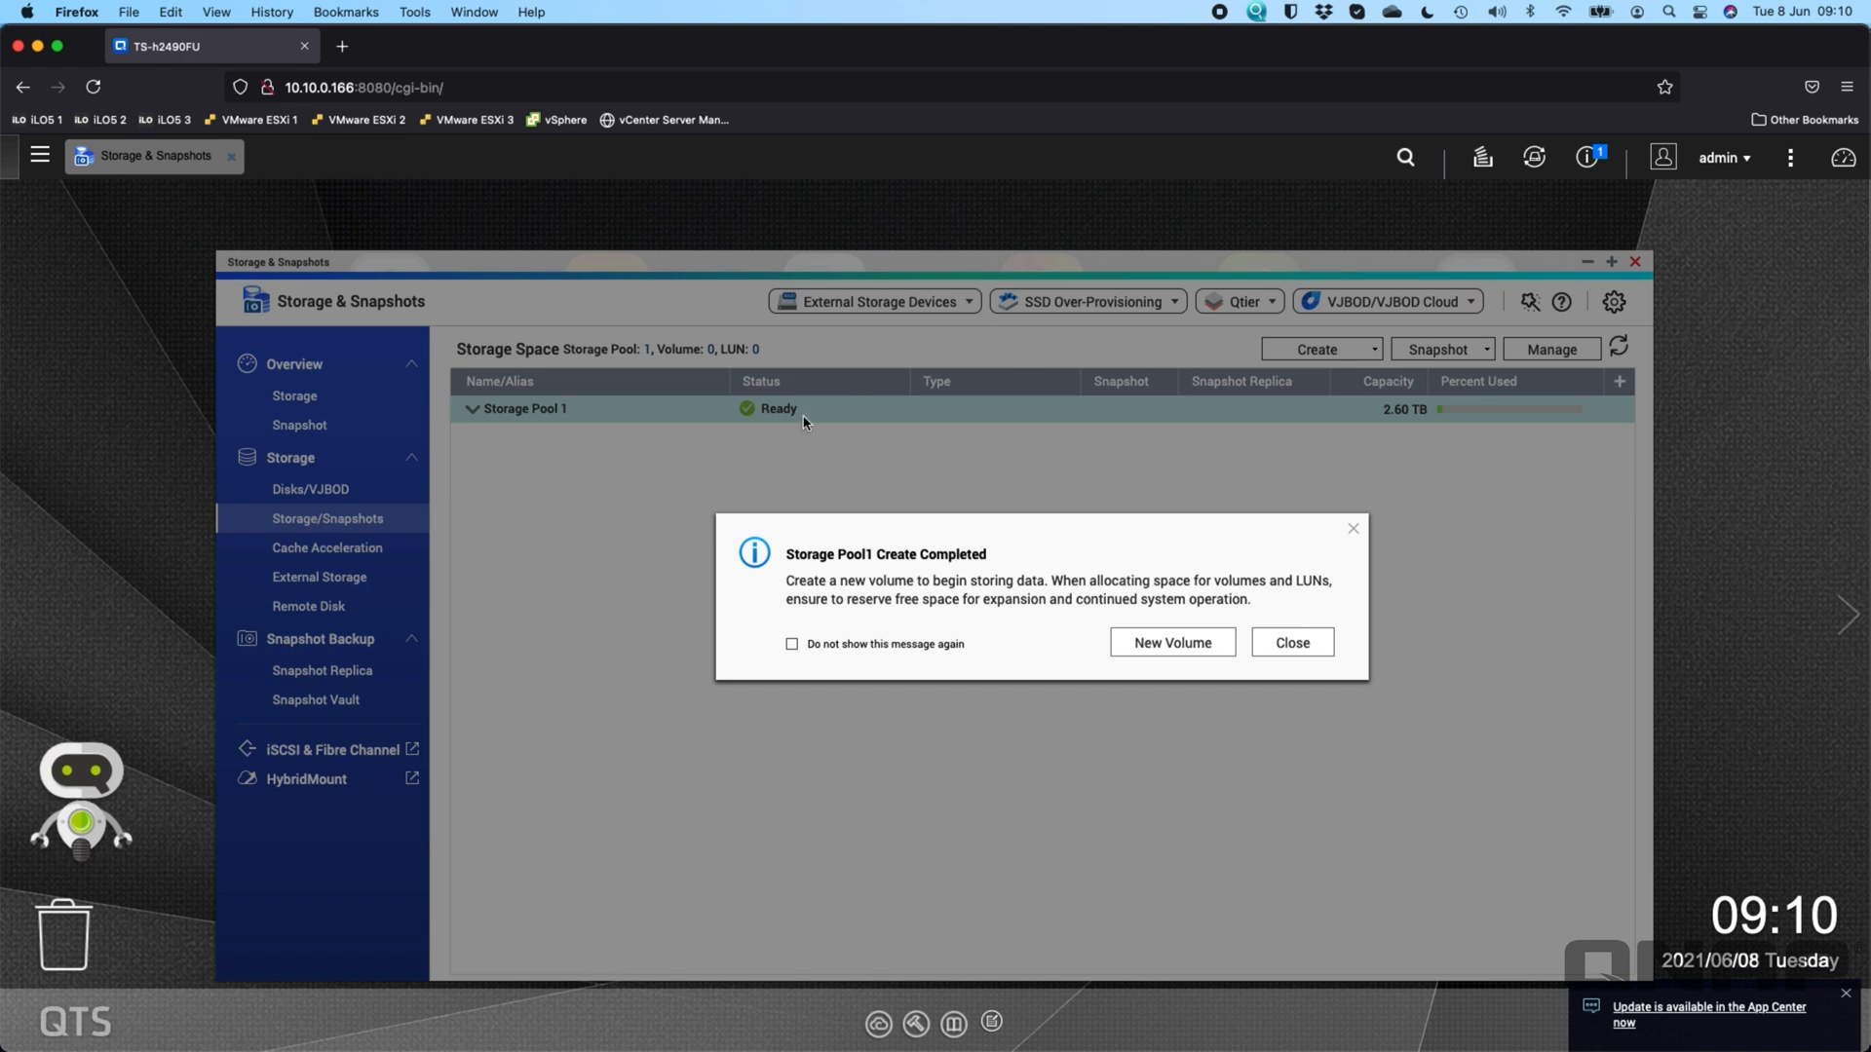
{"action": "mouse_move", "coordinate": [854, 590]}
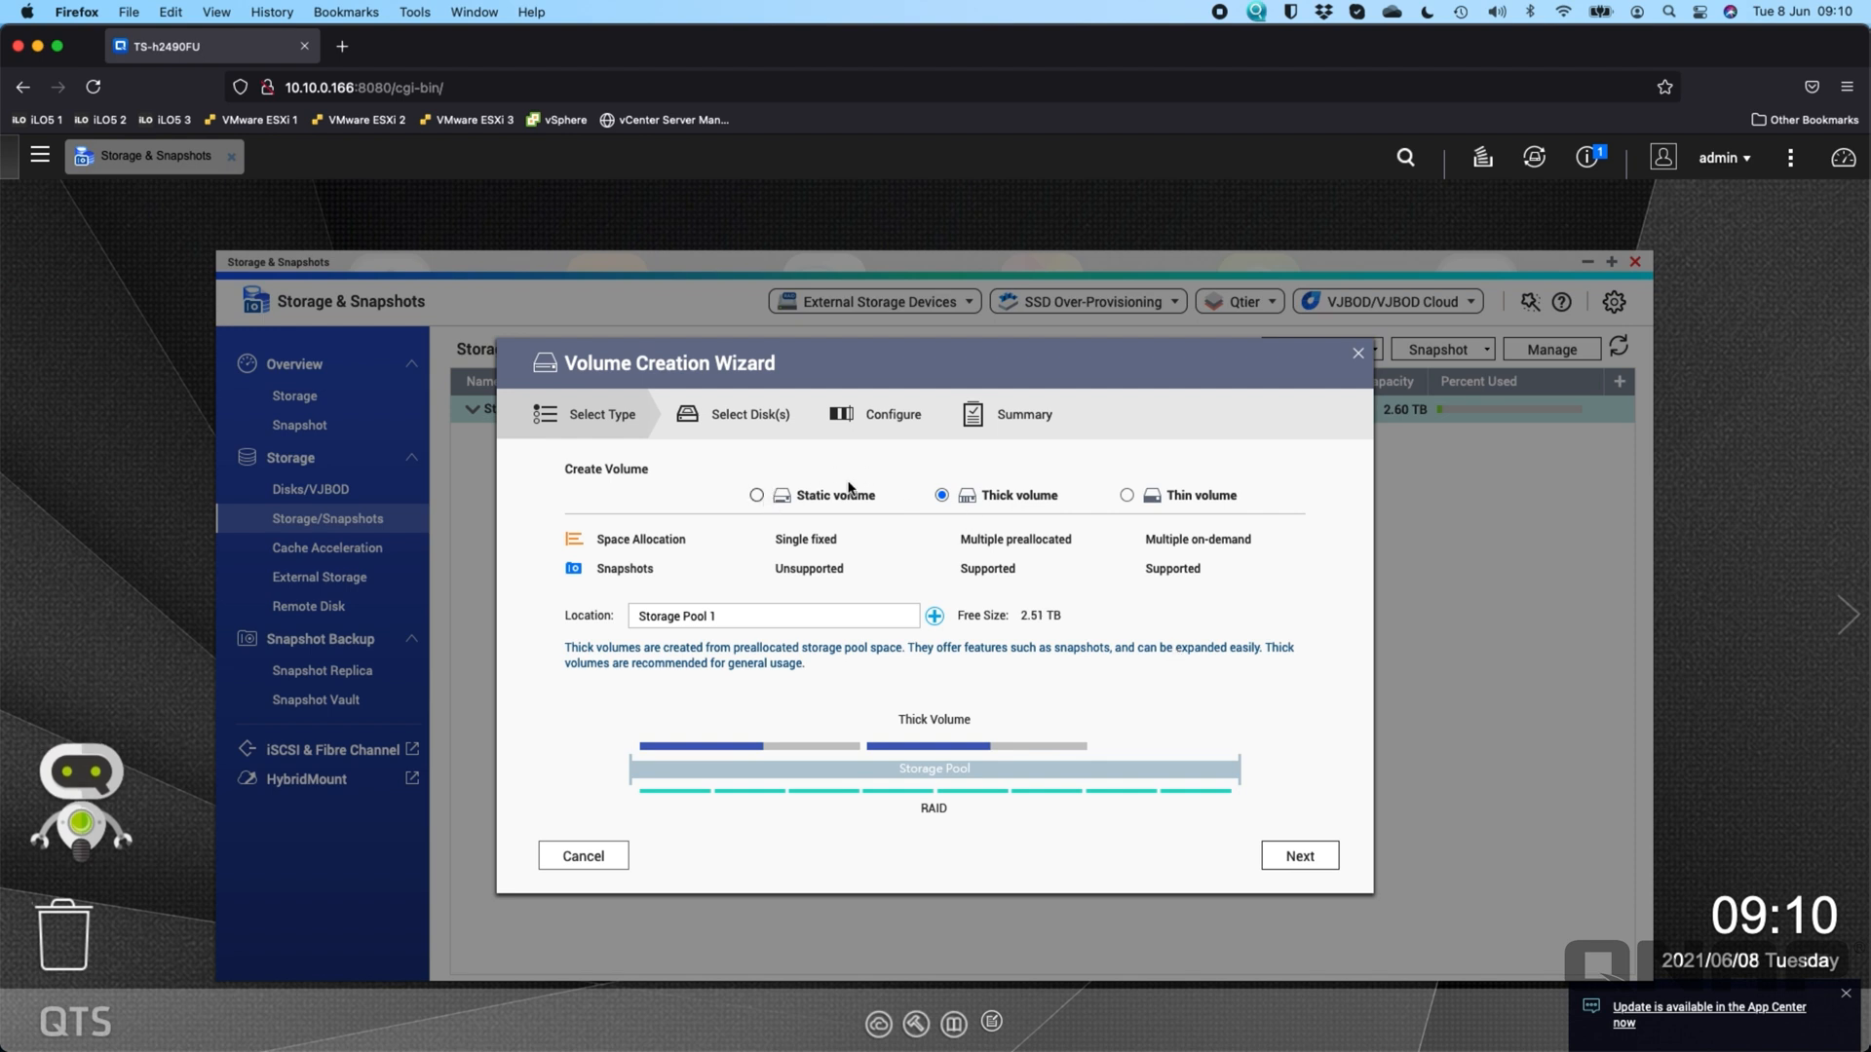
{"action": "mouse_move", "coordinate": [1025, 490]}
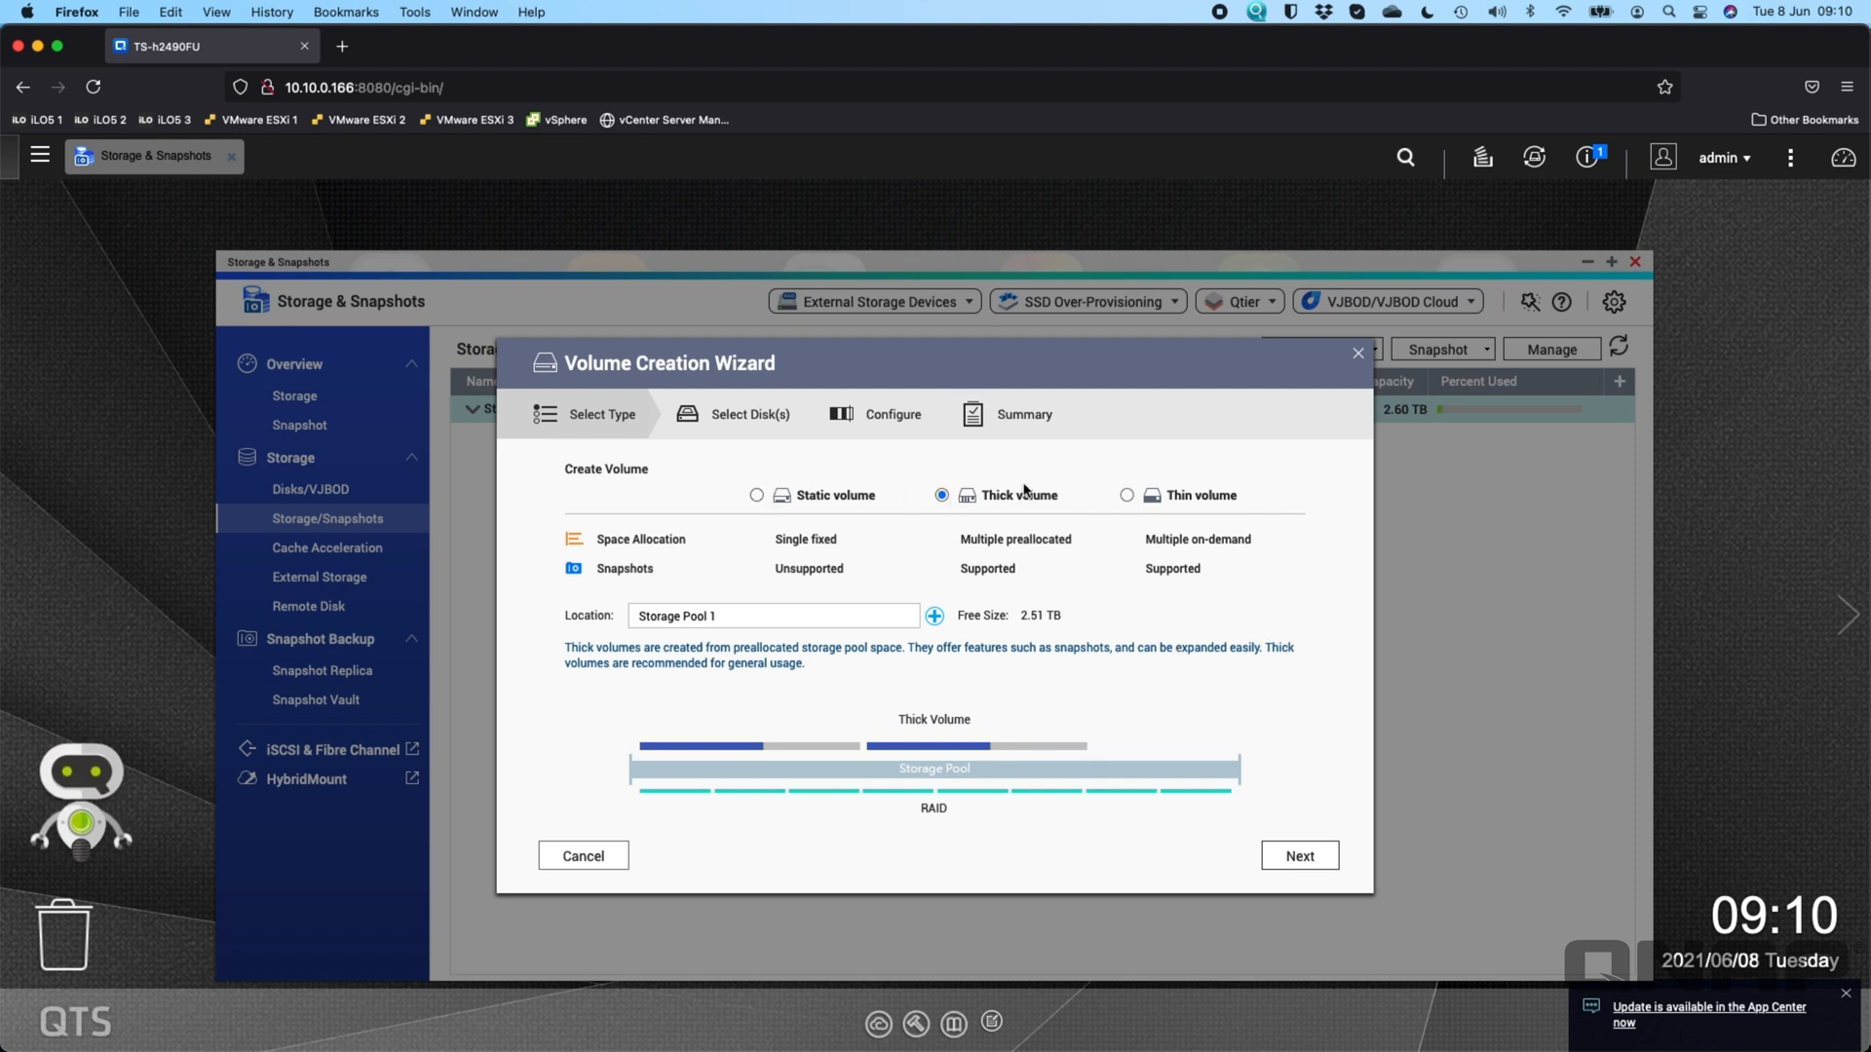
{"action": "mouse_move", "coordinate": [1287, 538]}
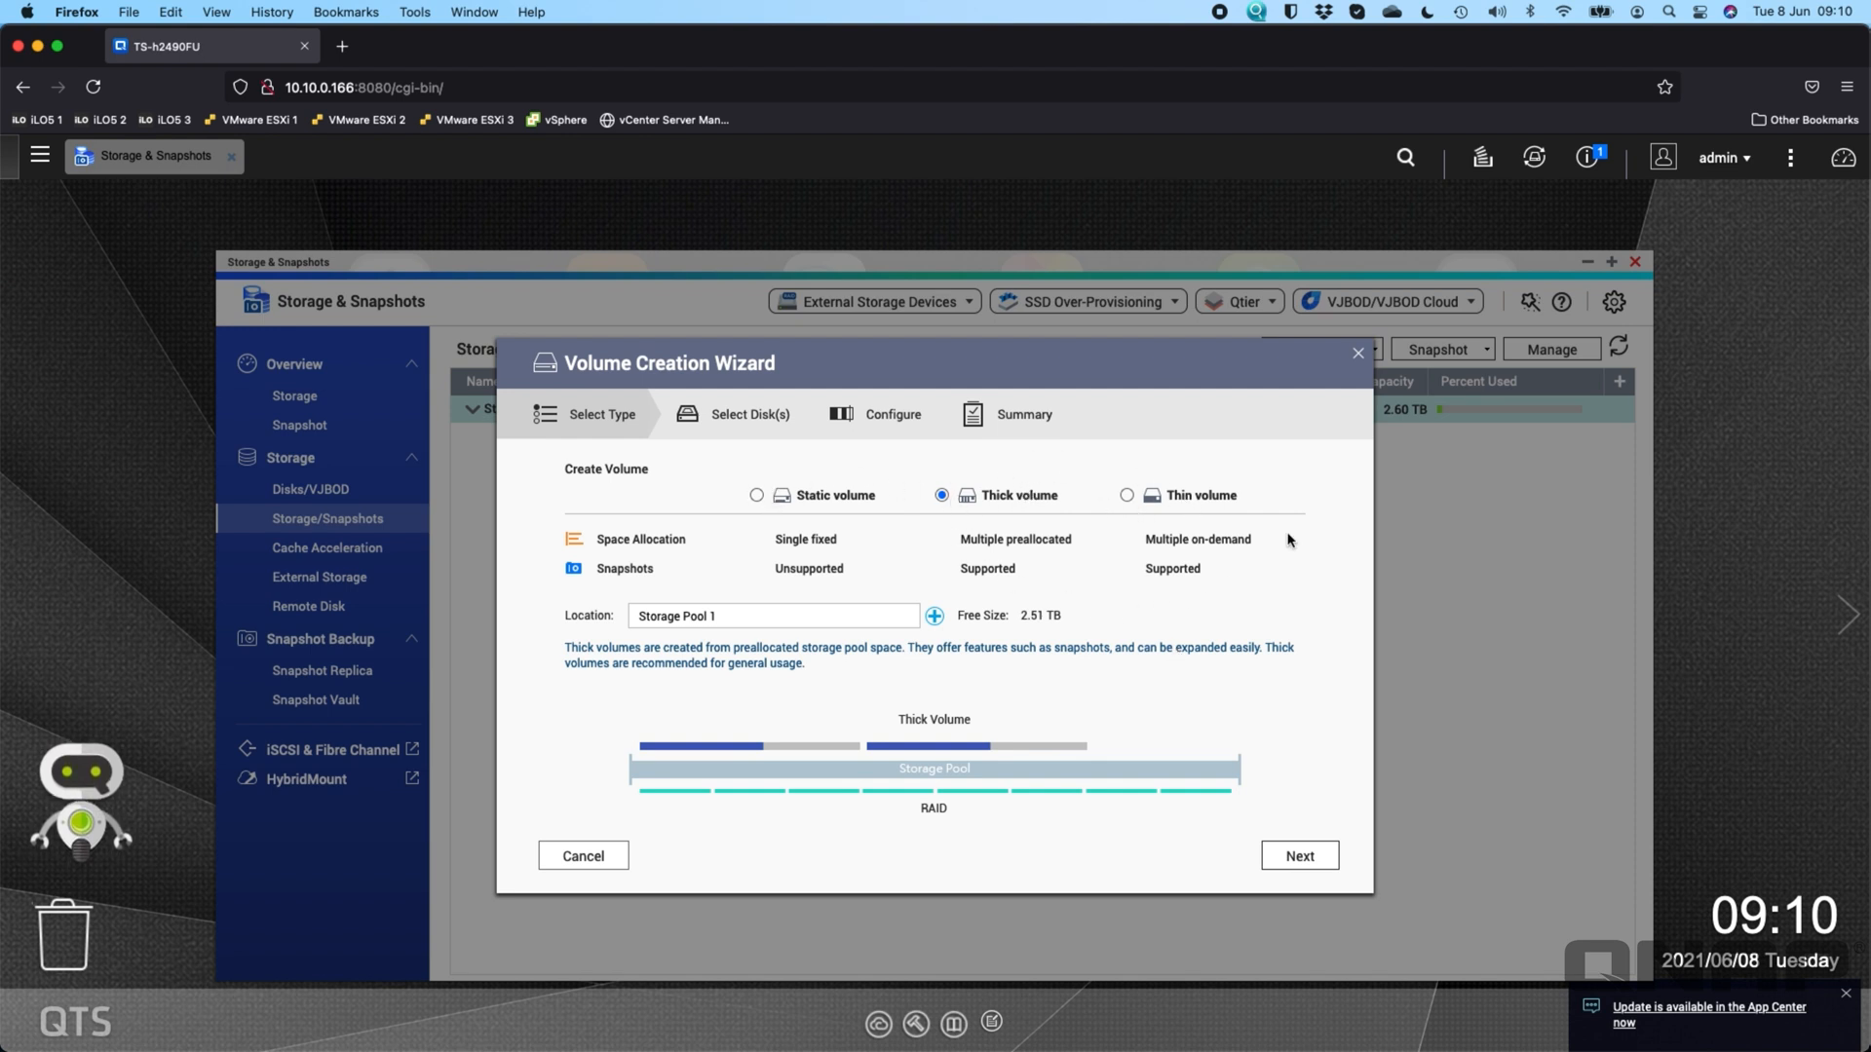
{"action": "mouse_move", "coordinate": [1035, 511]}
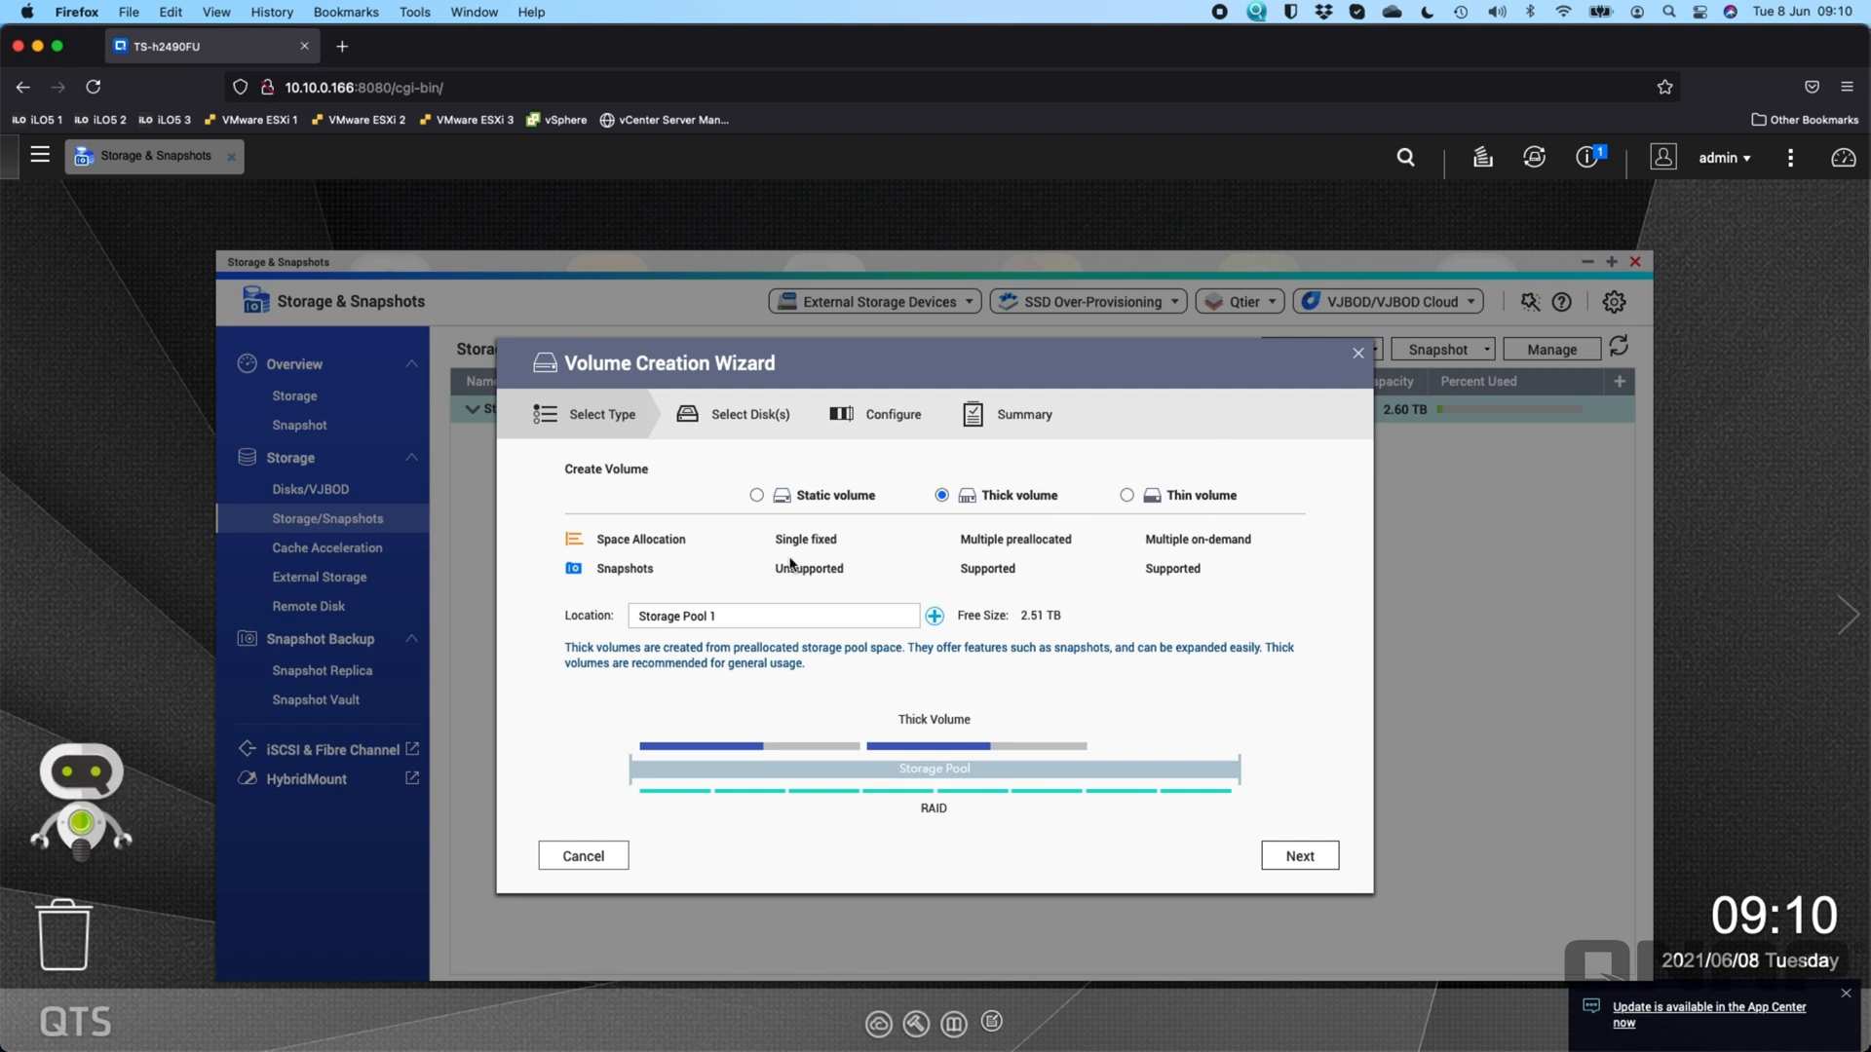
{"action": "mouse_move", "coordinate": [785, 562]}
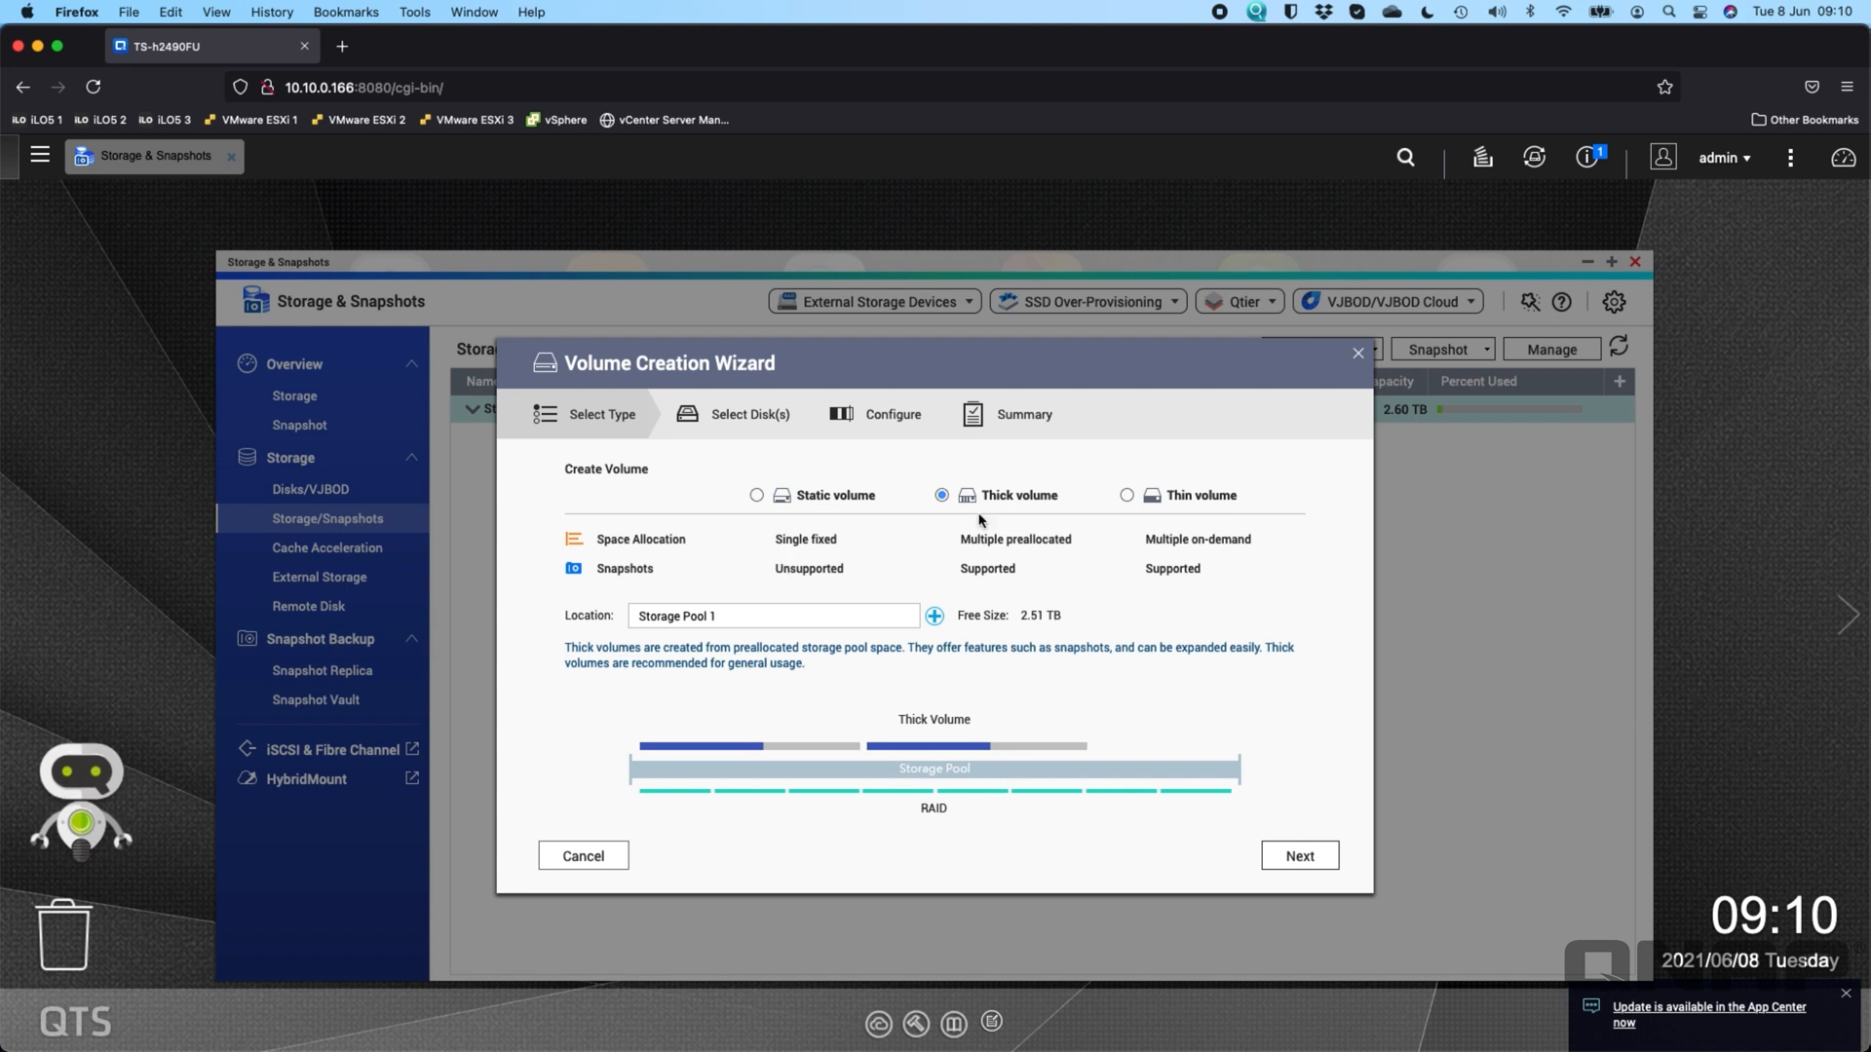
{"action": "mouse_move", "coordinate": [1173, 475]}
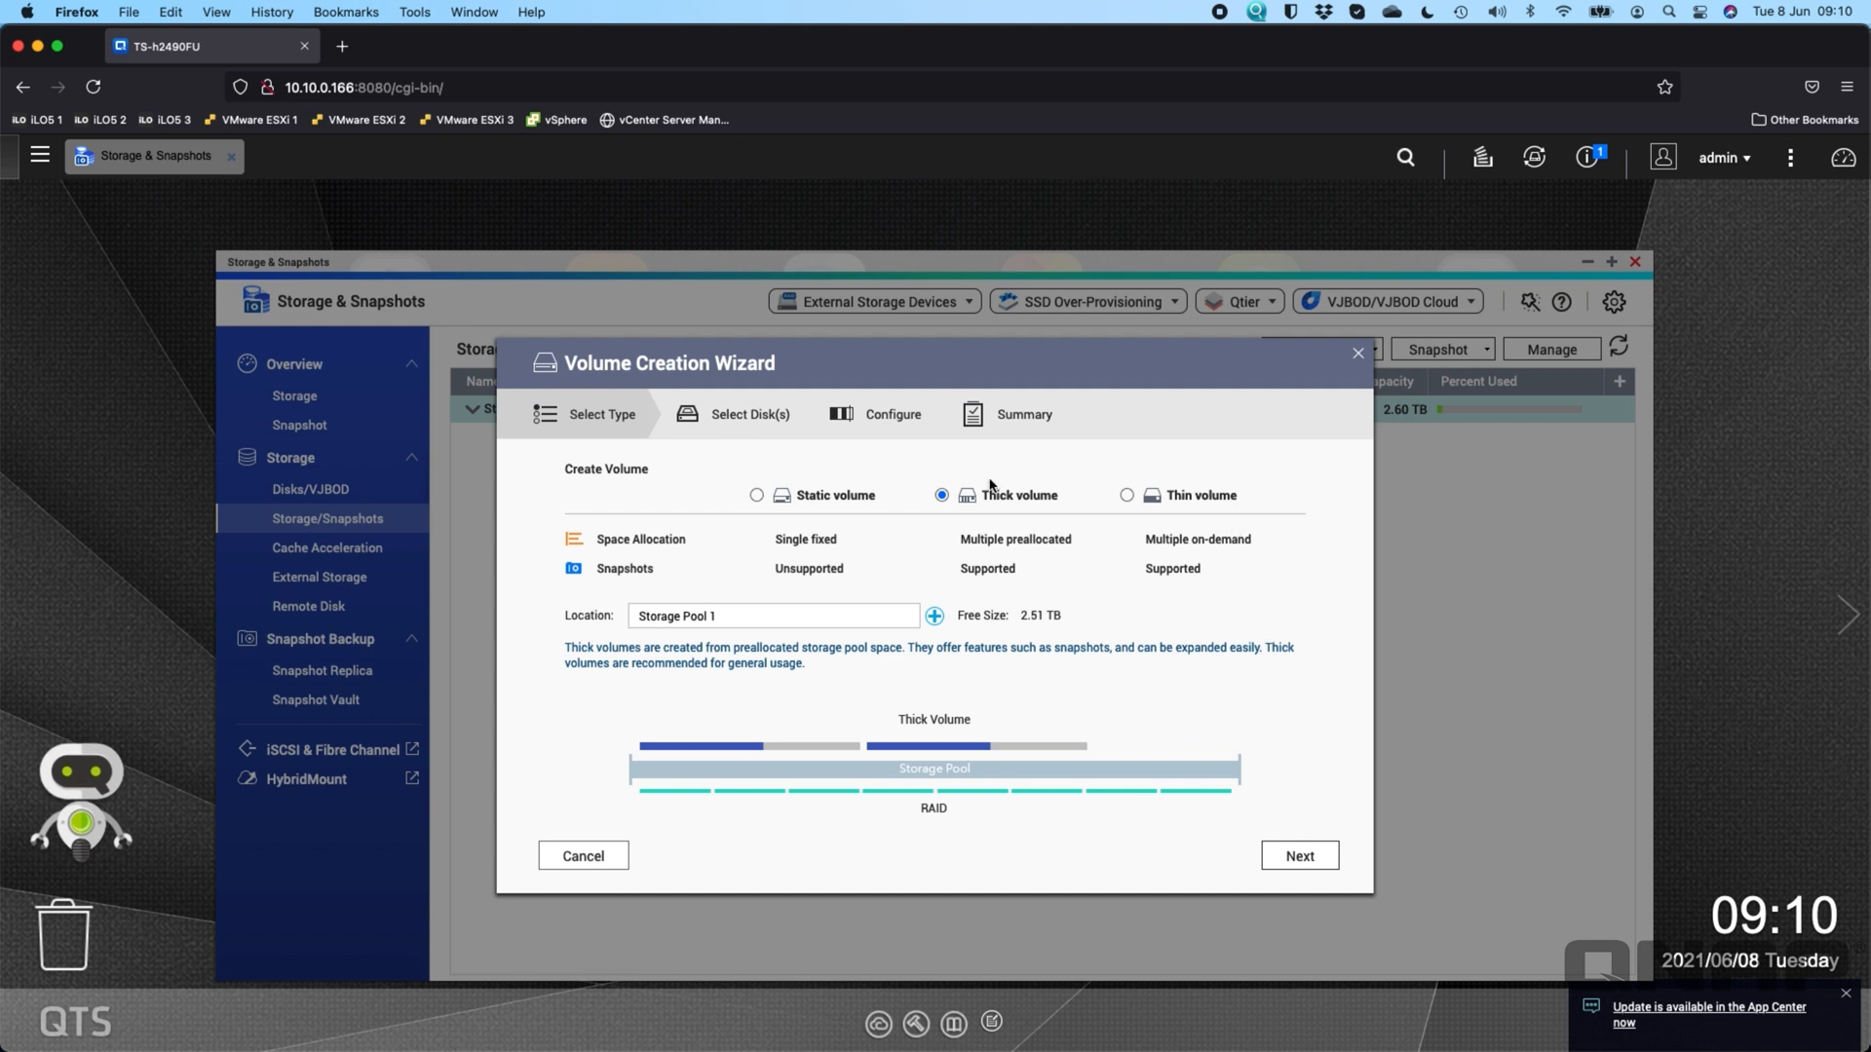
{"action": "mouse_move", "coordinate": [1232, 528]}
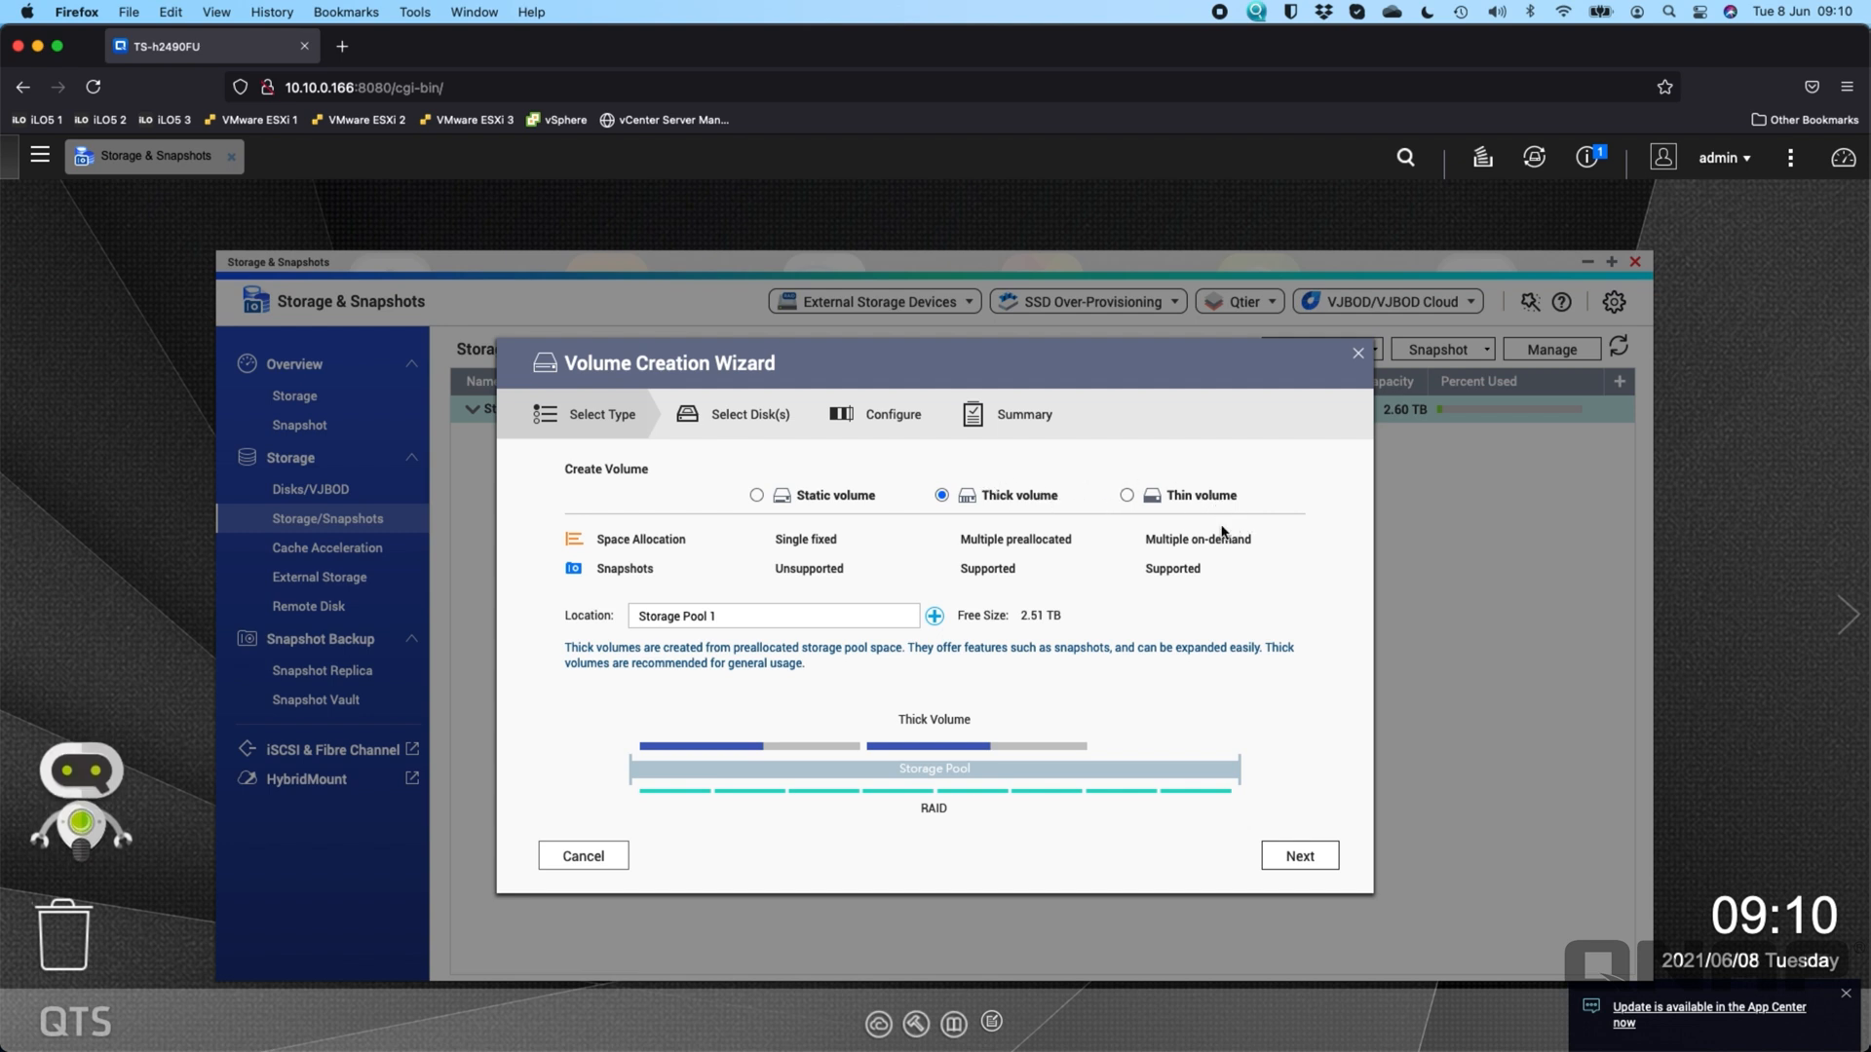
{"action": "mouse_move", "coordinate": [1167, 628]}
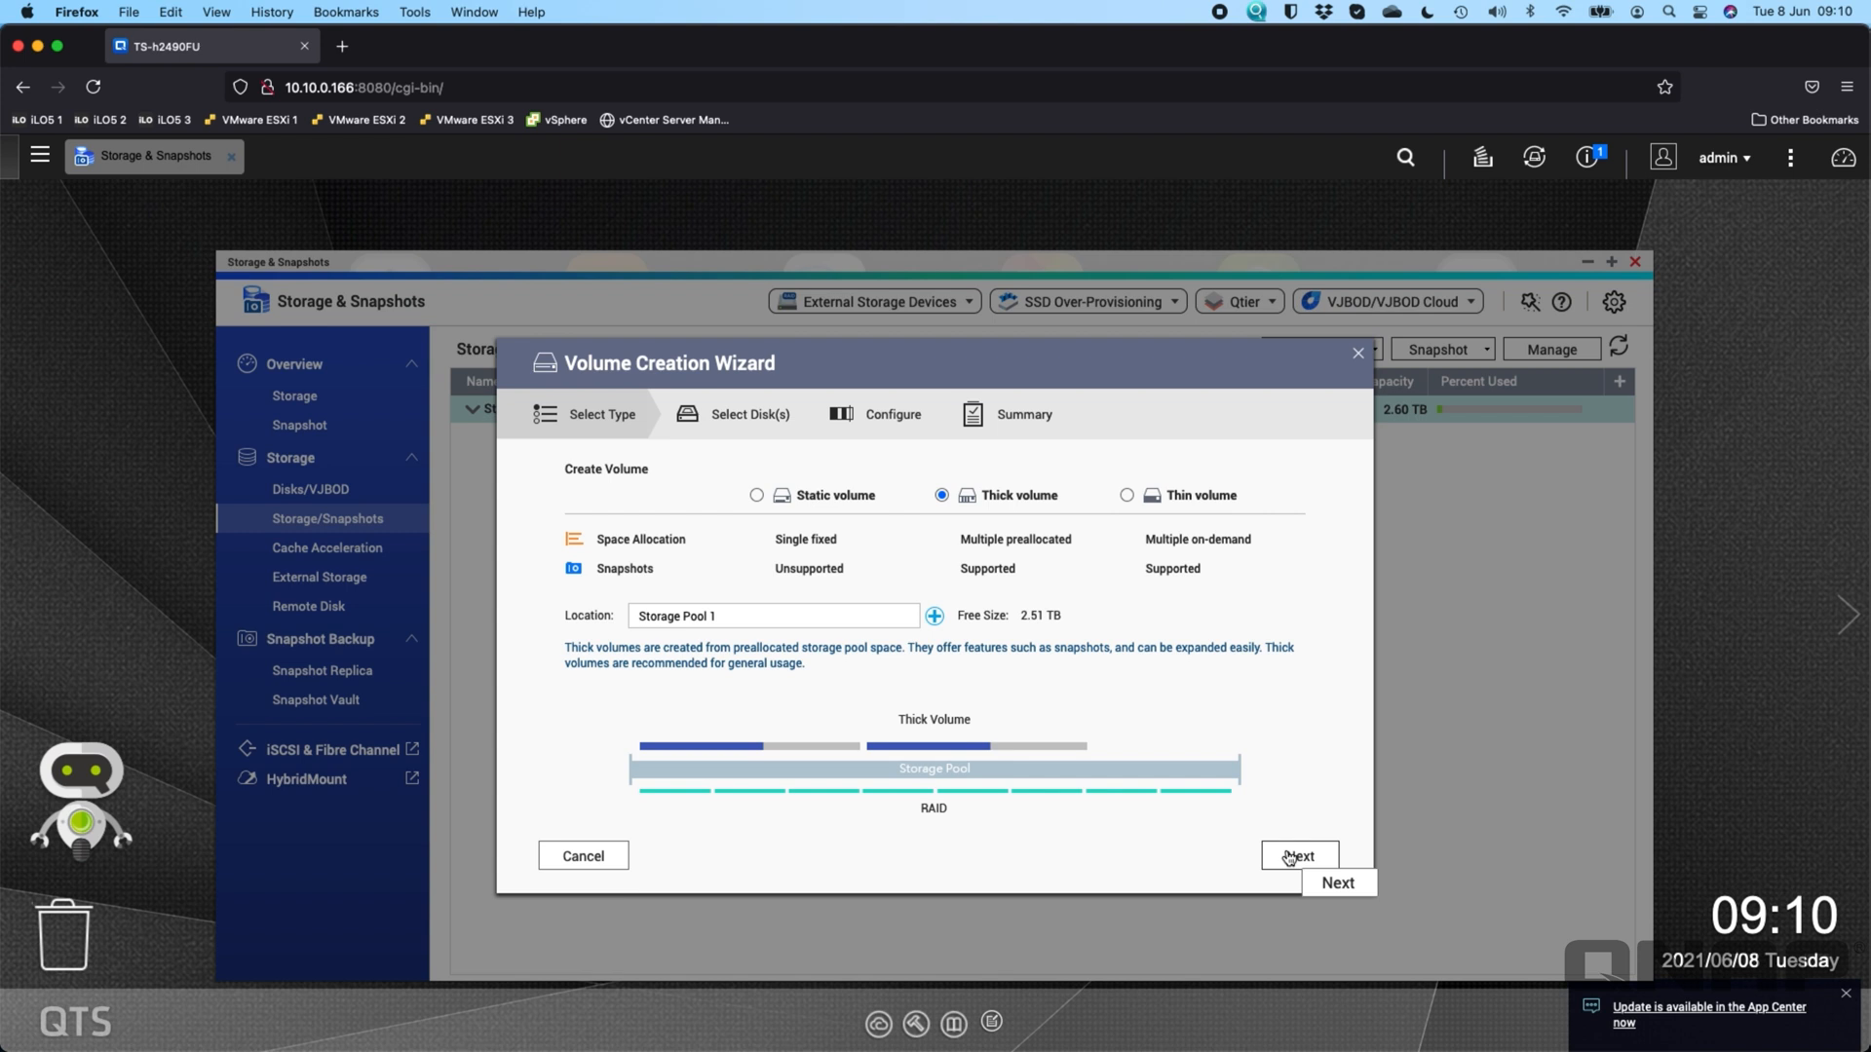
- Set the DataVol1 capacity unit to TB and enter 1.5
{"action": "left_click", "coordinate": [1298, 855]}
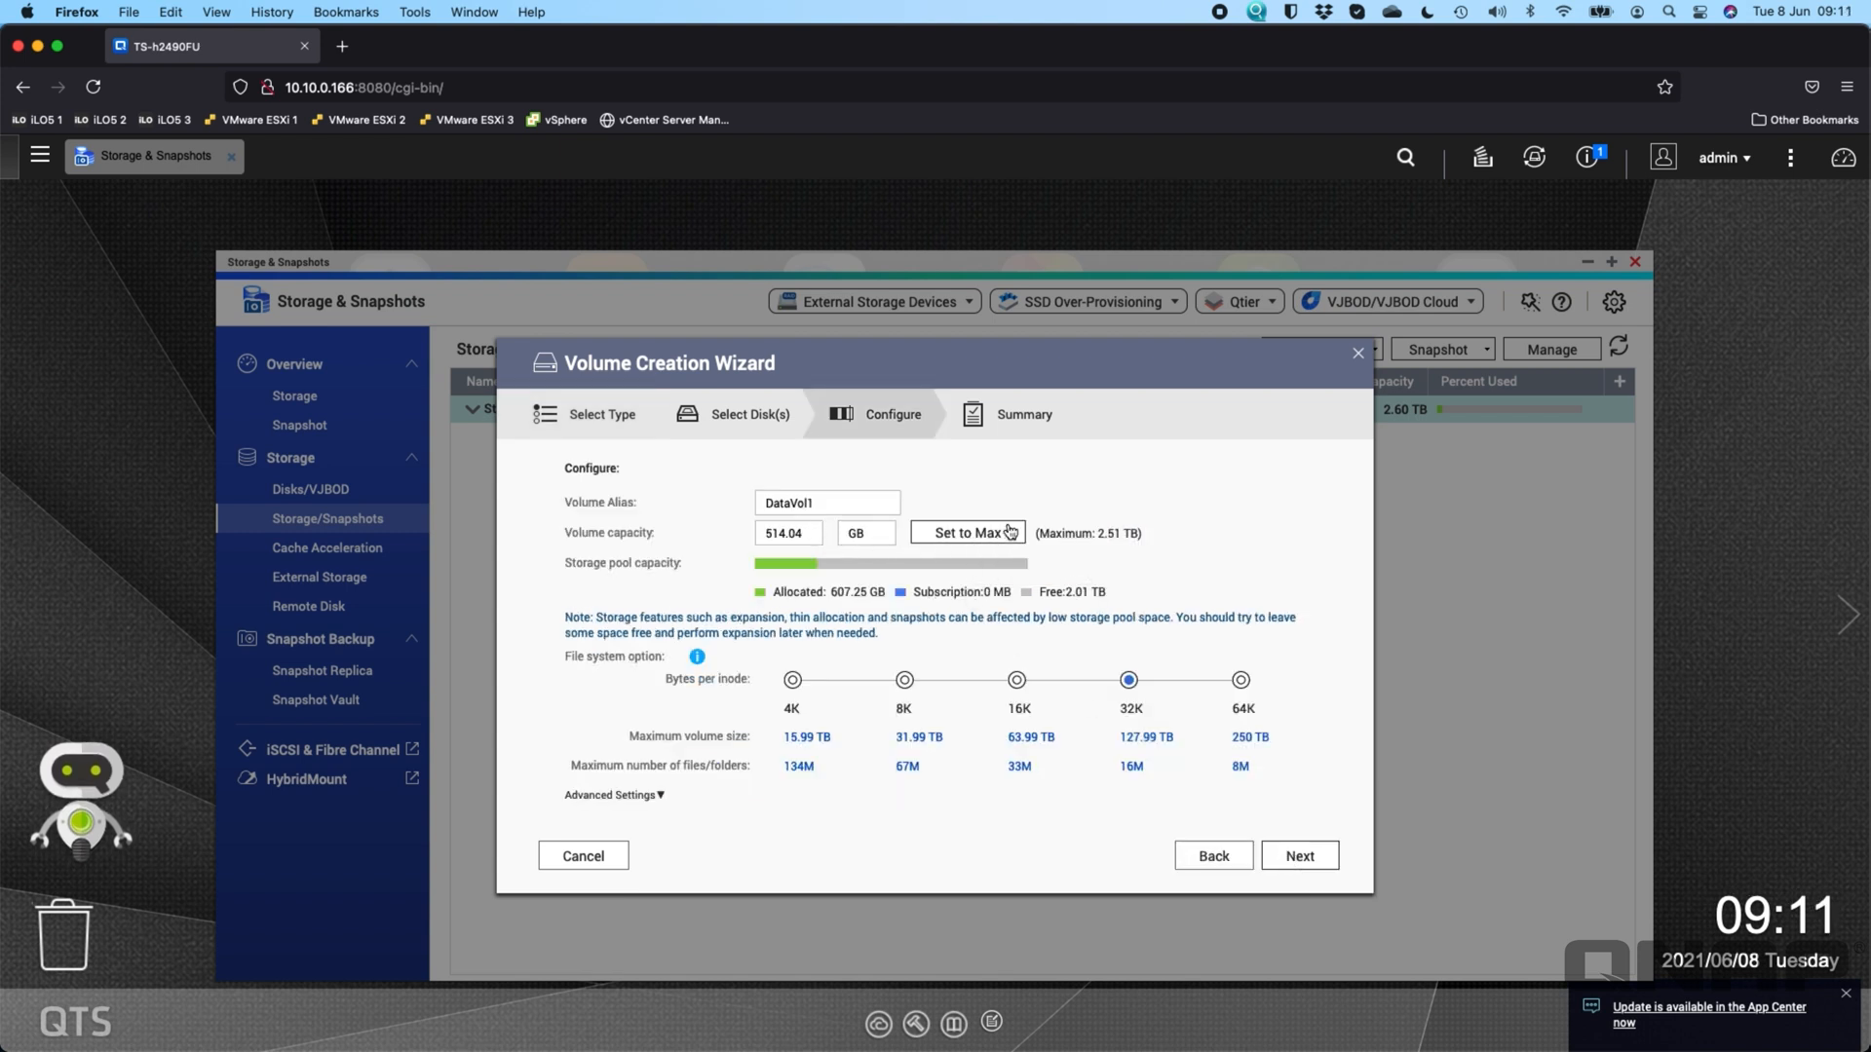
{"action": "left_click", "coordinate": [865, 532]}
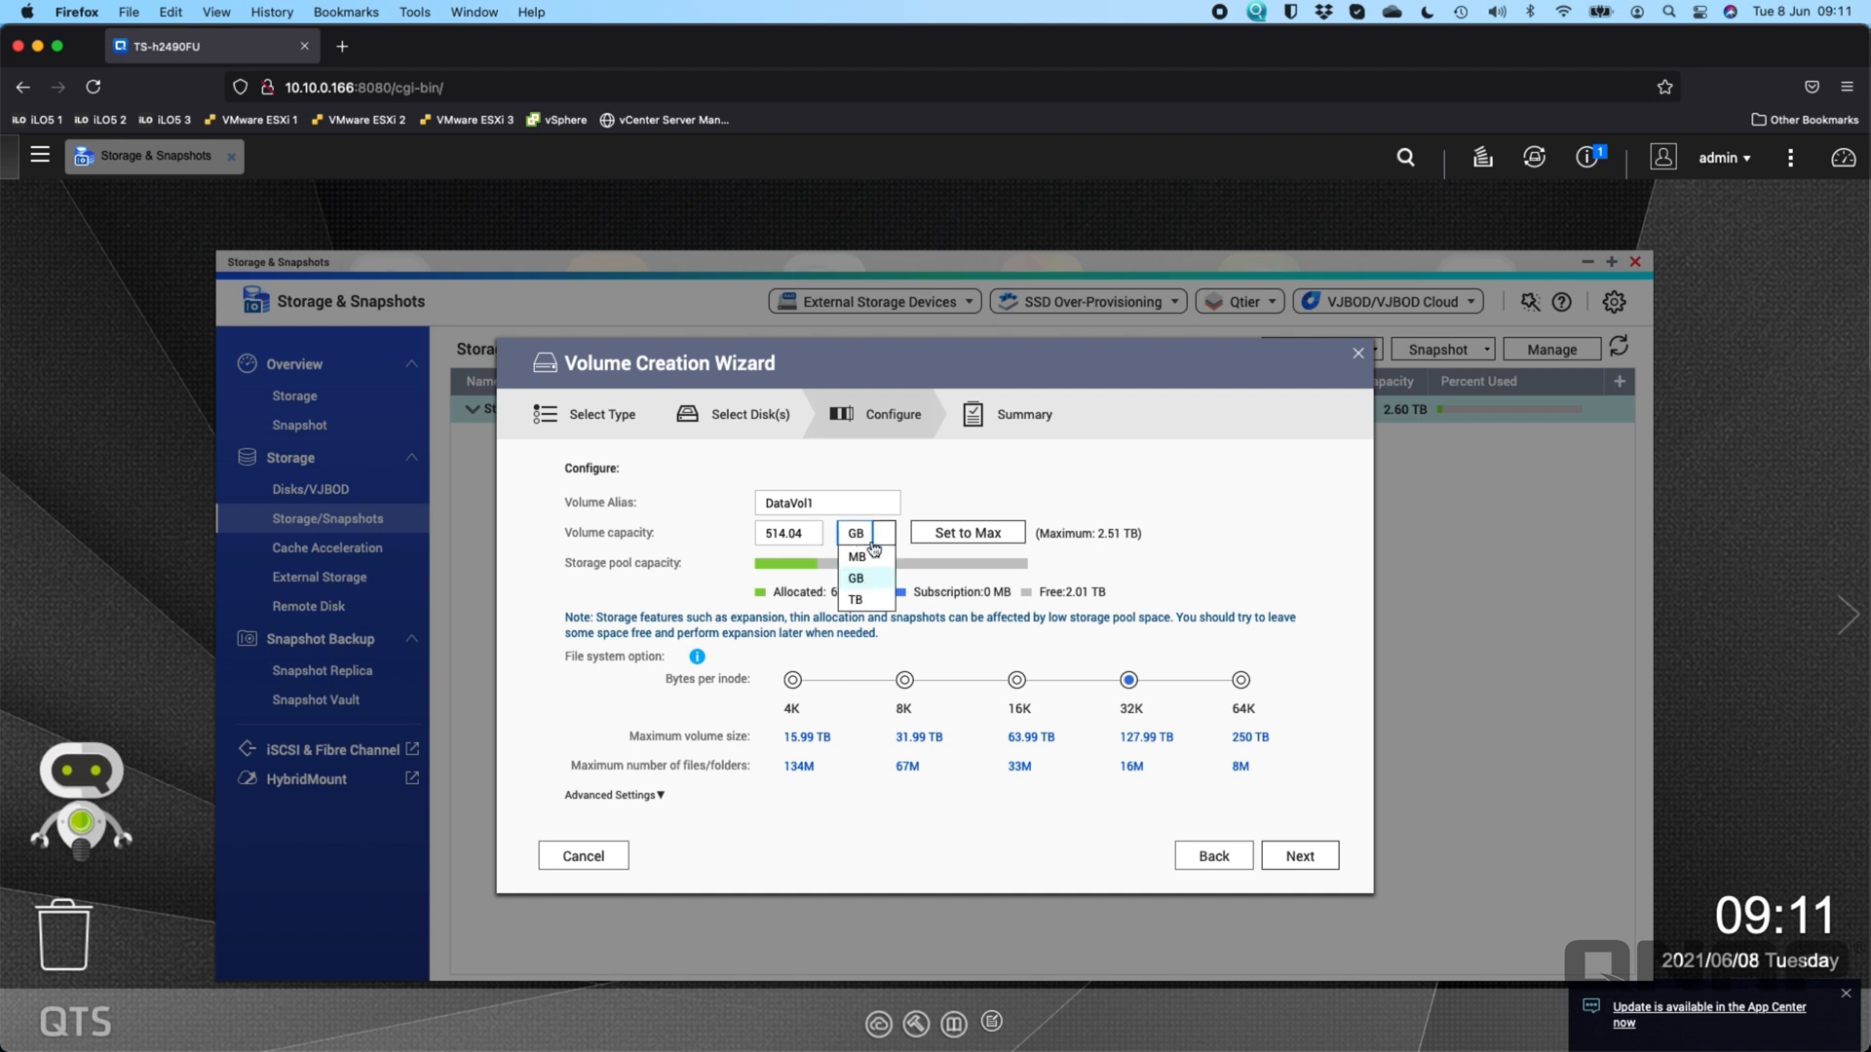
{"action": "left_click", "coordinate": [855, 599]}
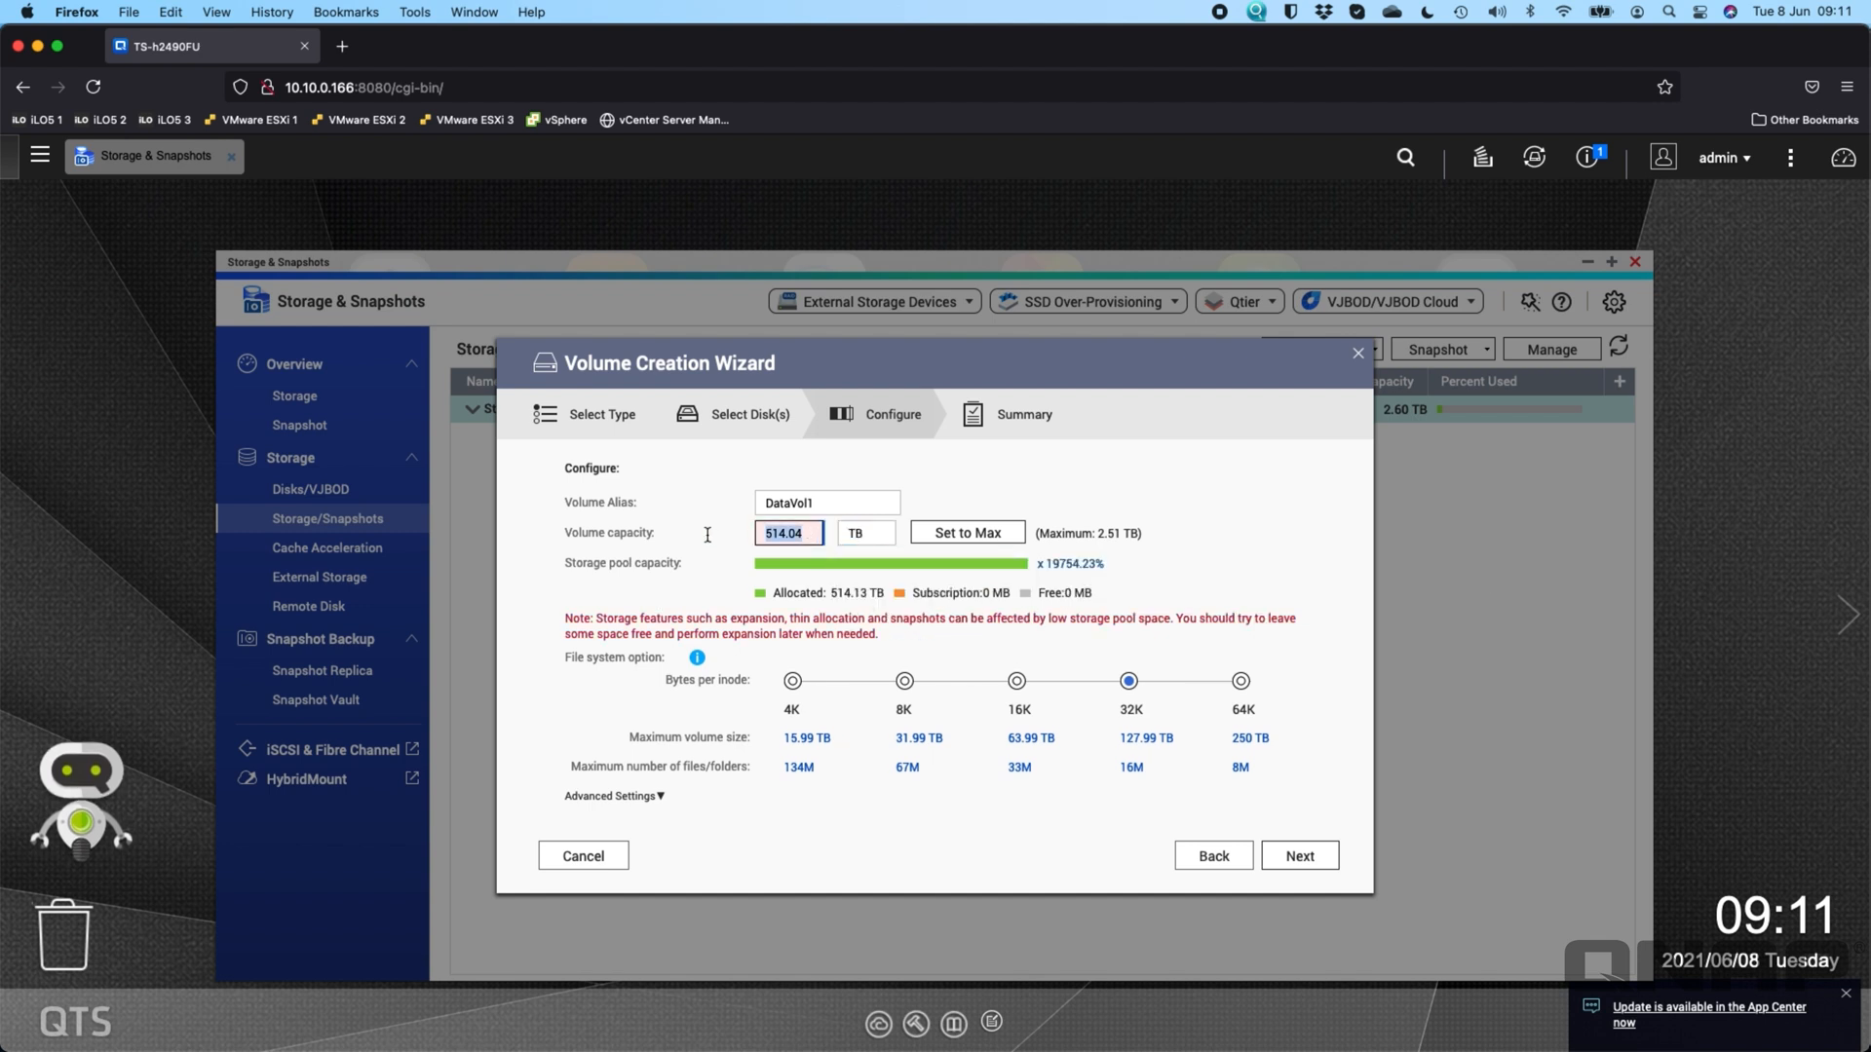
{"action": "type", "text": "1.5"}
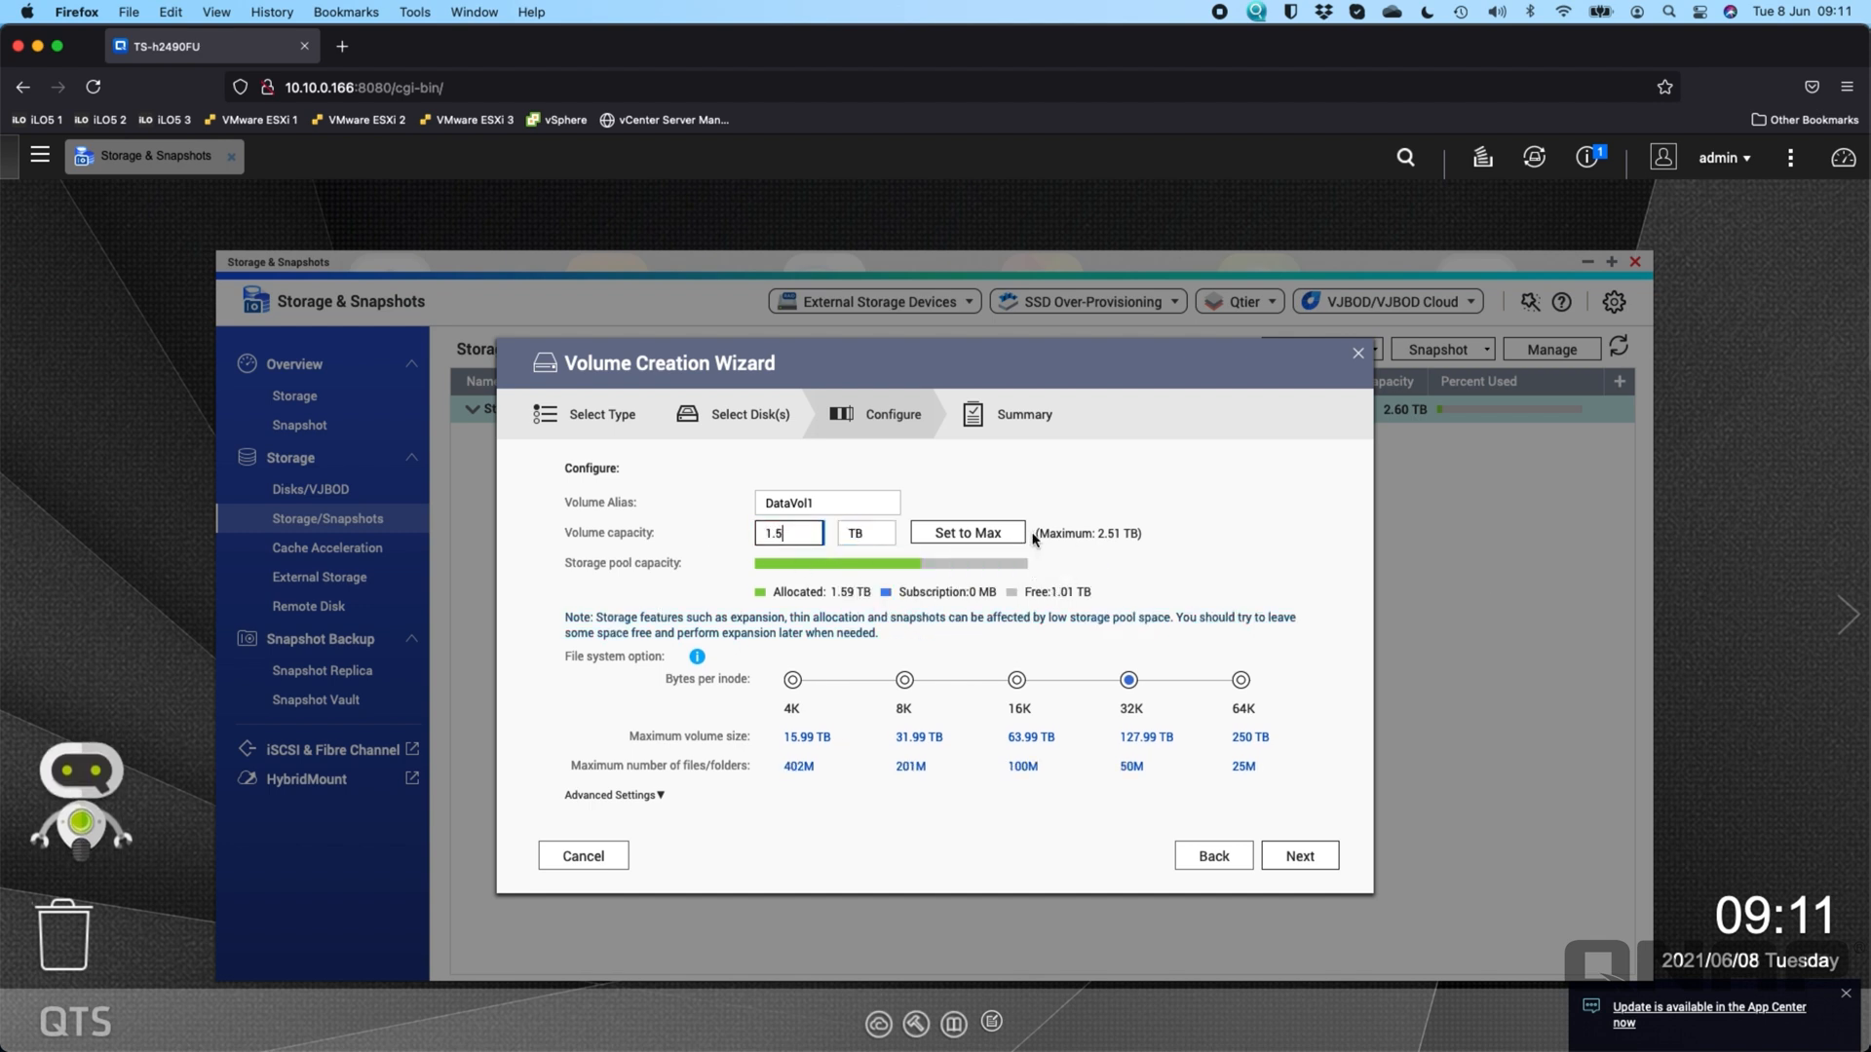
{"action": "mouse_move", "coordinate": [1232, 829]}
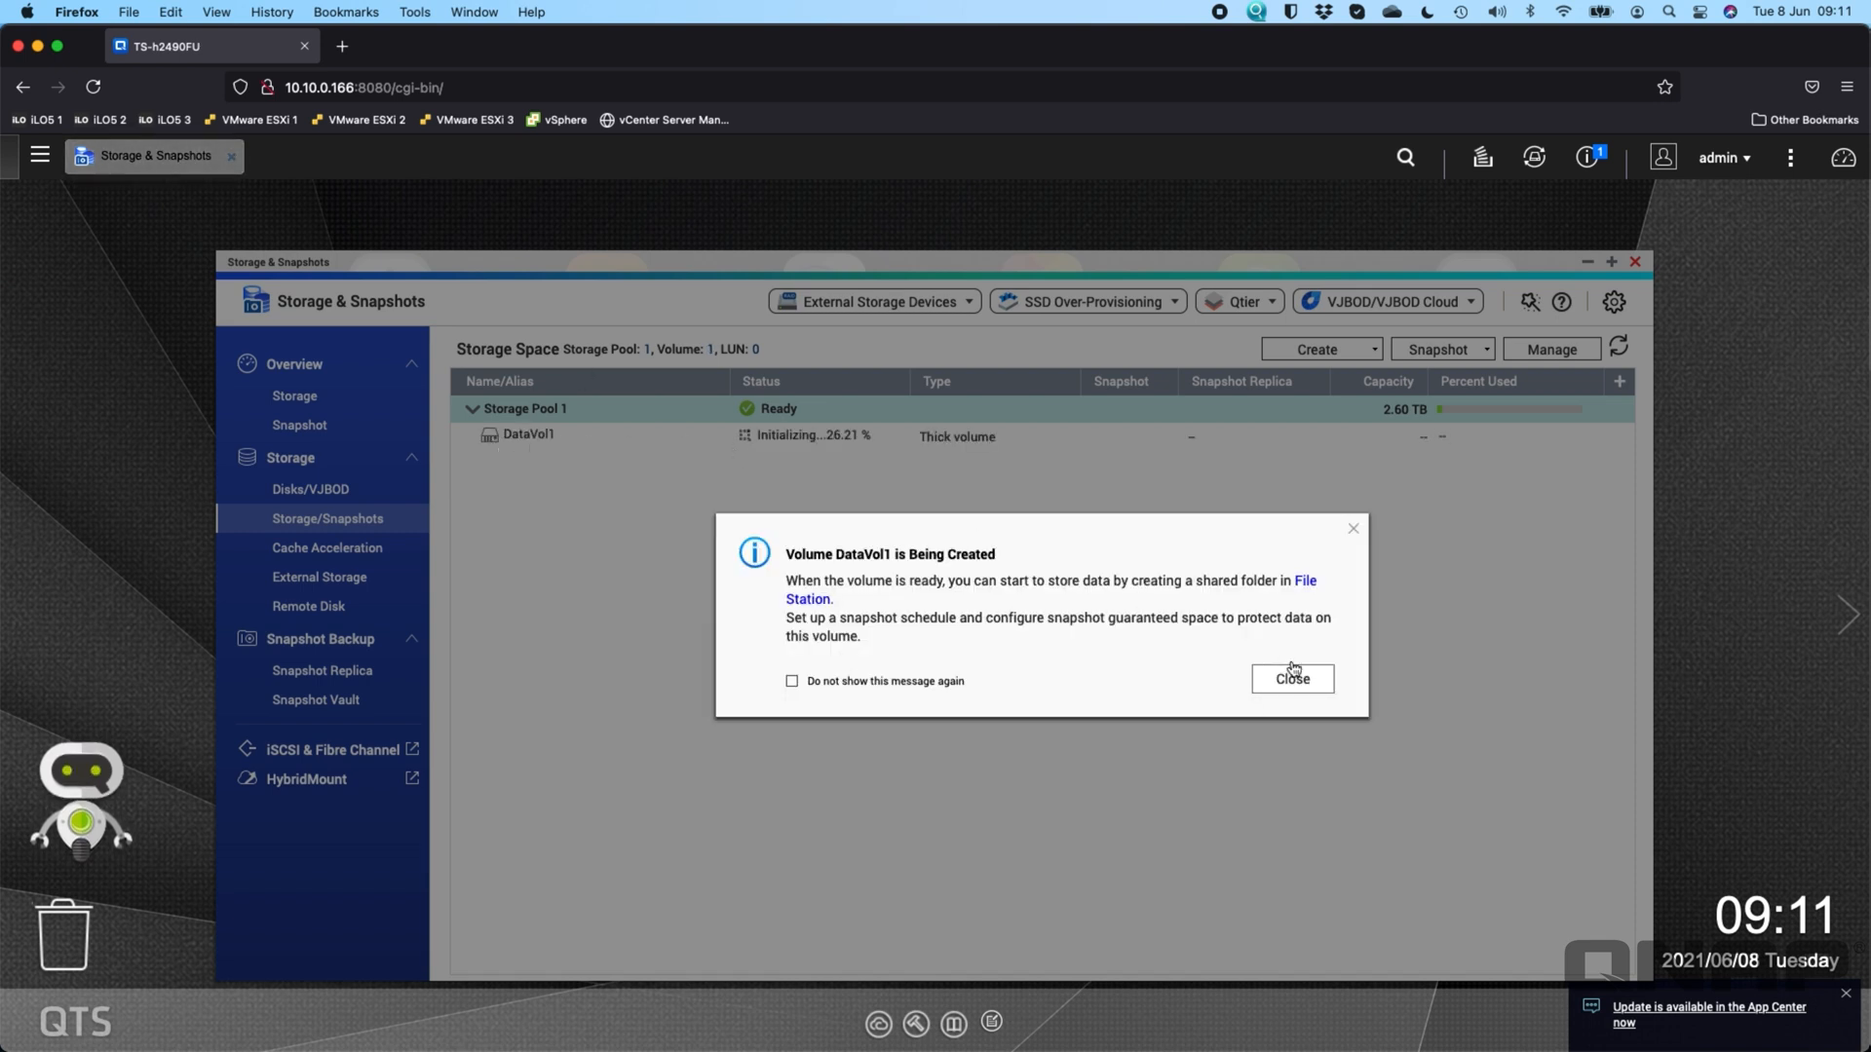
- Close the 'Volume DataVol1 is Being Created' notice
{"action": "left_click", "coordinate": [1292, 679]}
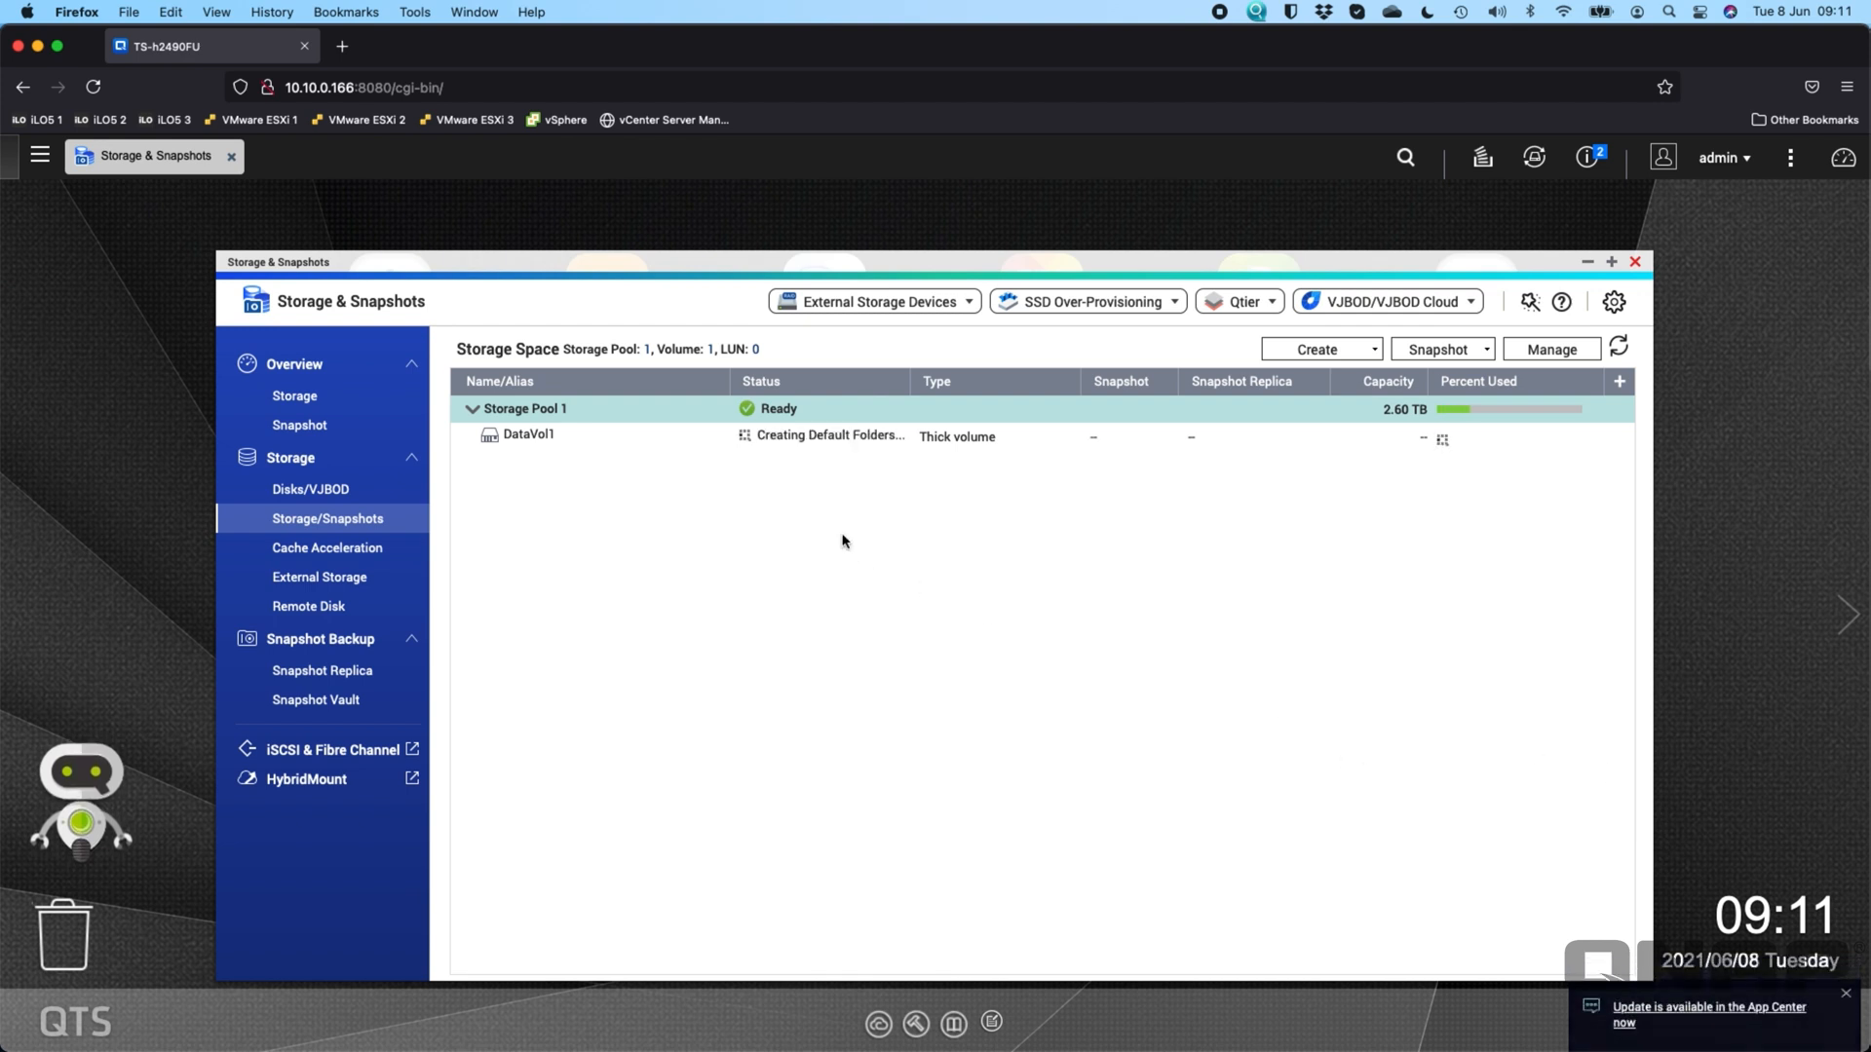
{"action": "mouse_move", "coordinate": [773, 696]}
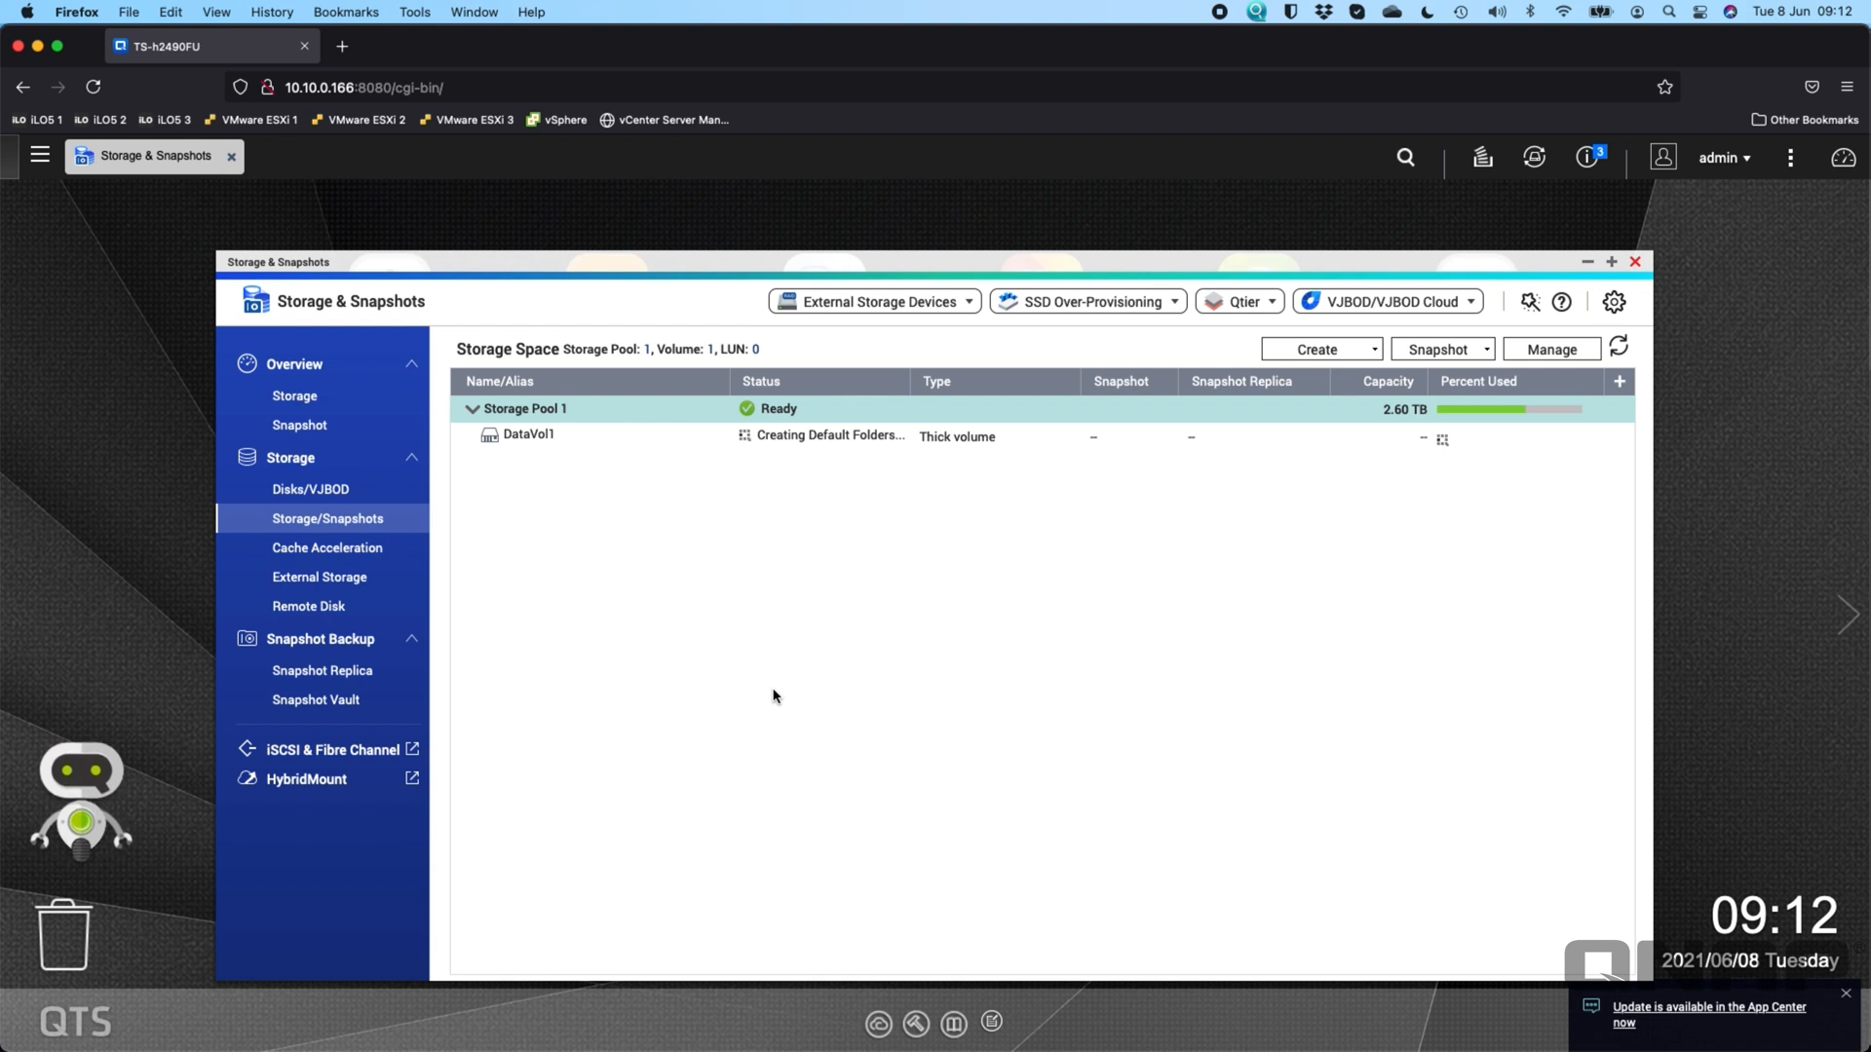
{"action": "mouse_move", "coordinate": [1635, 262]}
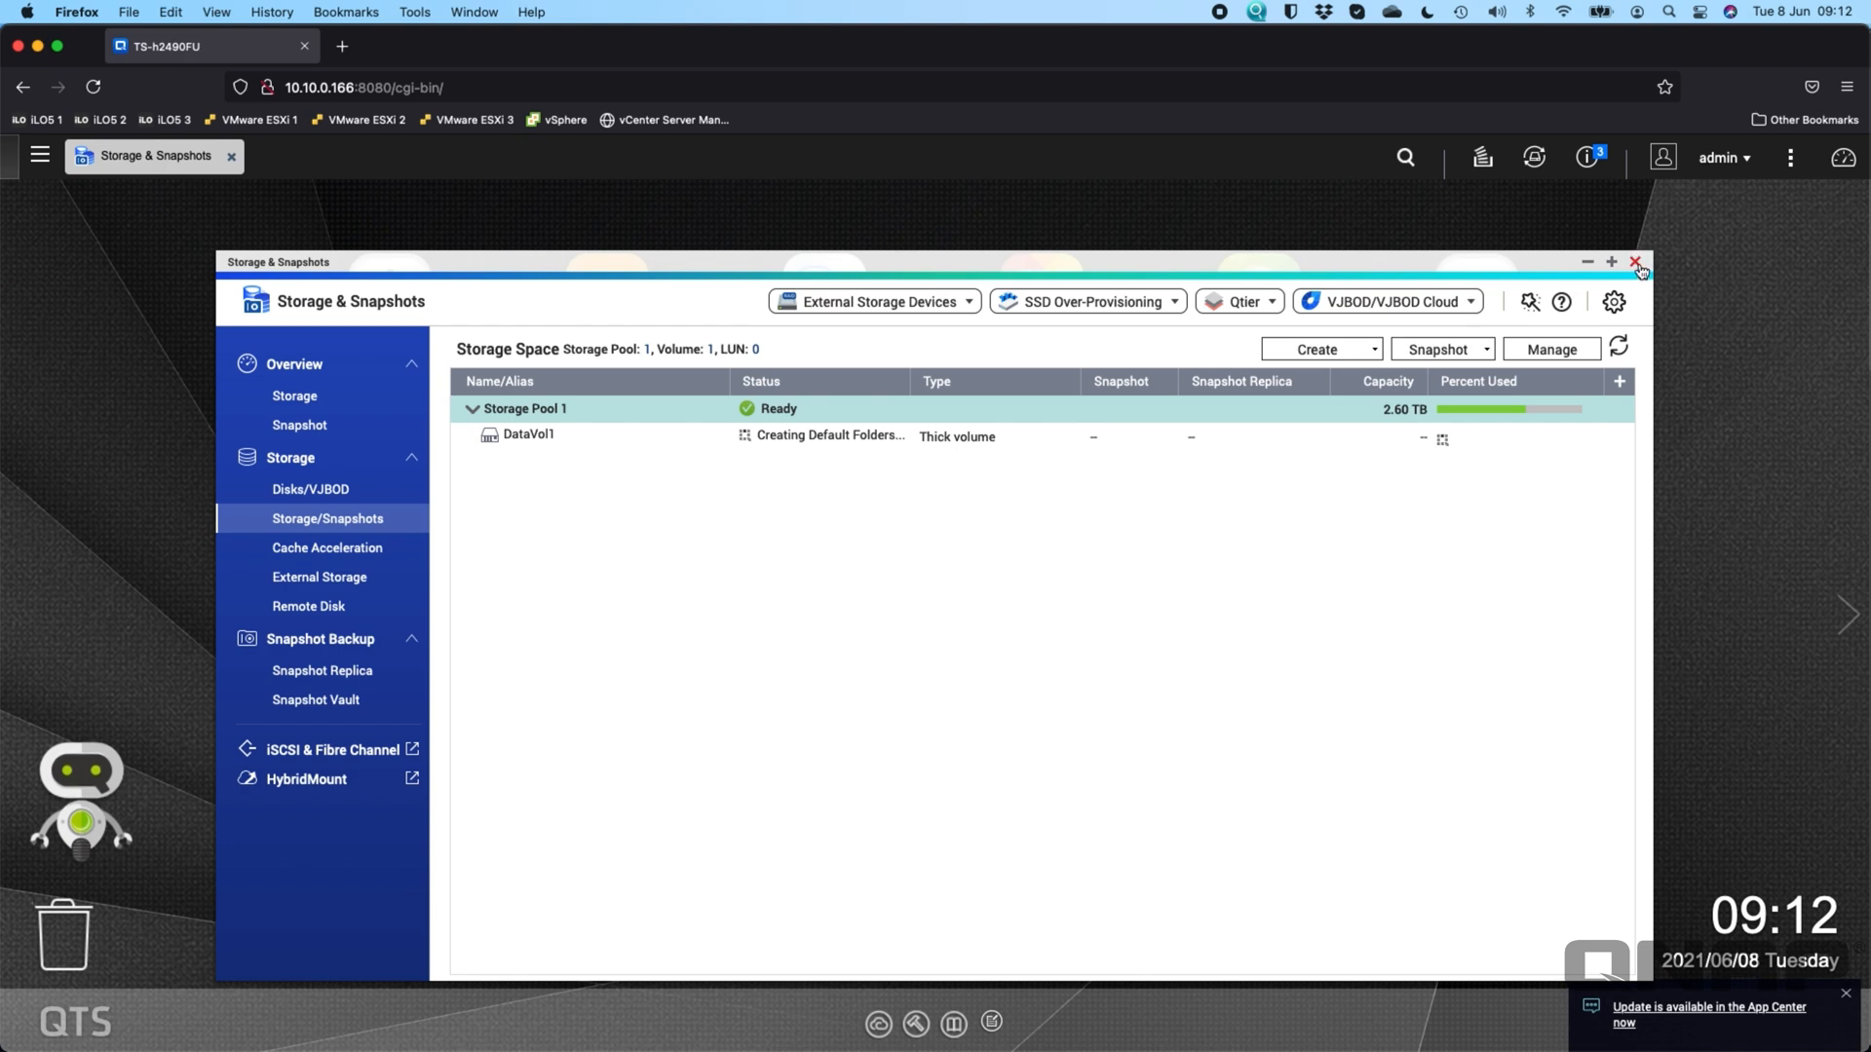
- Close Storage & Snapshots and check the Win/Mac/NFS Apple Networking and NFS Service tabs
{"action": "left_click", "coordinate": [1638, 261]}
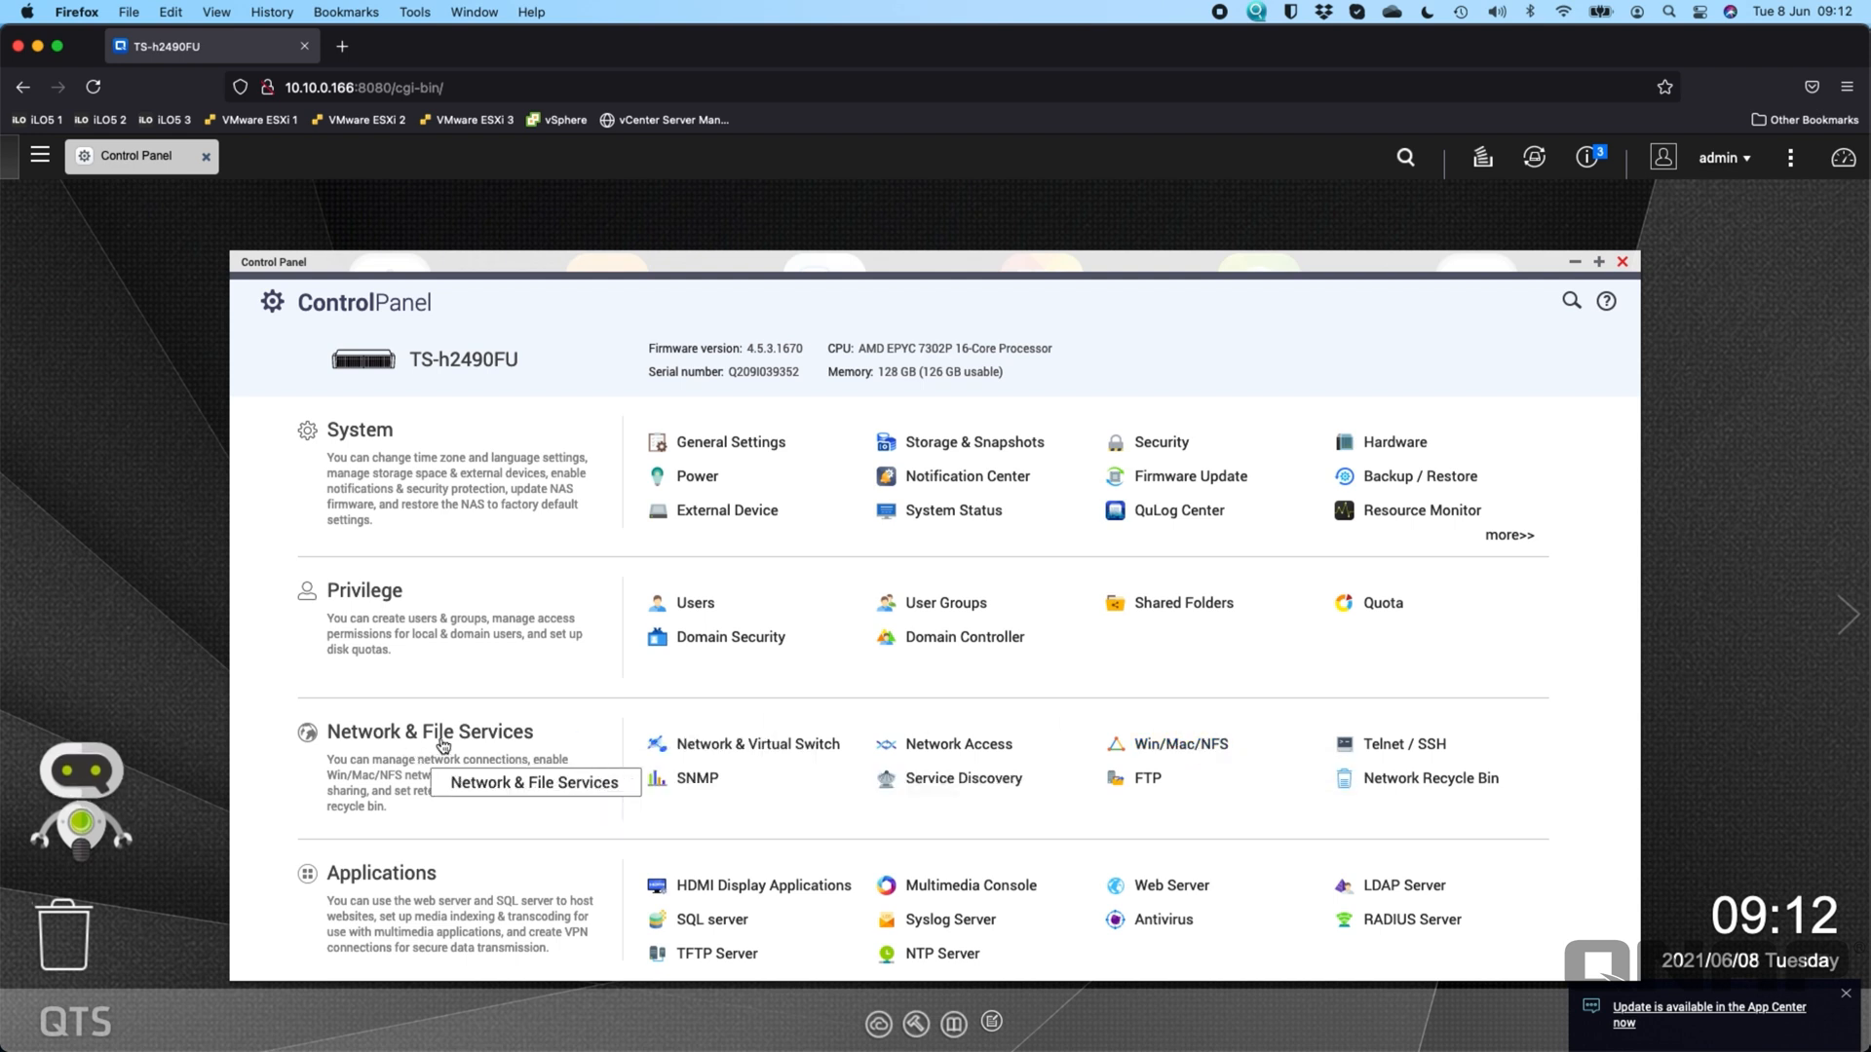
{"action": "mouse_move", "coordinate": [1185, 749]}
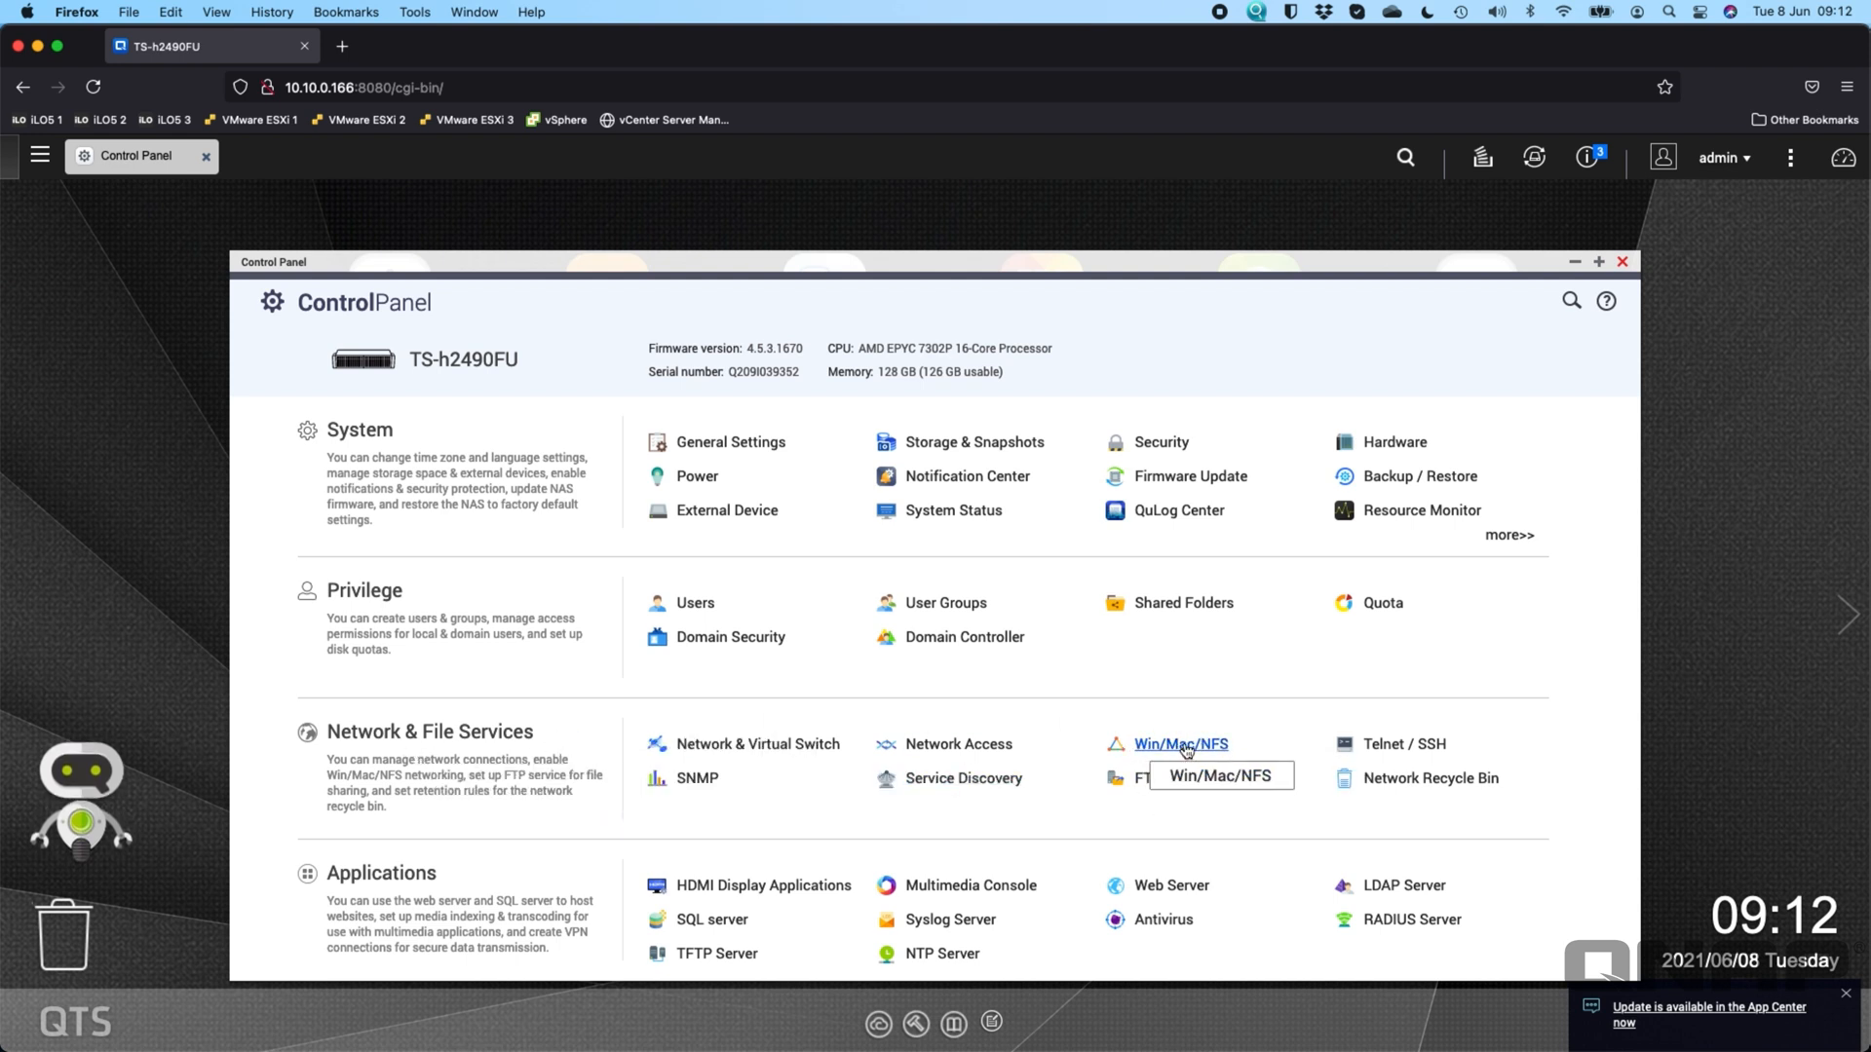
{"action": "left_click", "coordinate": [1179, 744]}
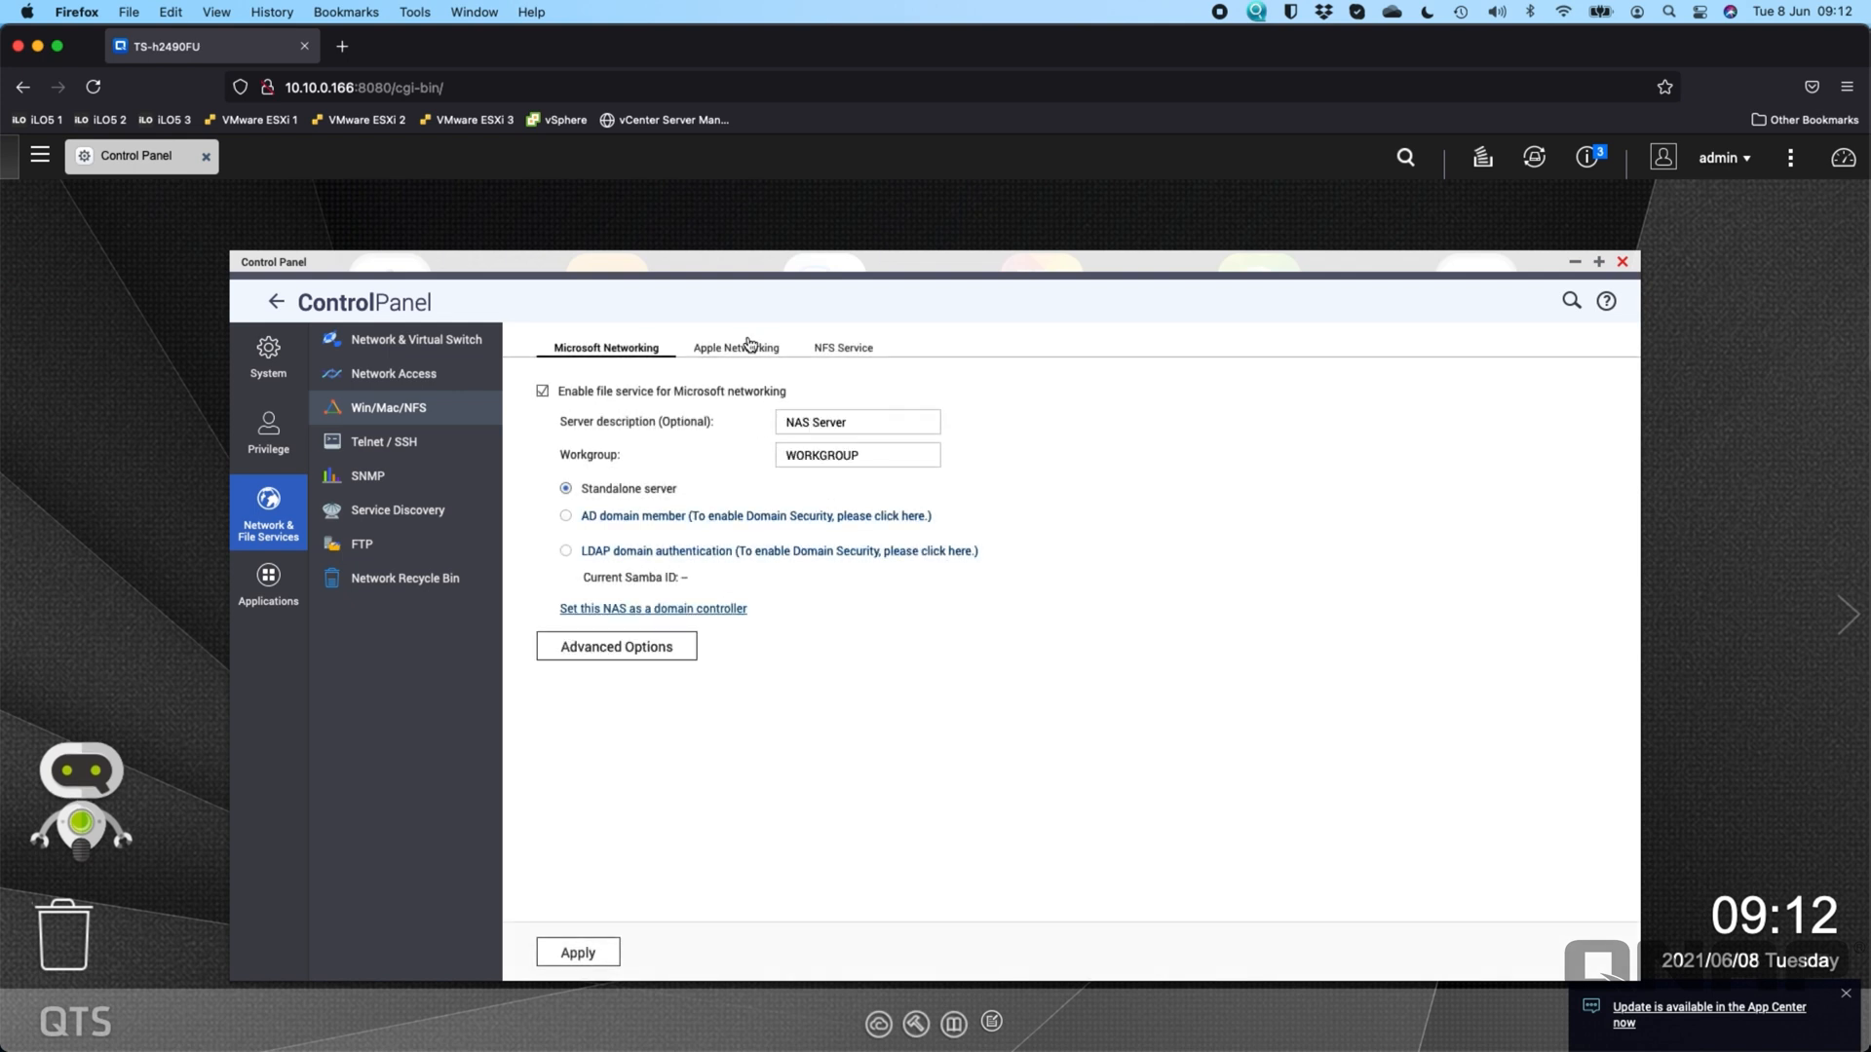
{"action": "left_click", "coordinate": [737, 347]}
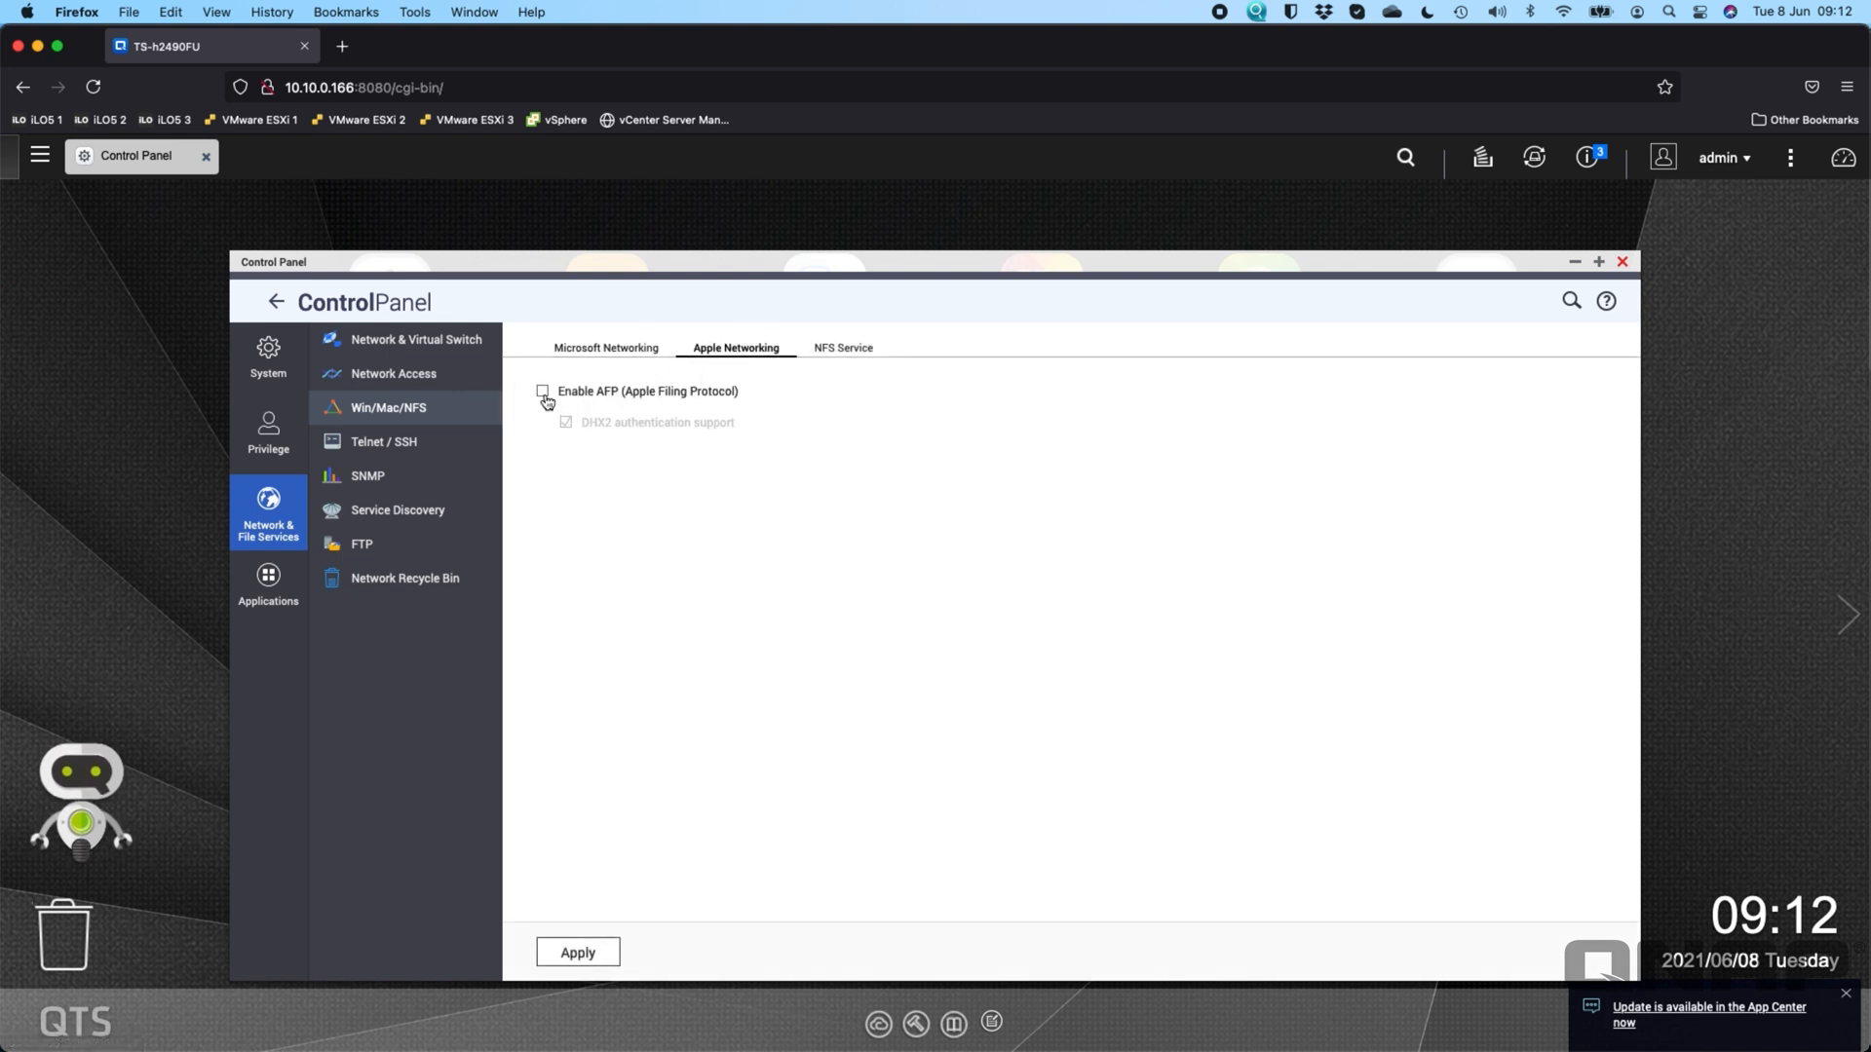
{"action": "left_click", "coordinate": [842, 347]}
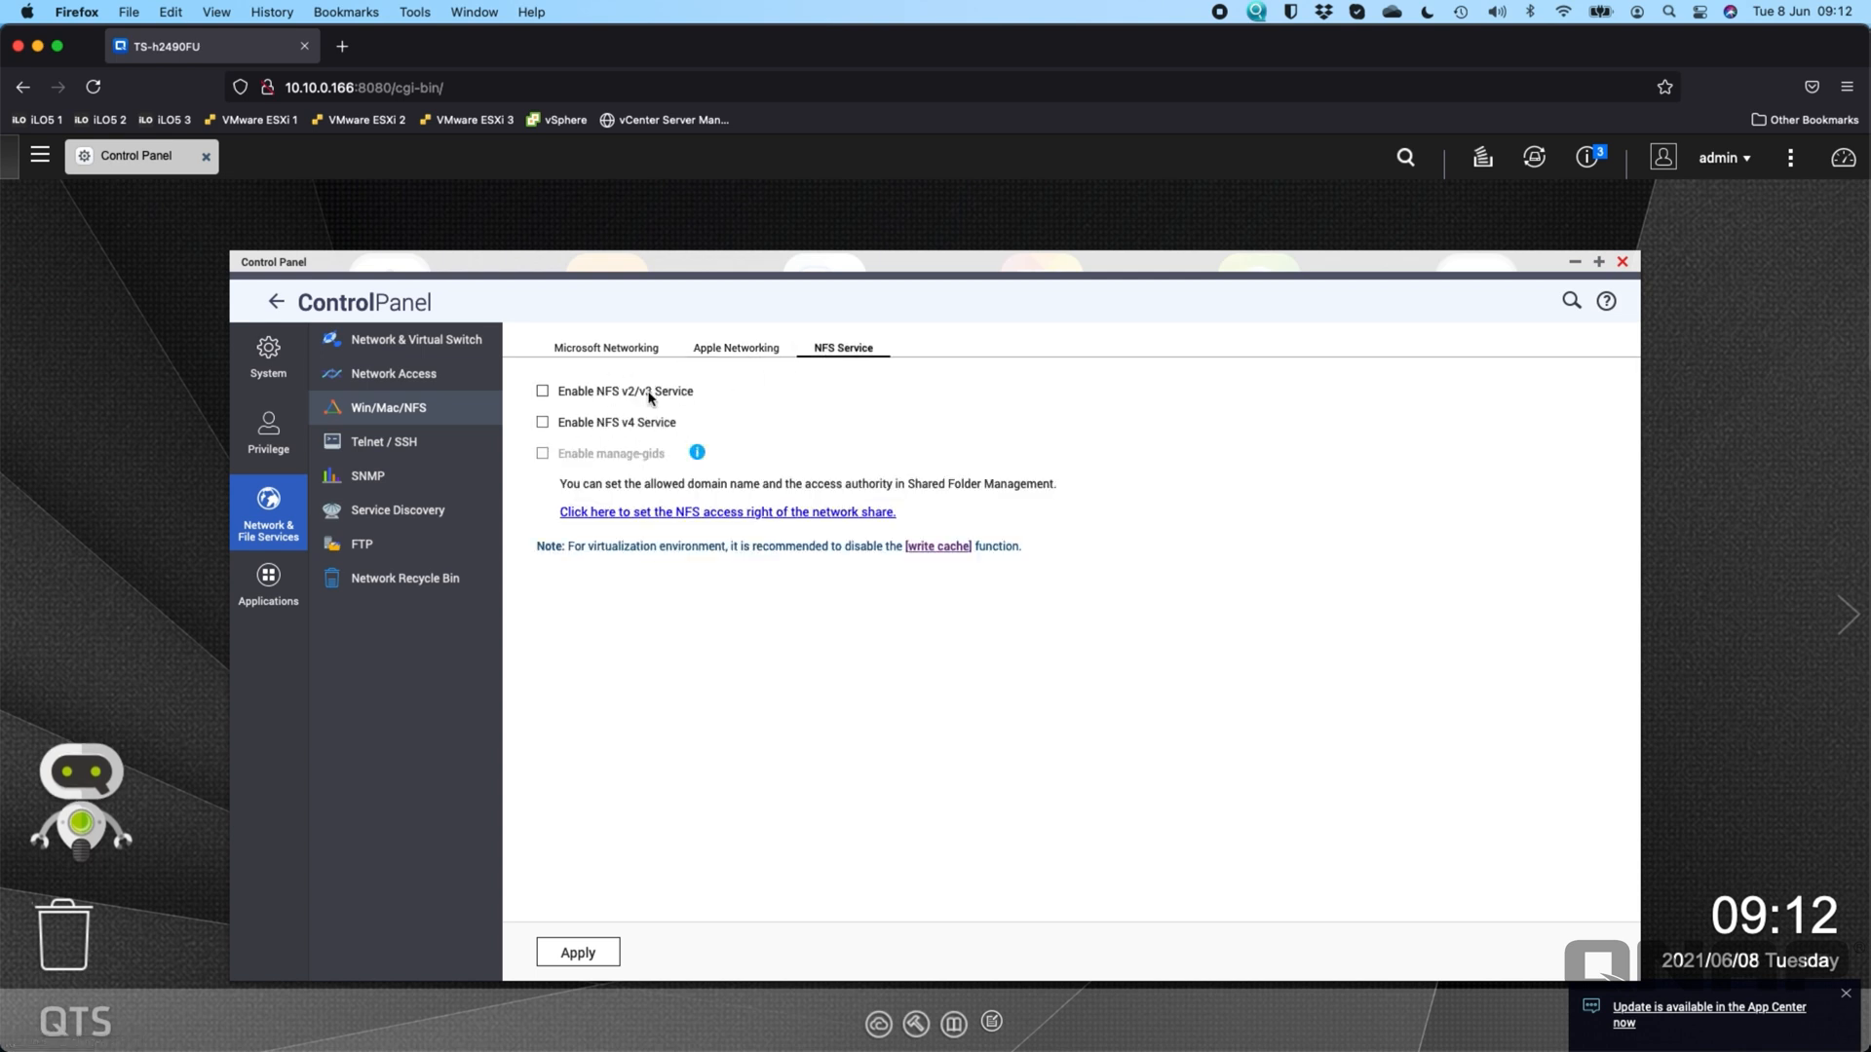
{"action": "mouse_move", "coordinate": [634, 359]}
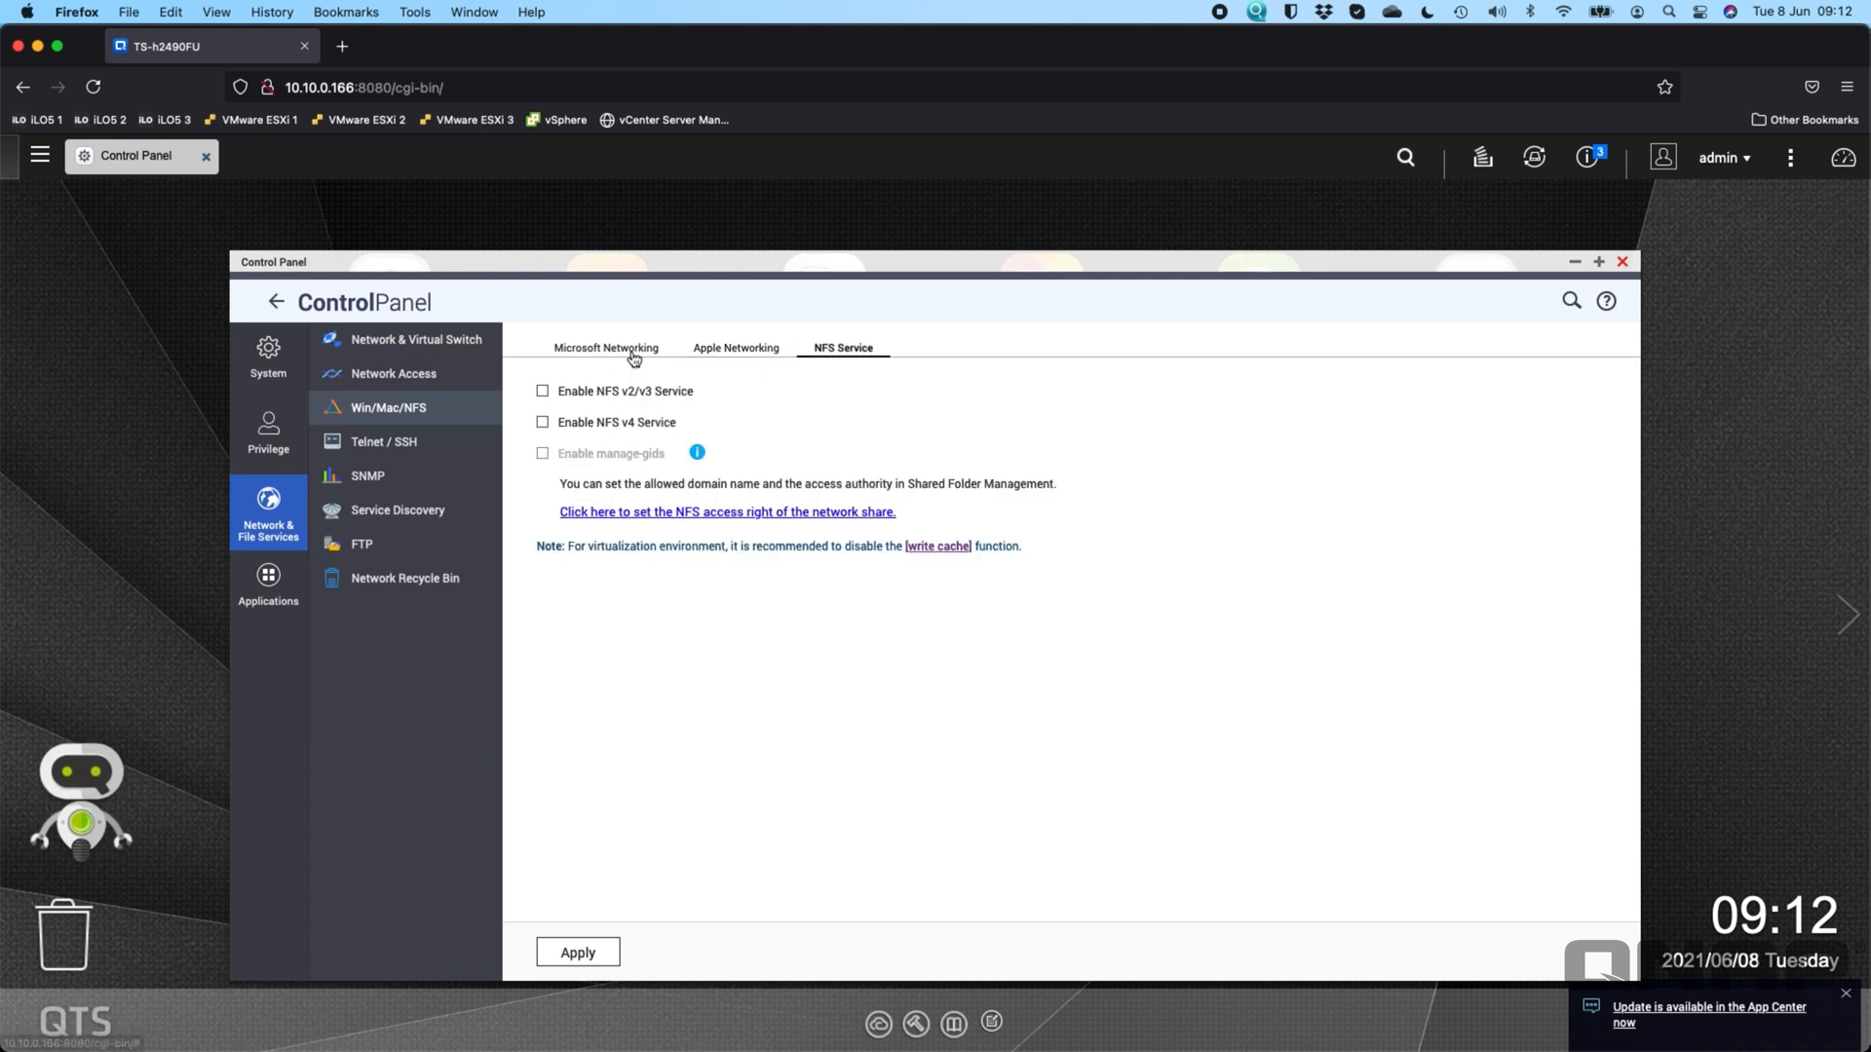
- Review the Microsoft Networking advanced SMB options and pick the lowest allowed SMB version
{"action": "left_click", "coordinate": [605, 347]}
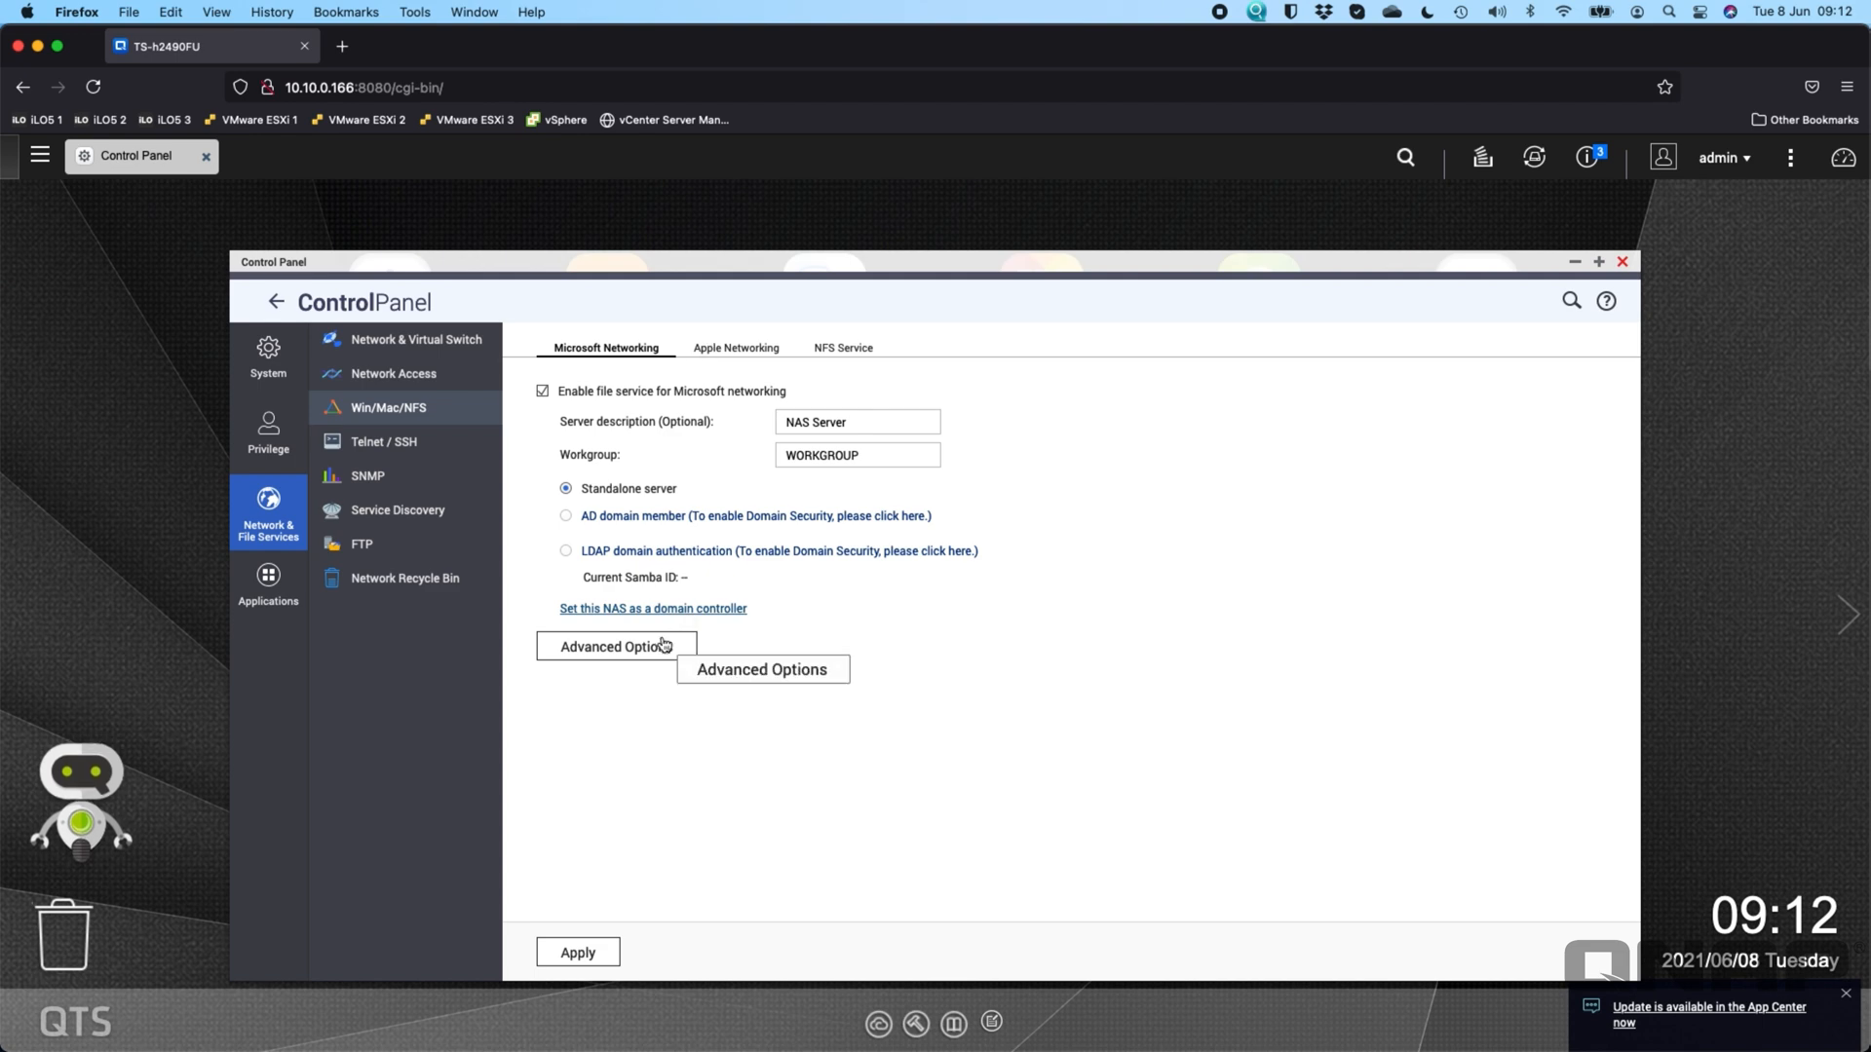
{"action": "left_click", "coordinate": [616, 645]}
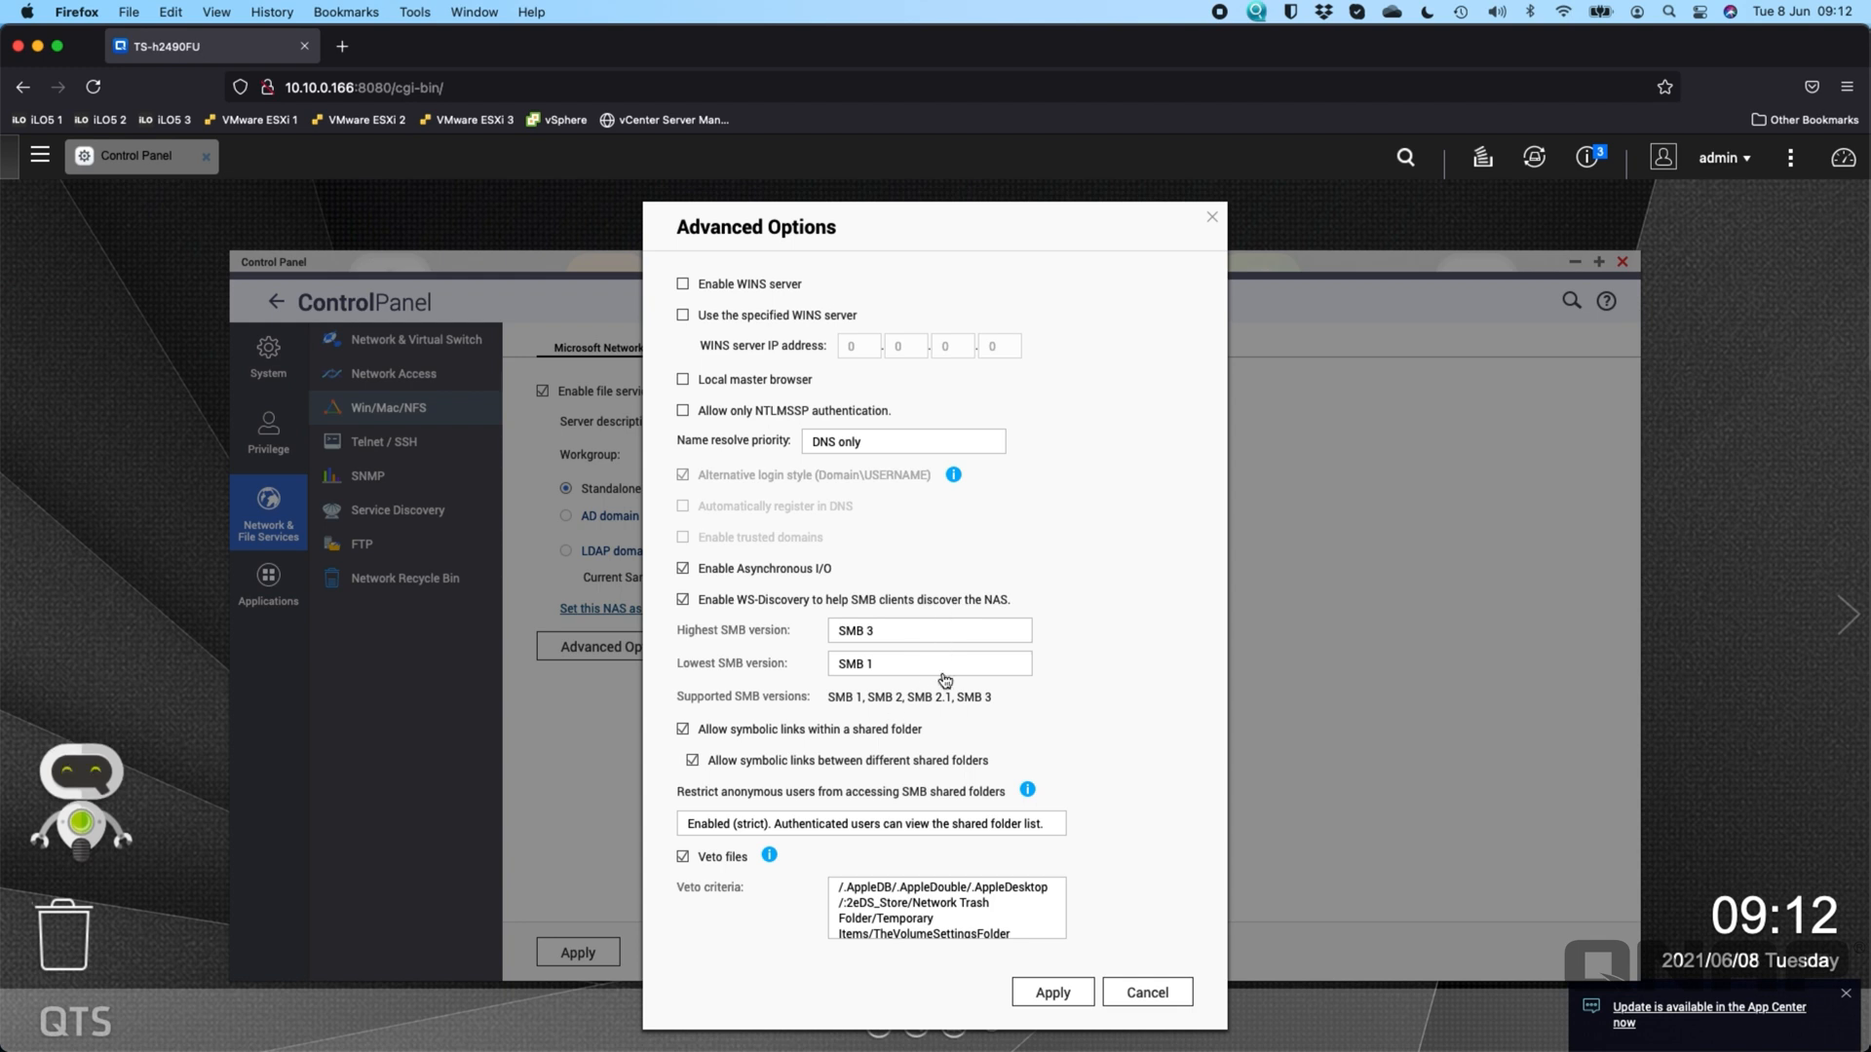
{"action": "left_click", "coordinate": [929, 664]}
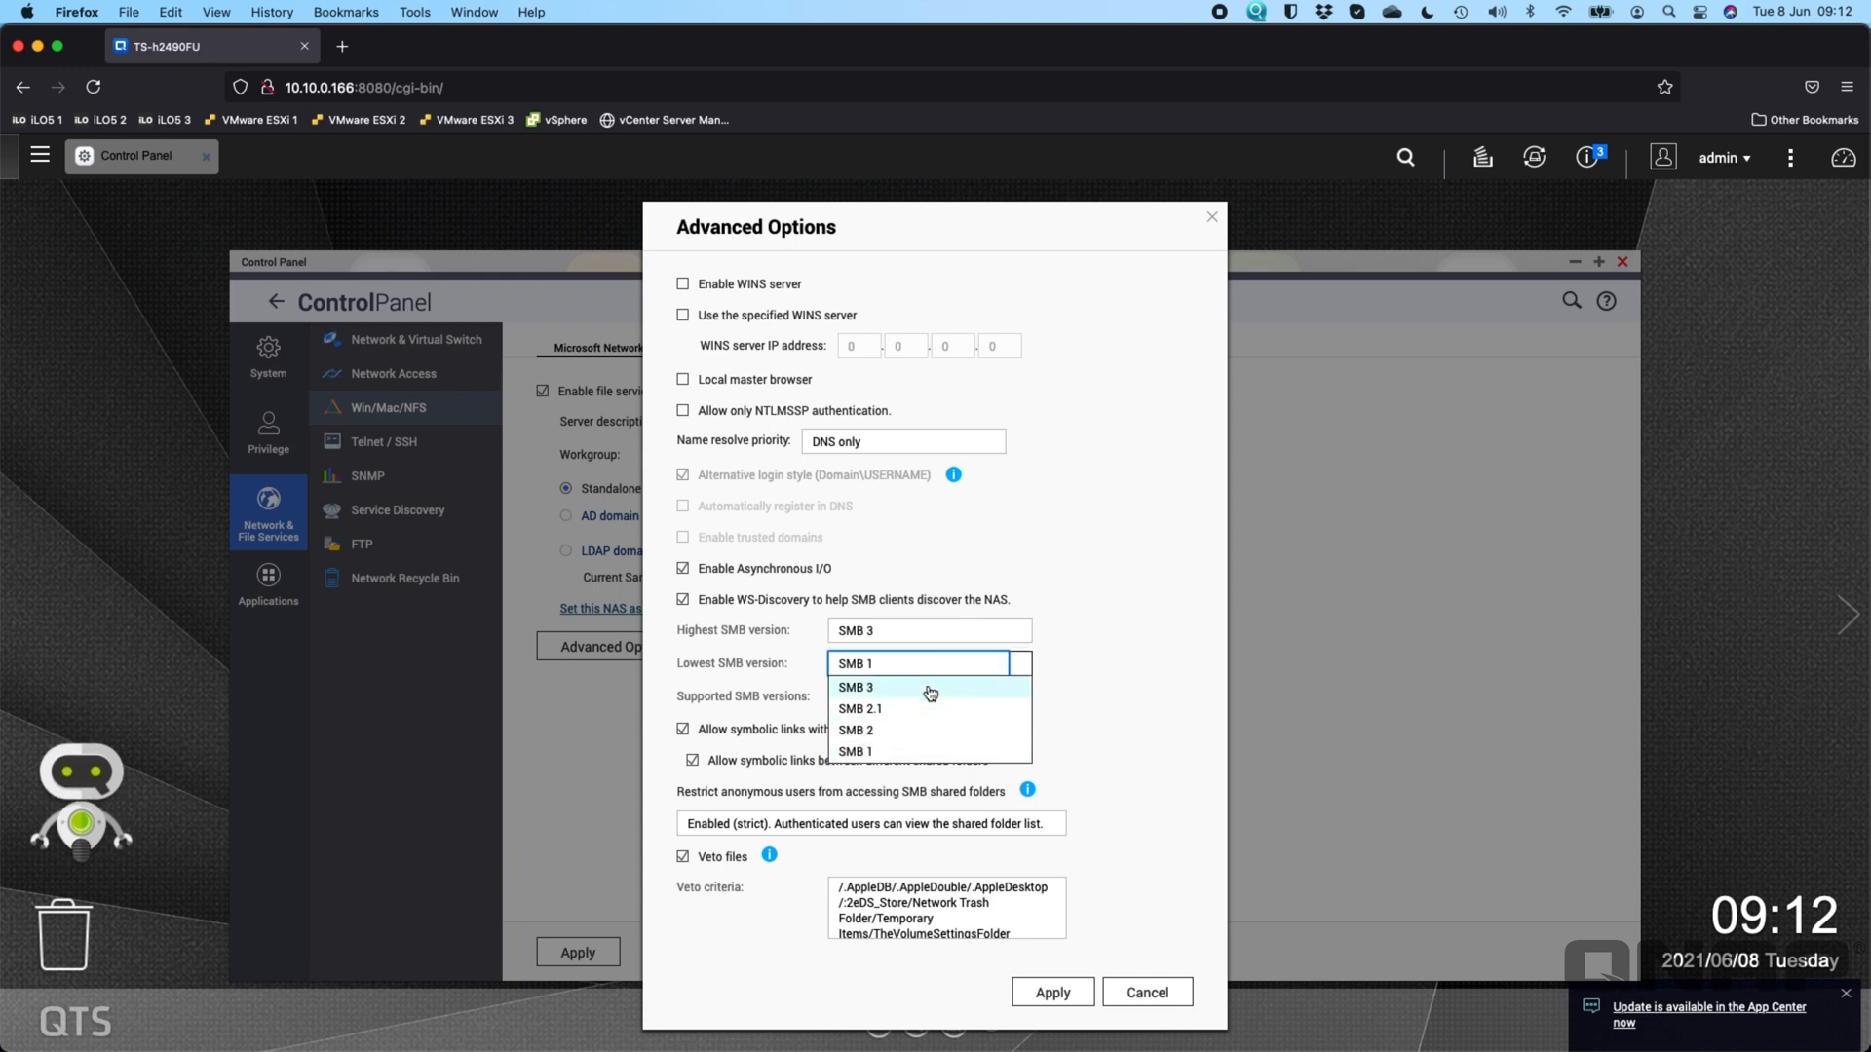
{"action": "left_click", "coordinate": [855, 686]}
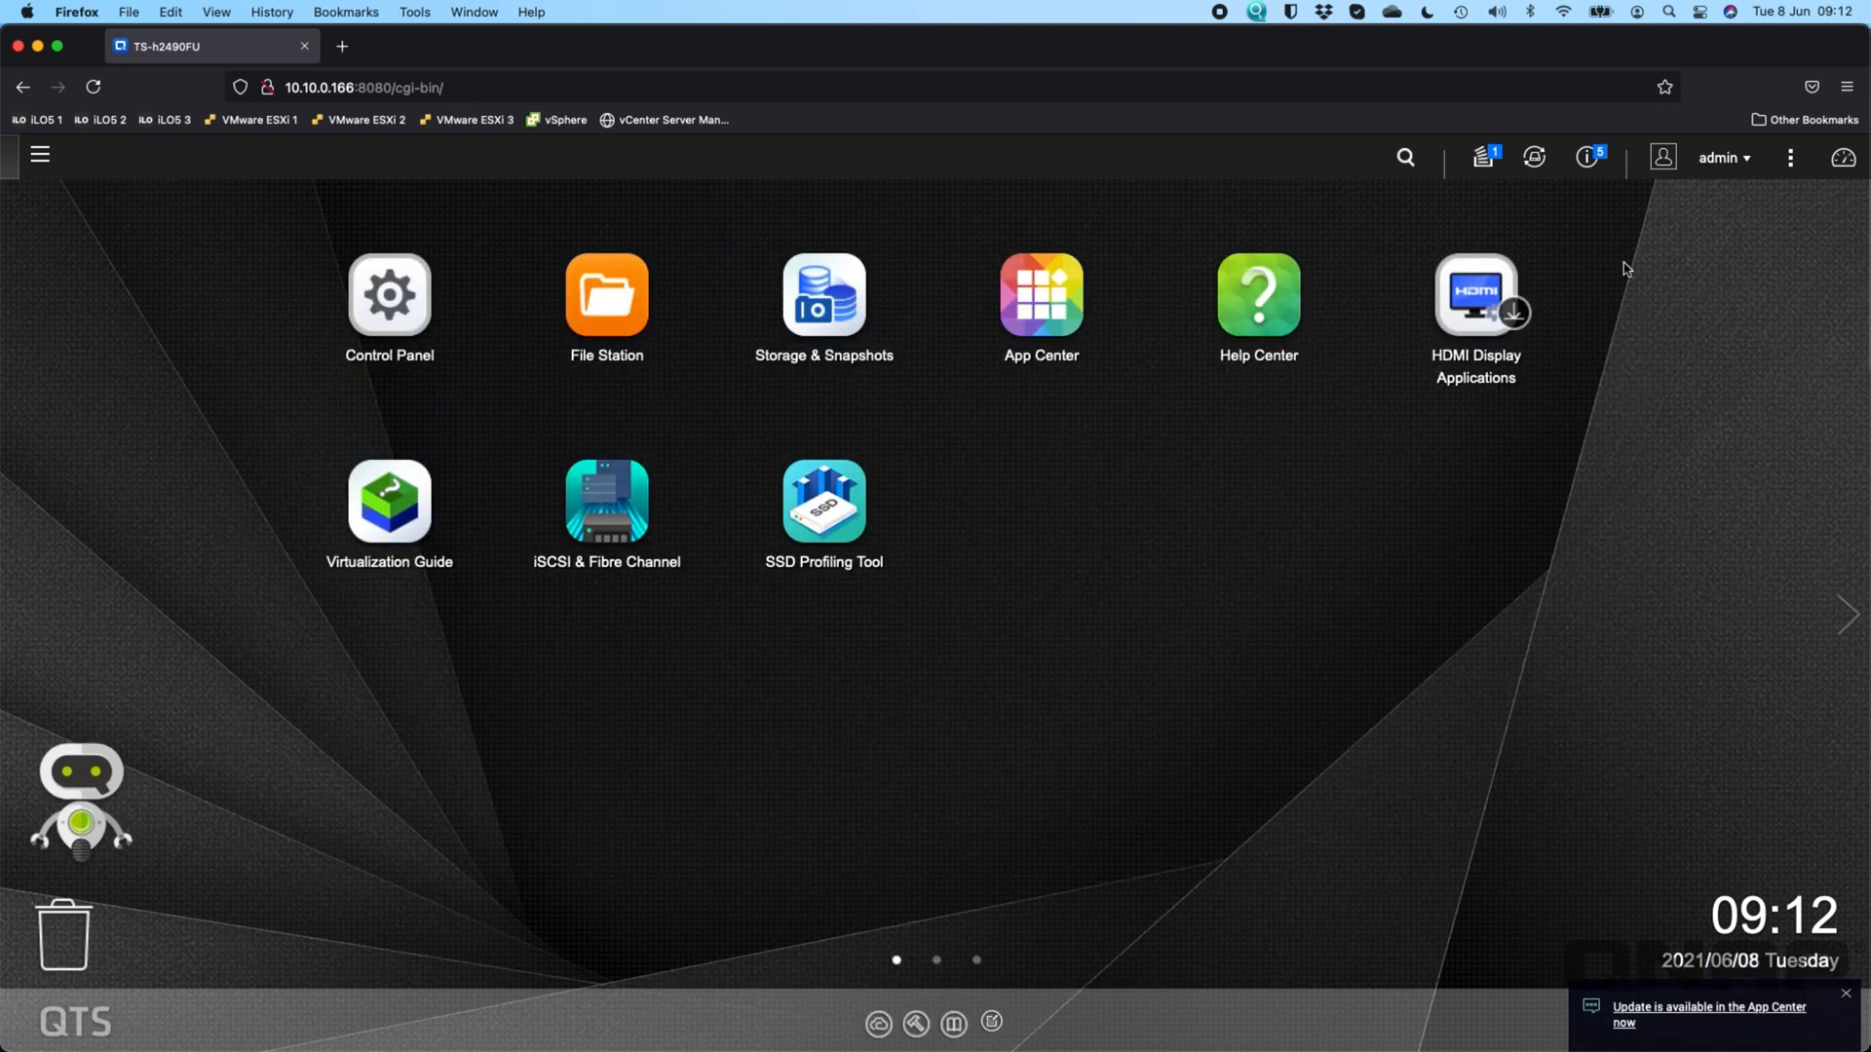
- Reopen Storage & Snapshots from the desktop to check DataVol1's status
{"action": "left_click", "coordinate": [1586, 156]}
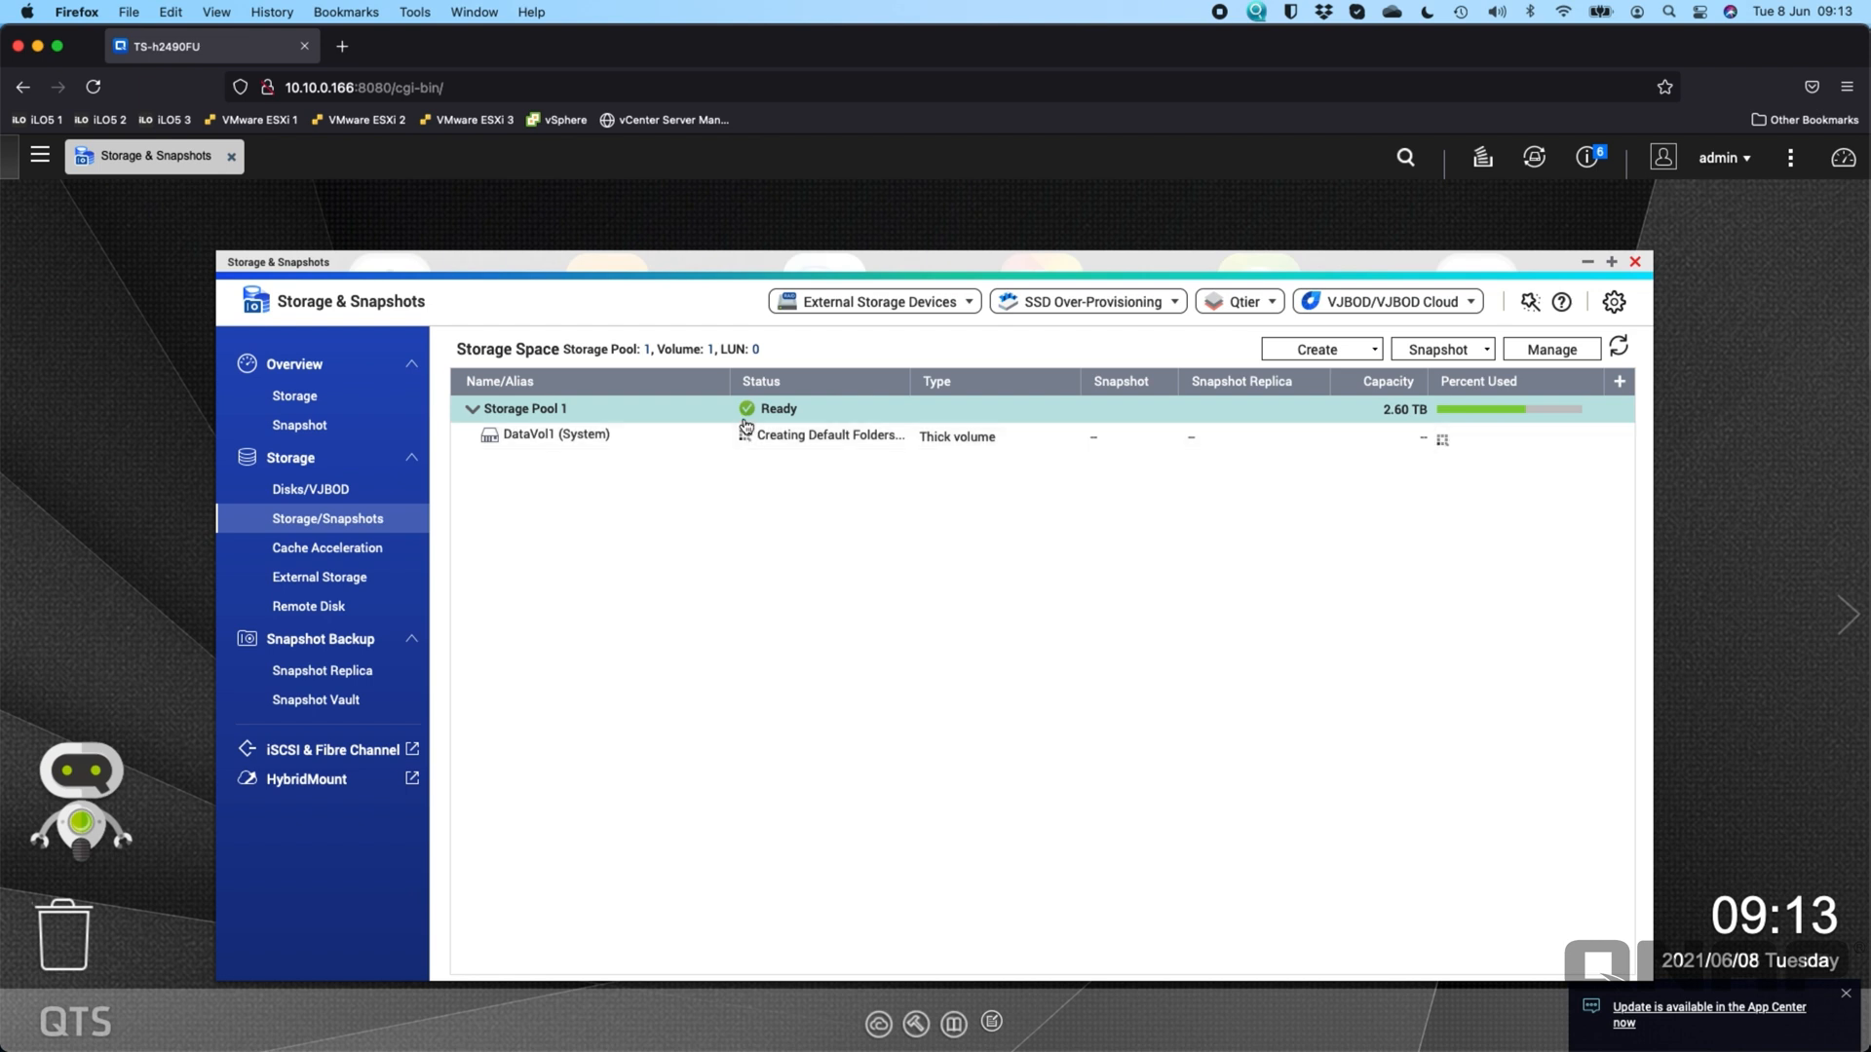
{"action": "mouse_move", "coordinate": [817, 610]}
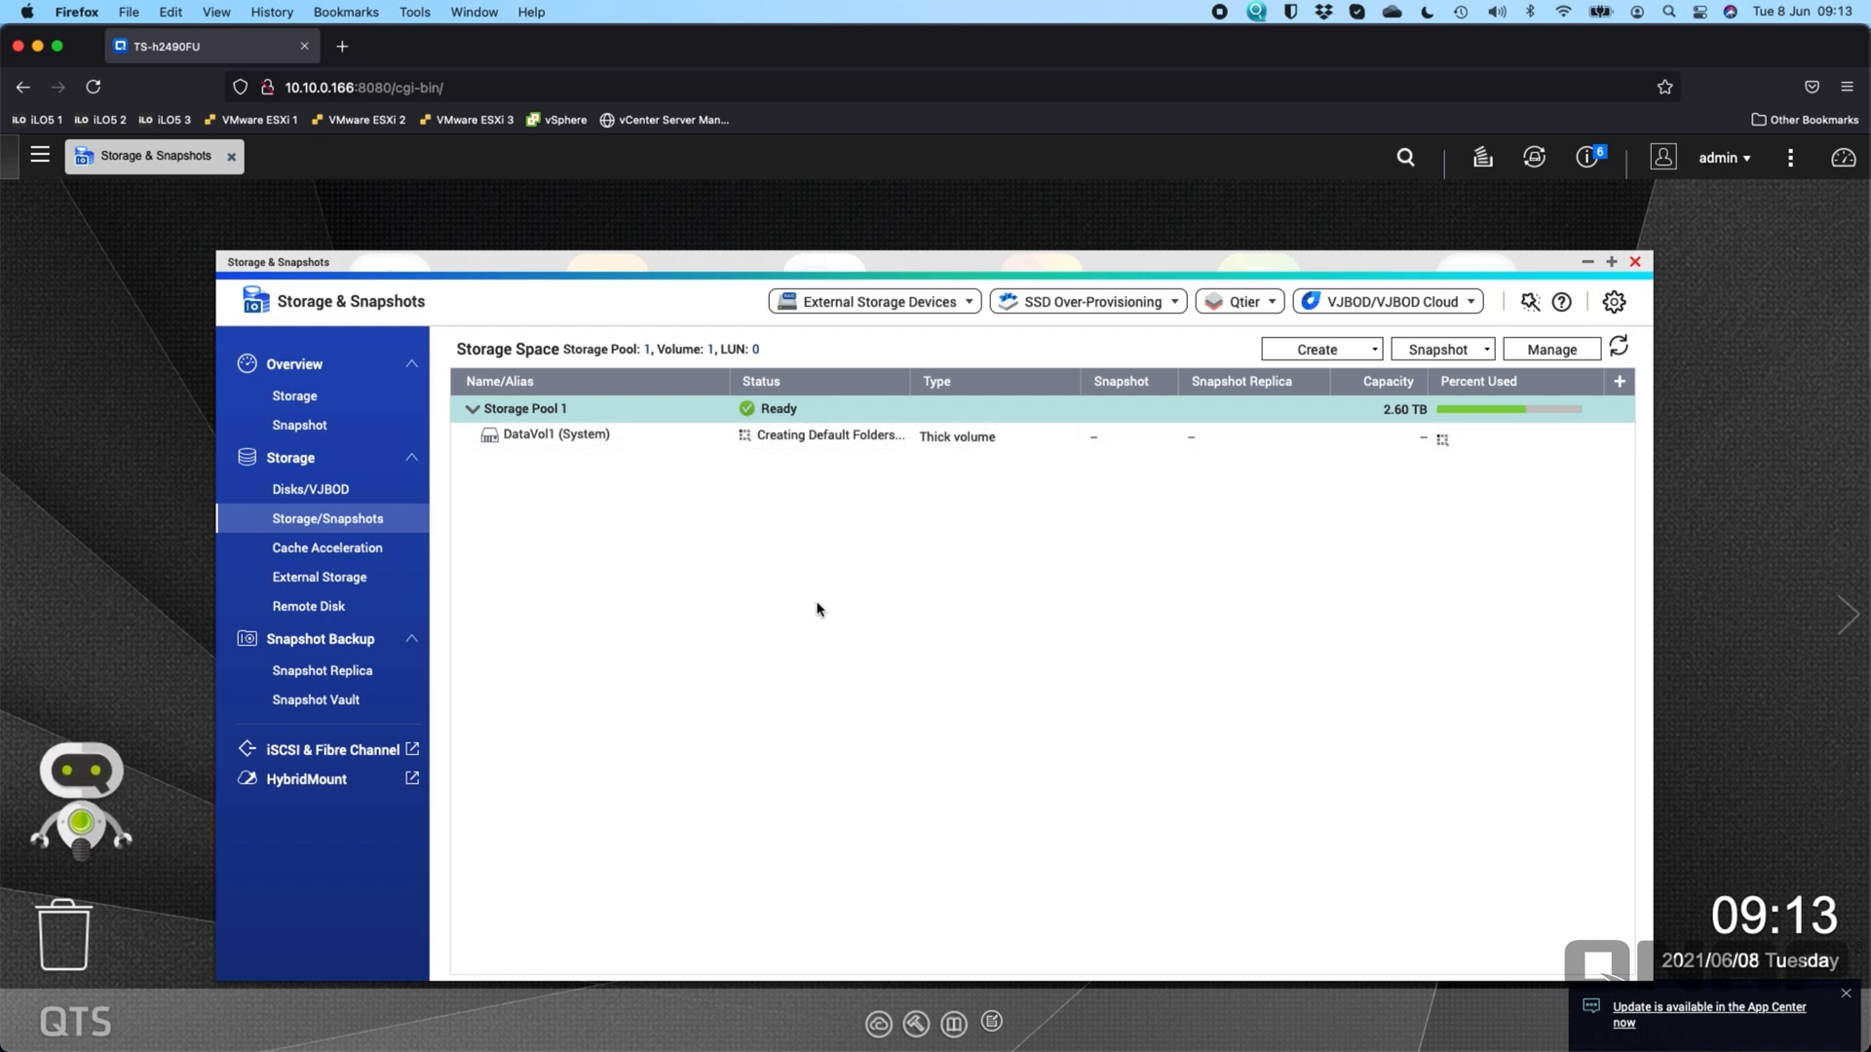